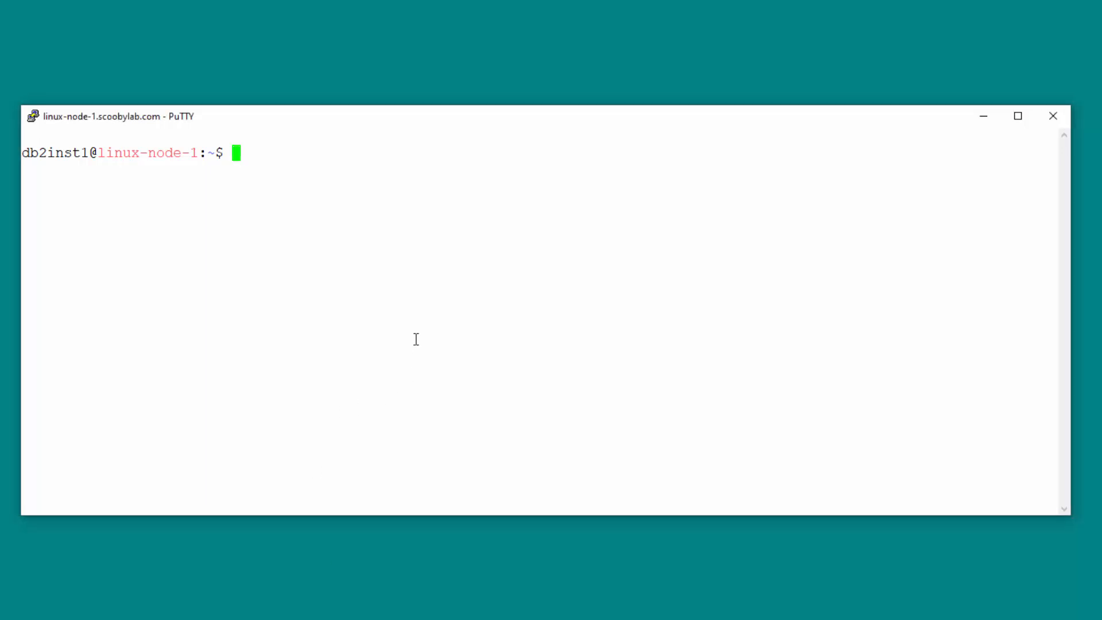
# Step: Connect to the CCDB database with db2 "connect to ccdb"
pyautogui.write('db')
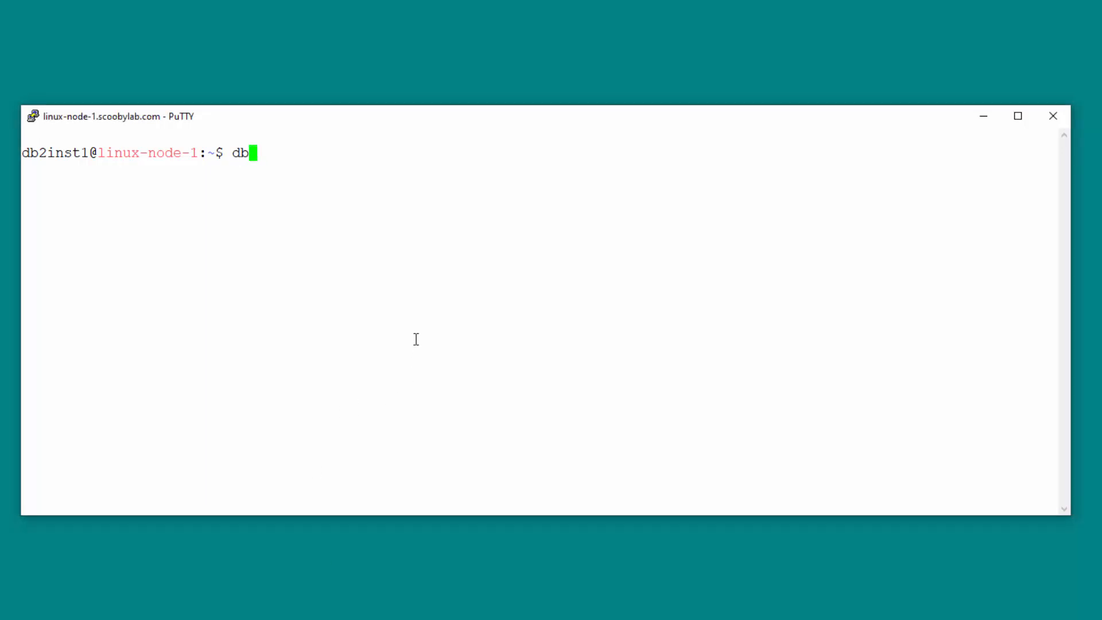
pyautogui.write('2')
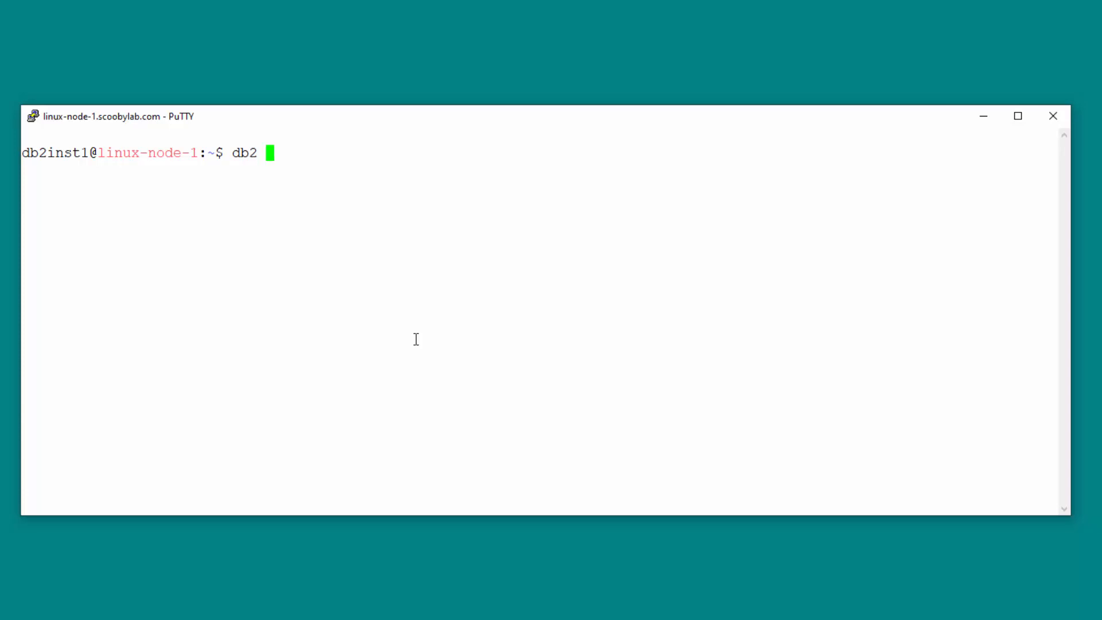
pyautogui.write('"connect')
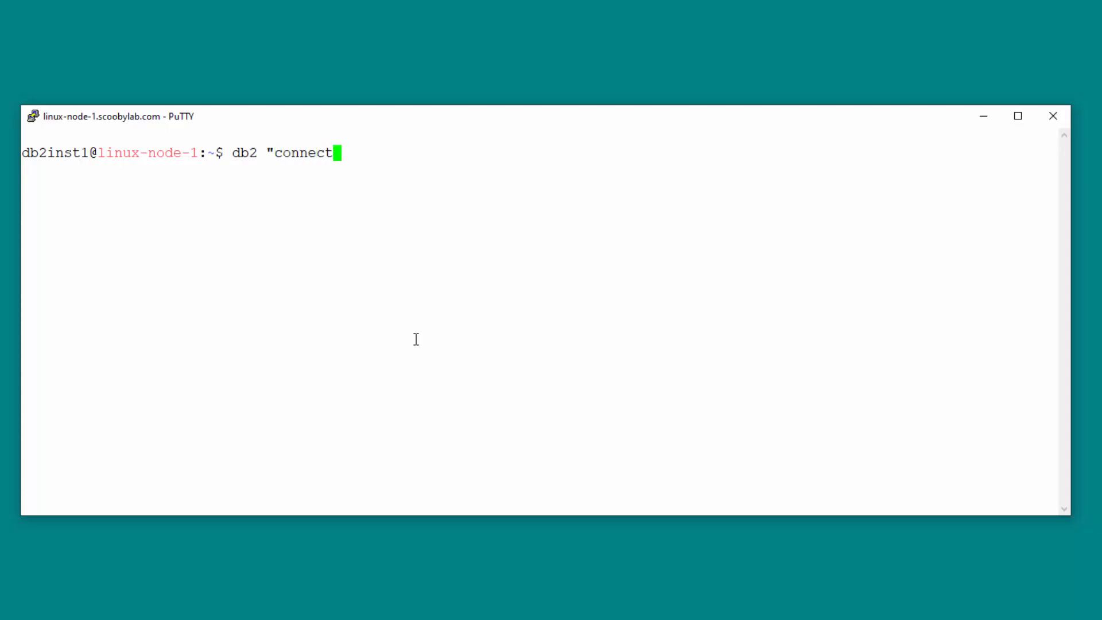
pyautogui.write('to ccdb')
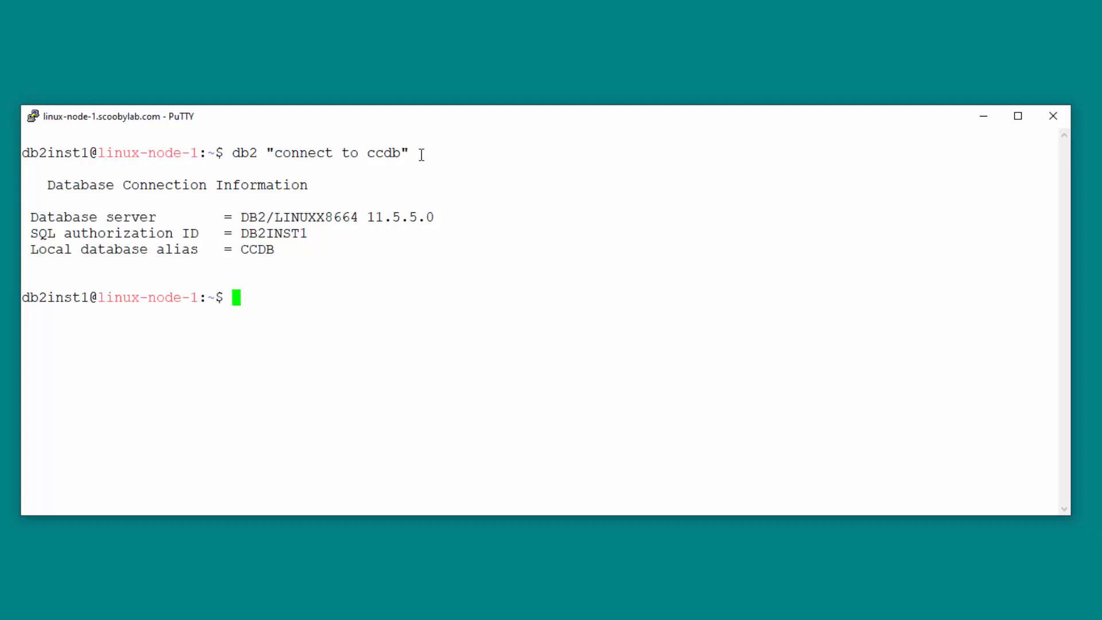
# Step: Query all cc_data records with db2 "select * from cc_data"
pyautogui.write('db2')
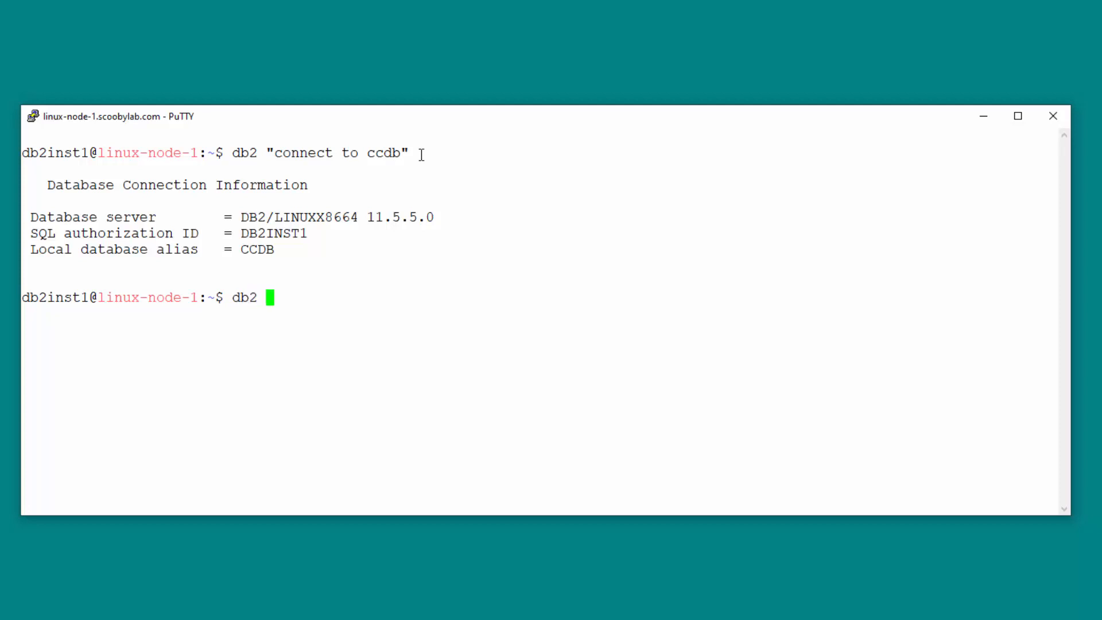
pyautogui.write('"select * from')
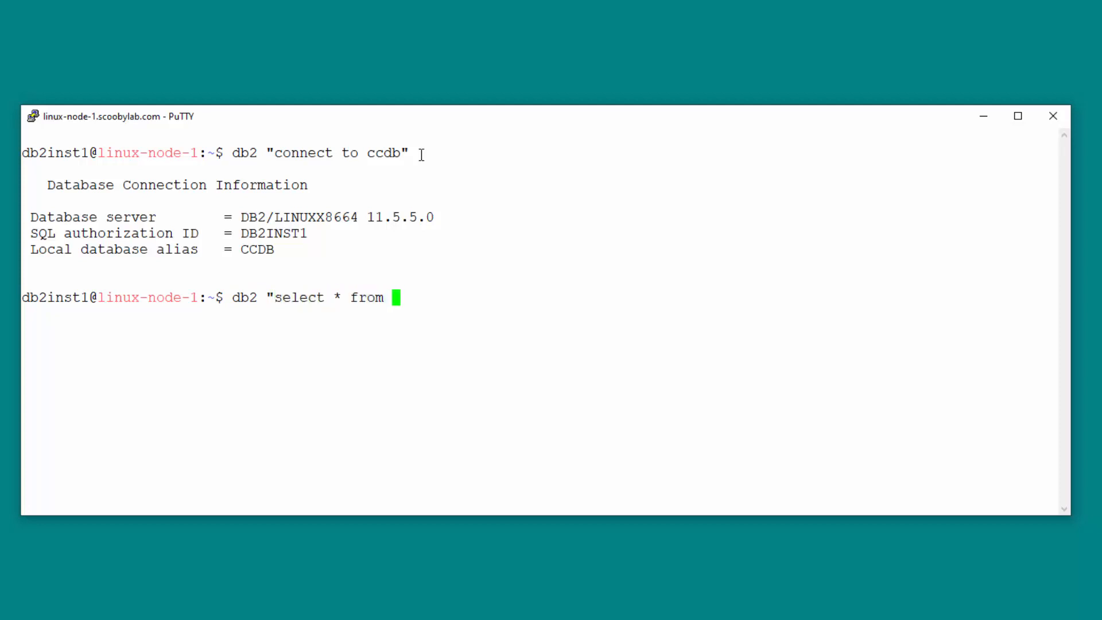
pyautogui.write('cc_data"')
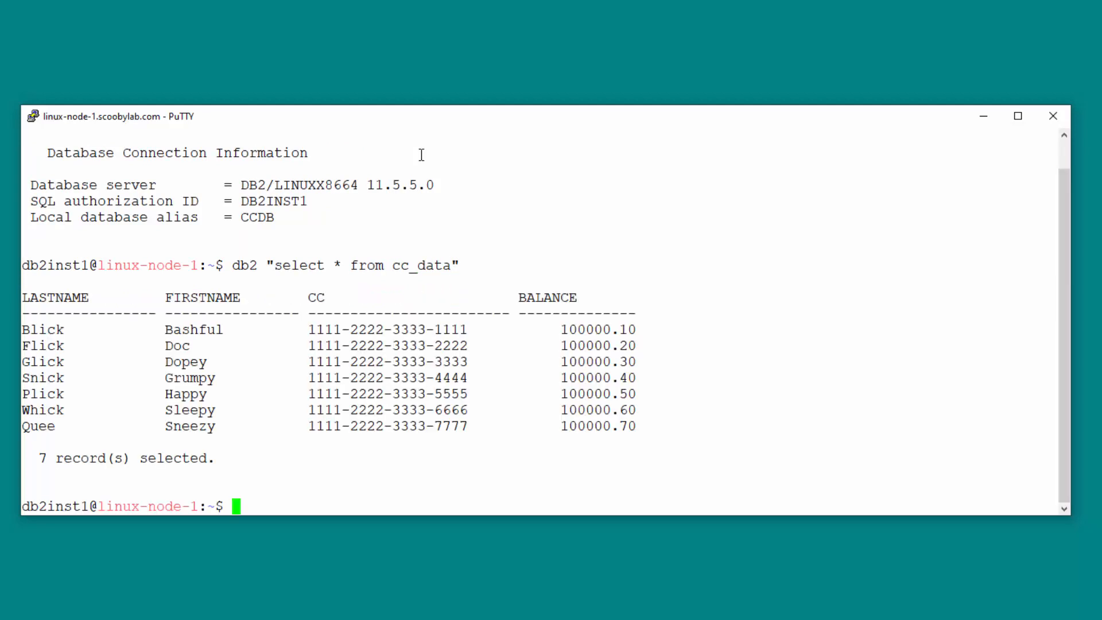
pyautogui.moveTo(528, 296)
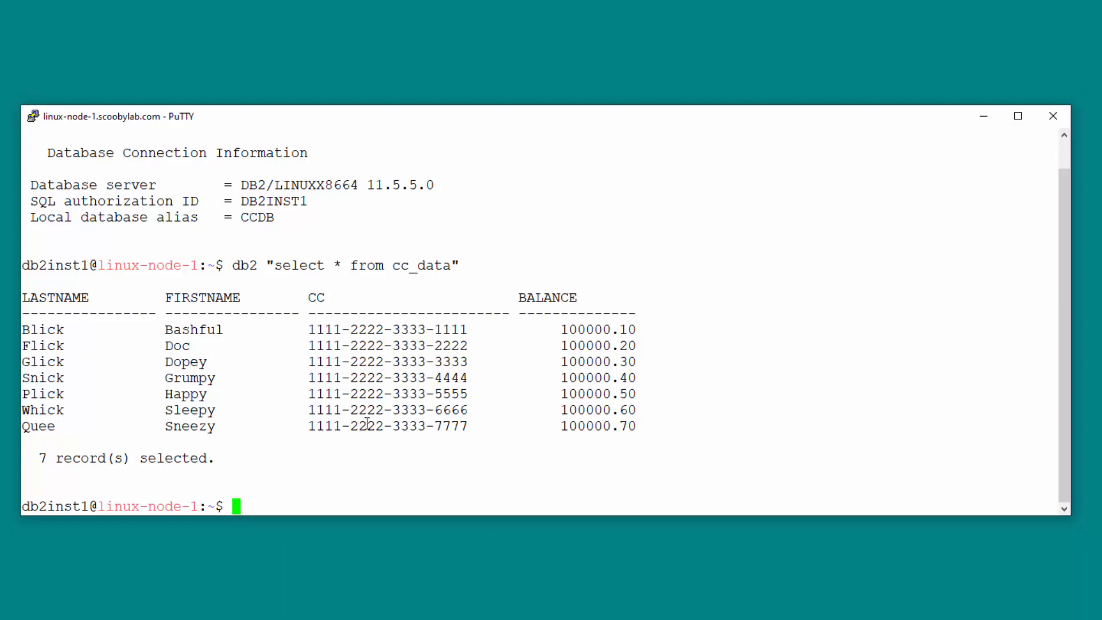
pyautogui.moveTo(320, 362)
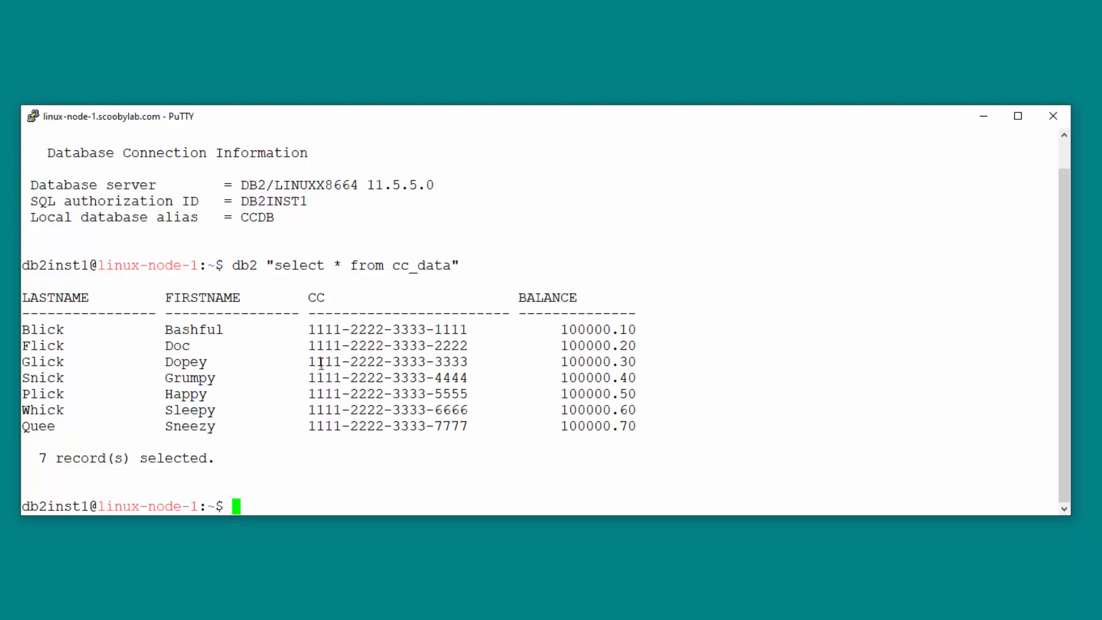
pyautogui.moveTo(219, 314)
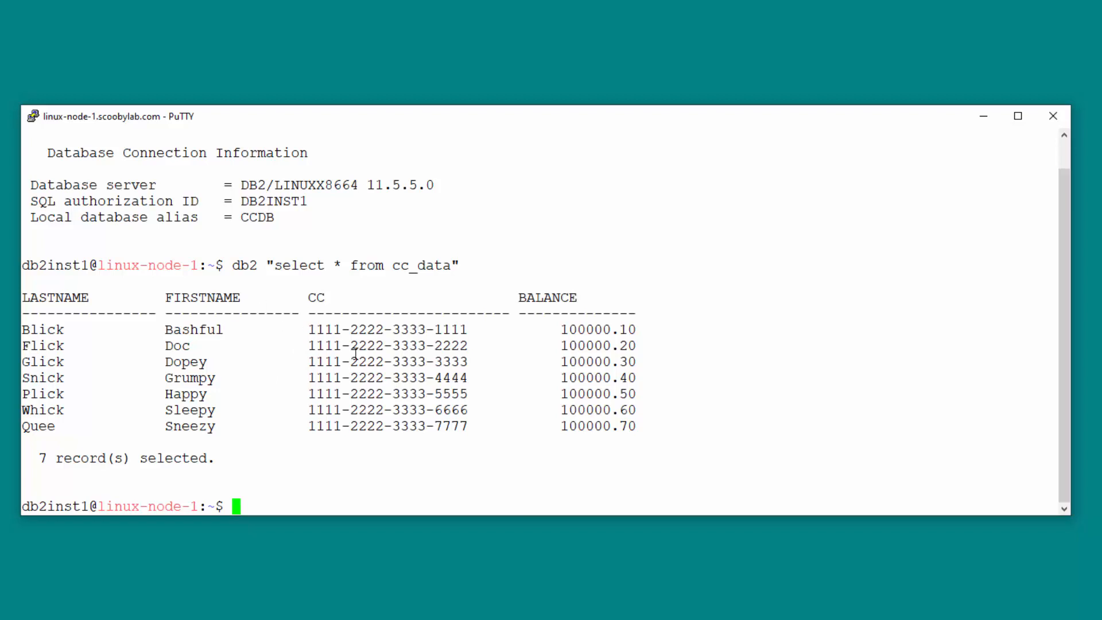
pyautogui.moveTo(256, 300)
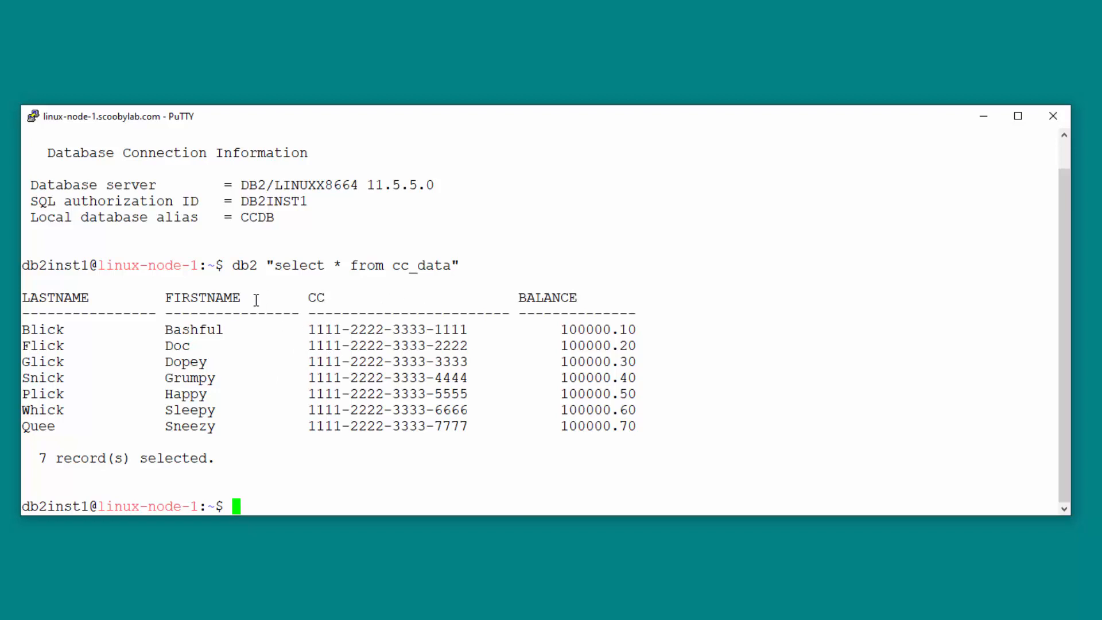
pyautogui.moveTo(337, 322)
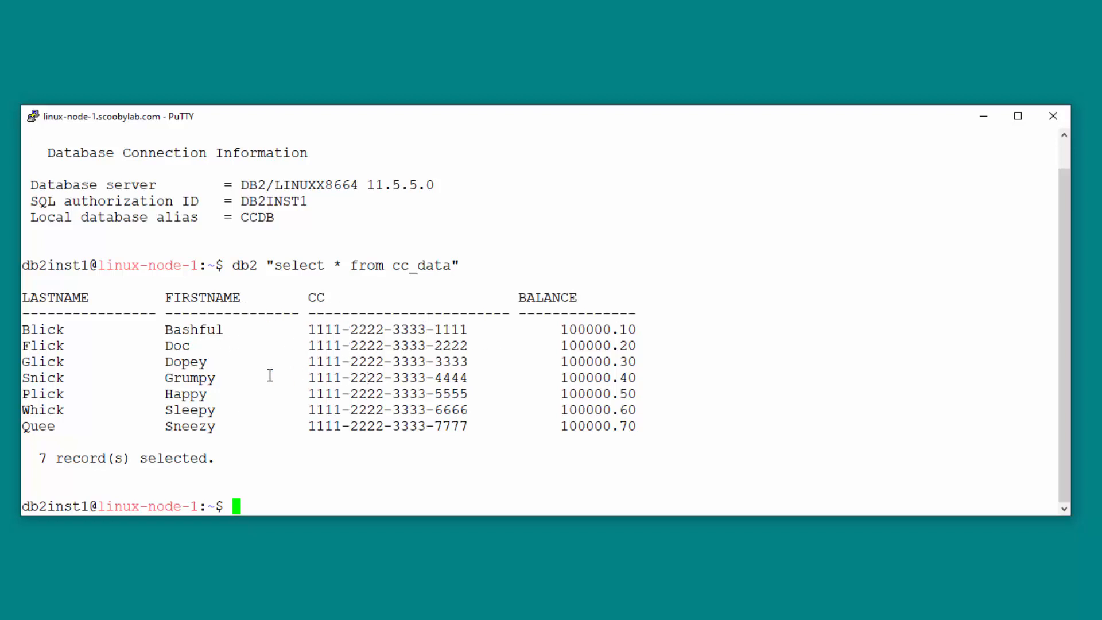
pyautogui.moveTo(803, 424)
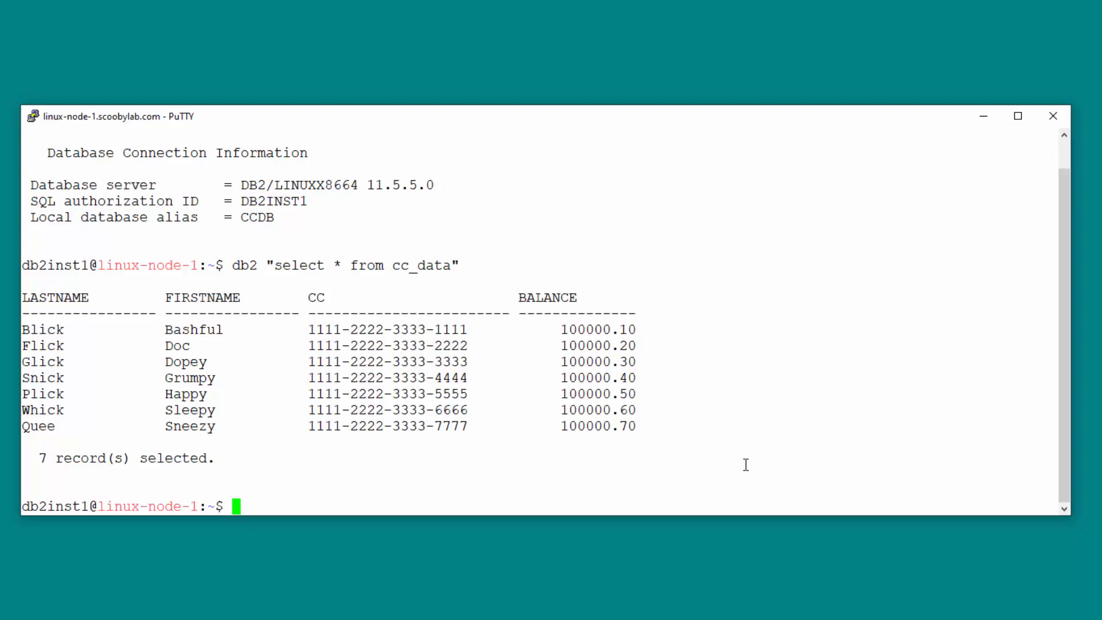
# Step: List the DB2 database directory with db2 "list db directory"
pyautogui.write('db2 "')
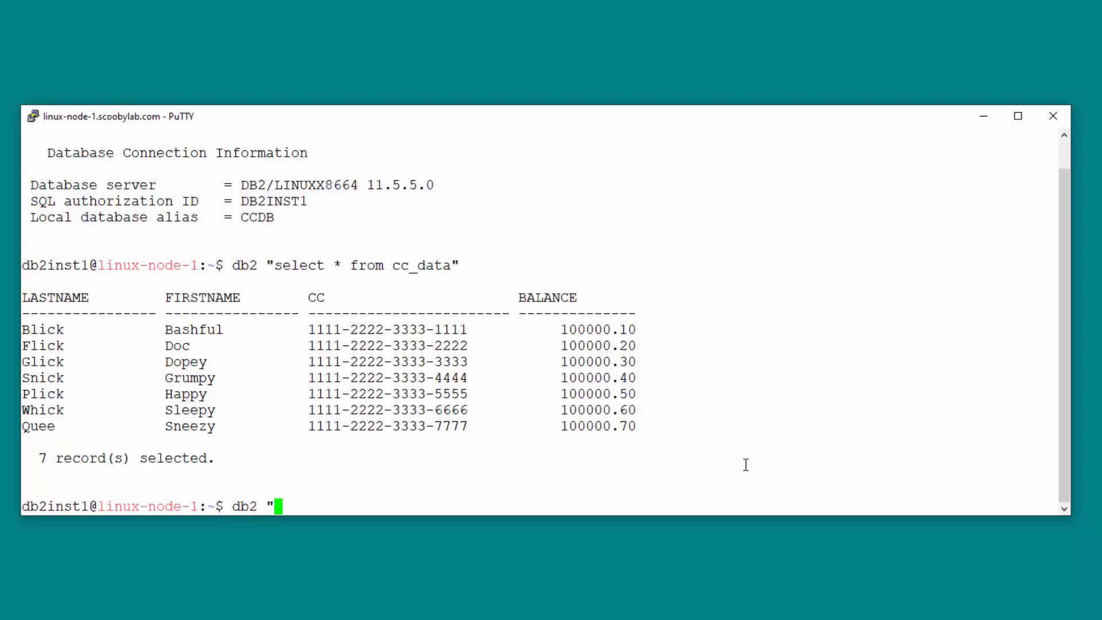
pyautogui.write('list db')
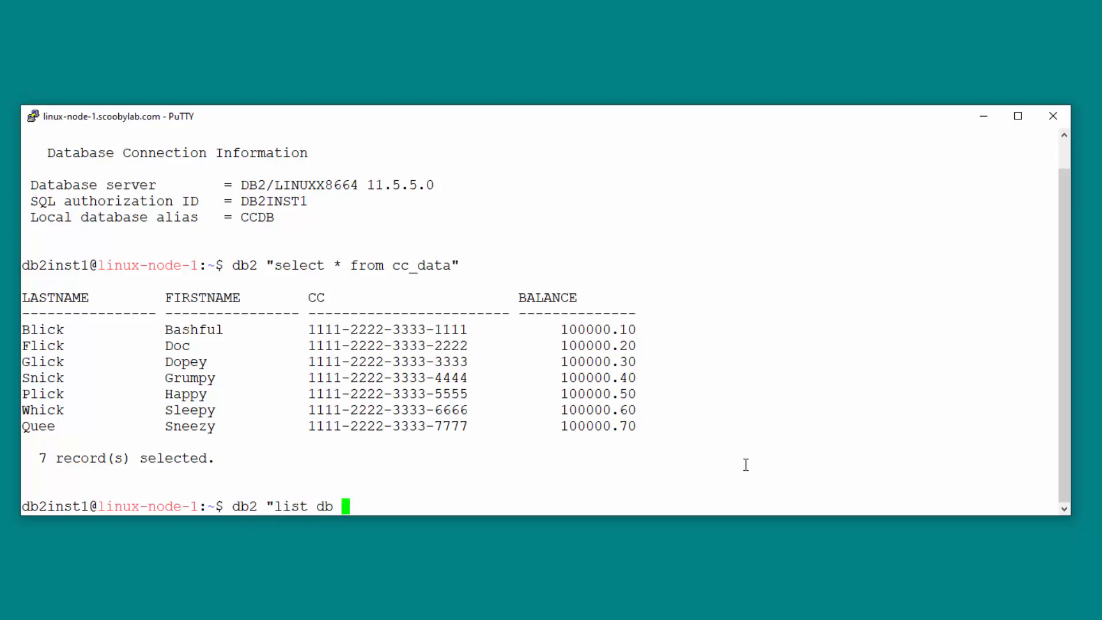
pyautogui.write('directory')
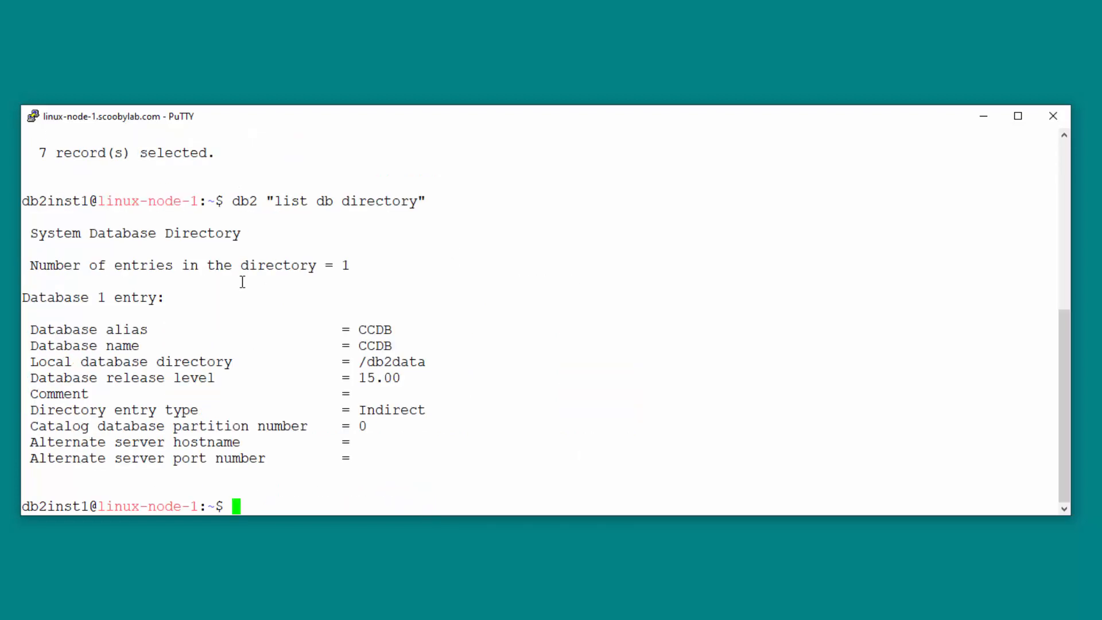
pyautogui.moveTo(366, 365)
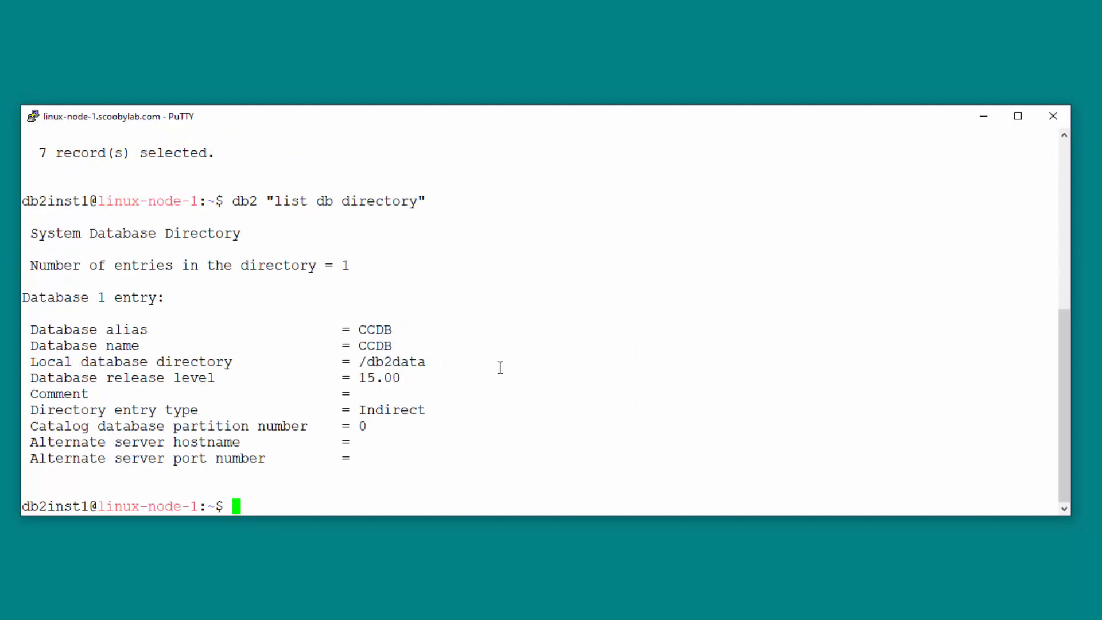
# Step: Change into the /db2data directory
pyautogui.write('cd')
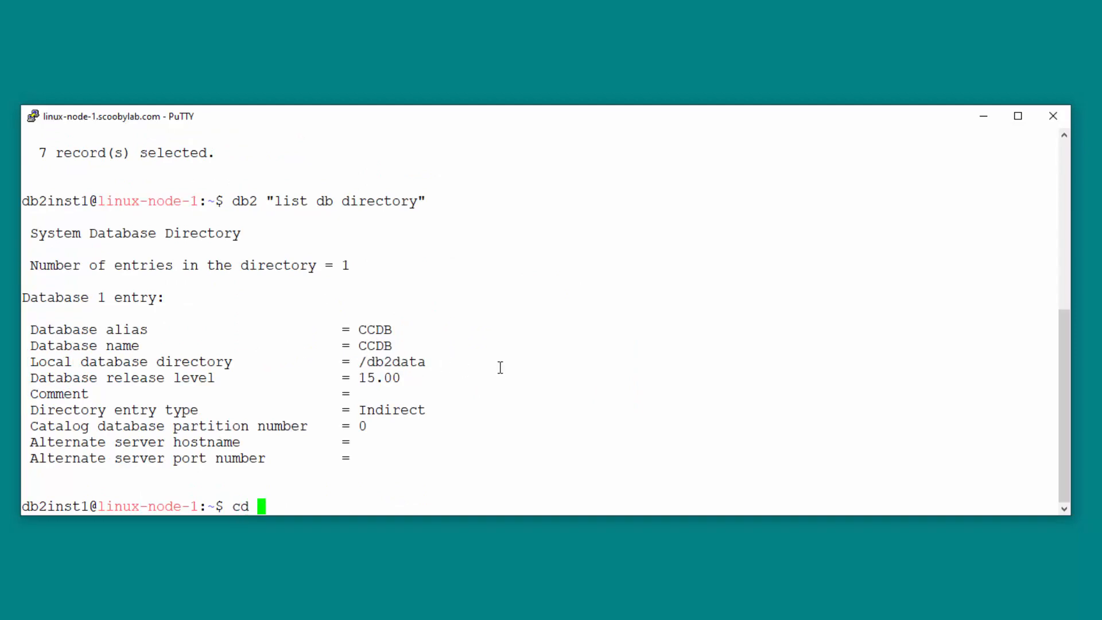
pyautogui.write('/d')
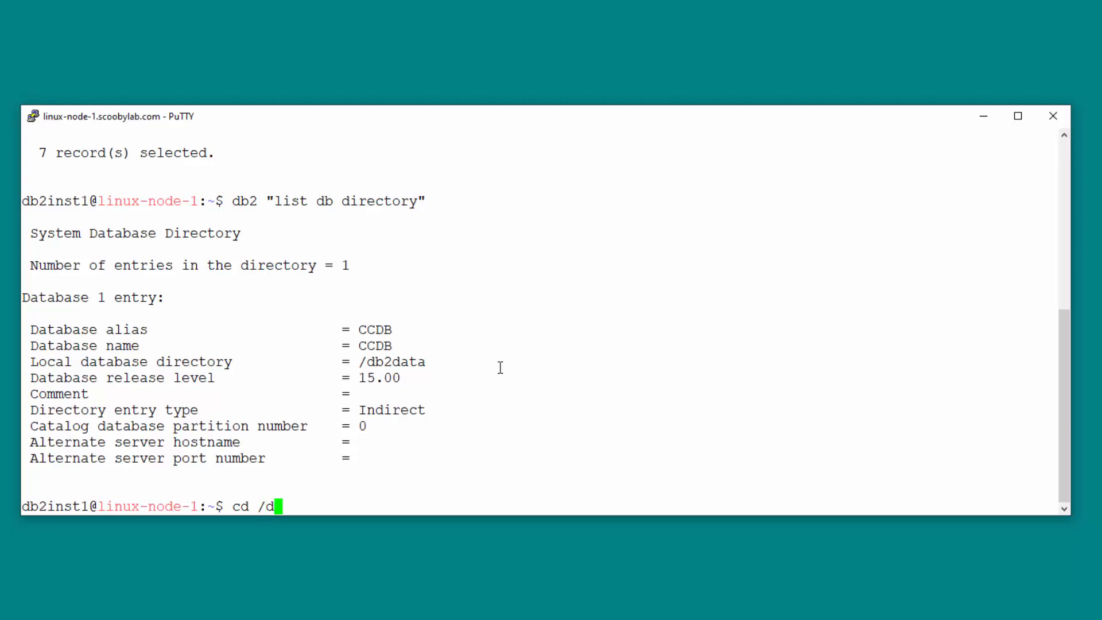
pyautogui.write('b2data')
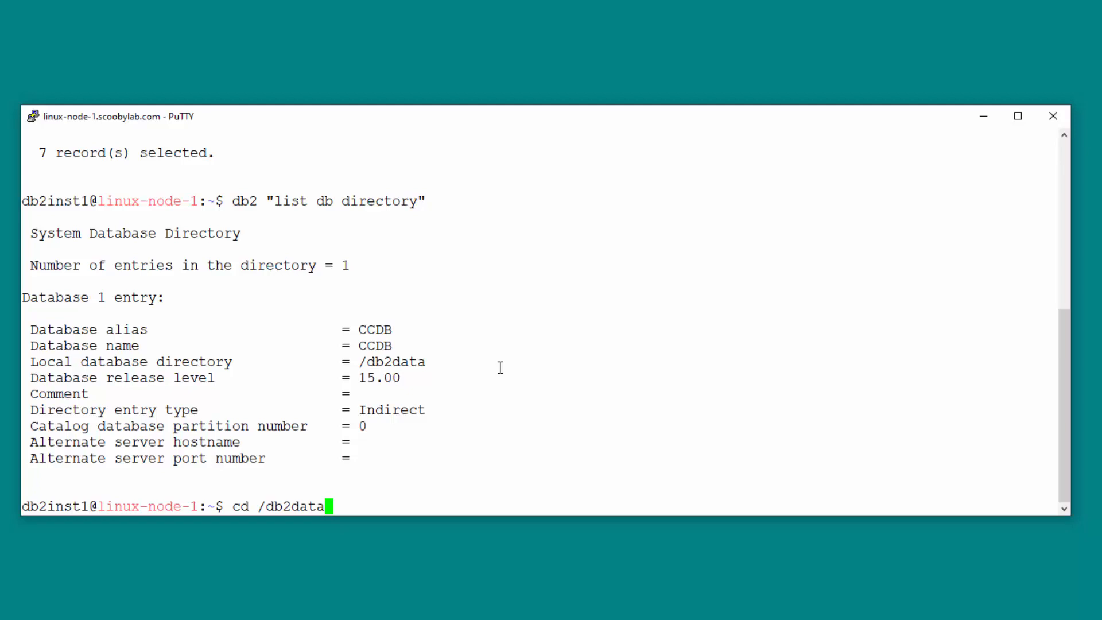
pyautogui.press('Return')
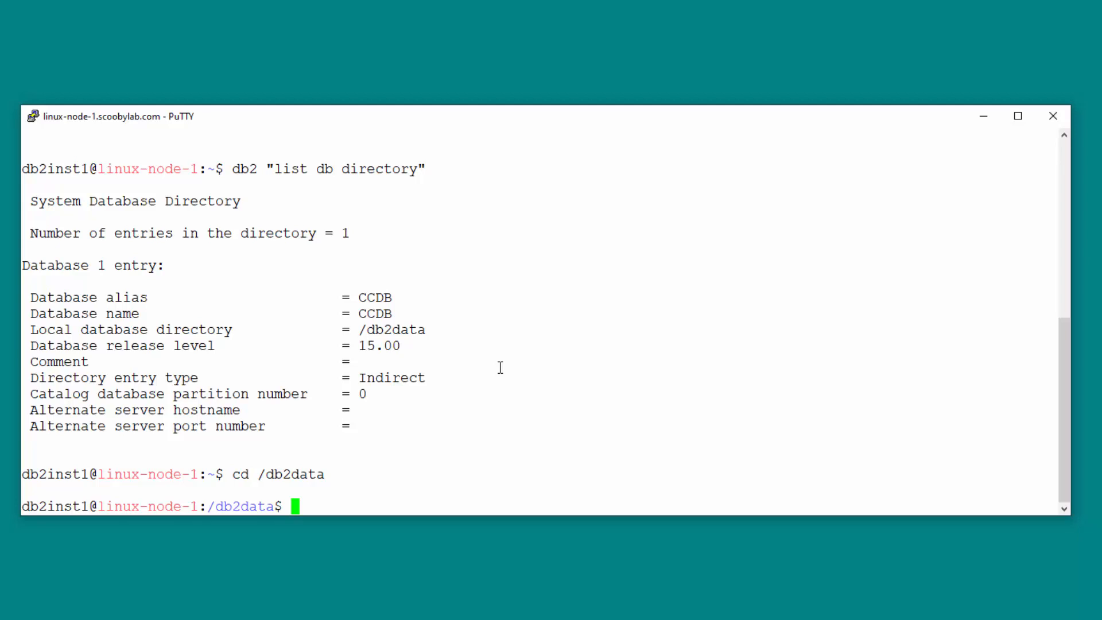
# Step: Navigate to db2inst1/NODE0000/CCDB/T0000002 and list its container file
pyautogui.write('cd')
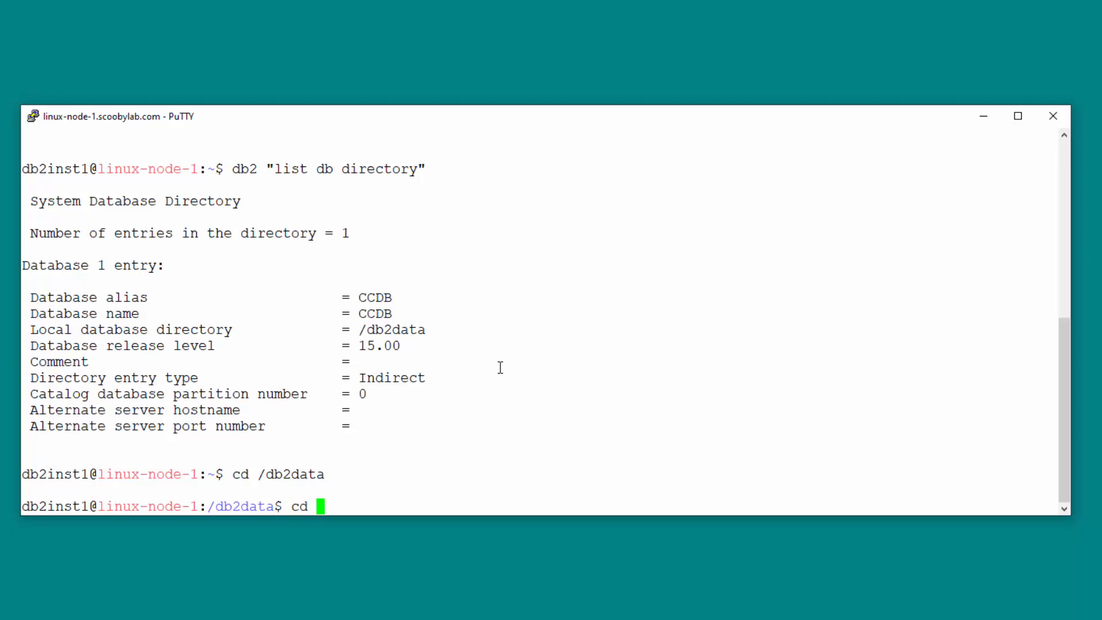
pyautogui.write('db2inst1/')
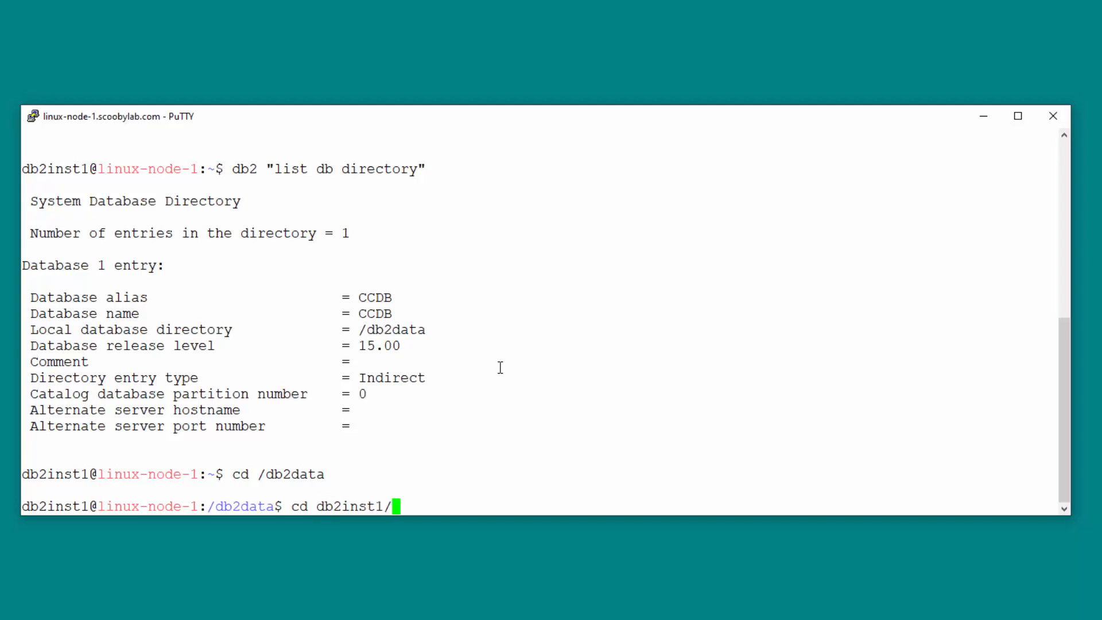
pyautogui.write('CCDB')
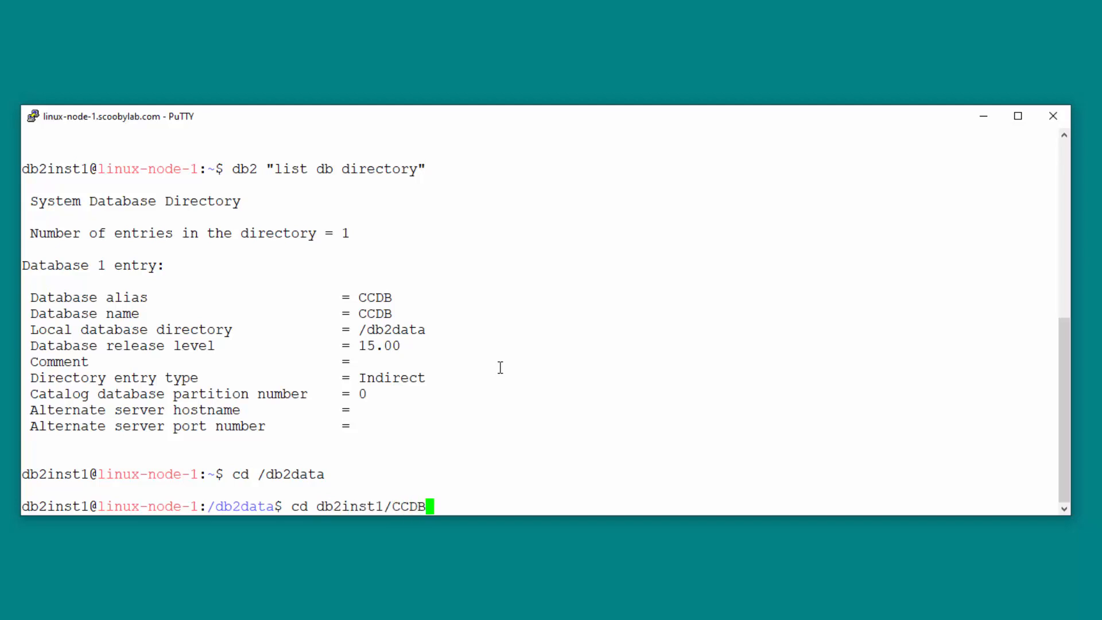
pyautogui.press('BackSpace')
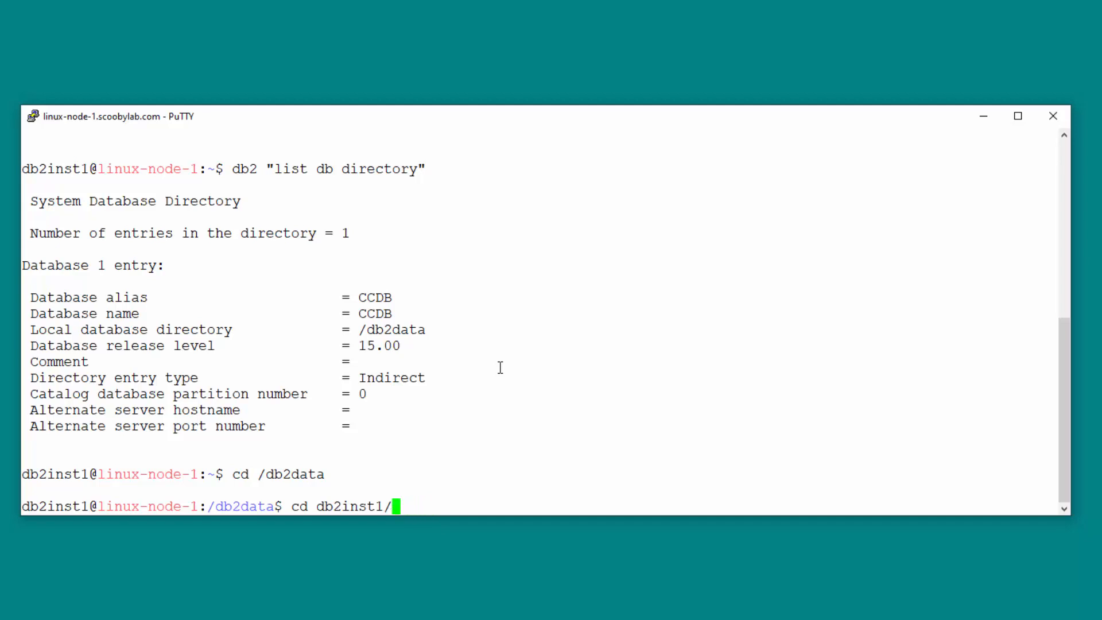
pyautogui.write('NODE0000/CCDB/')
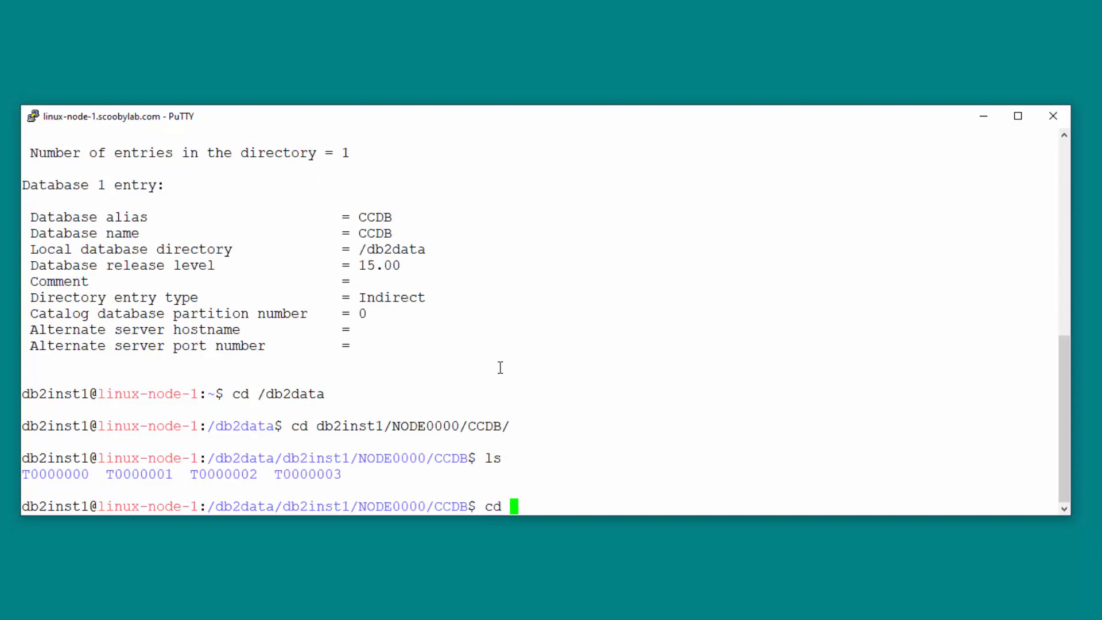
pyautogui.moveTo(239, 473)
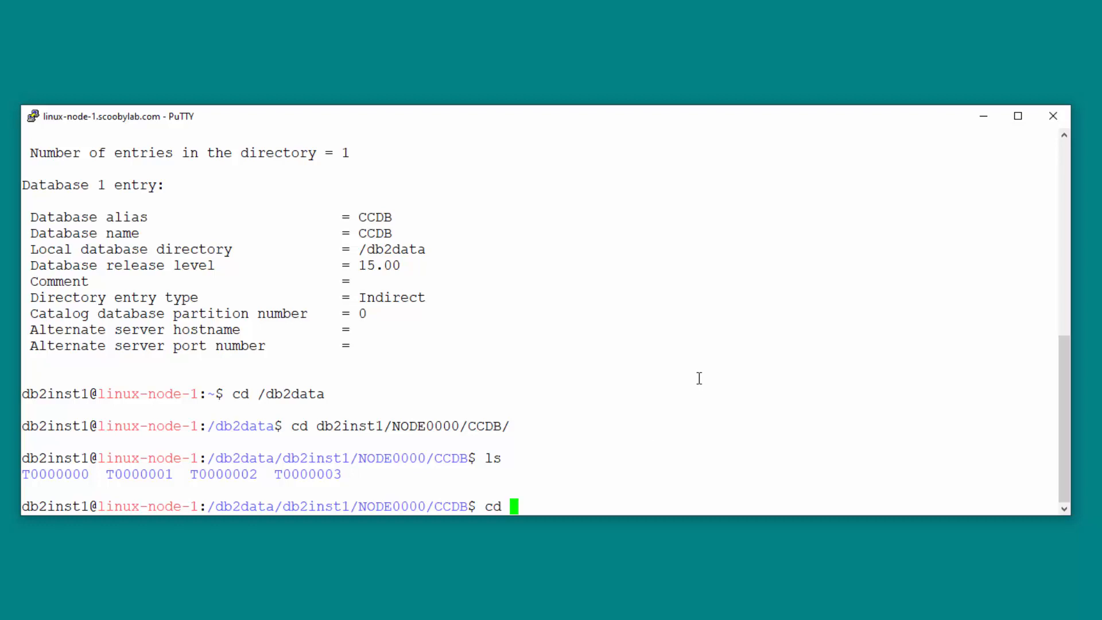
pyautogui.write('T0000002')
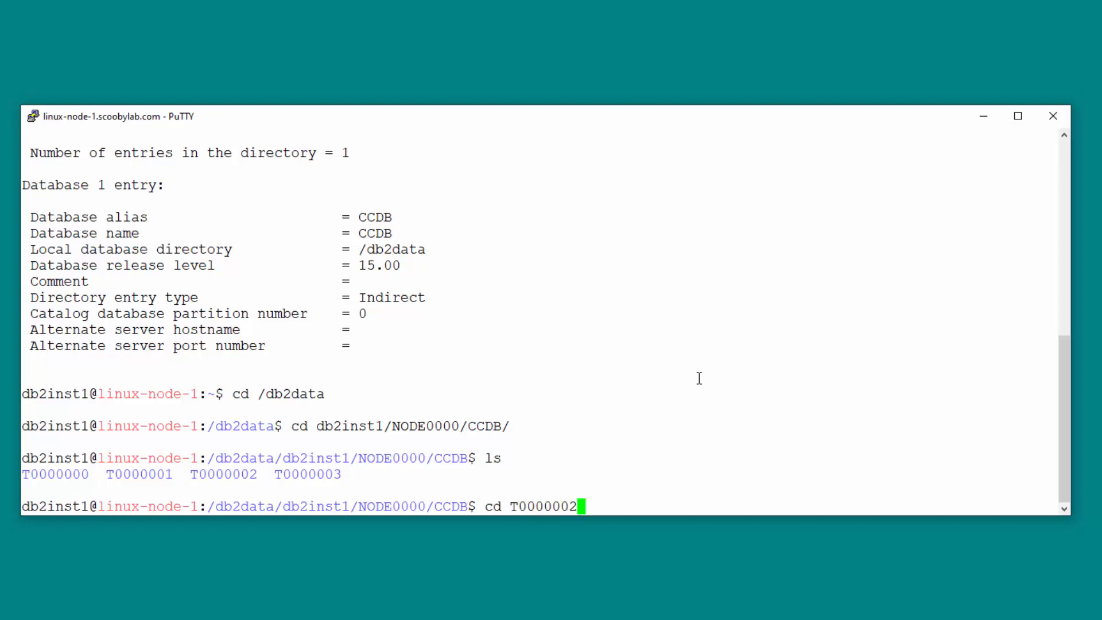
pyautogui.press('Return')
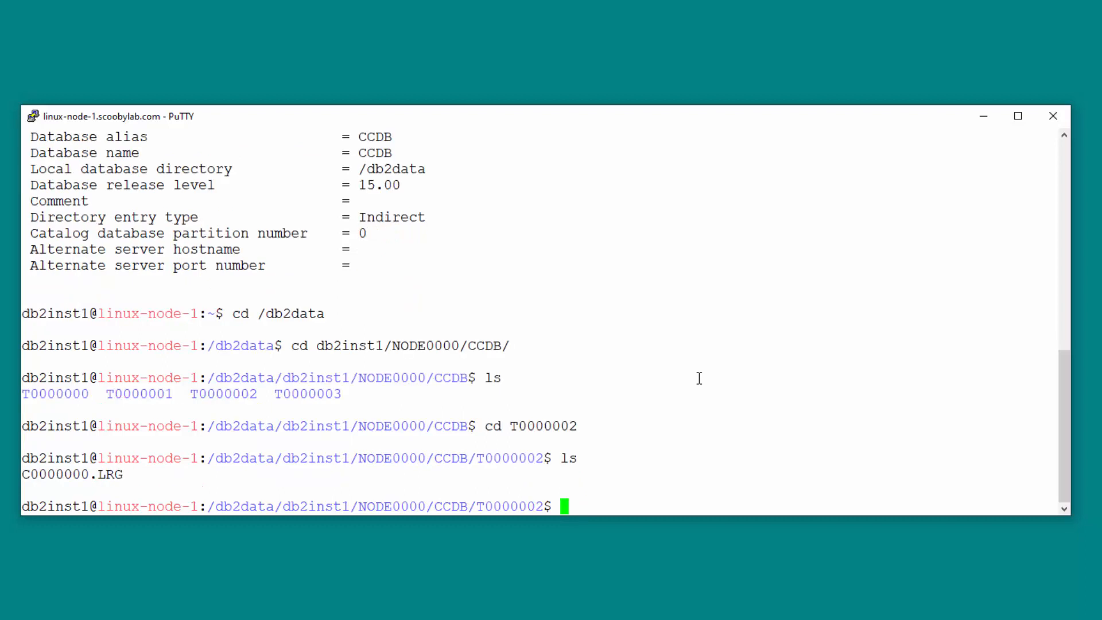
pyautogui.moveTo(149, 473)
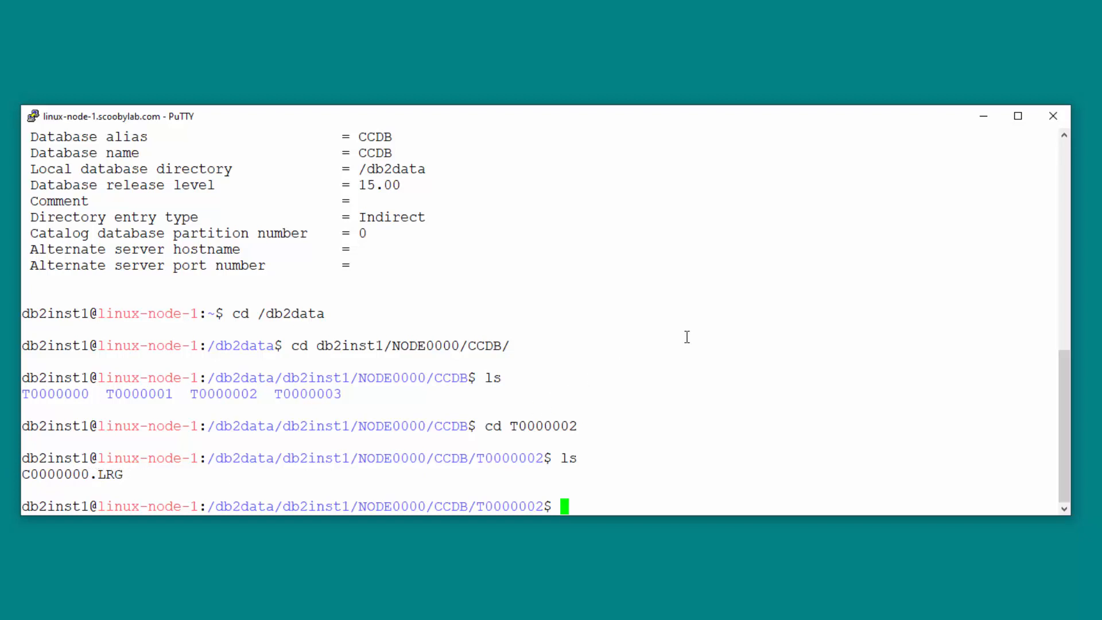
# Step: Run strings on C0000000.LRG to reveal plaintext names and card numbers
pyautogui.write('st')
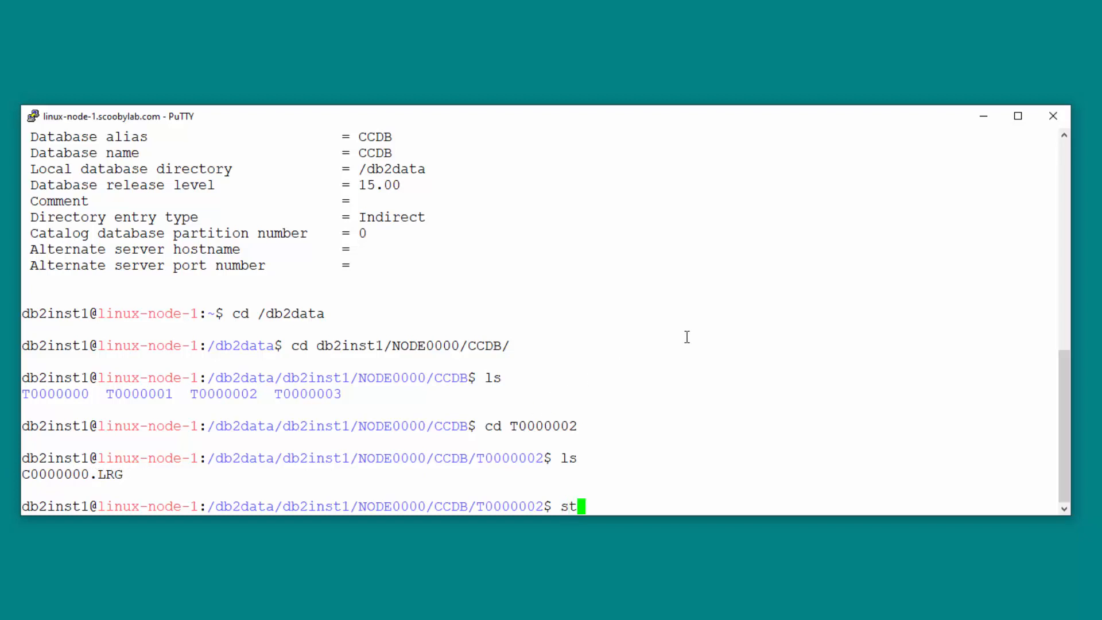
pyautogui.write('ings')
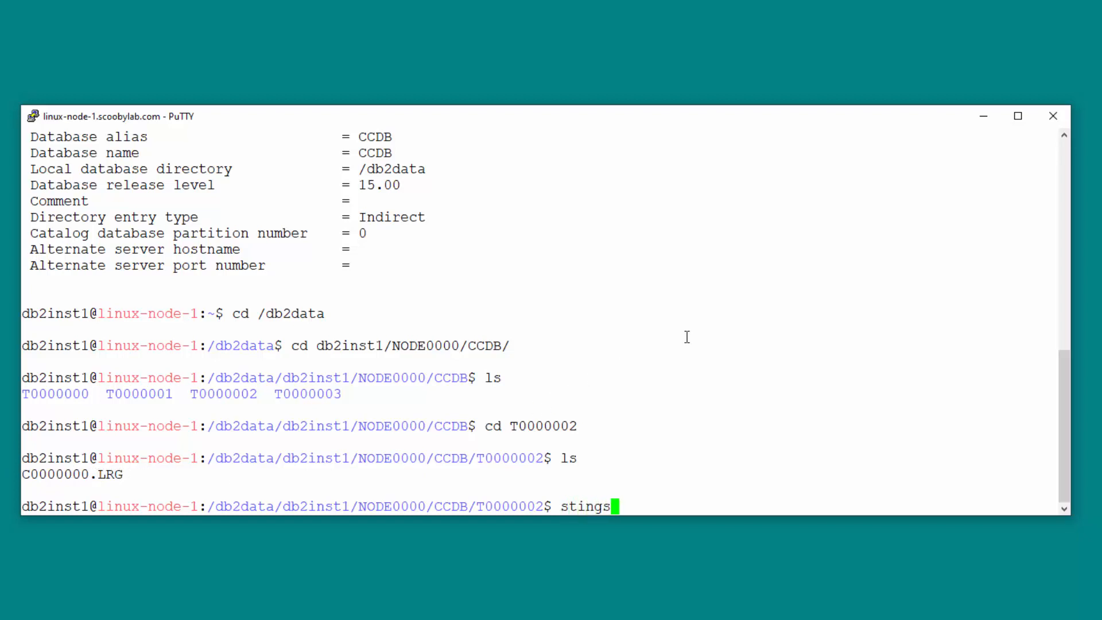
pyautogui.press('BackSpace')
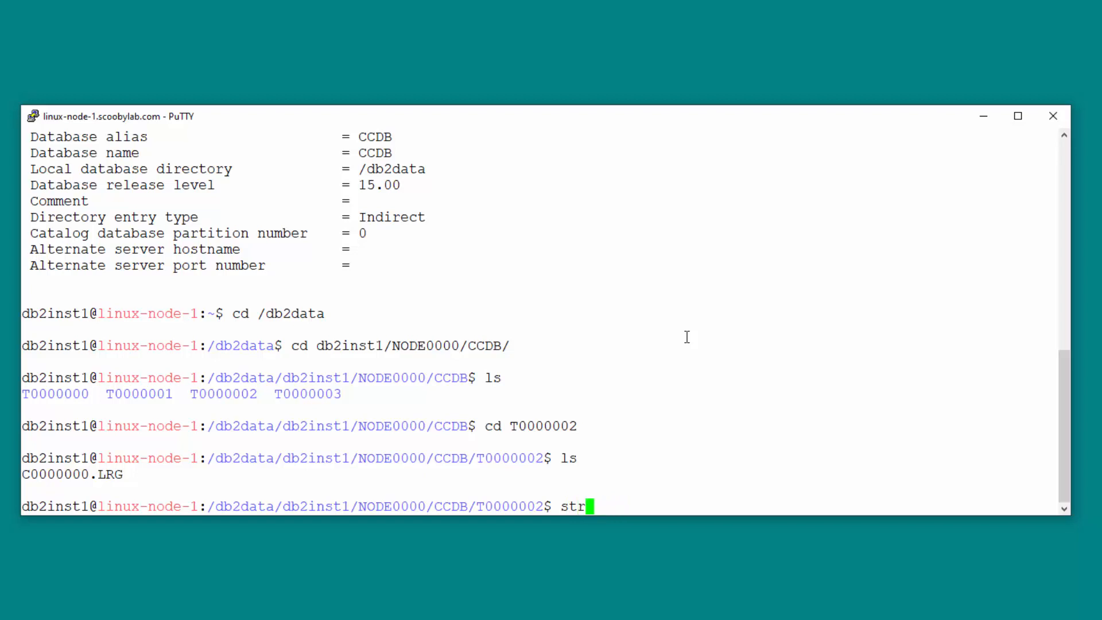
pyautogui.write('ings')
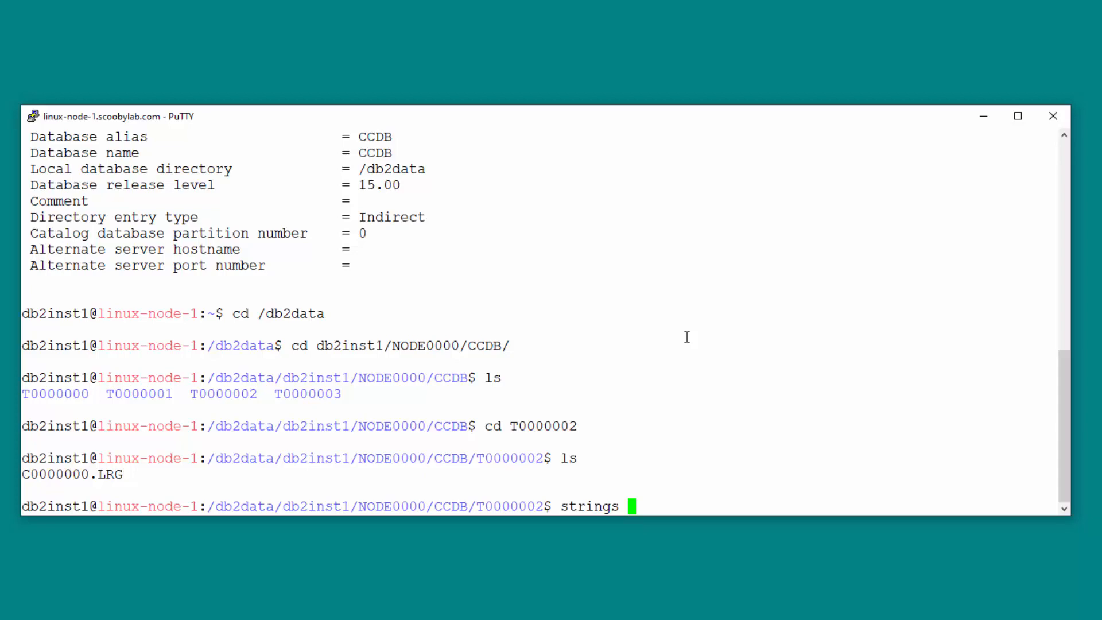
pyautogui.write('C0000000.LRG')
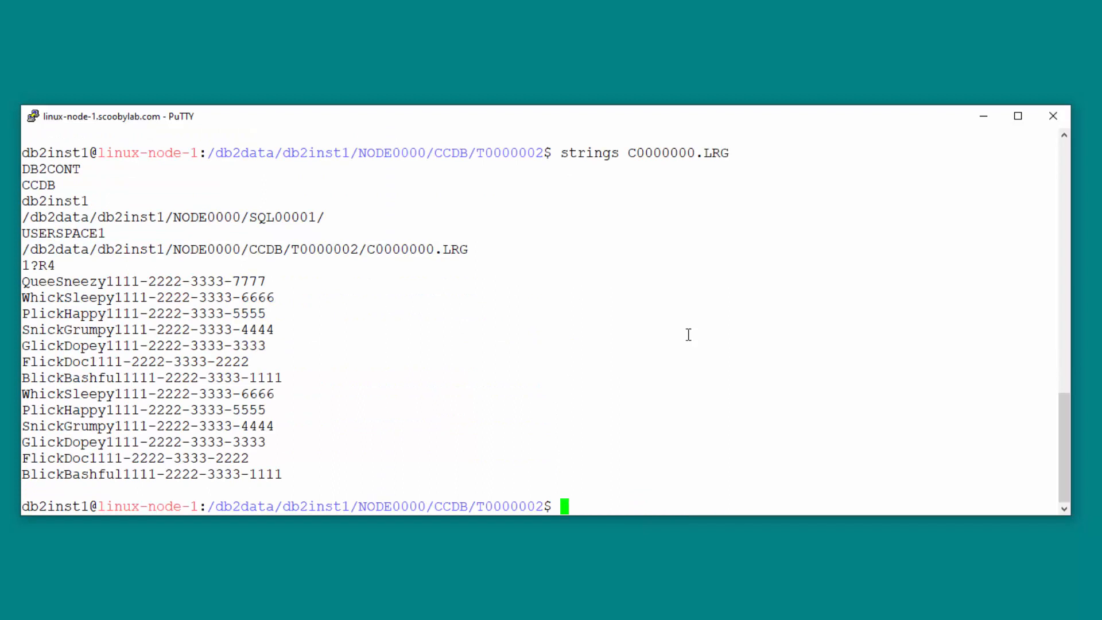
pyautogui.moveTo(598, 153)
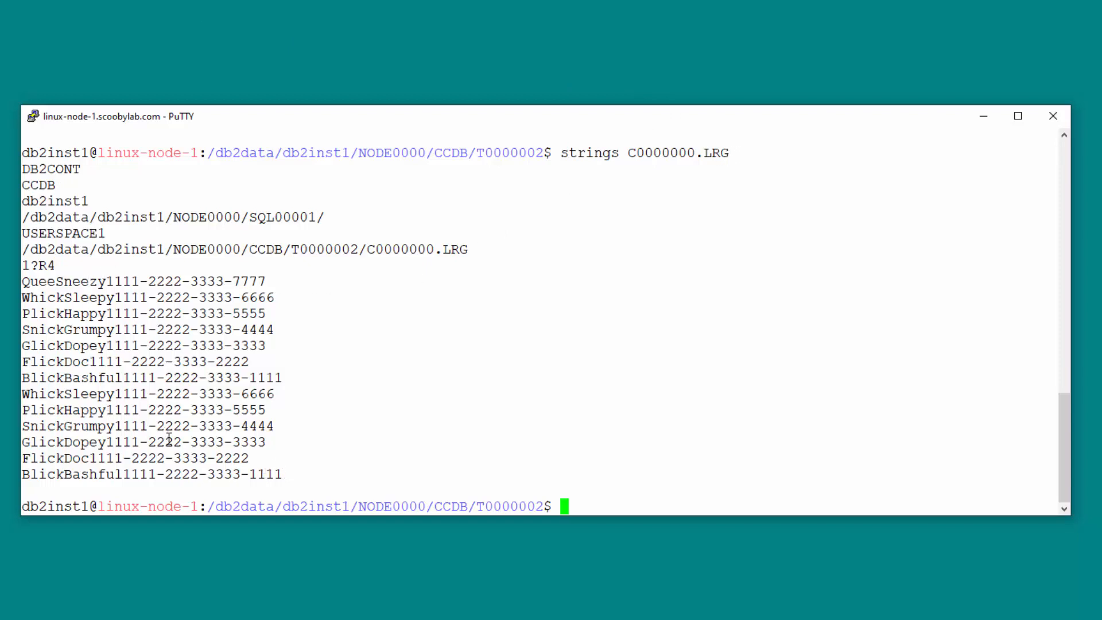
pyautogui.moveTo(257, 275)
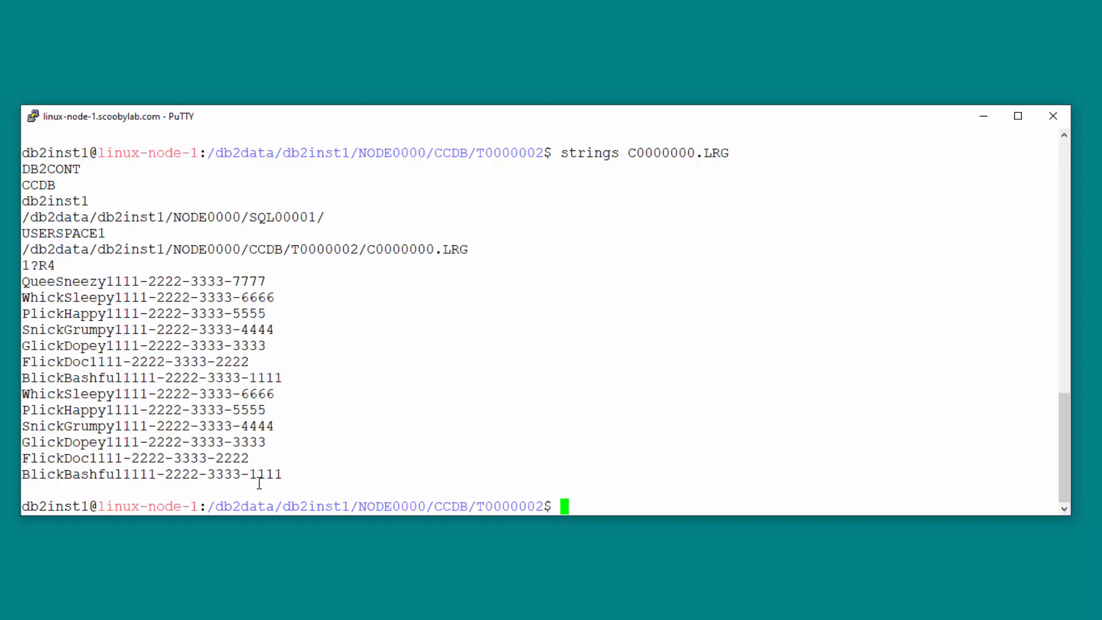
pyautogui.moveTo(226, 345)
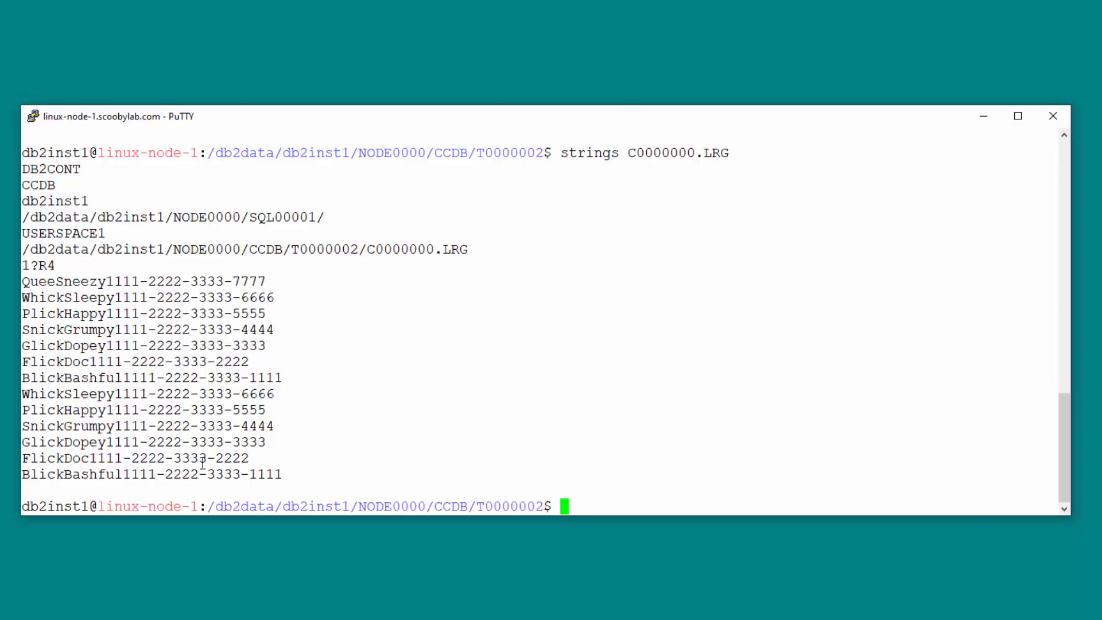
pyautogui.moveTo(70, 509)
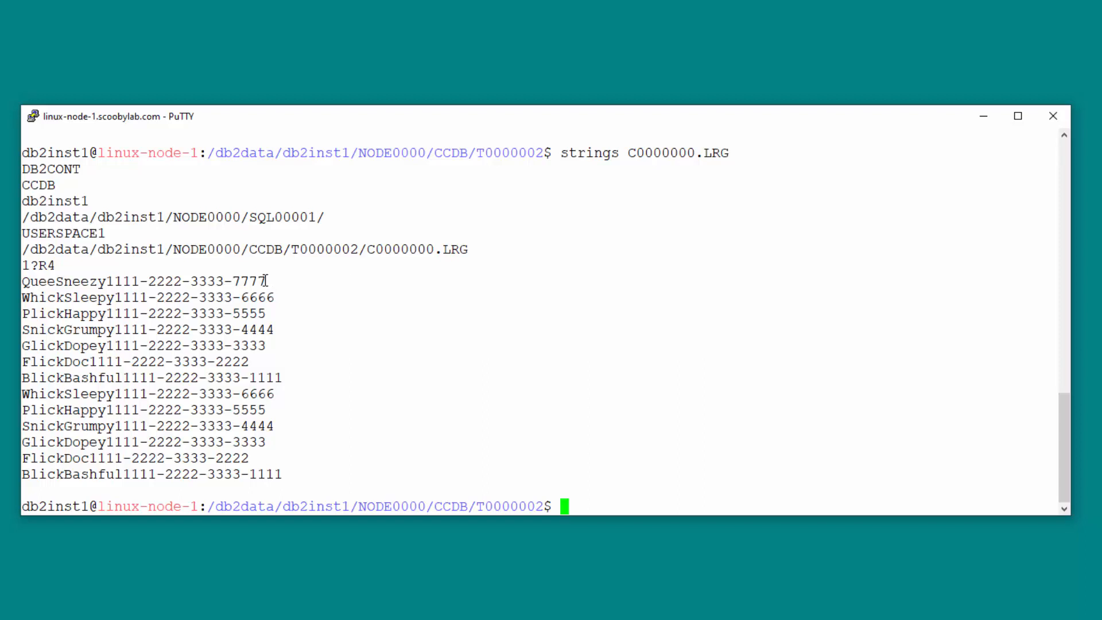
pyautogui.moveTo(325, 283)
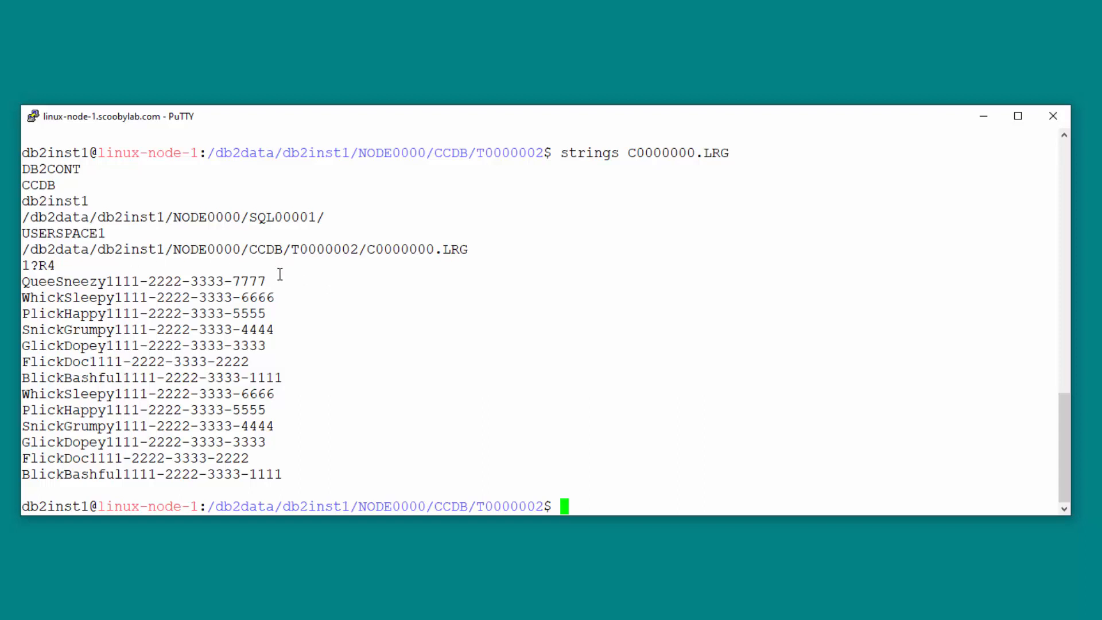
pyautogui.moveTo(276, 282)
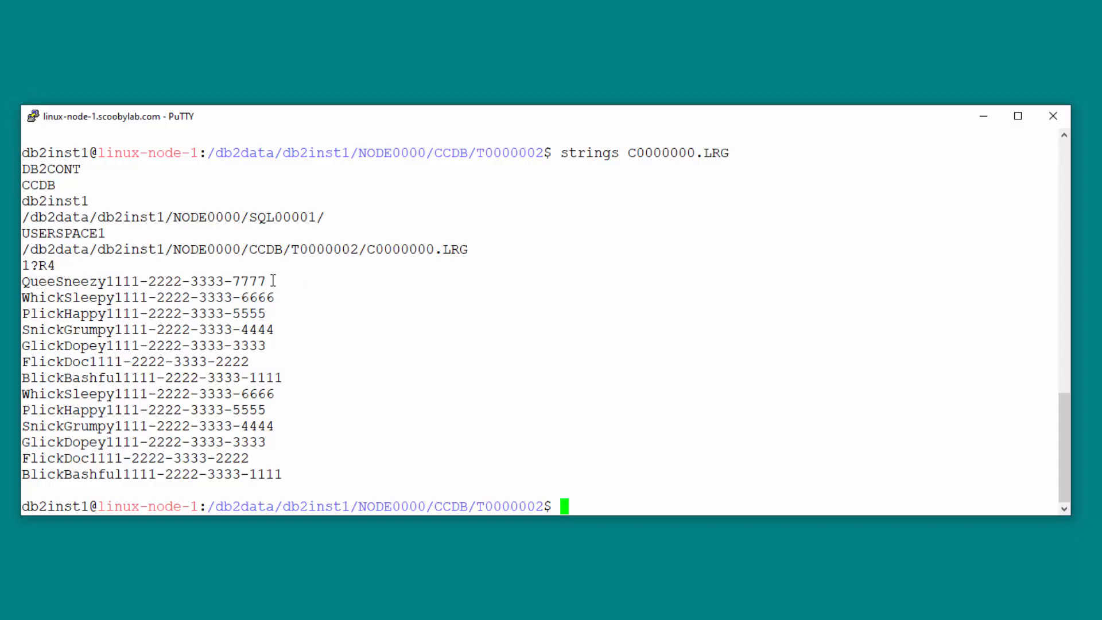
pyautogui.moveTo(315, 283)
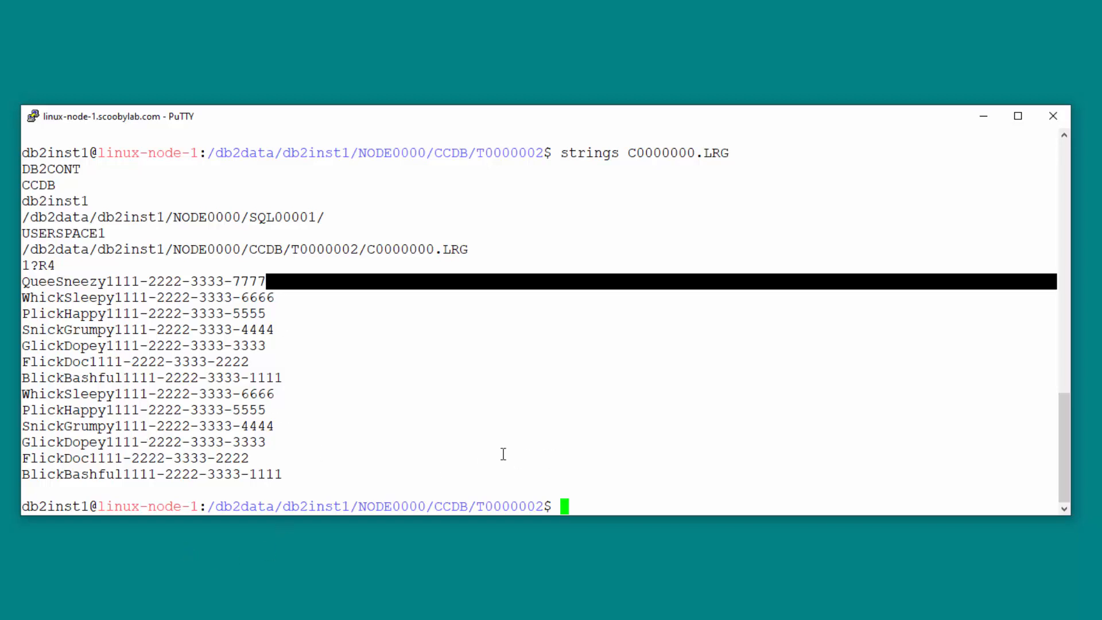
pyautogui.moveTo(172, 410)
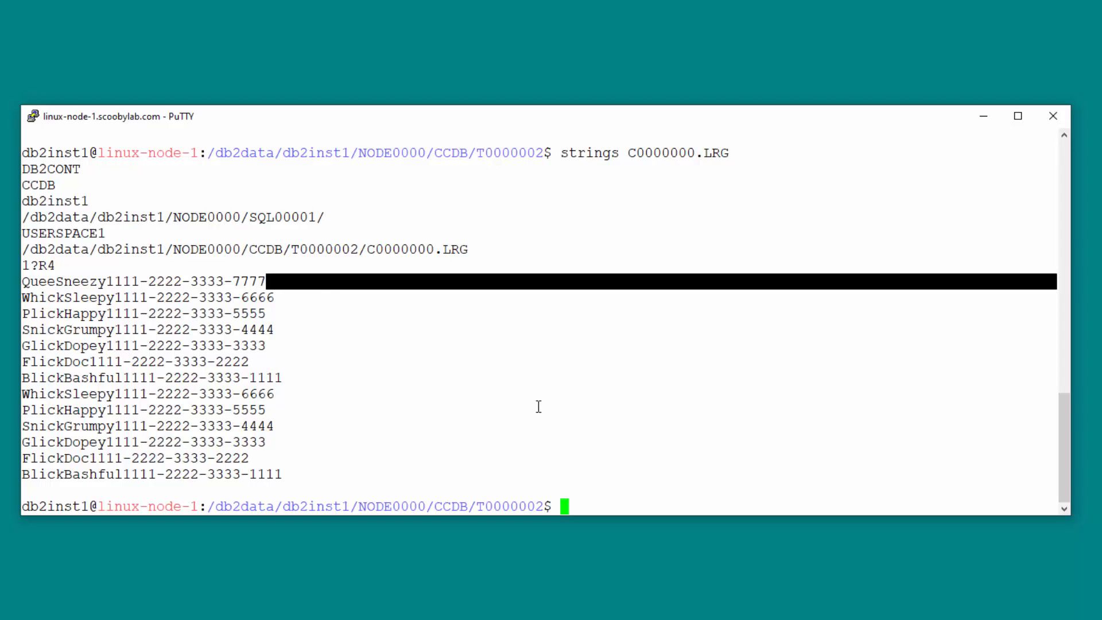
pyautogui.write('cd')
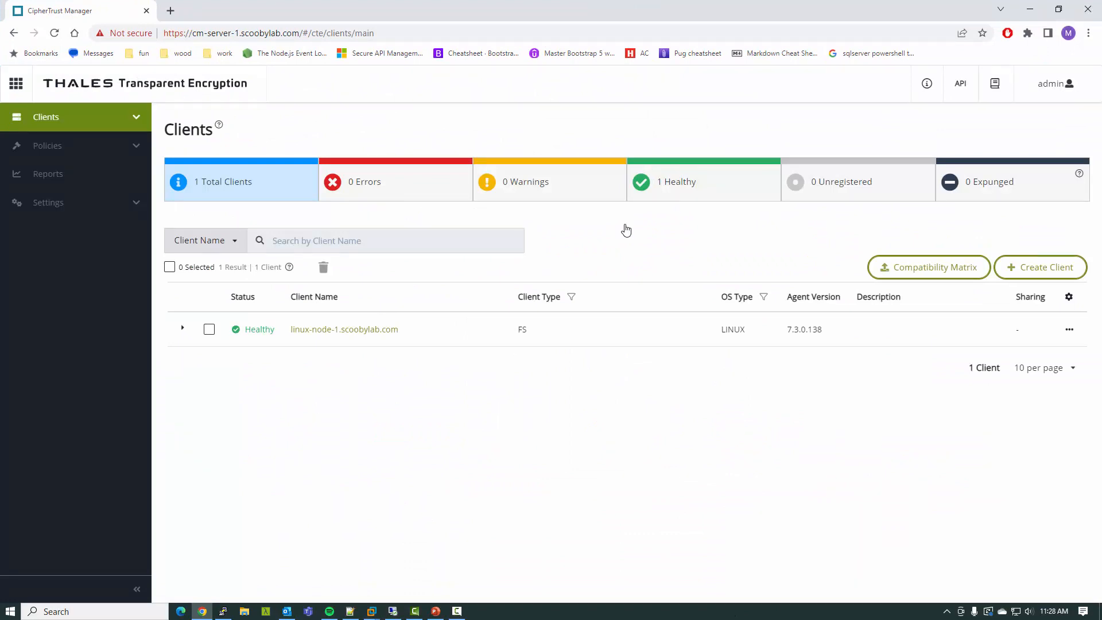
pyautogui.moveTo(332, 356)
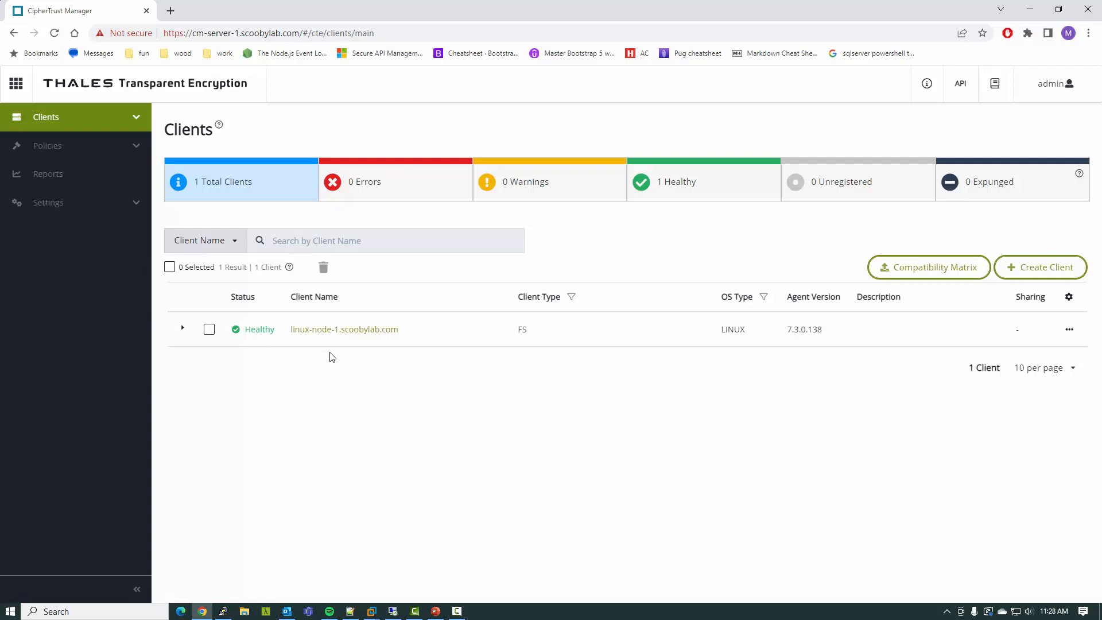
pyautogui.moveTo(144, 389)
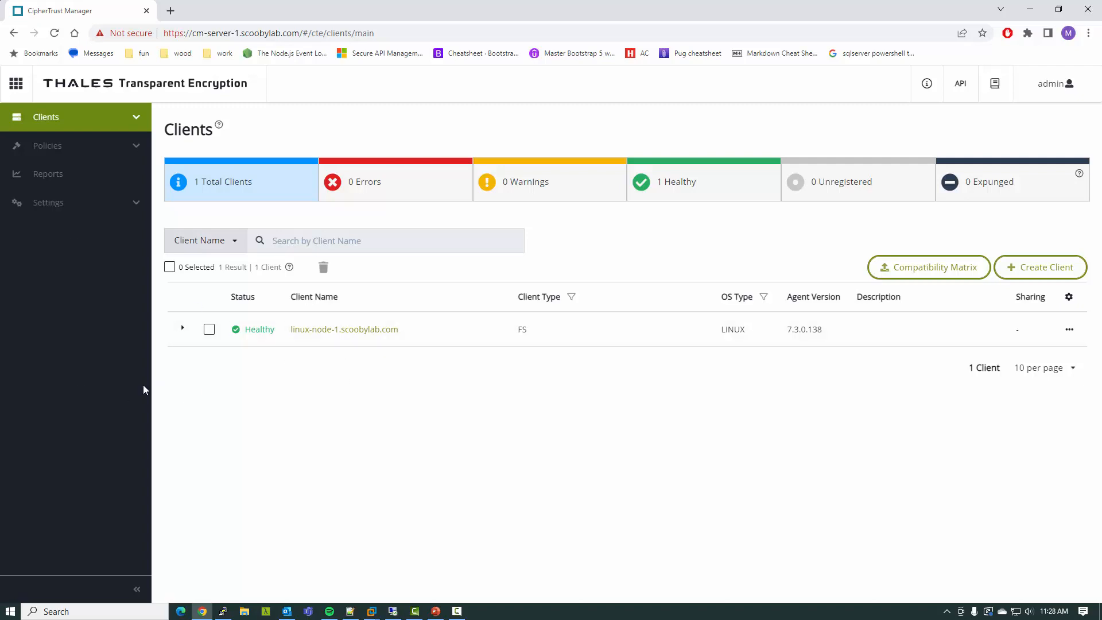
pyautogui.moveTo(484, 400)
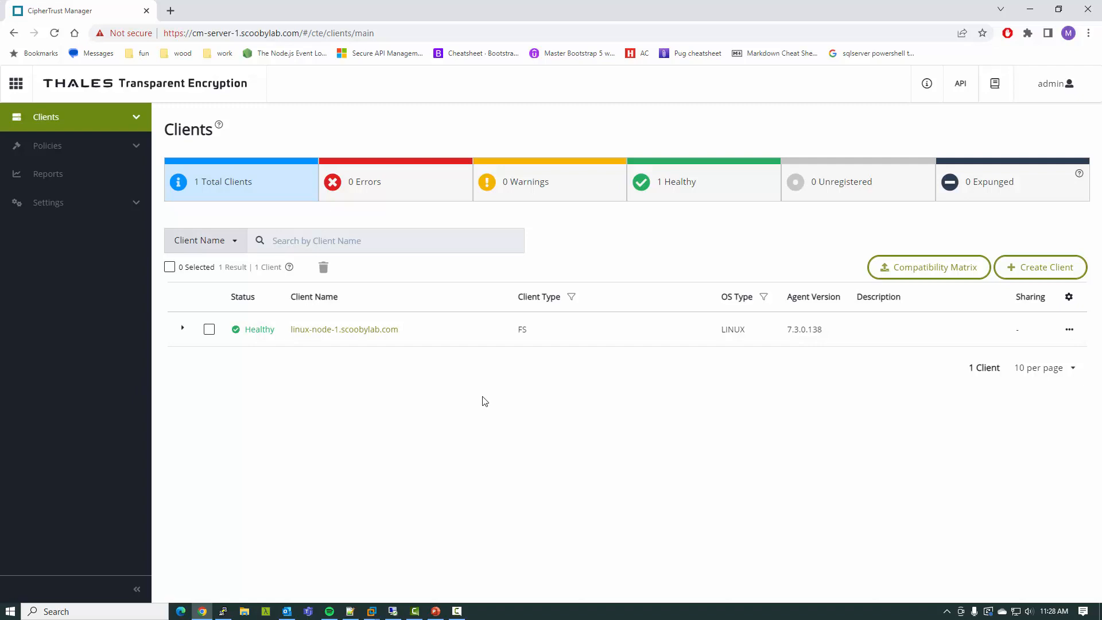
pyautogui.moveTo(55, 145)
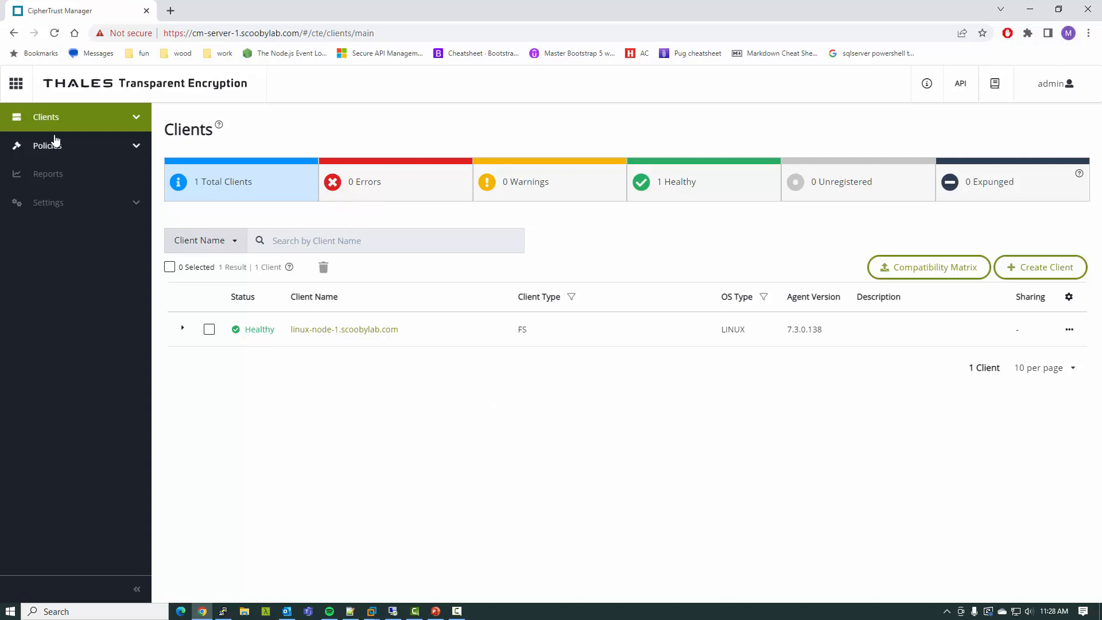
pyautogui.moveTo(62, 150)
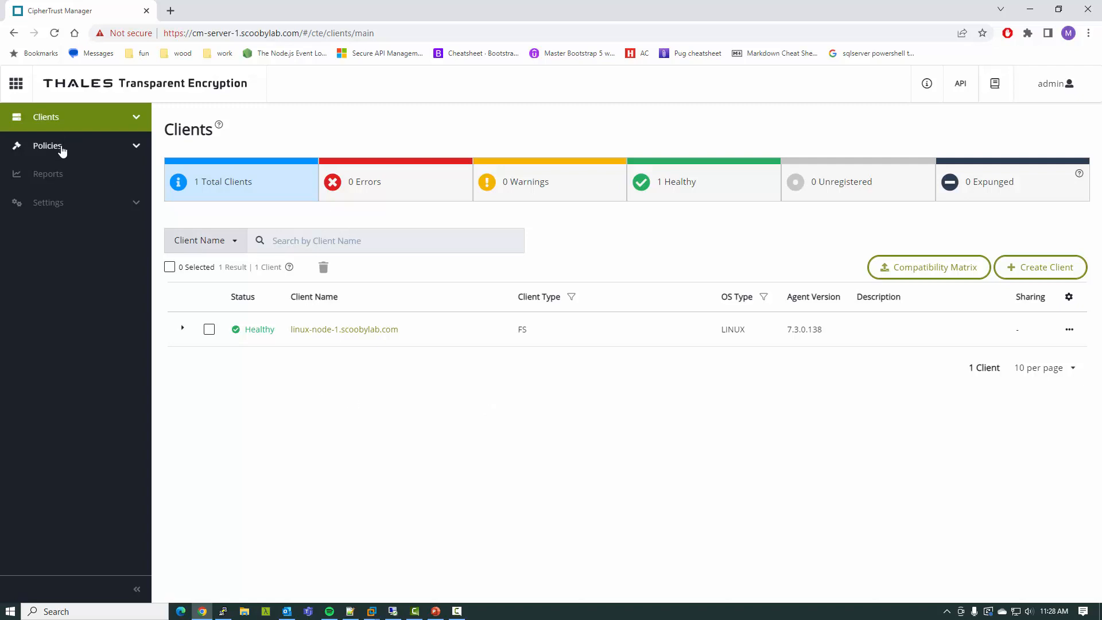
# Step: Expand Policies in the sidebar and open the Policies list
pyautogui.click(47, 145)
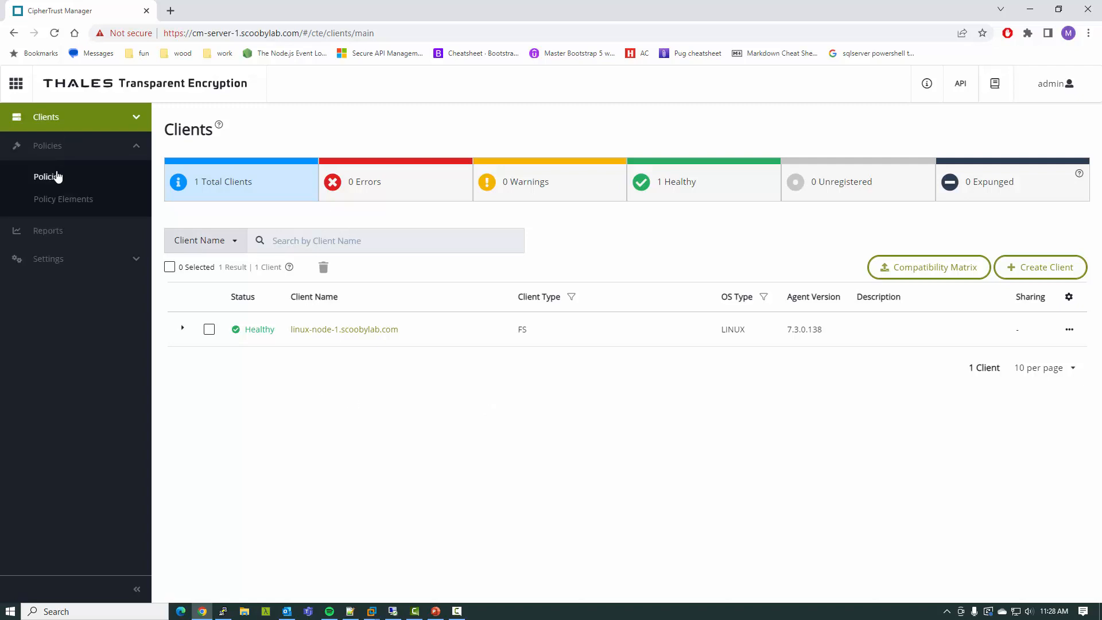
pyautogui.click(47, 176)
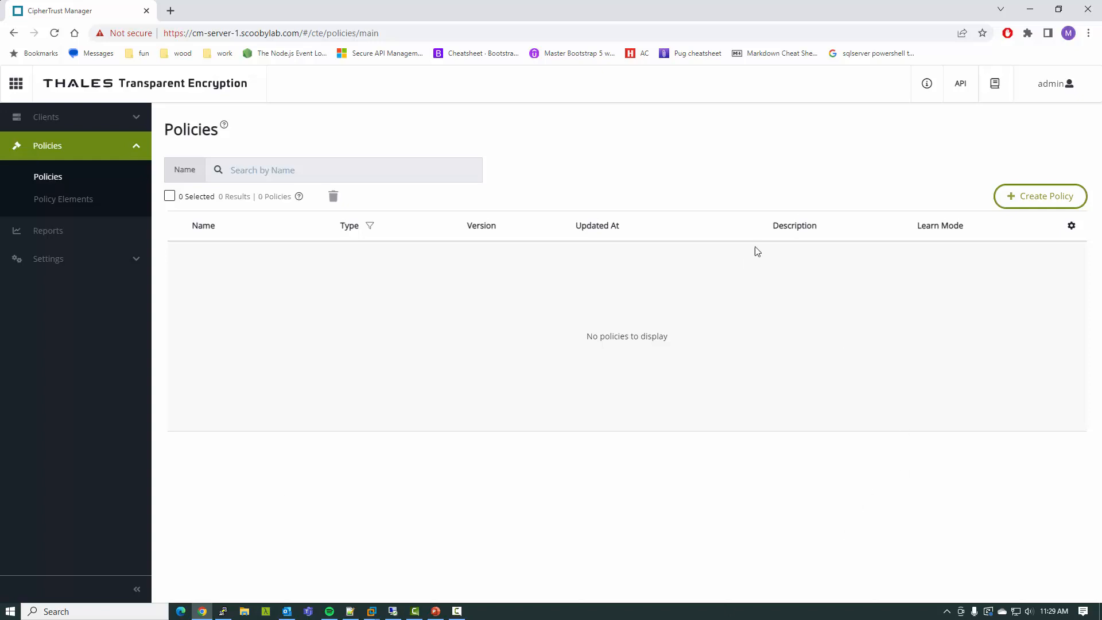
# Step: Create policy db2_policy with type Live Data Transformation and continue to Security Rules
pyautogui.click(1040, 196)
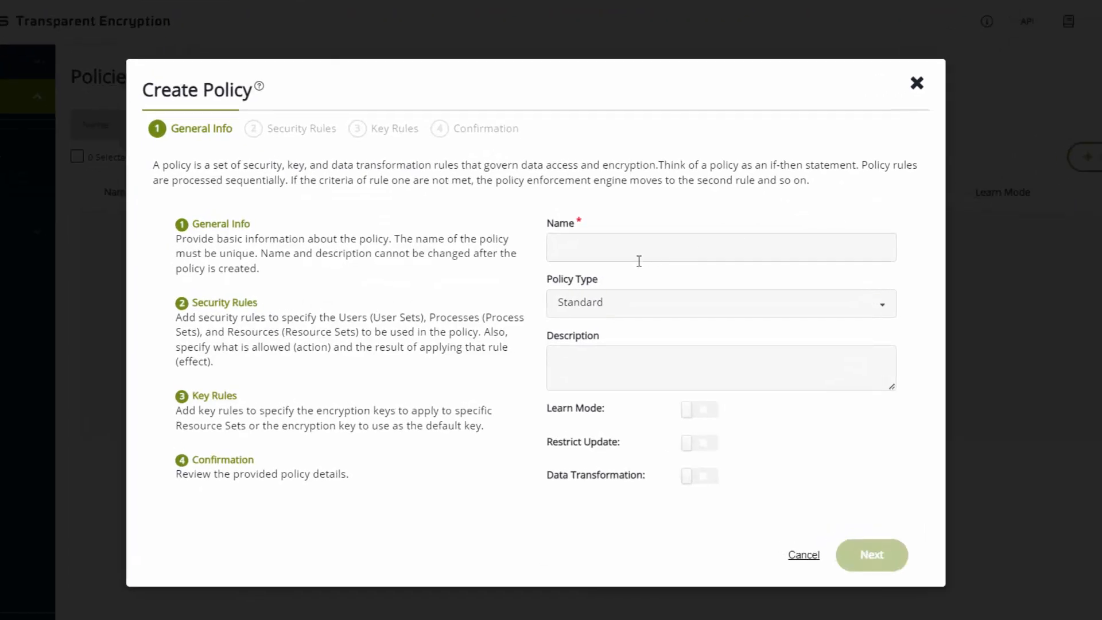
pyautogui.click(719, 247)
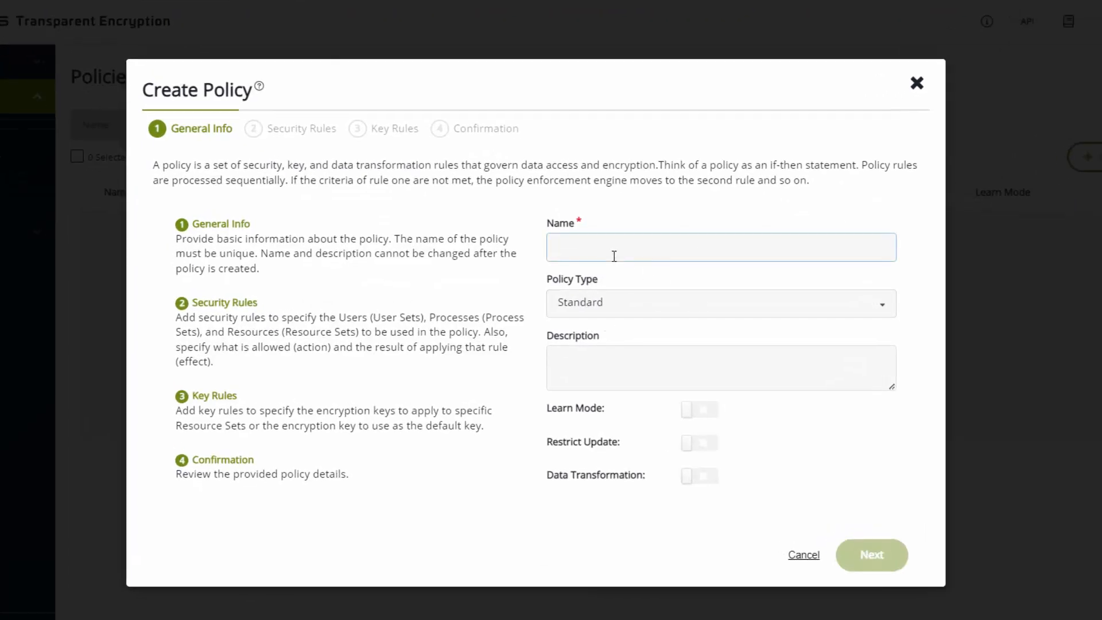
pyautogui.write('db2+')
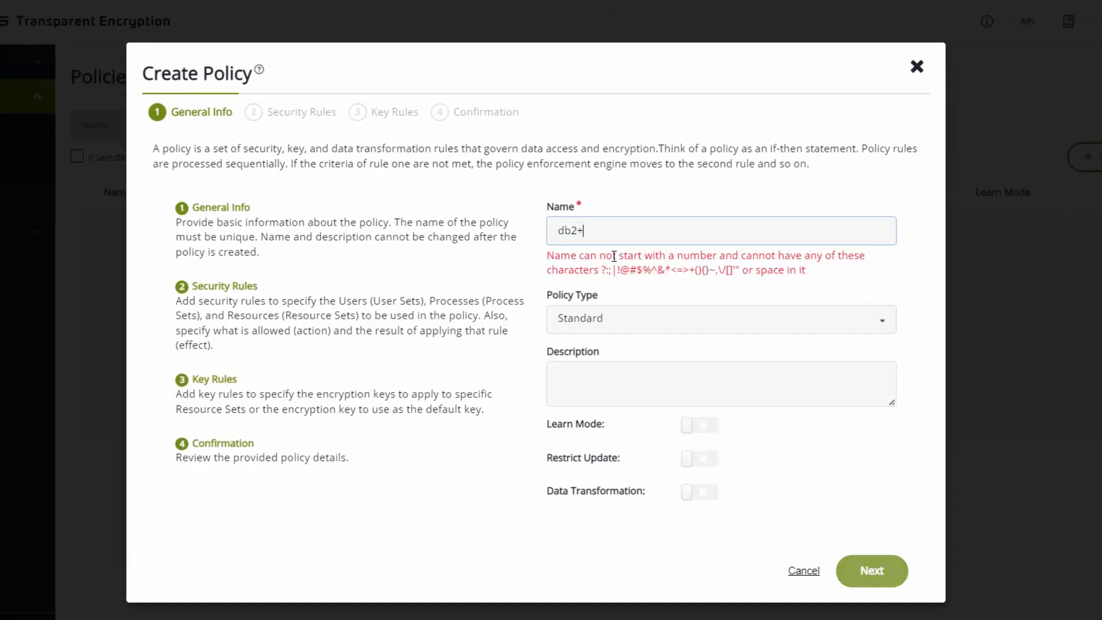
pyautogui.press('Backspace')
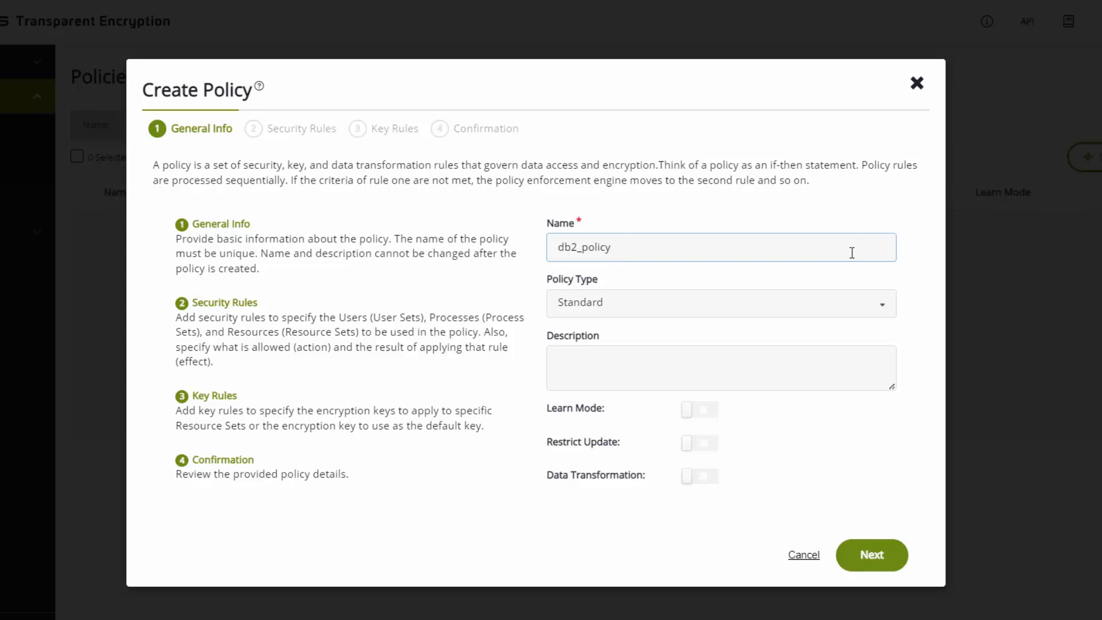
pyautogui.moveTo(394, 204)
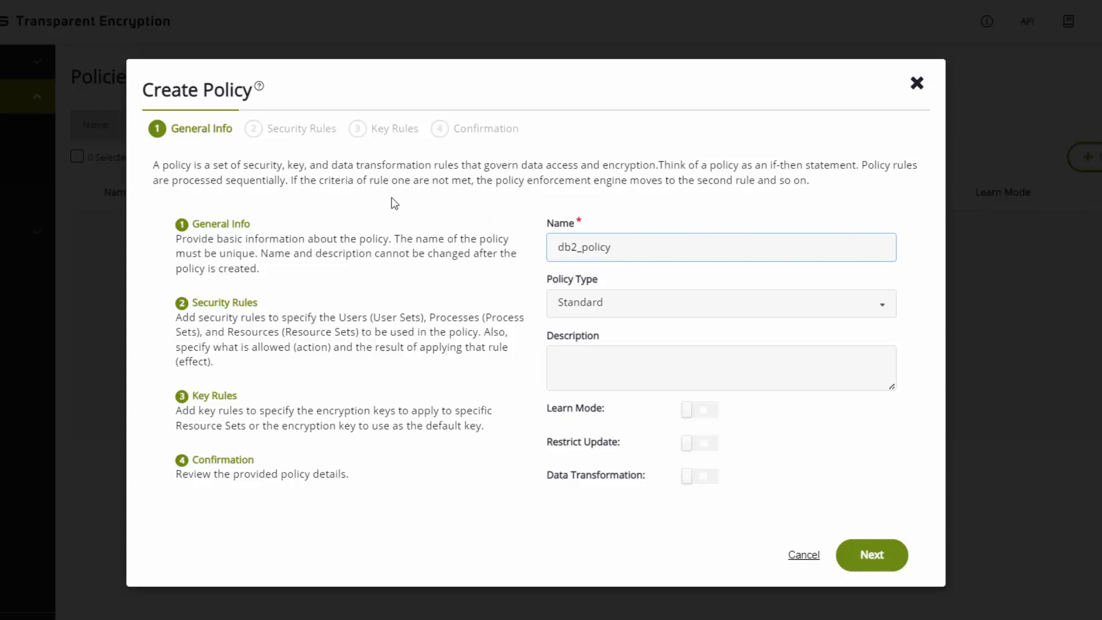
pyautogui.click(717, 303)
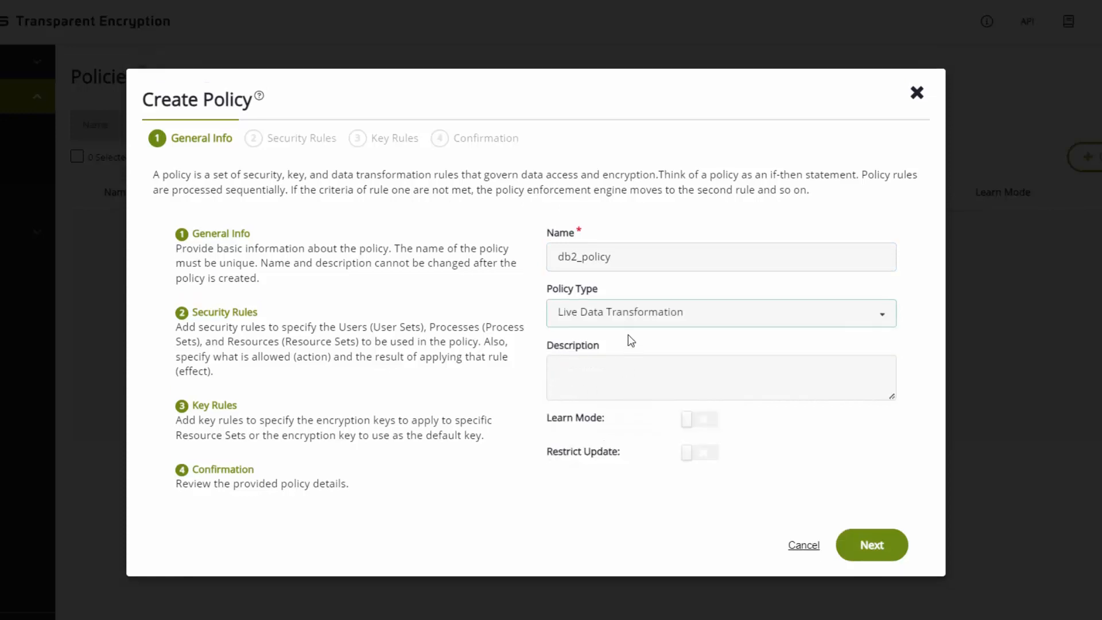
pyautogui.moveTo(666, 333)
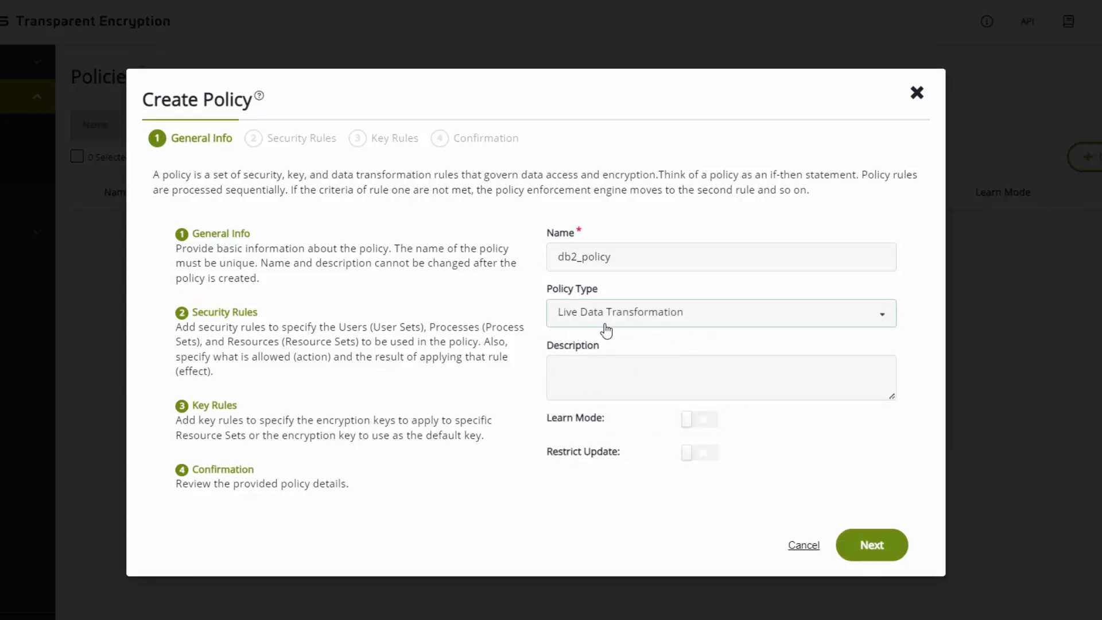
pyautogui.moveTo(637, 331)
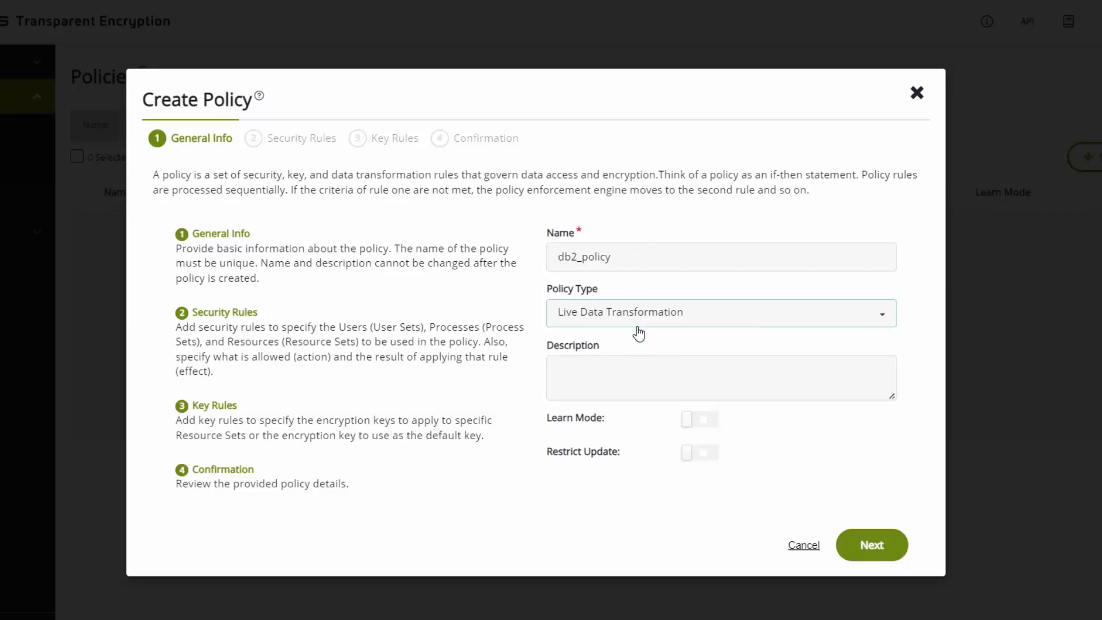
pyautogui.moveTo(599, 530)
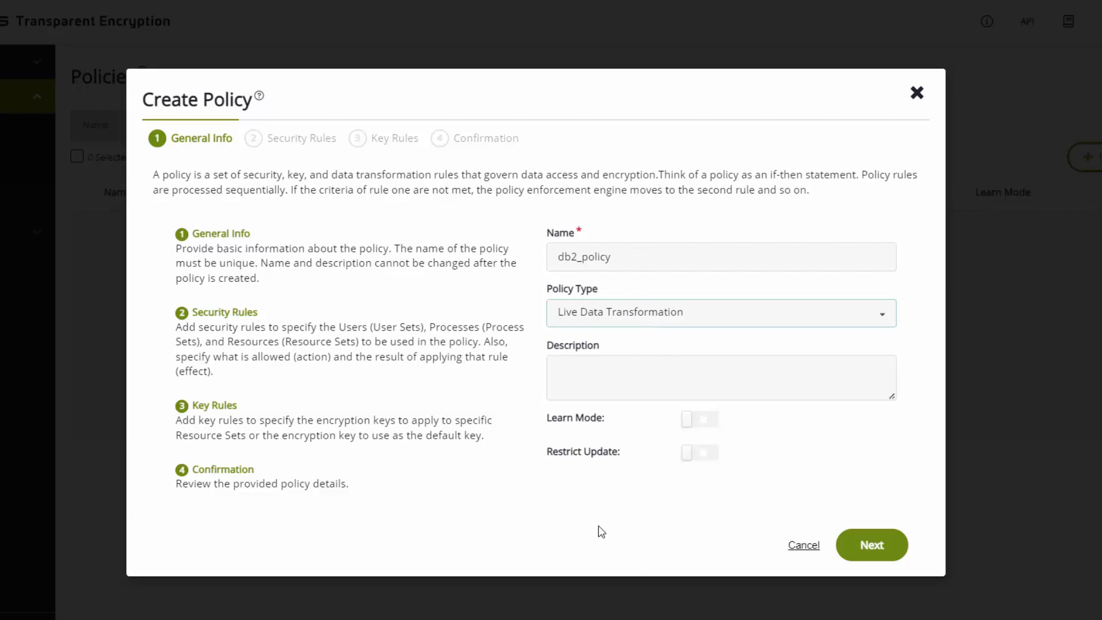
pyautogui.click(871, 544)
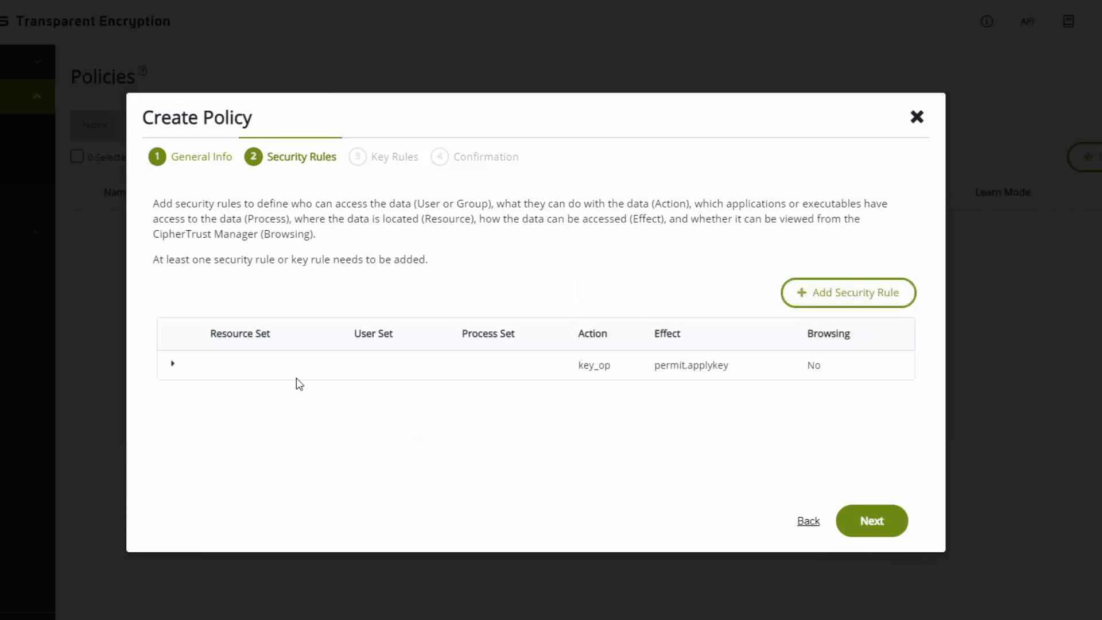
pyautogui.moveTo(598, 361)
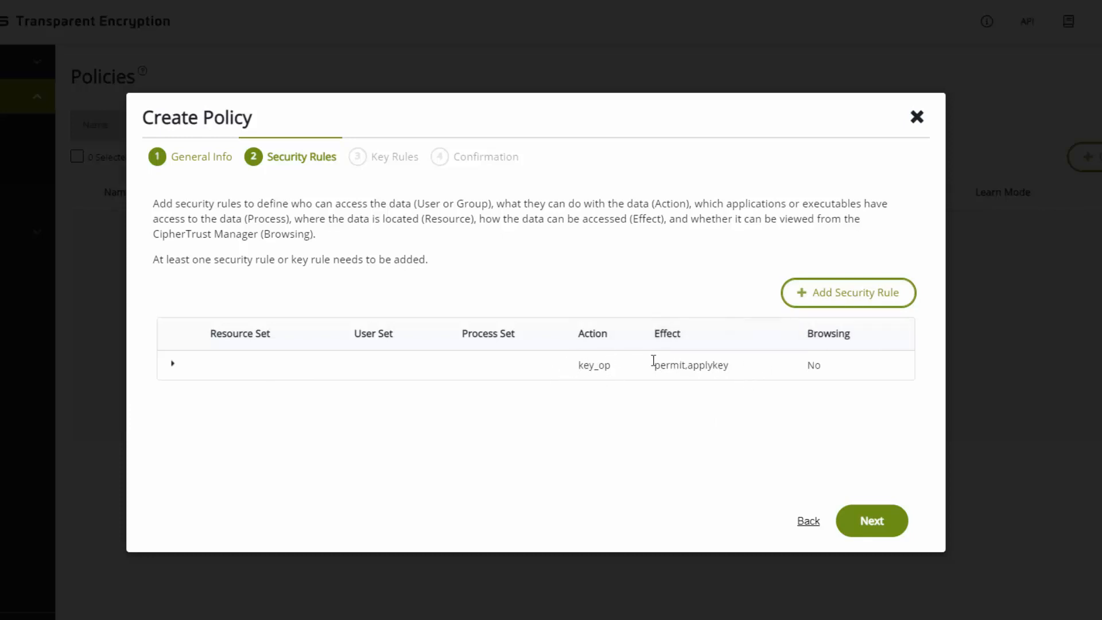
pyautogui.moveTo(872, 585)
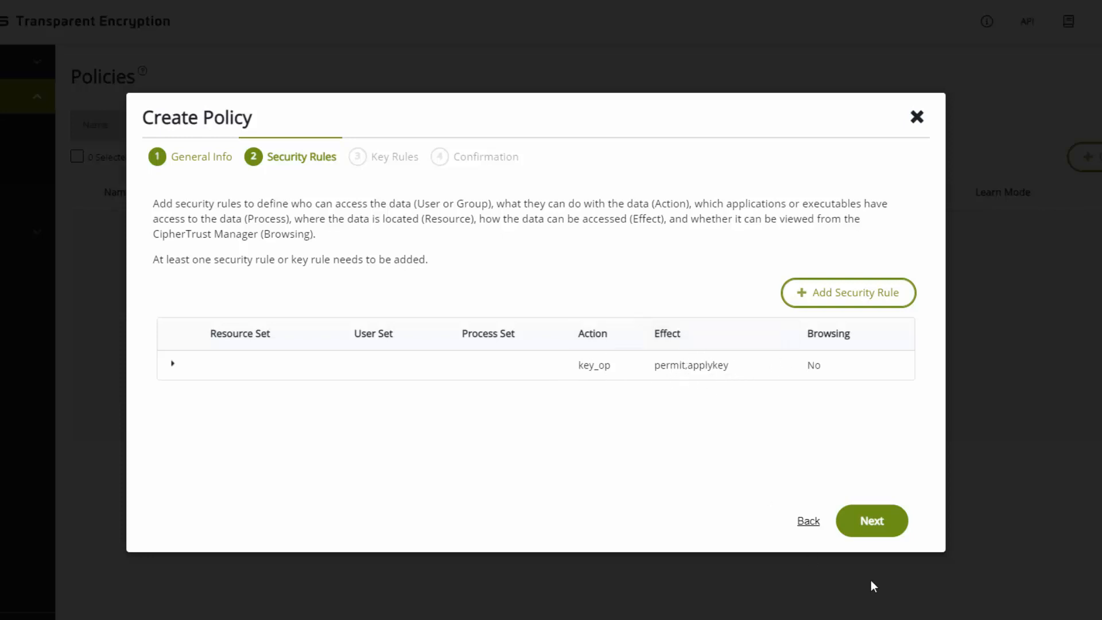
pyautogui.click(871, 520)
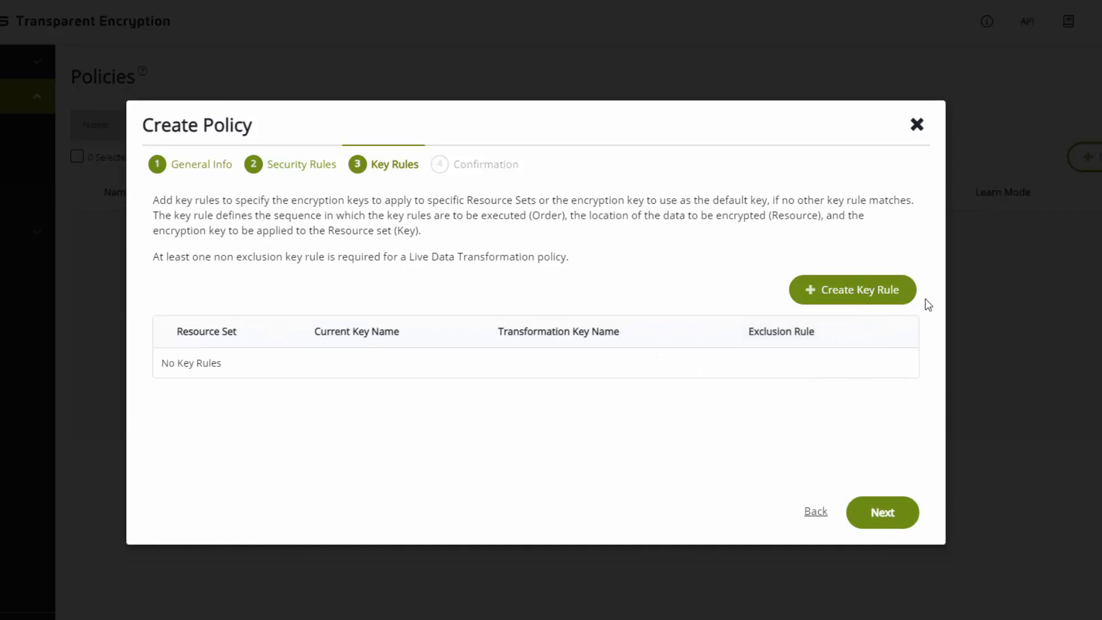
pyautogui.click(814, 511)
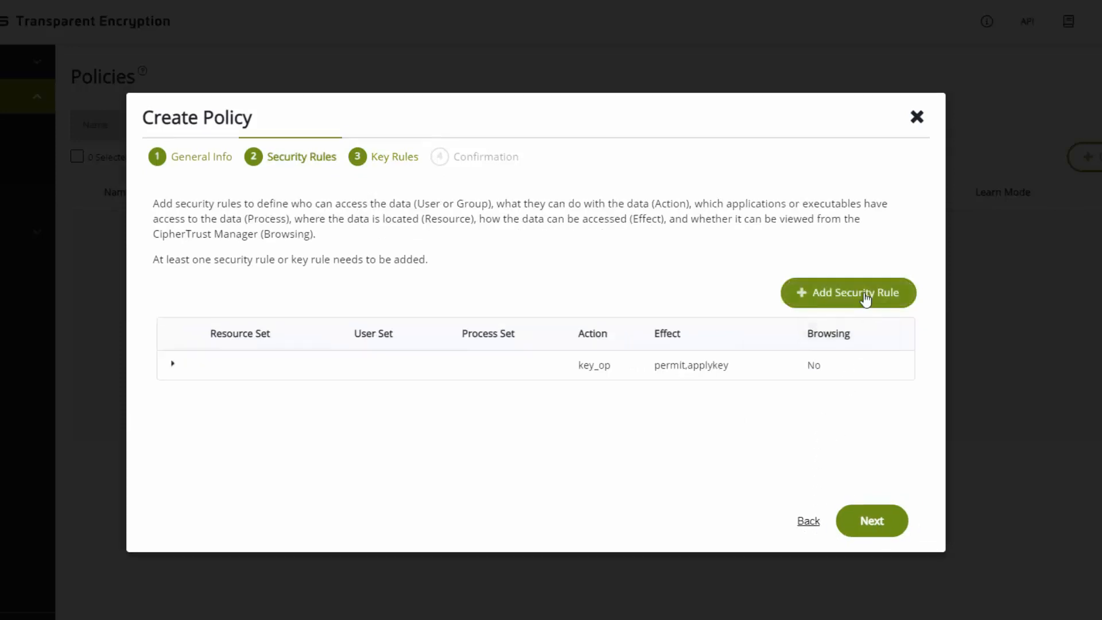
# Step: Start a security rule and create a process set named db2_processes
pyautogui.click(847, 292)
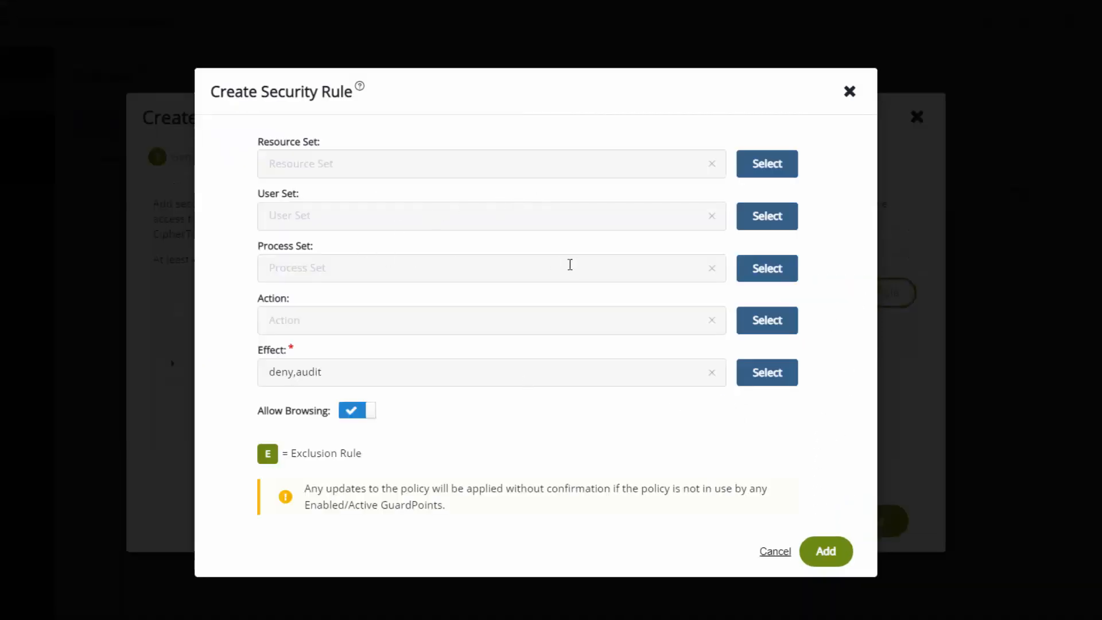
pyautogui.click(765, 268)
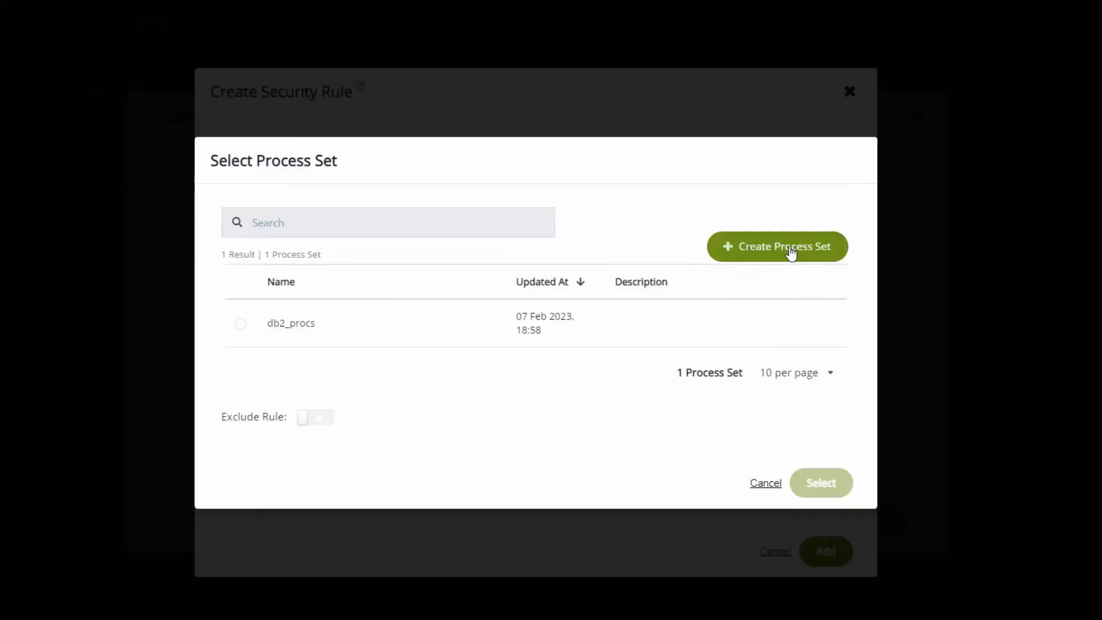
pyautogui.click(776, 246)
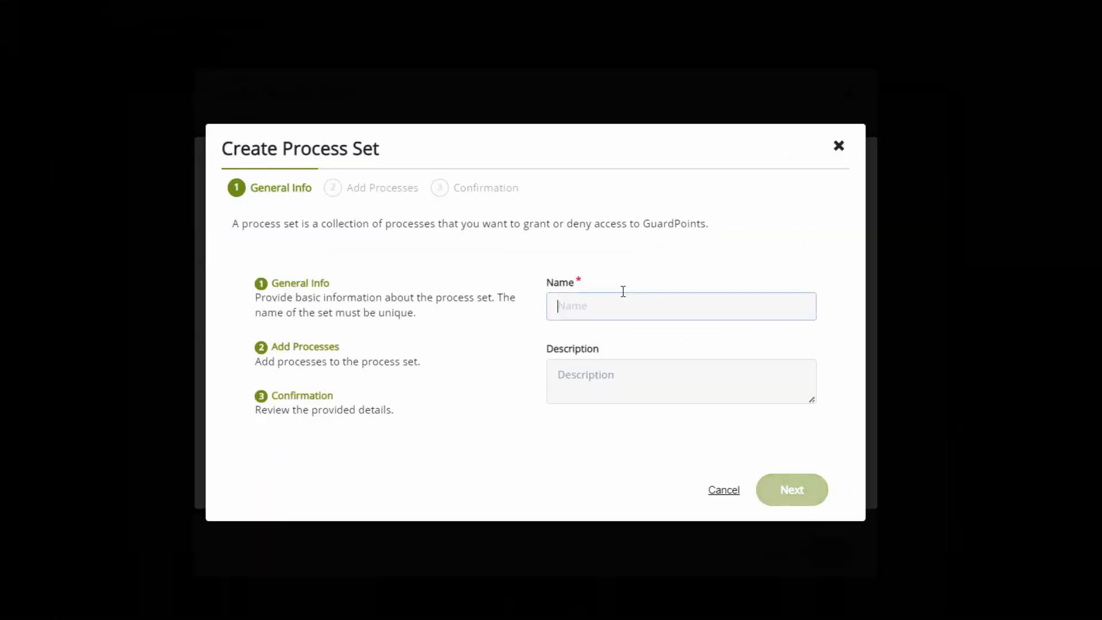
pyautogui.write('db2_processes')
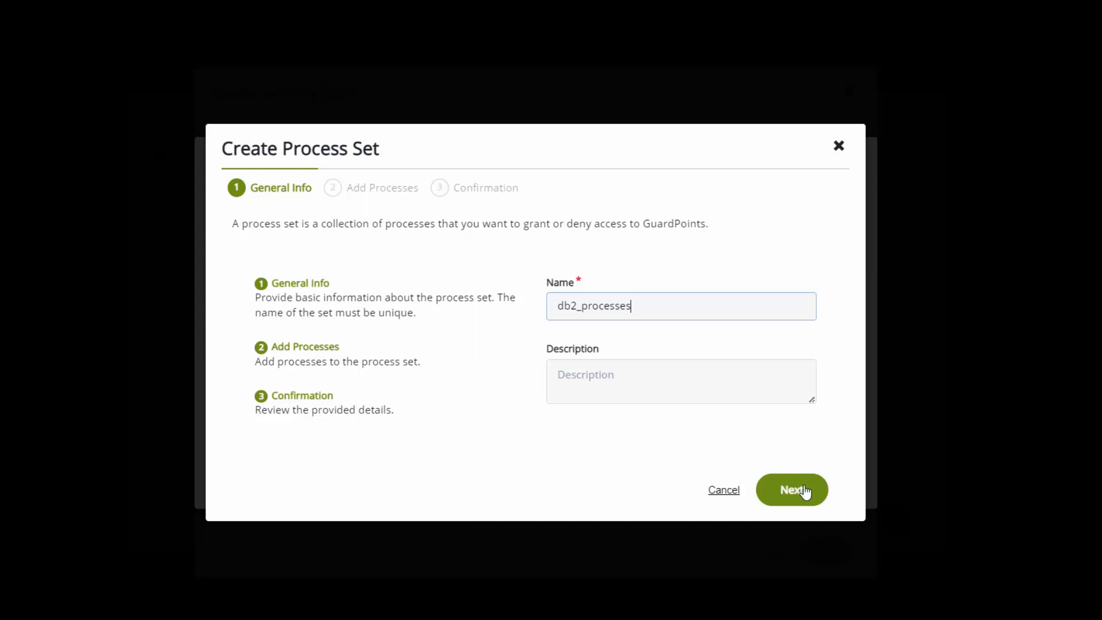
pyautogui.click(790, 488)
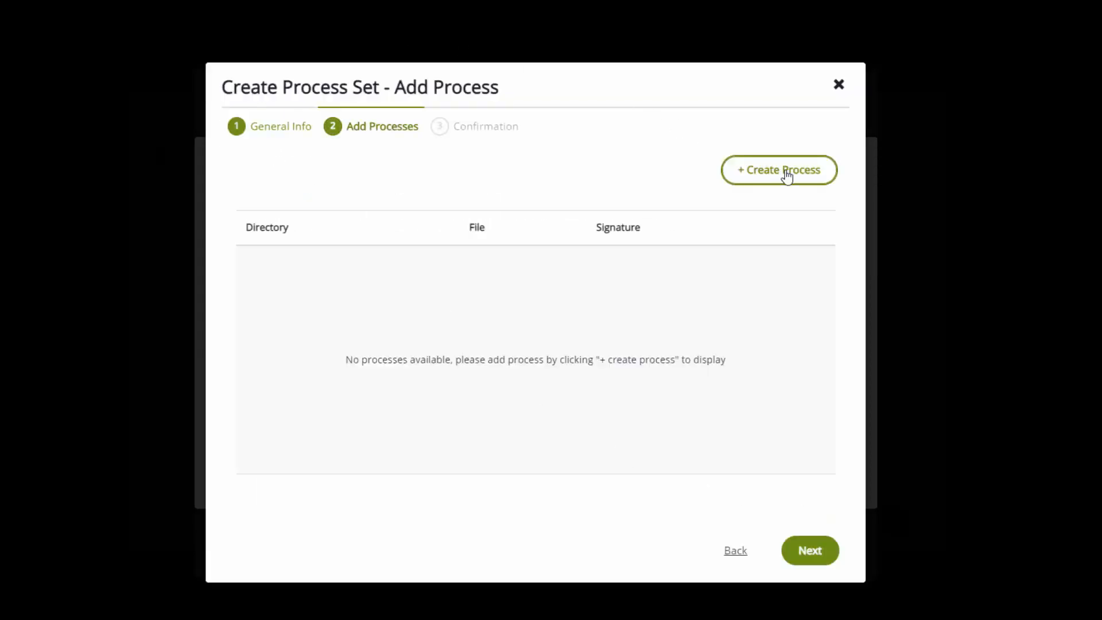
# Step: Add the db2sysc process to db2_processes and save the set
pyautogui.click(779, 170)
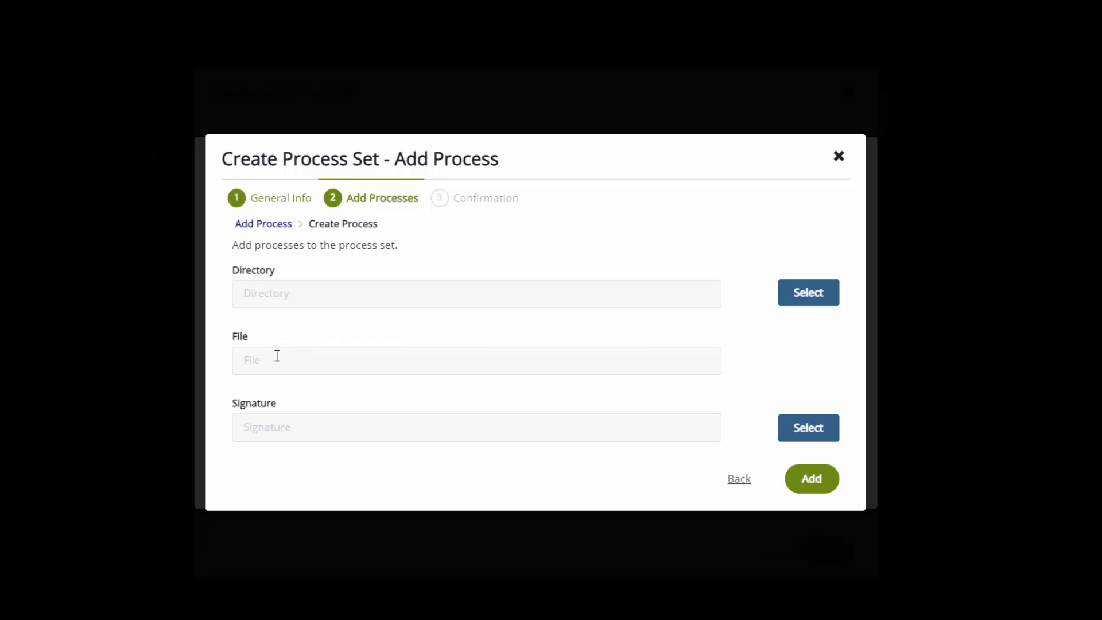
pyautogui.write('db2')
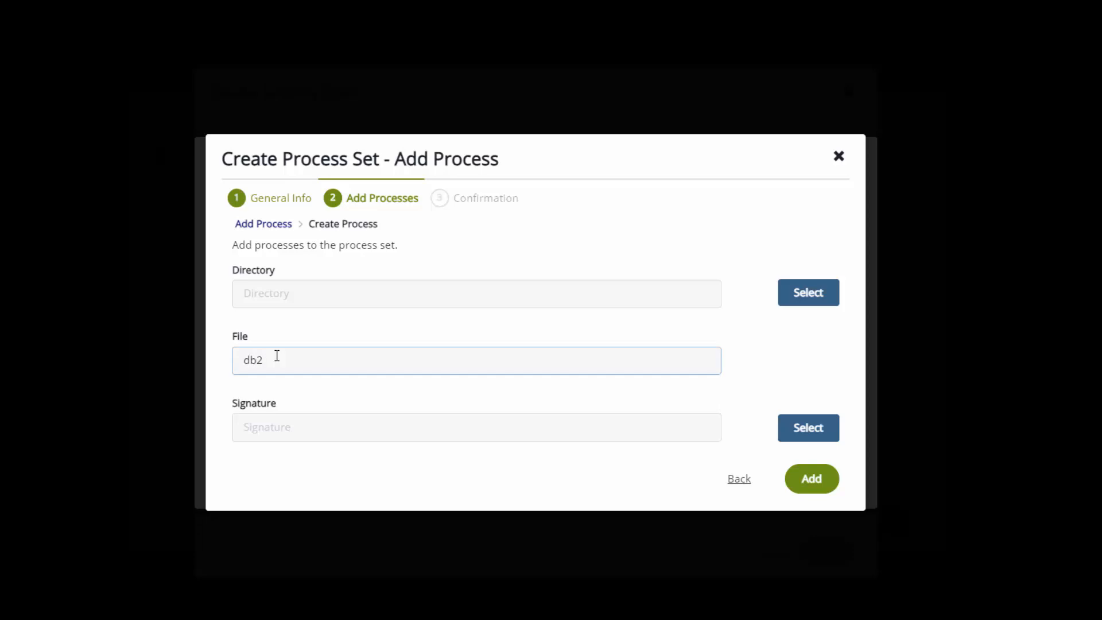
pyautogui.write('sysc')
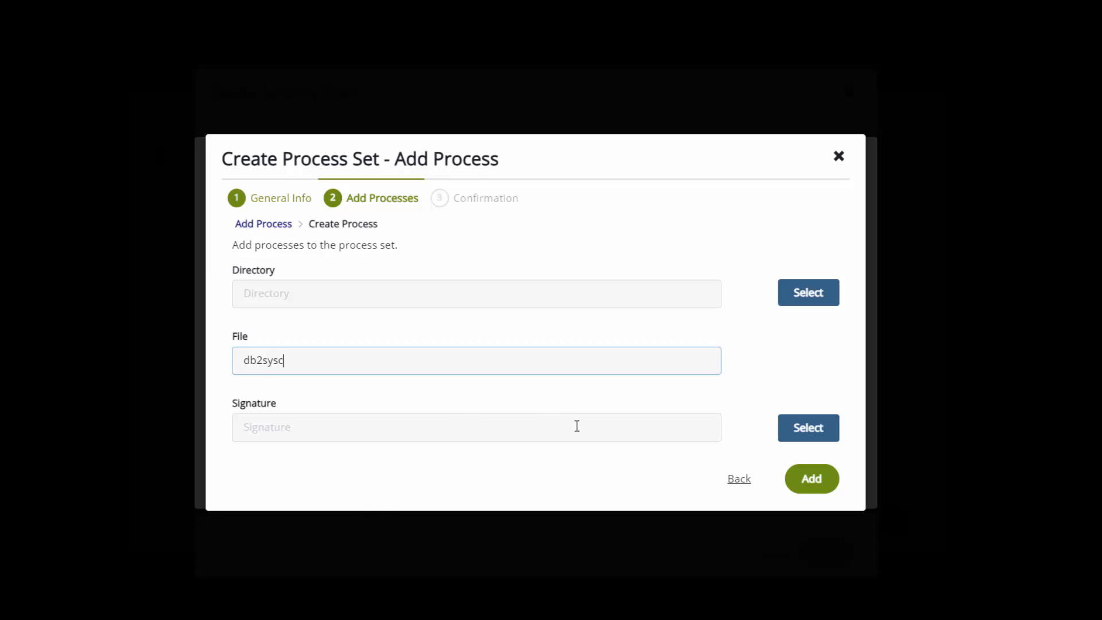
pyautogui.click(810, 479)
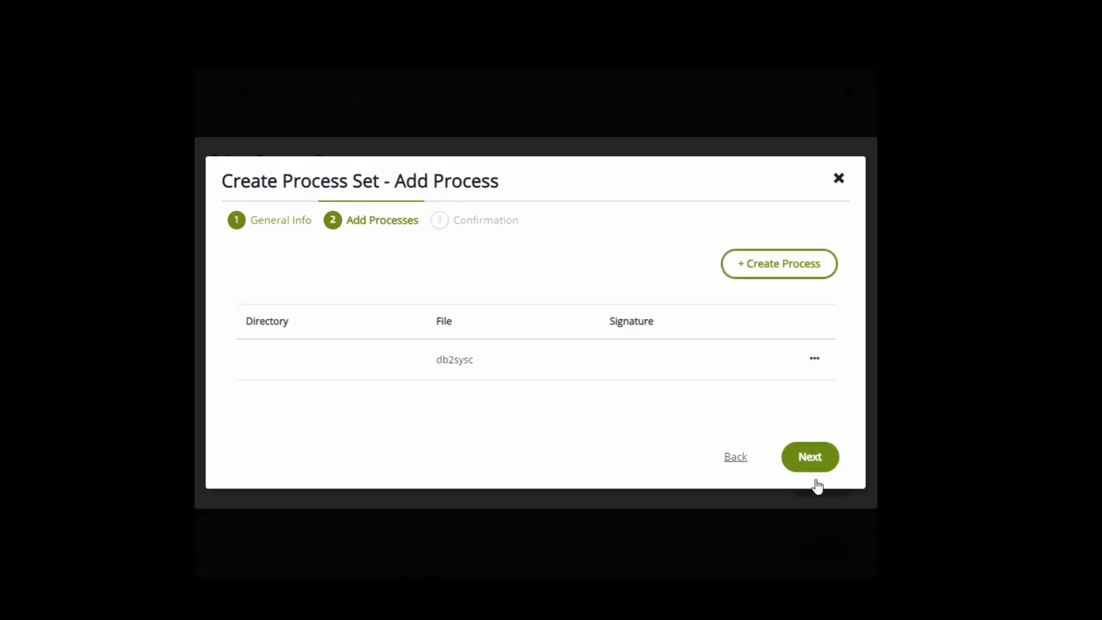
pyautogui.click(809, 457)
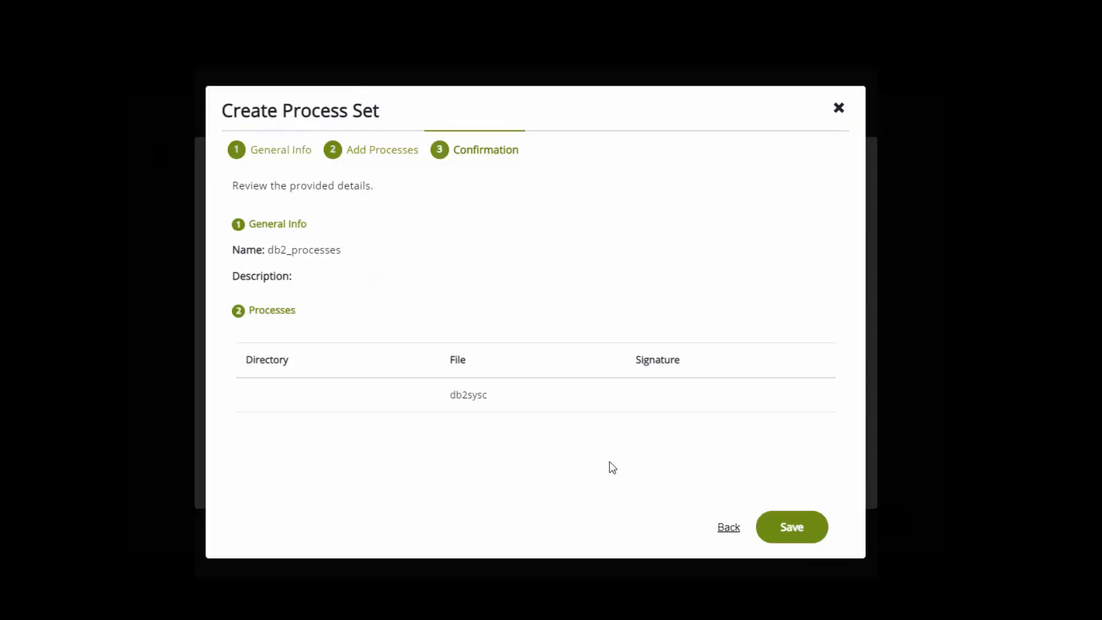
pyautogui.click(790, 526)
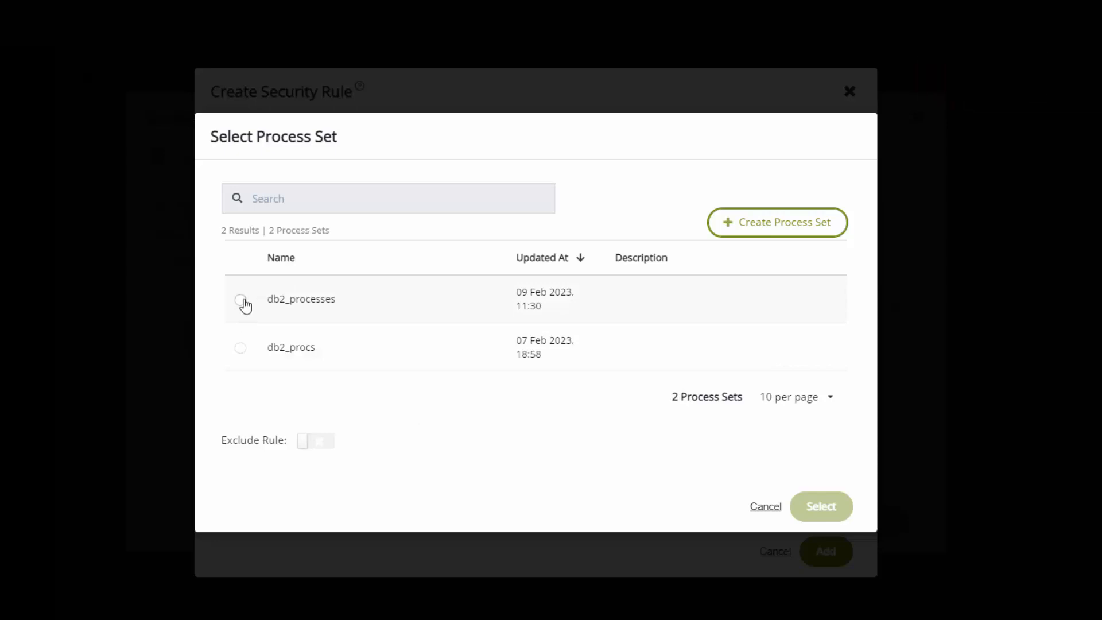
# Step: Add a rule using db2_processes with Permit and ApplyKey effects, audit unticked
pyautogui.click(820, 506)
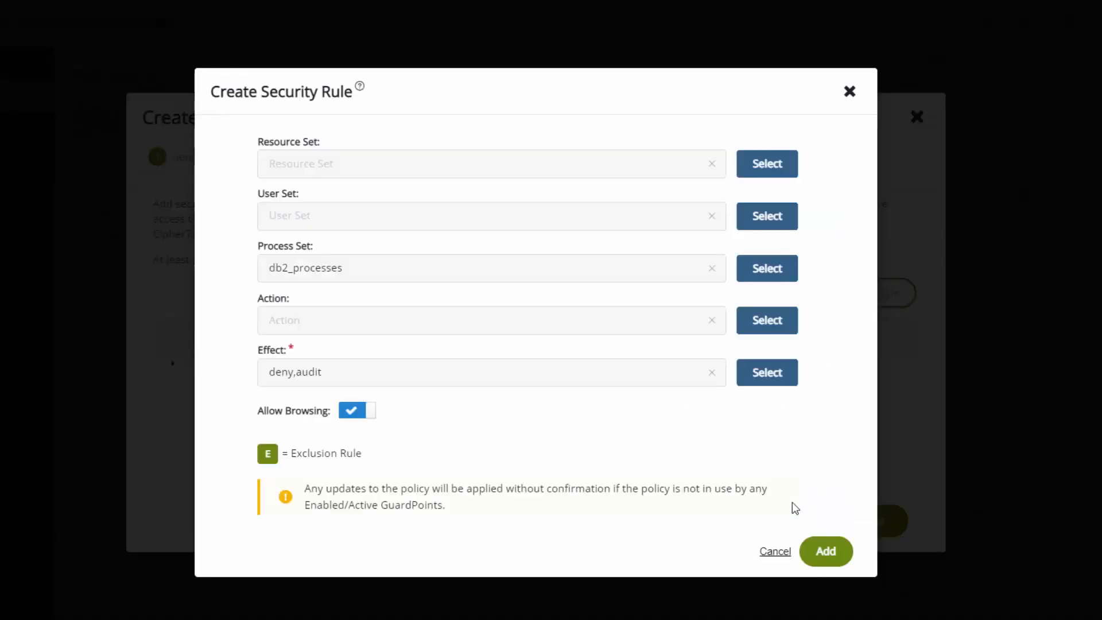
pyautogui.click(766, 373)
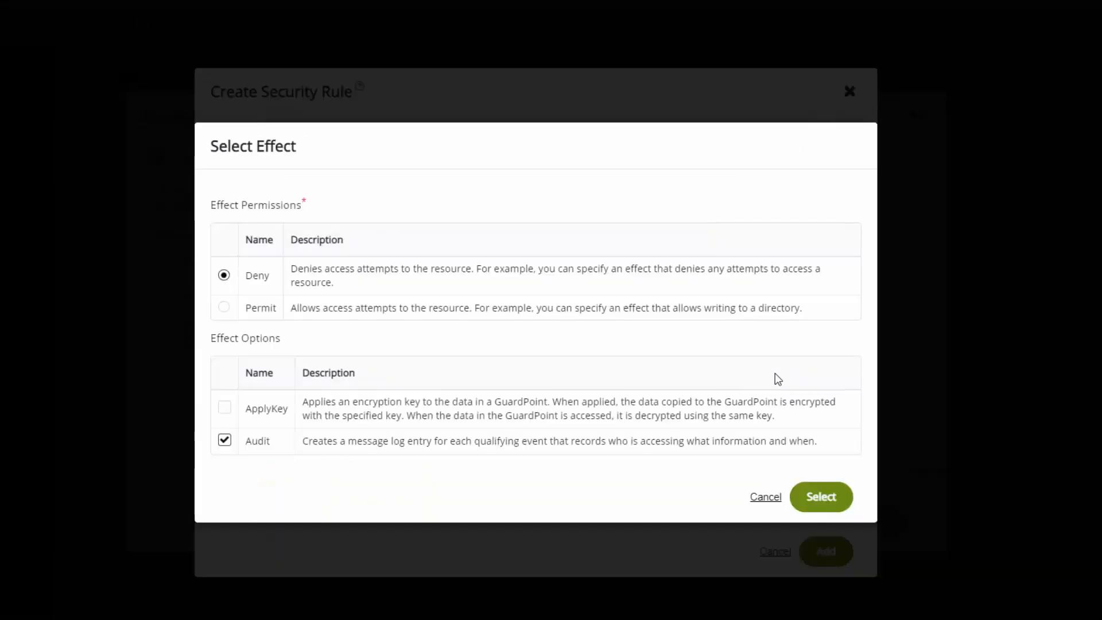
pyautogui.click(224, 307)
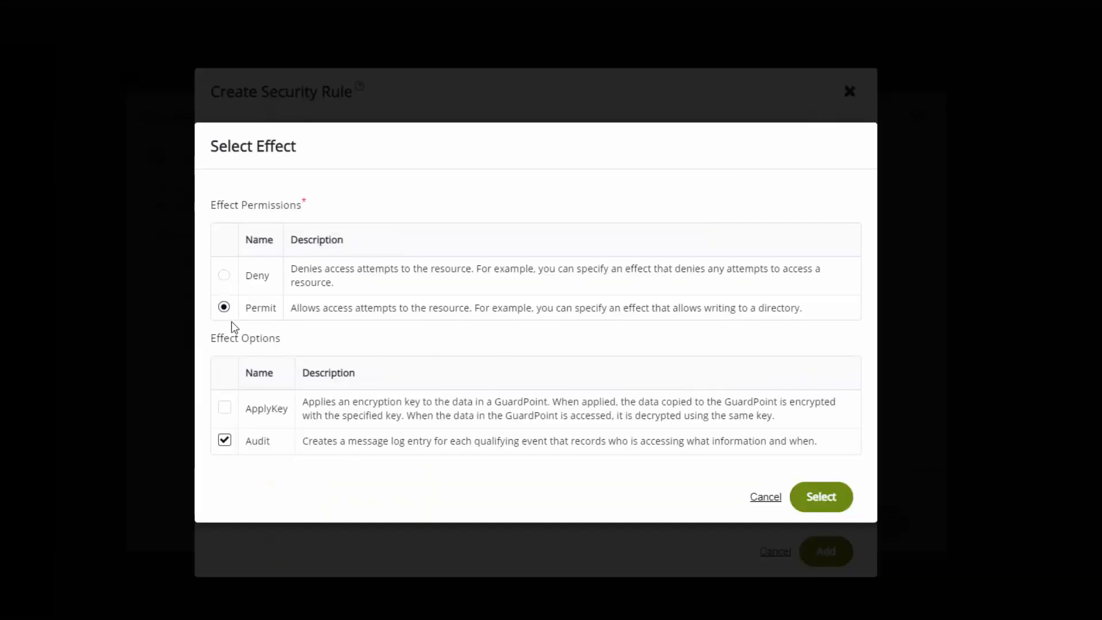
pyautogui.click(225, 408)
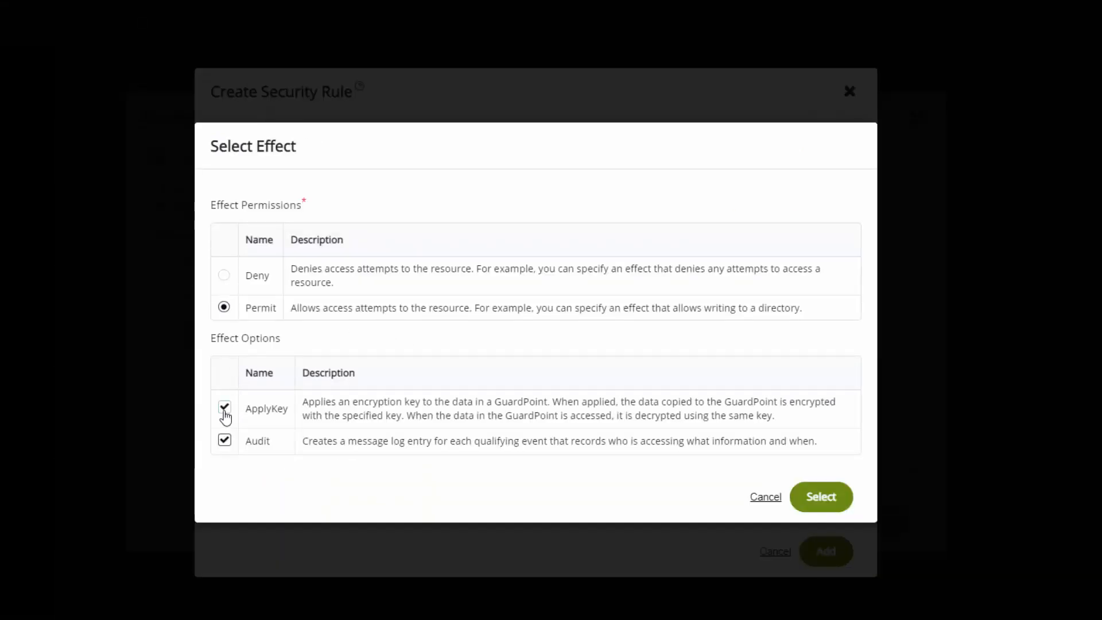
pyautogui.click(225, 439)
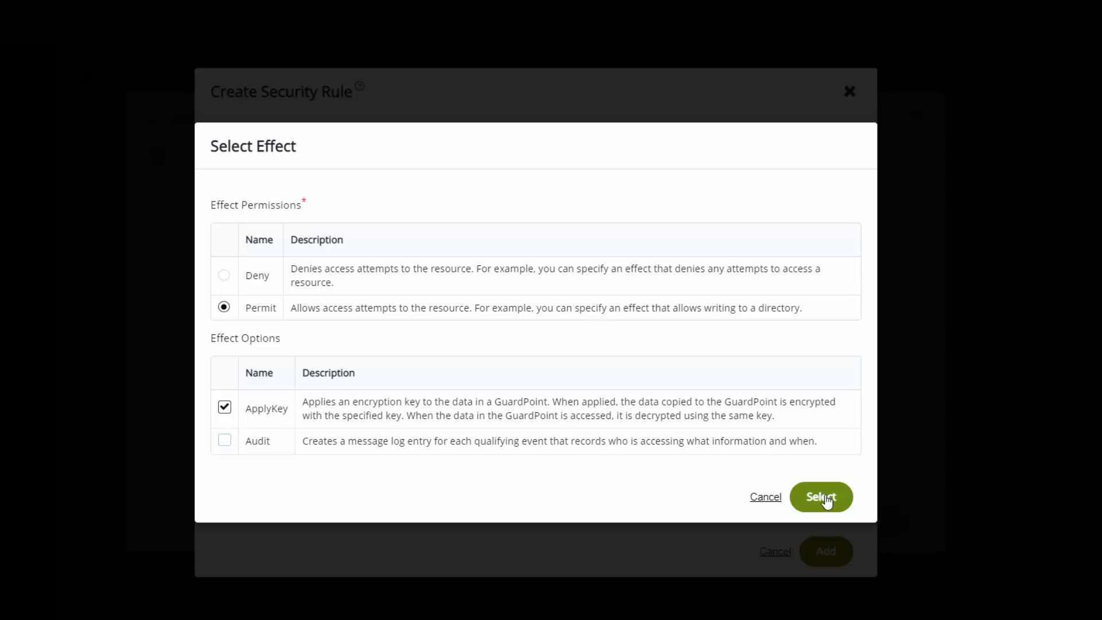
pyautogui.click(819, 497)
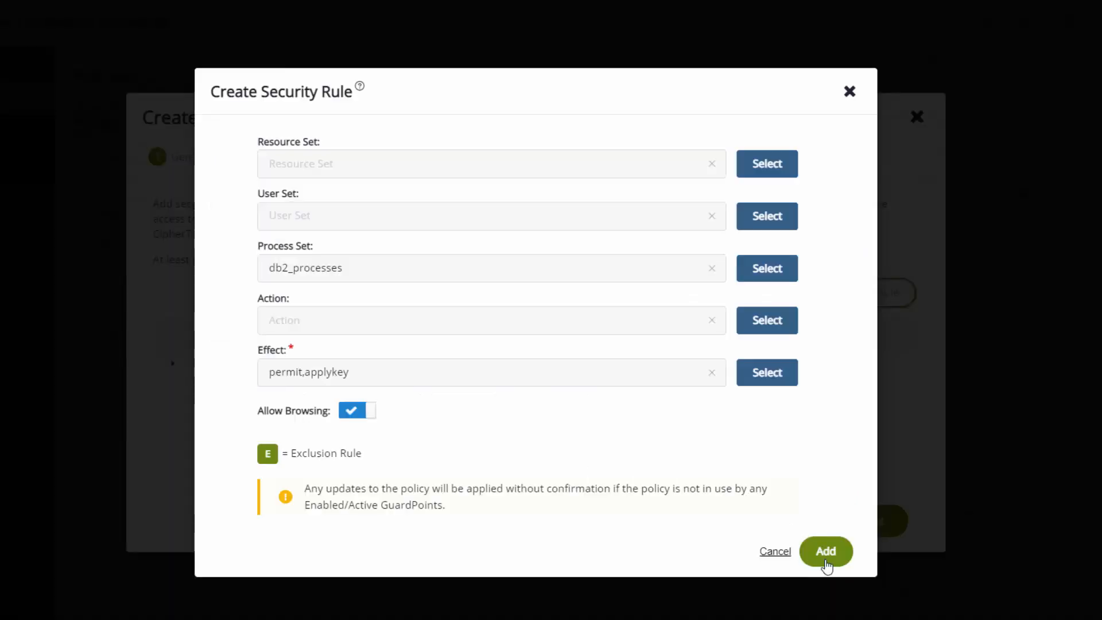
pyautogui.click(825, 551)
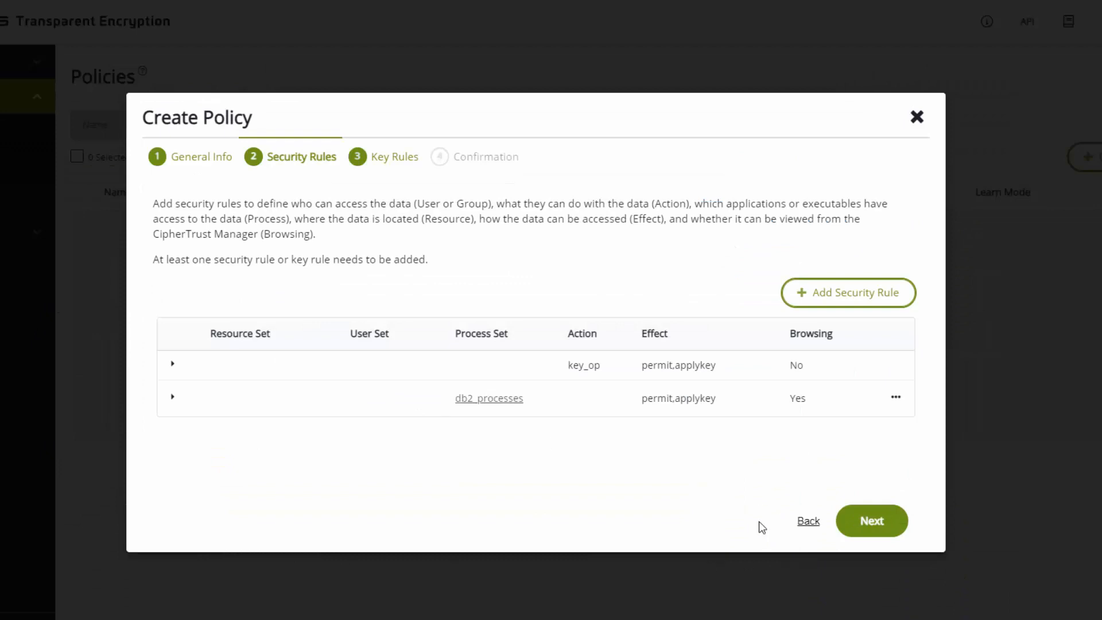
# Step: Draft another security rule with permit, applykey and audit effects
pyautogui.click(848, 292)
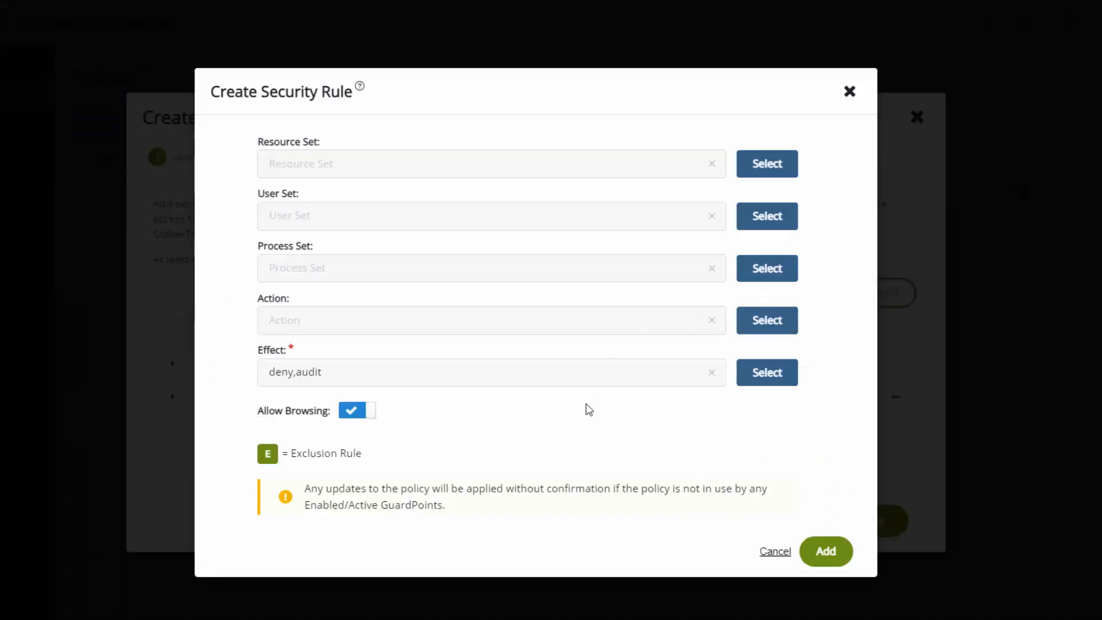
pyautogui.click(766, 373)
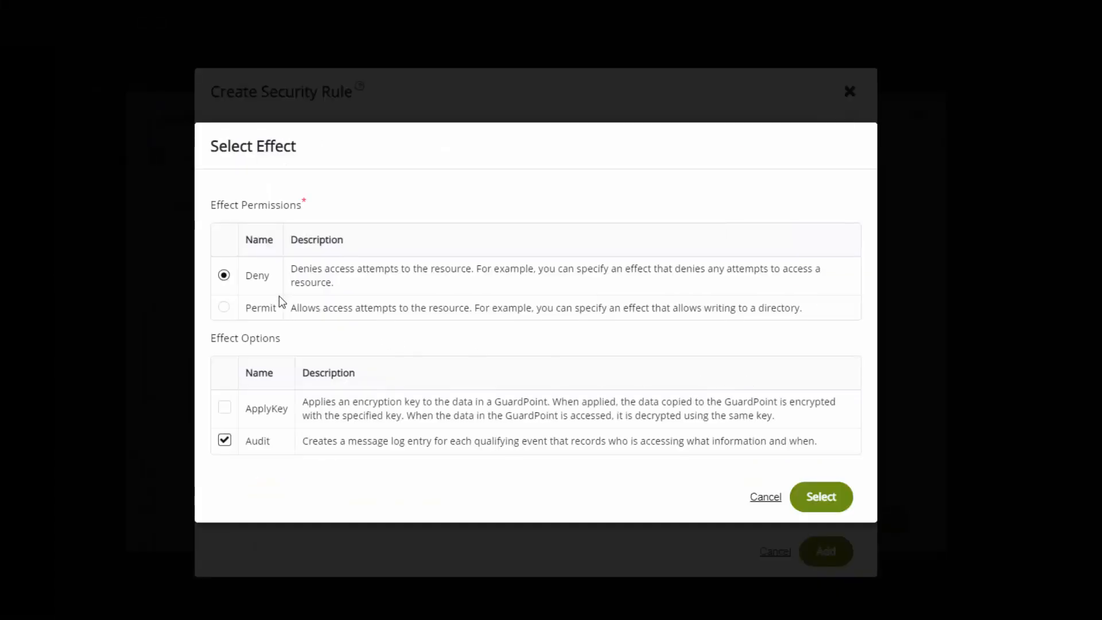
pyautogui.click(224, 307)
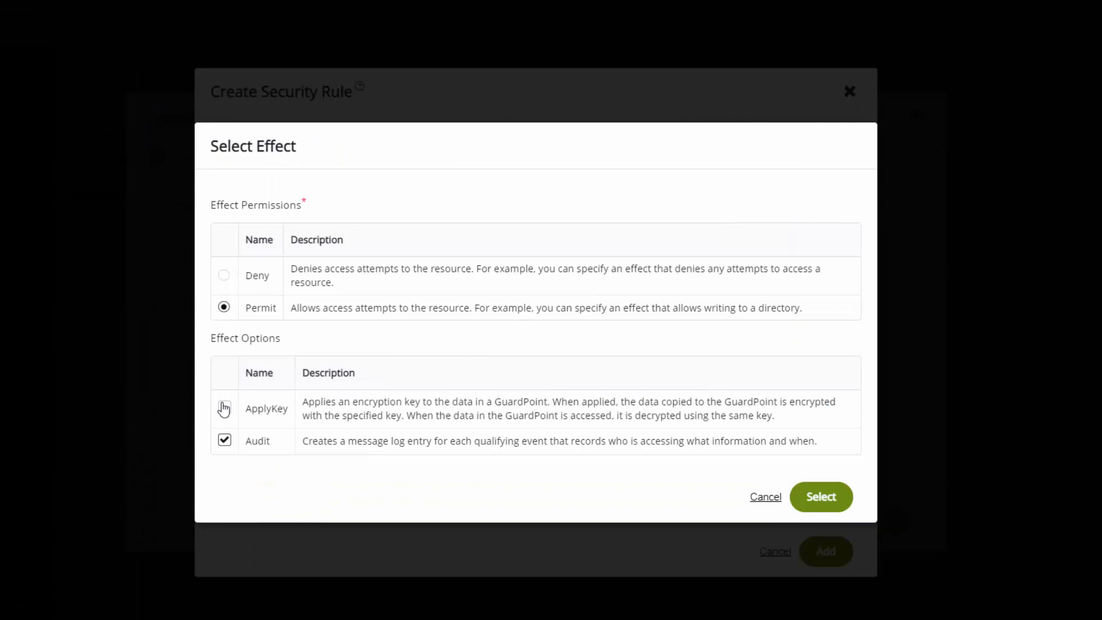
pyautogui.click(224, 408)
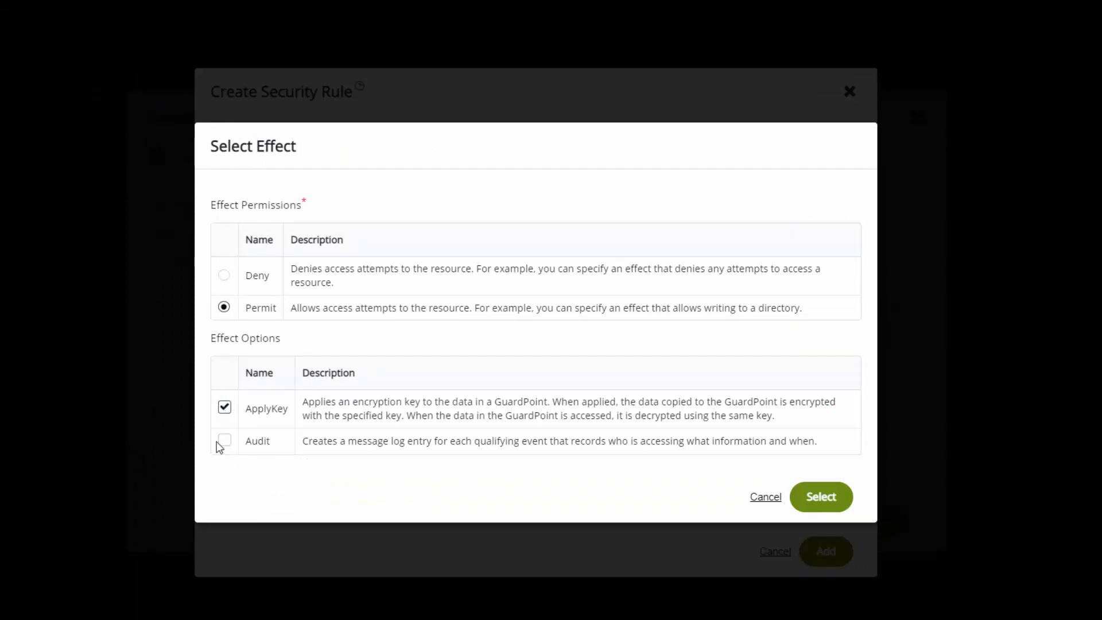
pyautogui.click(225, 441)
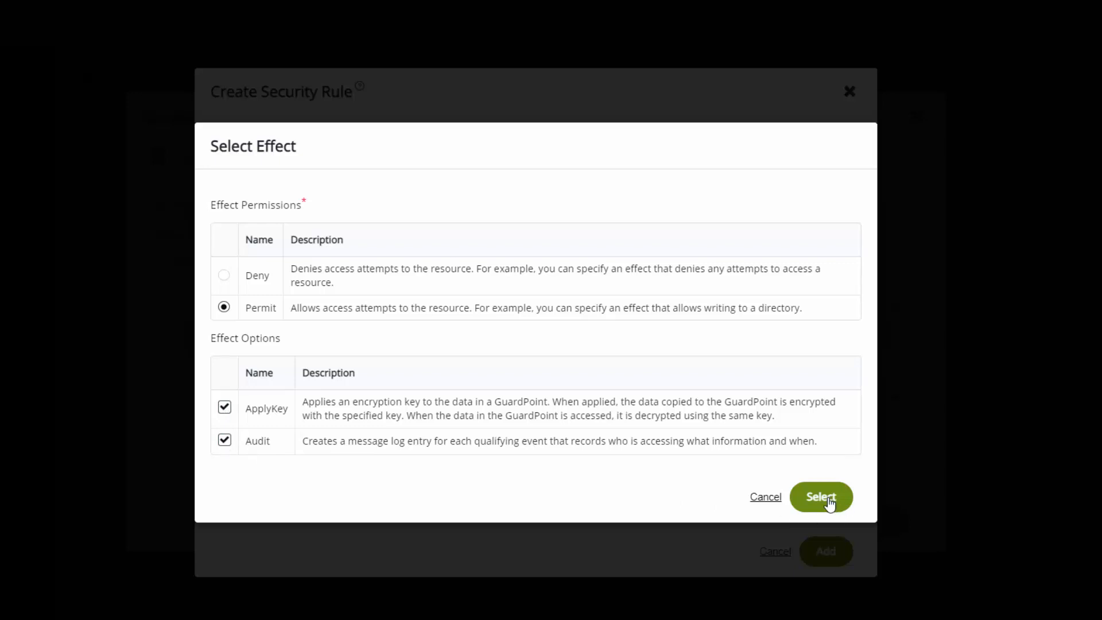
pyautogui.click(820, 497)
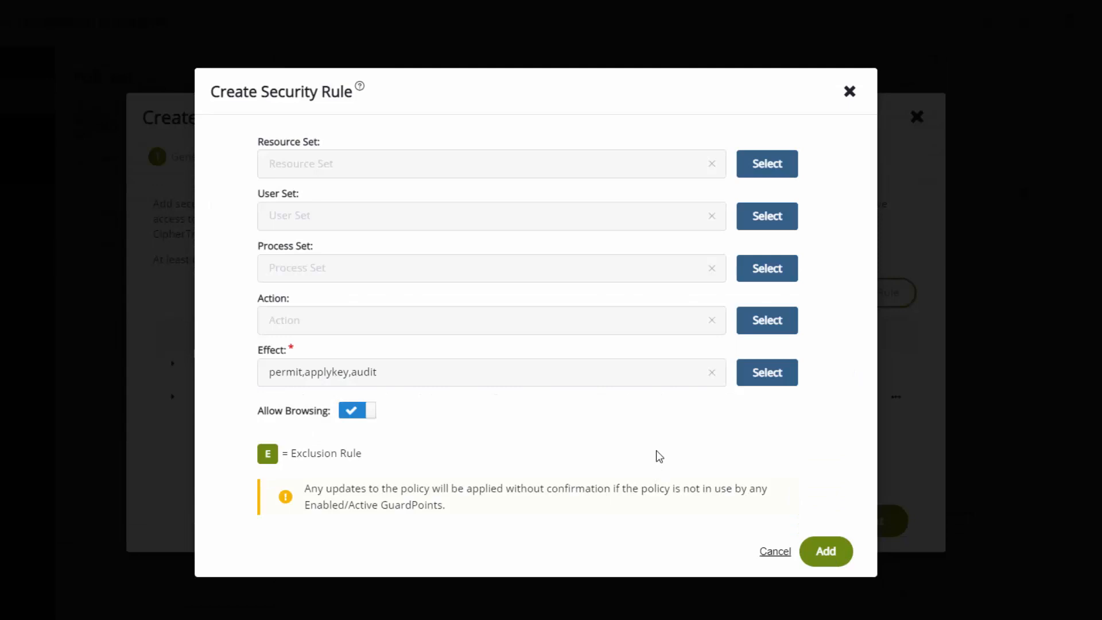
pyautogui.moveTo(669, 455)
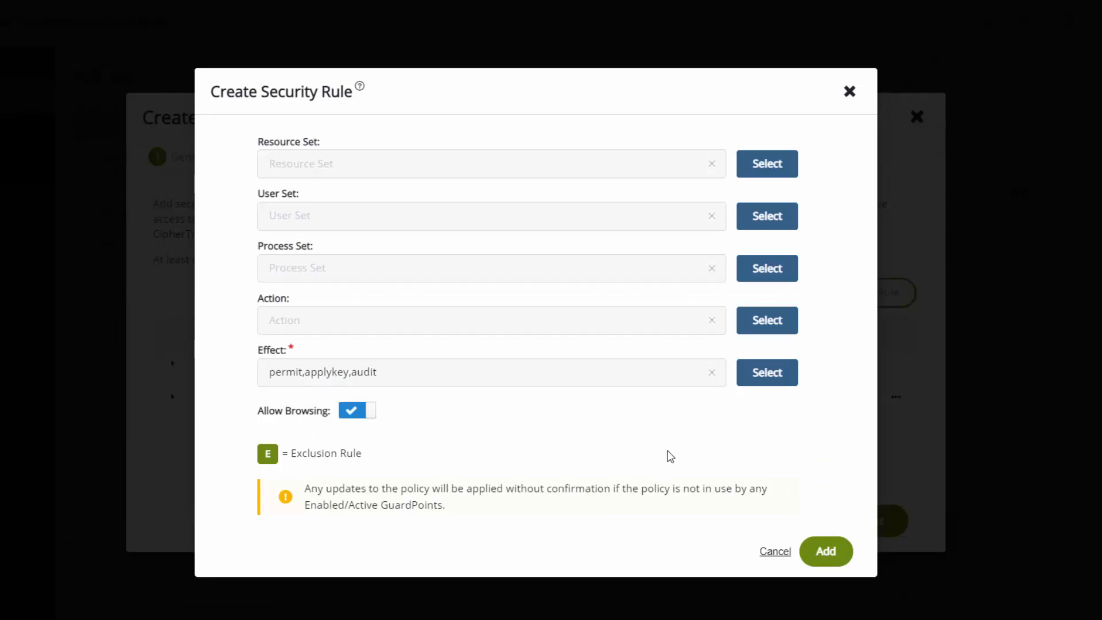
pyautogui.moveTo(639, 450)
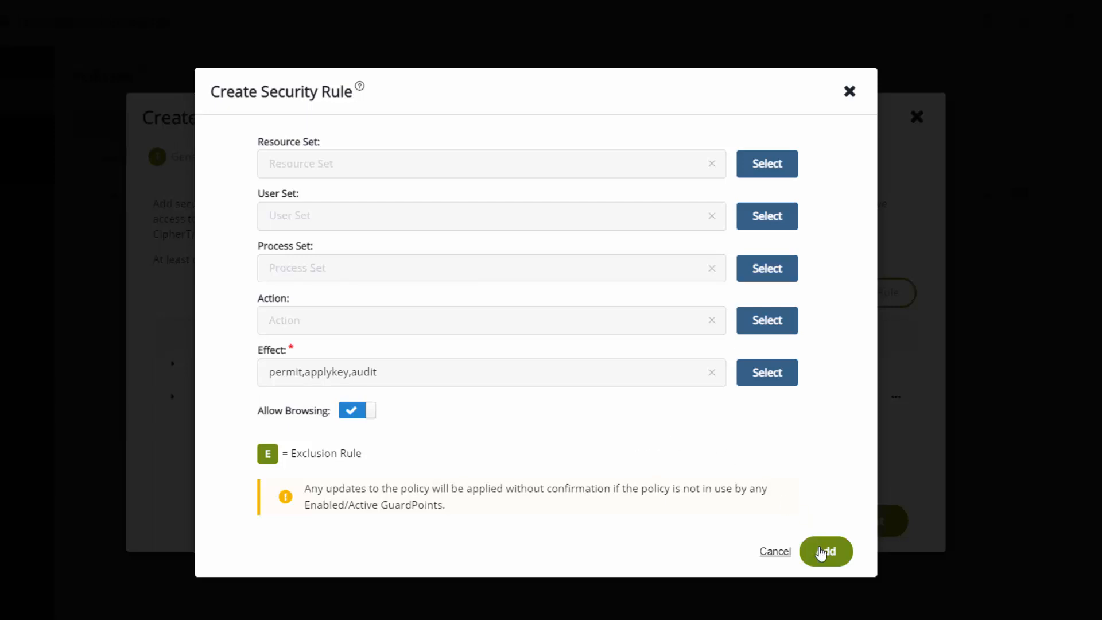
# Step: Add the permit, applykey and audit rule to db2_policy
pyautogui.click(825, 551)
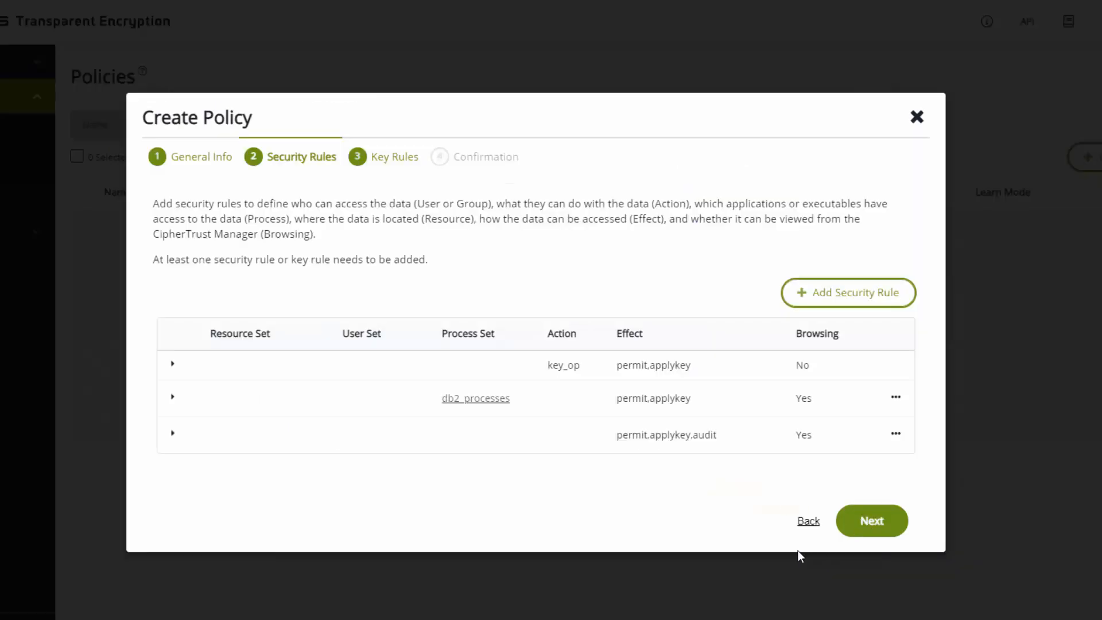
pyautogui.moveTo(682, 441)
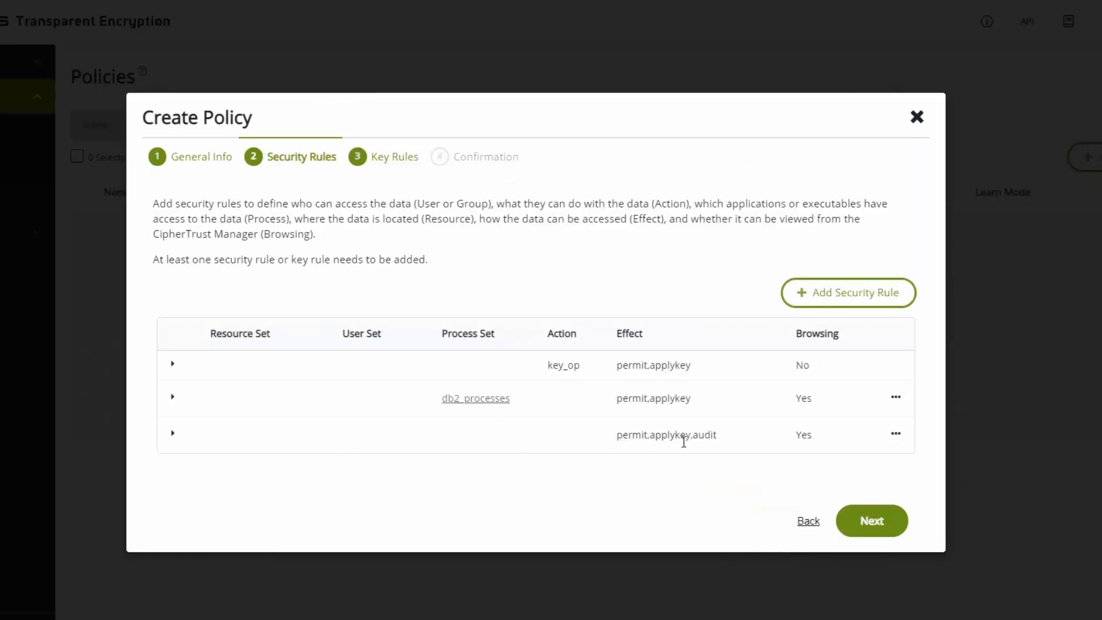
pyautogui.moveTo(241, 447)
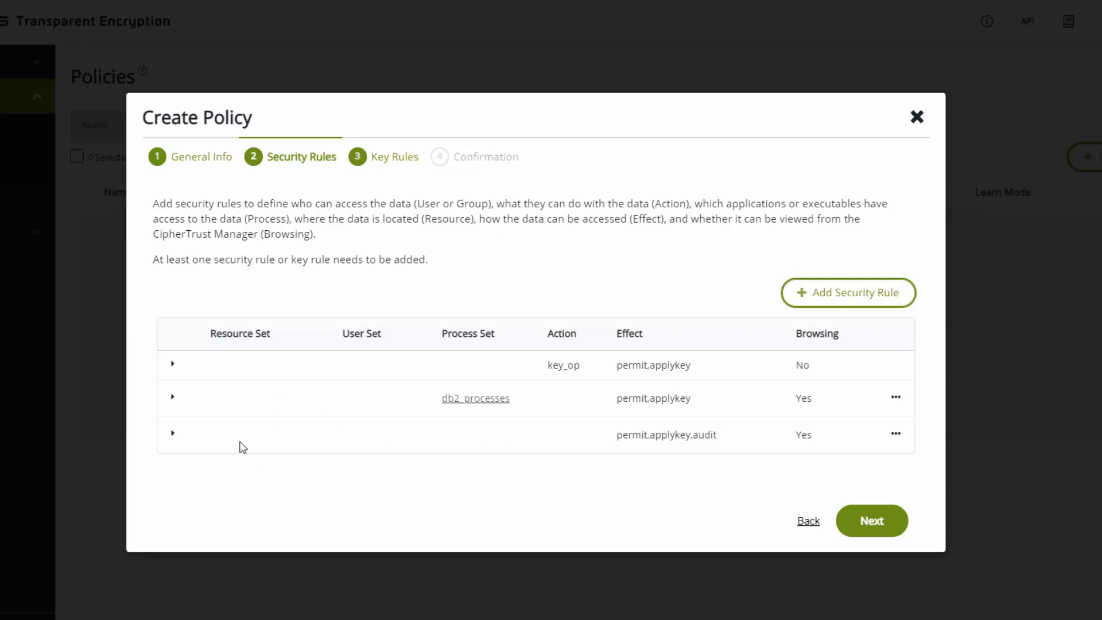
pyautogui.moveTo(235, 443)
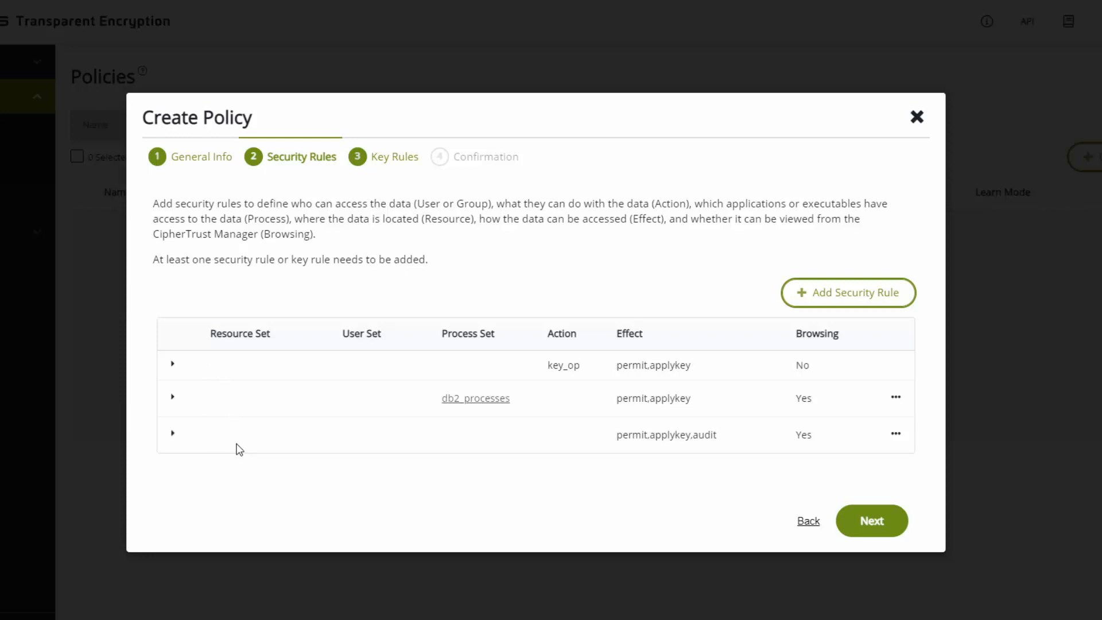
pyautogui.moveTo(386, 448)
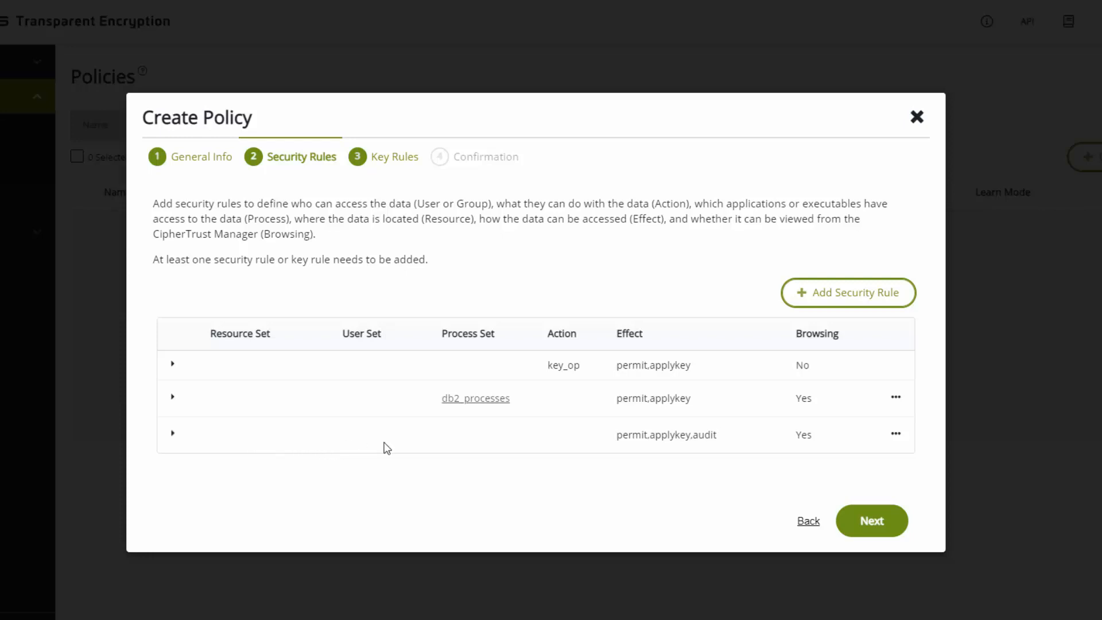
pyautogui.moveTo(481, 444)
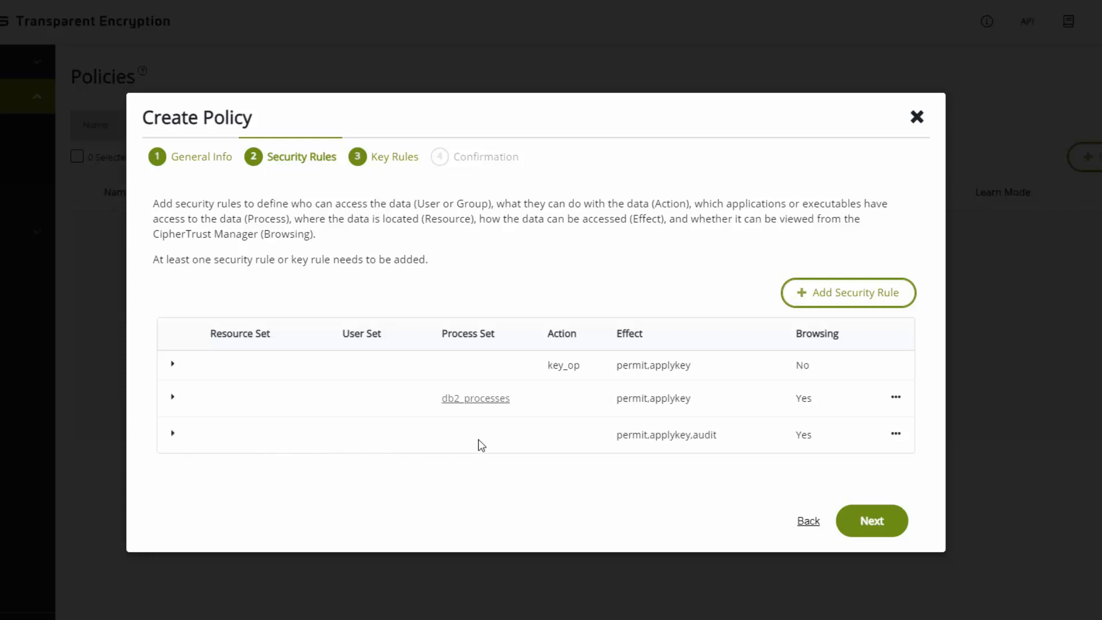
pyautogui.moveTo(510, 445)
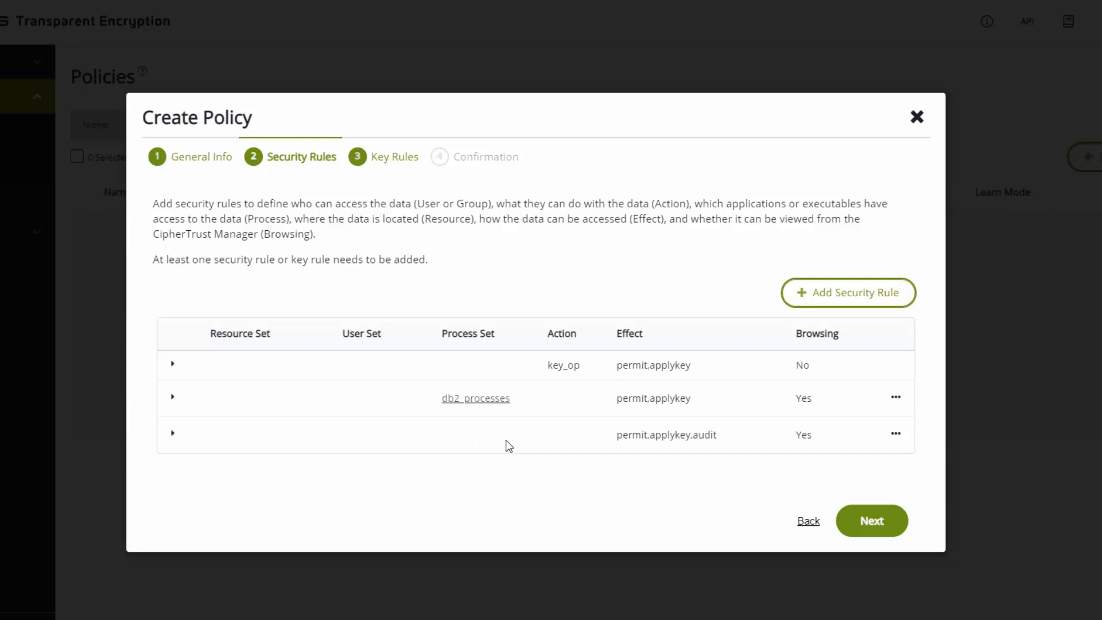
pyautogui.moveTo(565, 449)
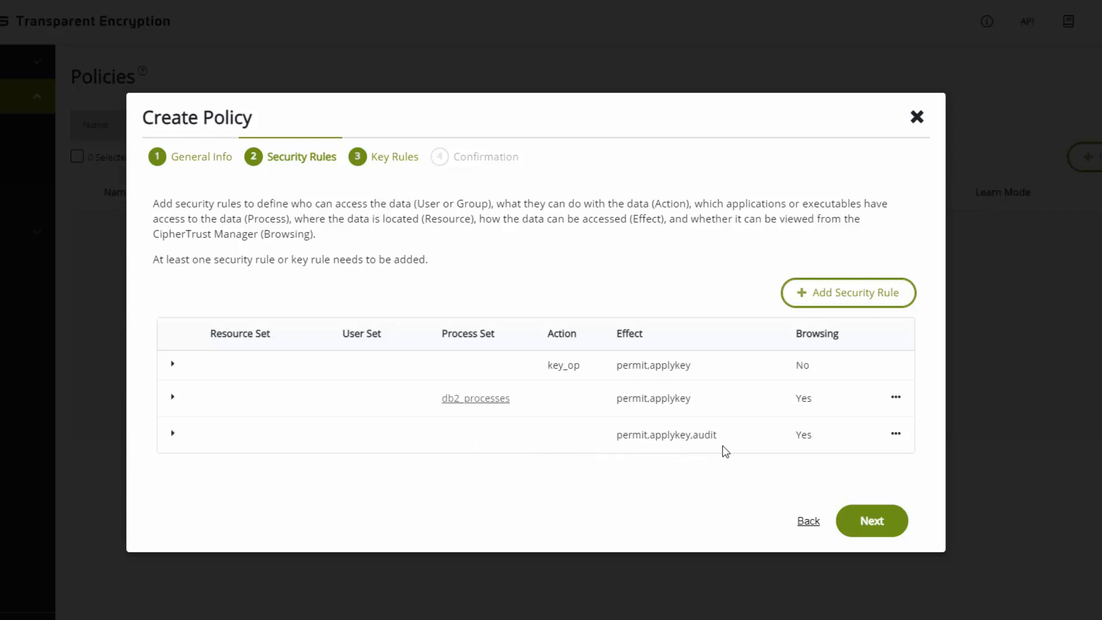
pyautogui.moveTo(409, 427)
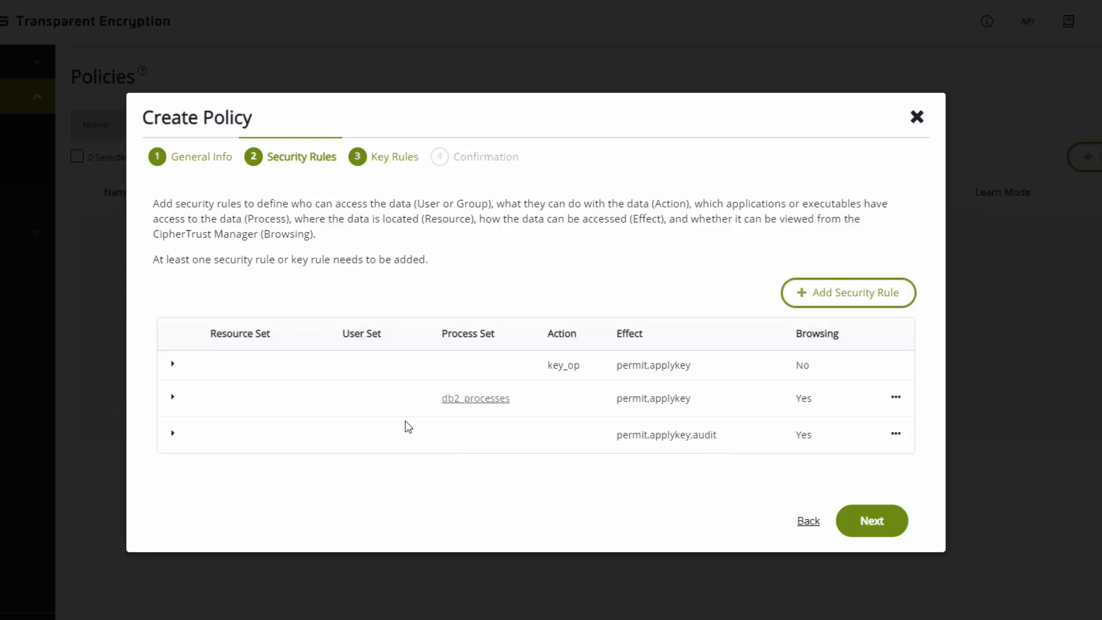
pyautogui.moveTo(367, 394)
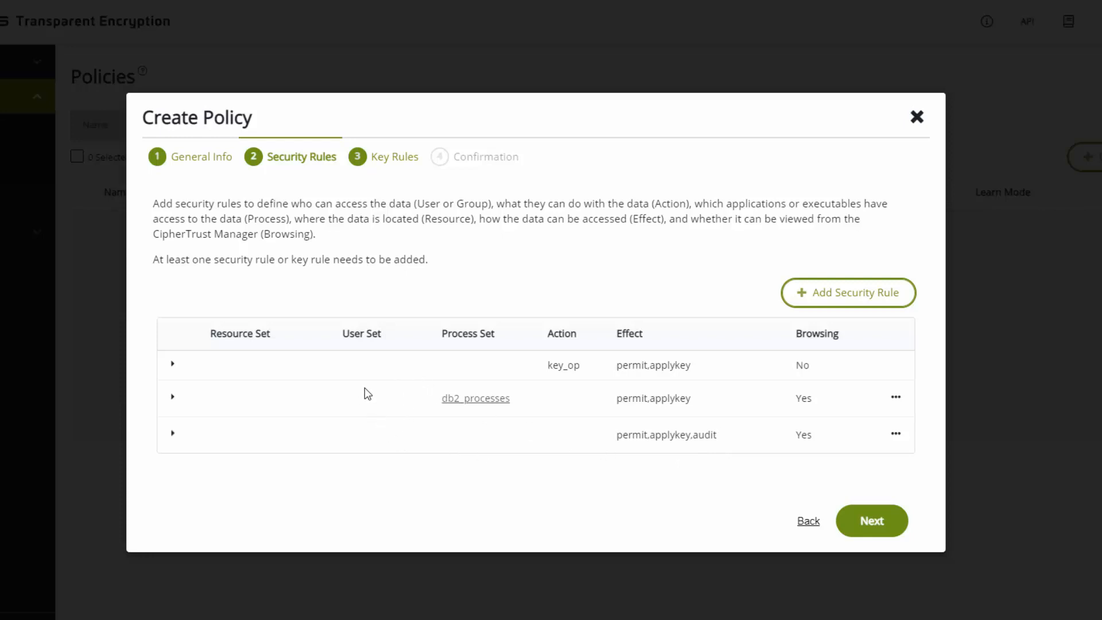
pyautogui.moveTo(575, 384)
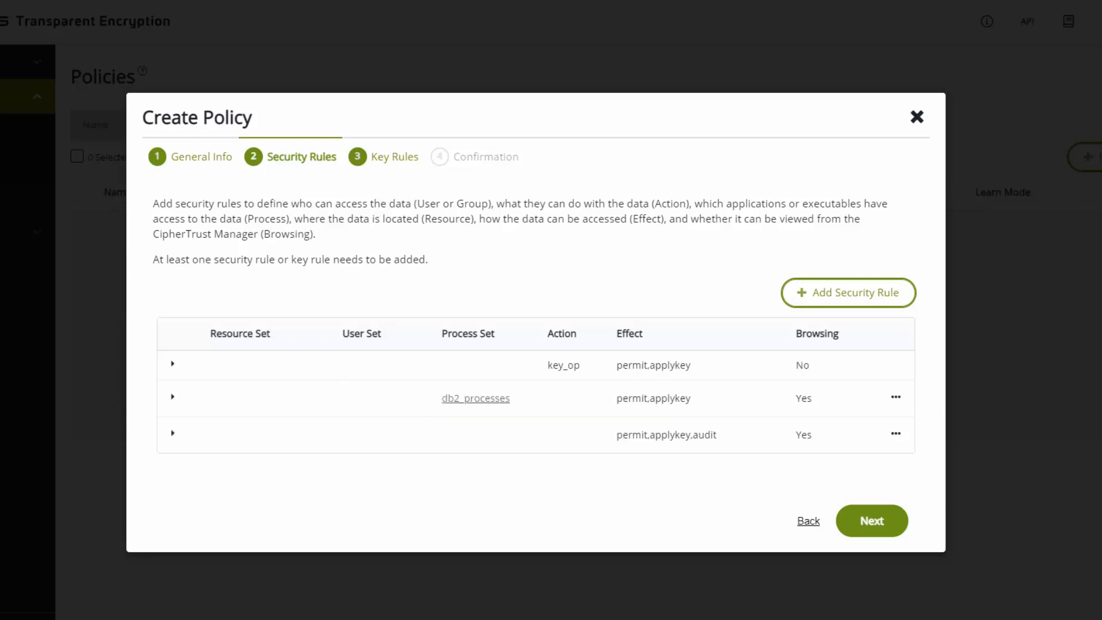
pyautogui.moveTo(360, 400)
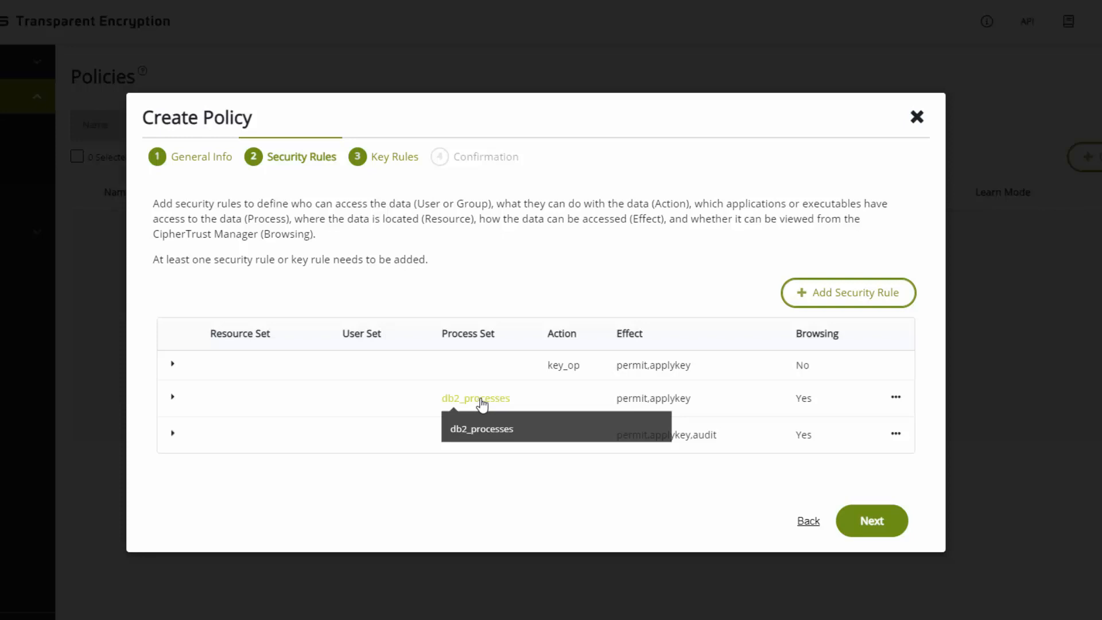
pyautogui.moveTo(573, 406)
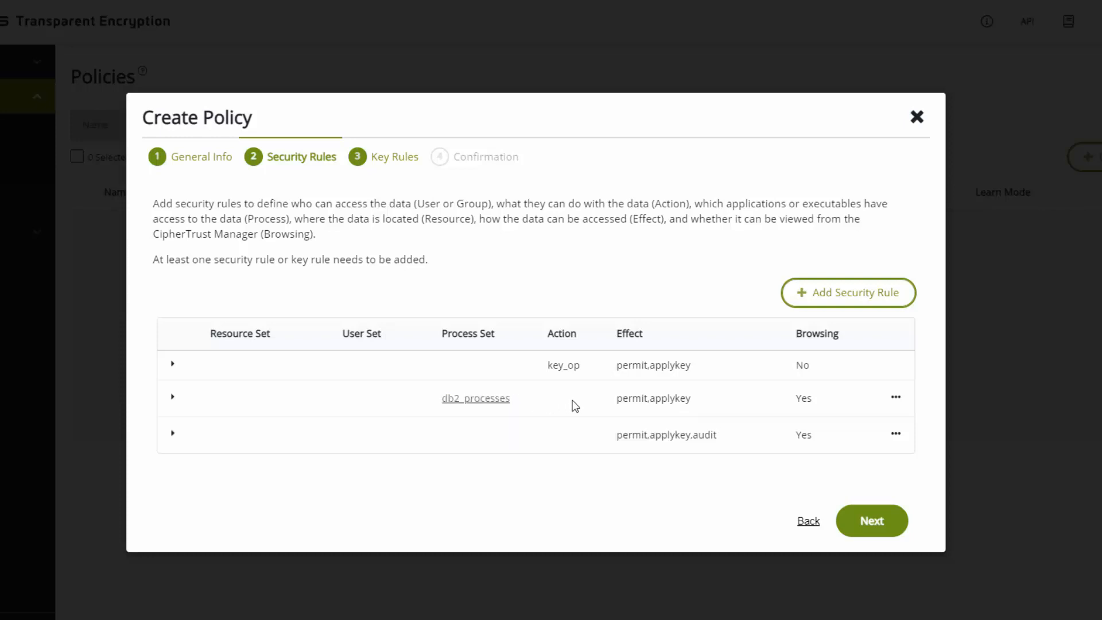
pyautogui.moveTo(651, 398)
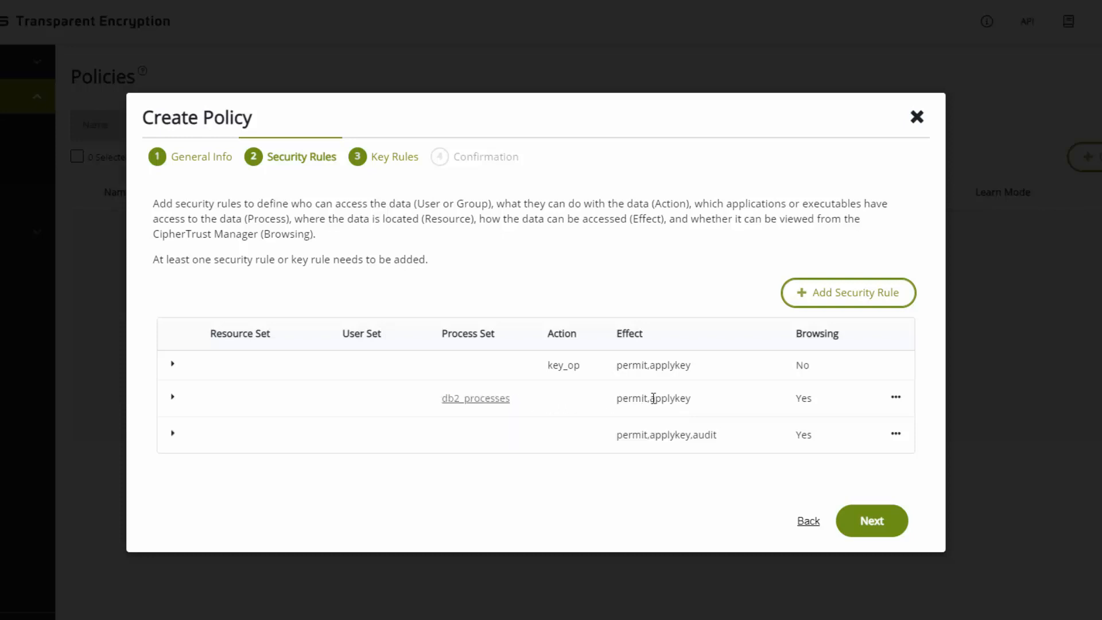
pyautogui.moveTo(576, 401)
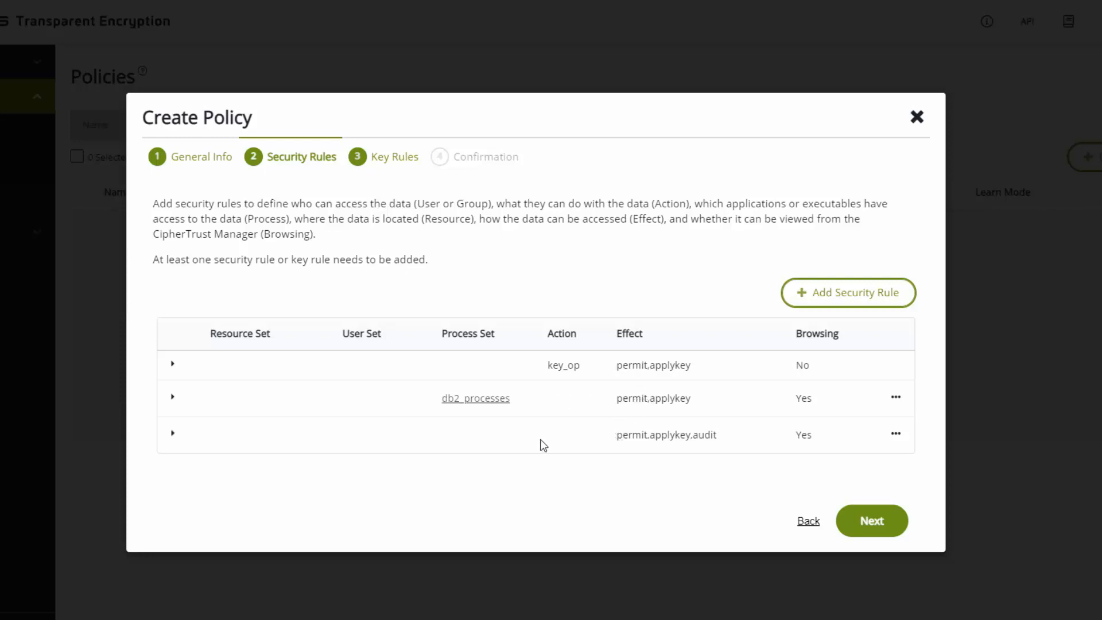
pyautogui.moveTo(315, 444)
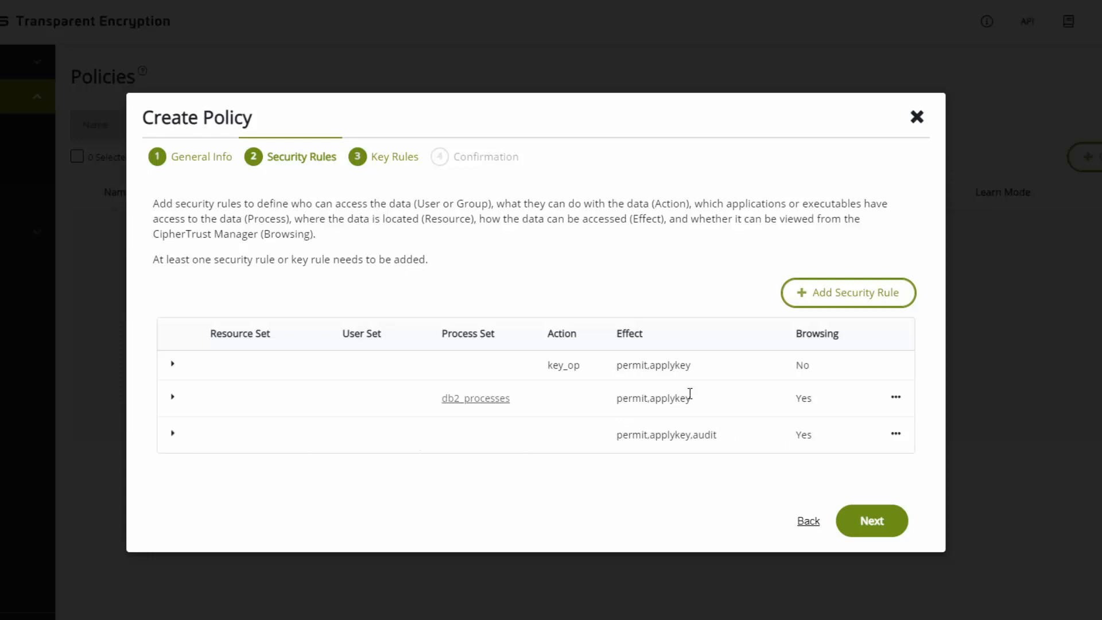
pyautogui.moveTo(566, 435)
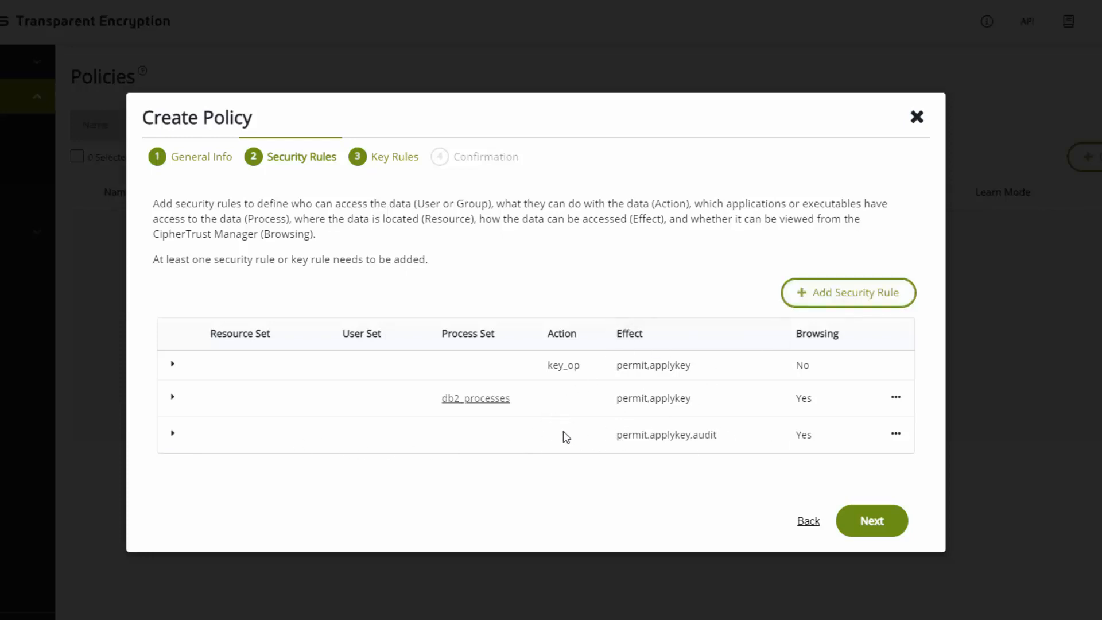
pyautogui.moveTo(550, 435)
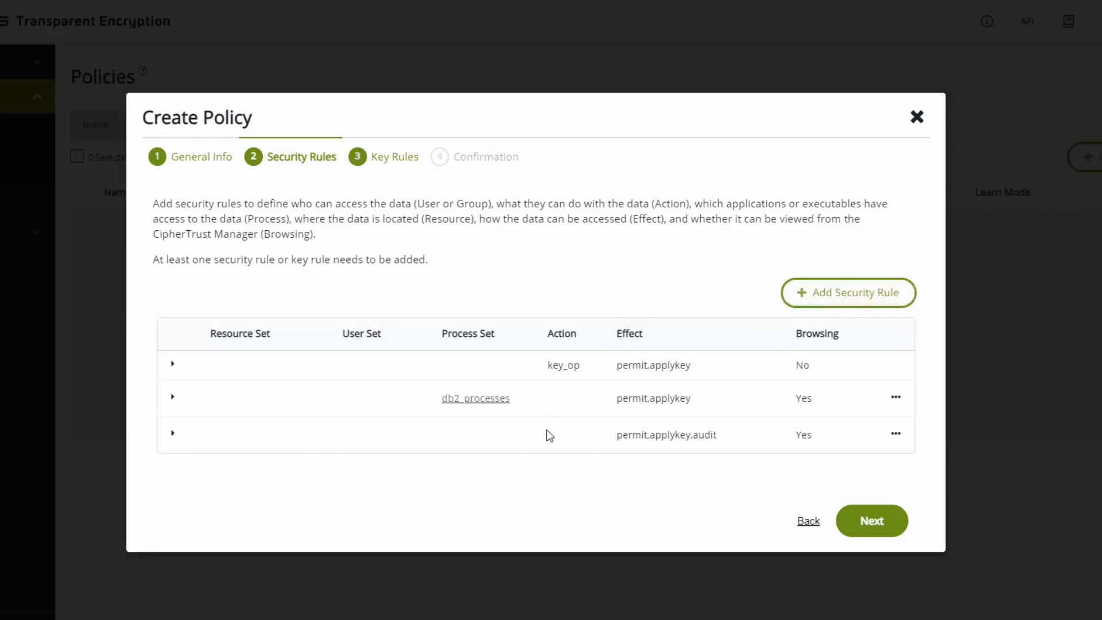
pyautogui.moveTo(549, 389)
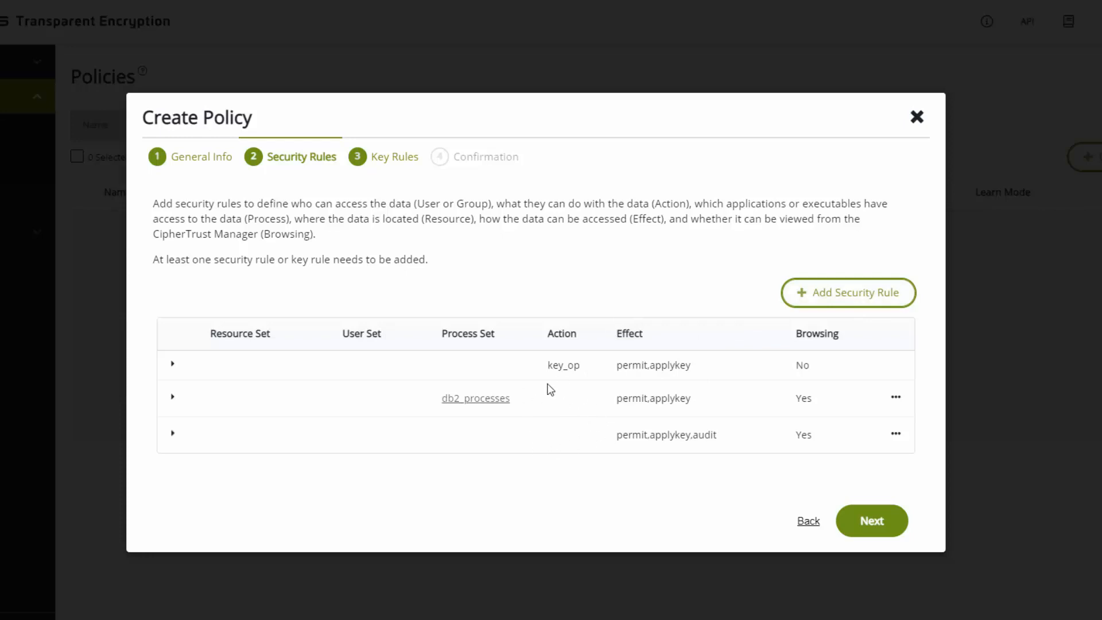
pyautogui.moveTo(310, 456)
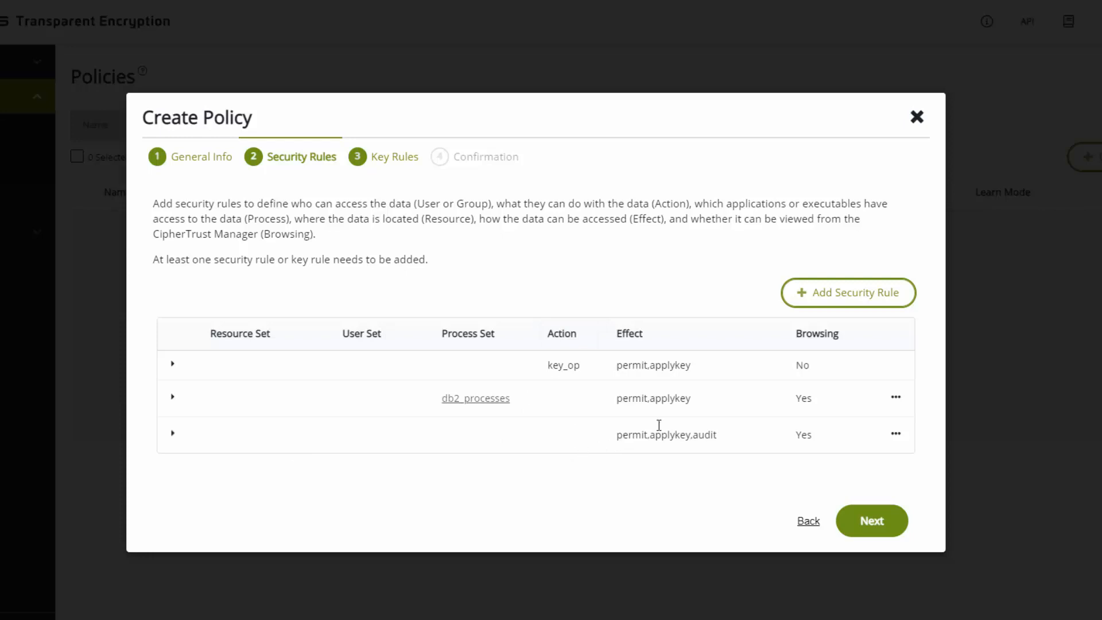
pyautogui.moveTo(848, 292)
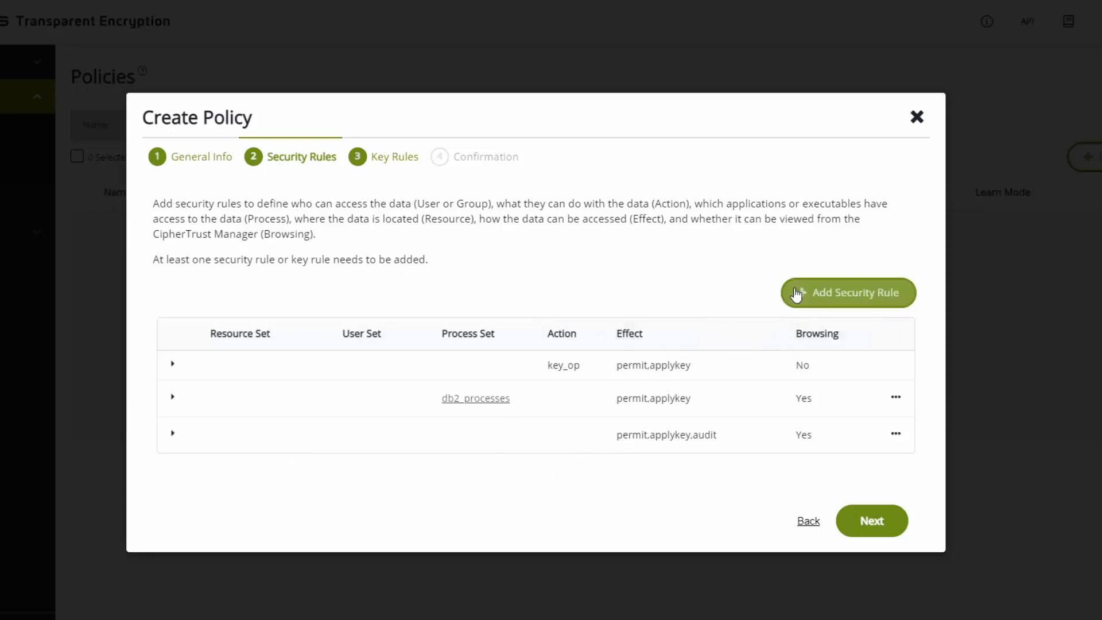
pyautogui.click(848, 293)
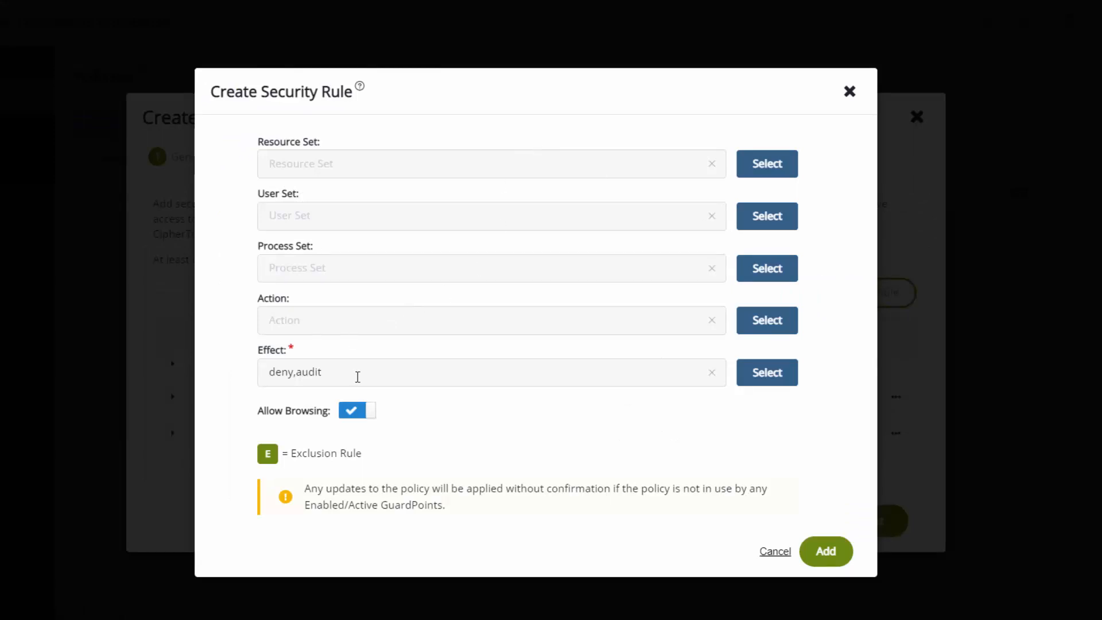
pyautogui.click(826, 550)
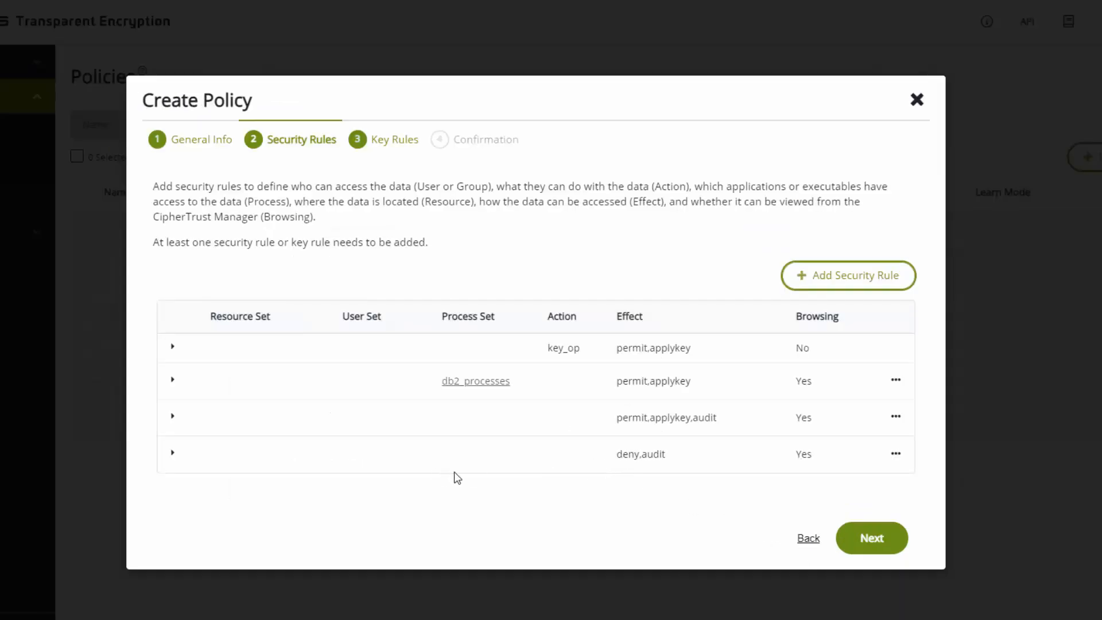
pyautogui.moveTo(561, 376)
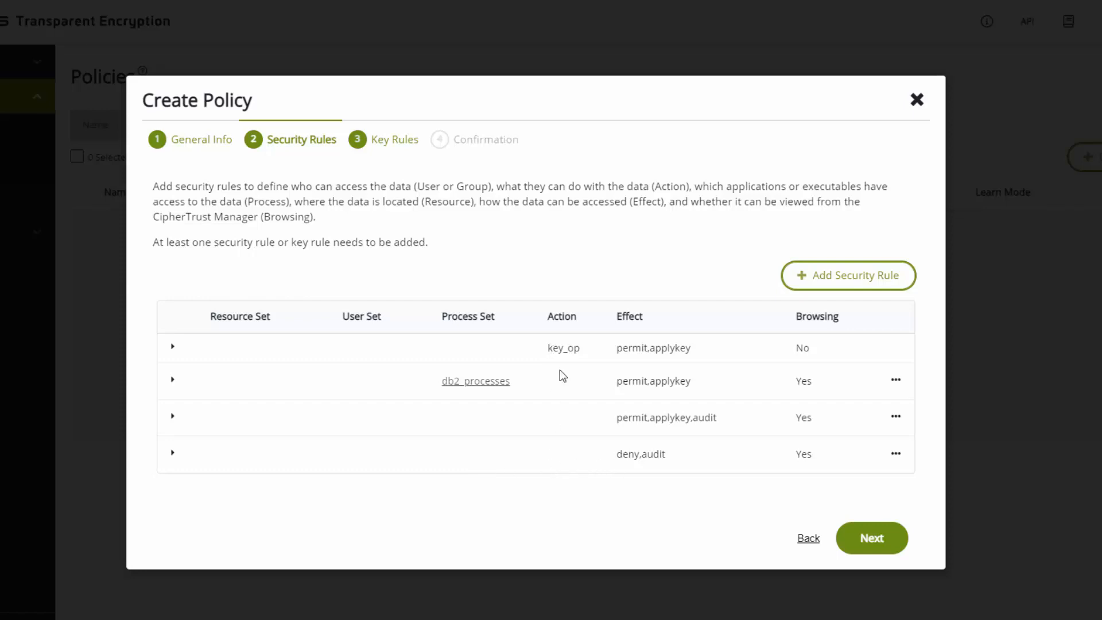
pyautogui.moveTo(595, 425)
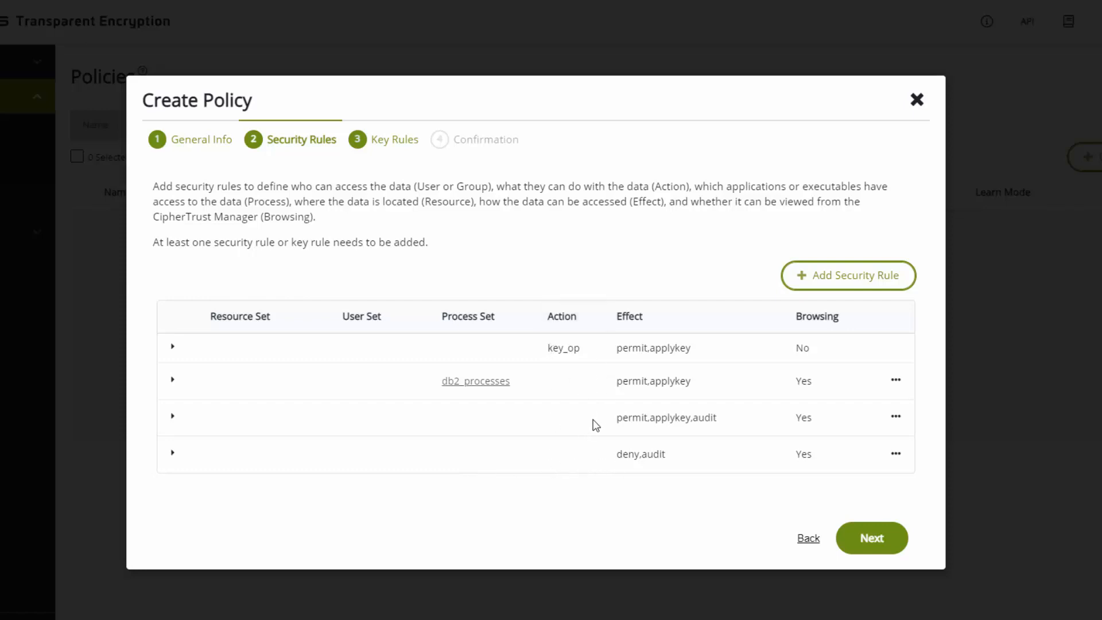
pyautogui.moveTo(614, 468)
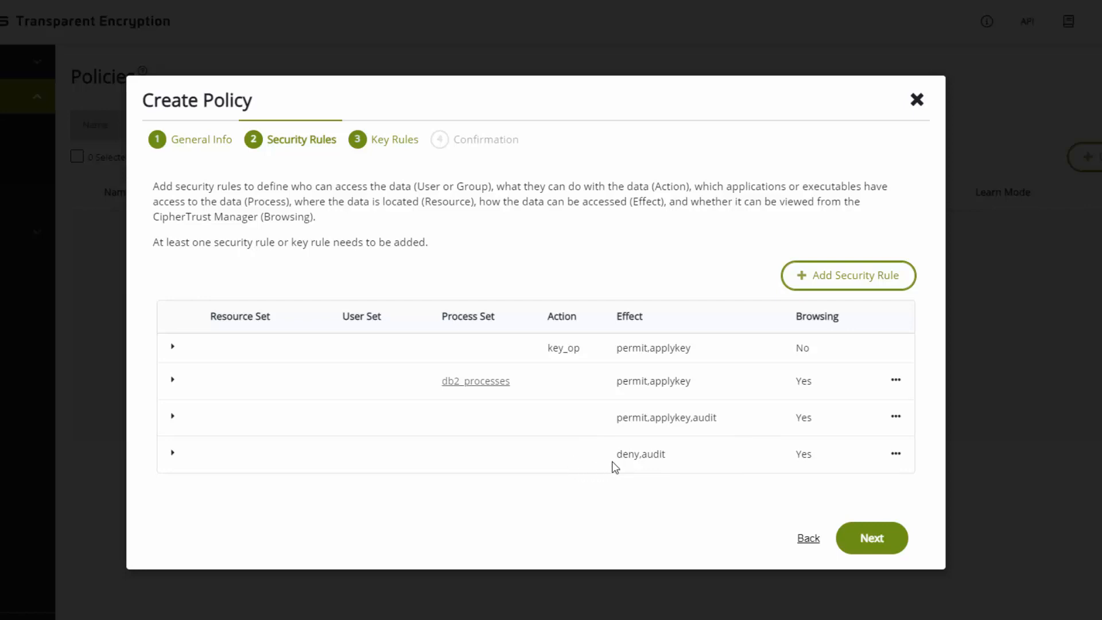
pyautogui.moveTo(640, 361)
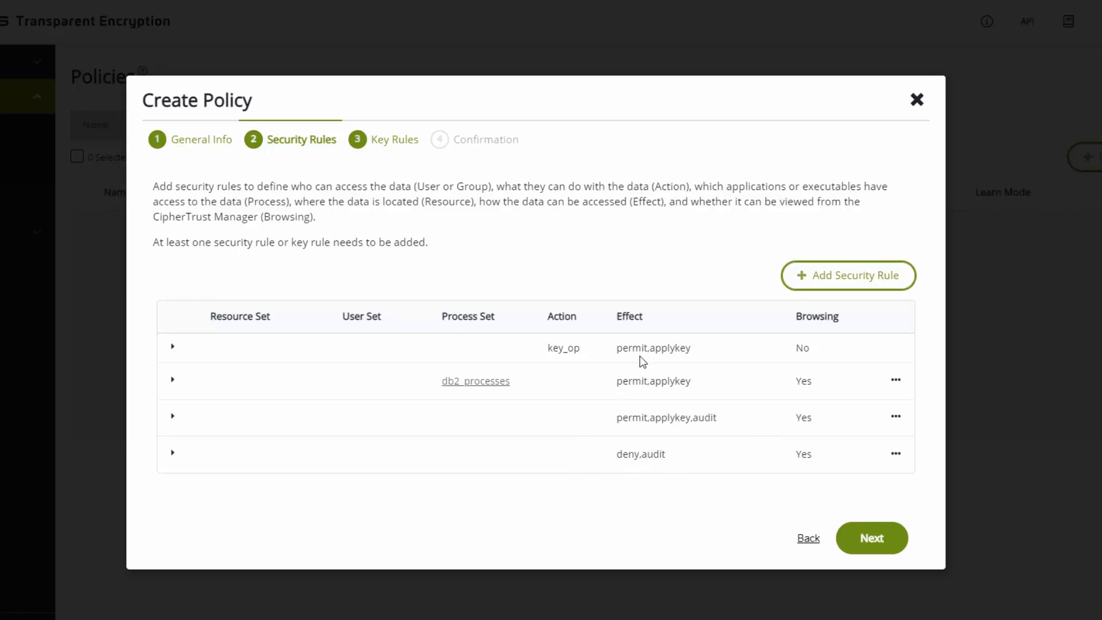
pyautogui.moveTo(659, 448)
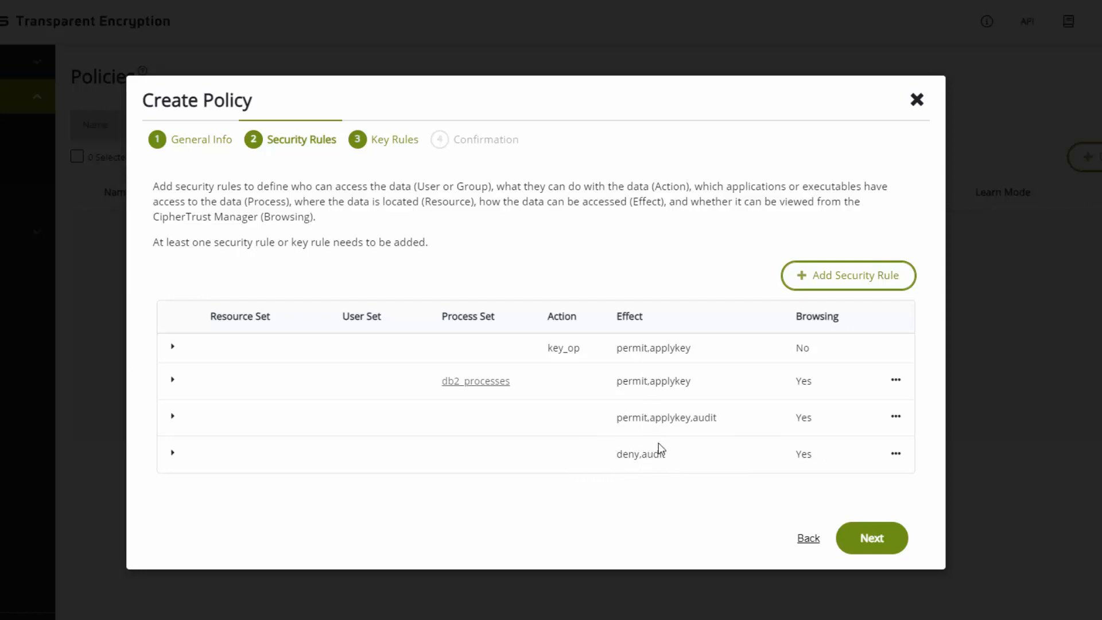
pyautogui.moveTo(647, 510)
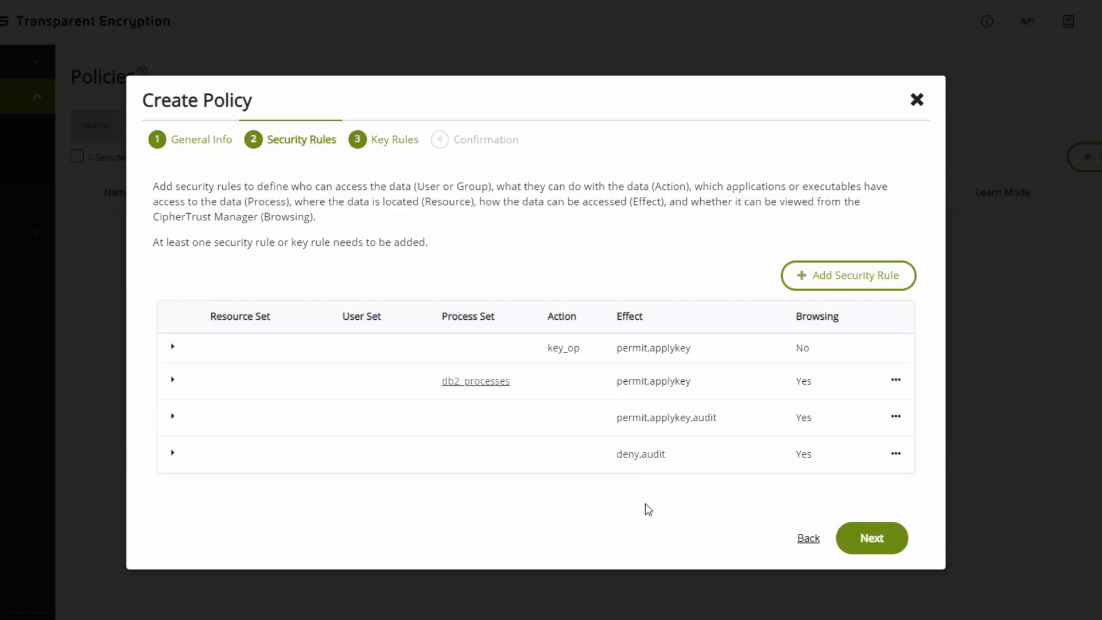
pyautogui.moveTo(637, 472)
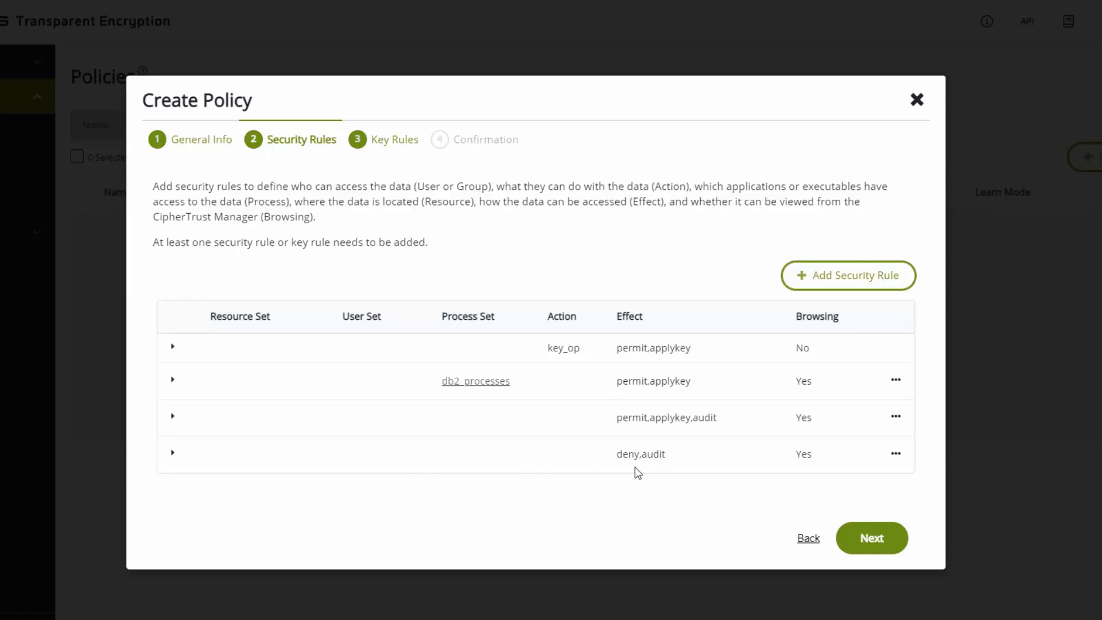
pyautogui.moveTo(707, 466)
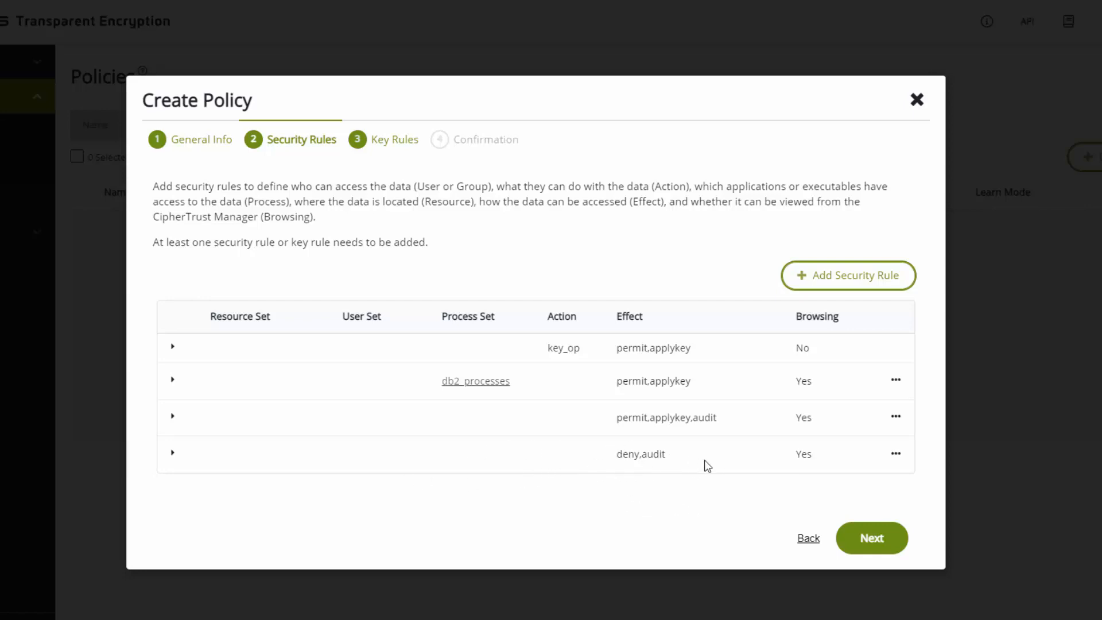
pyautogui.moveTo(609, 468)
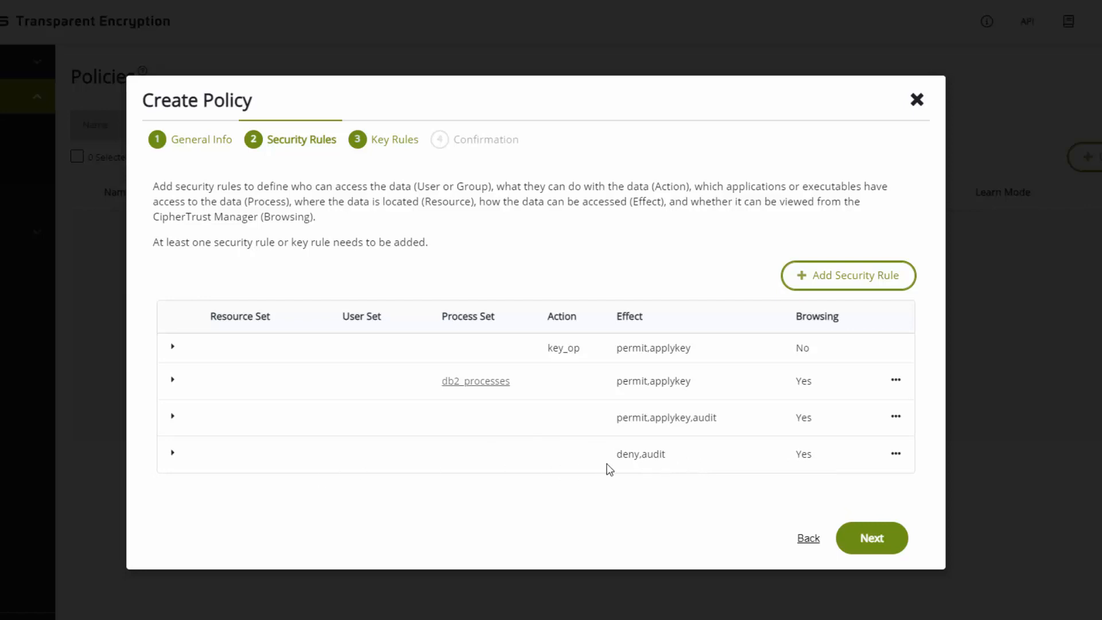
pyautogui.moveTo(927, 560)
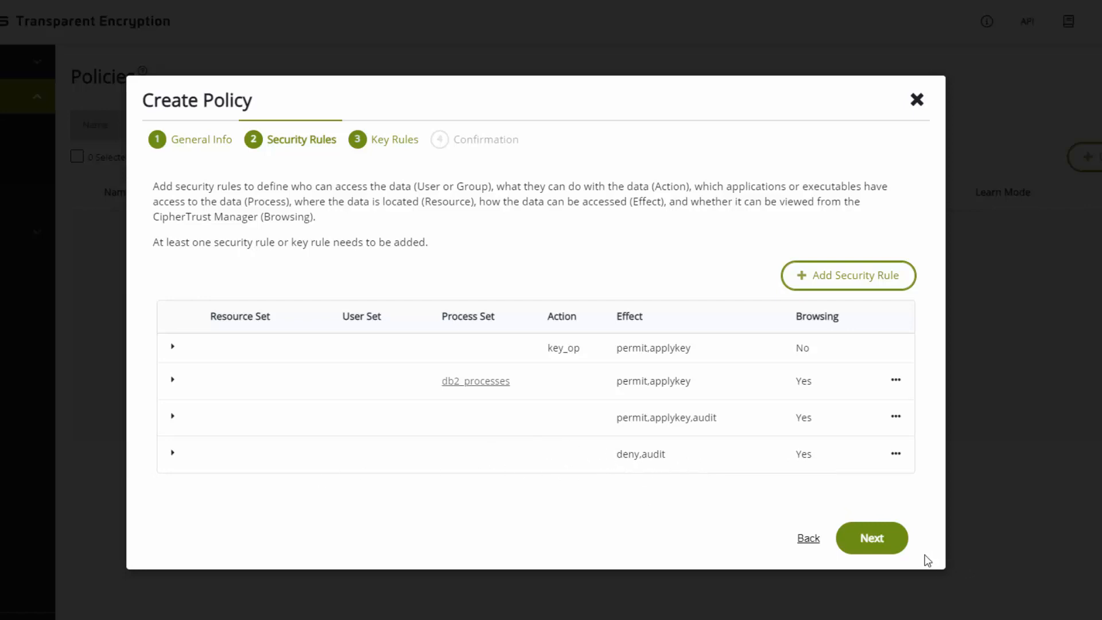
# Step: Advance to Key Rules and start a new key rule with clear_key as its current key
pyautogui.click(871, 538)
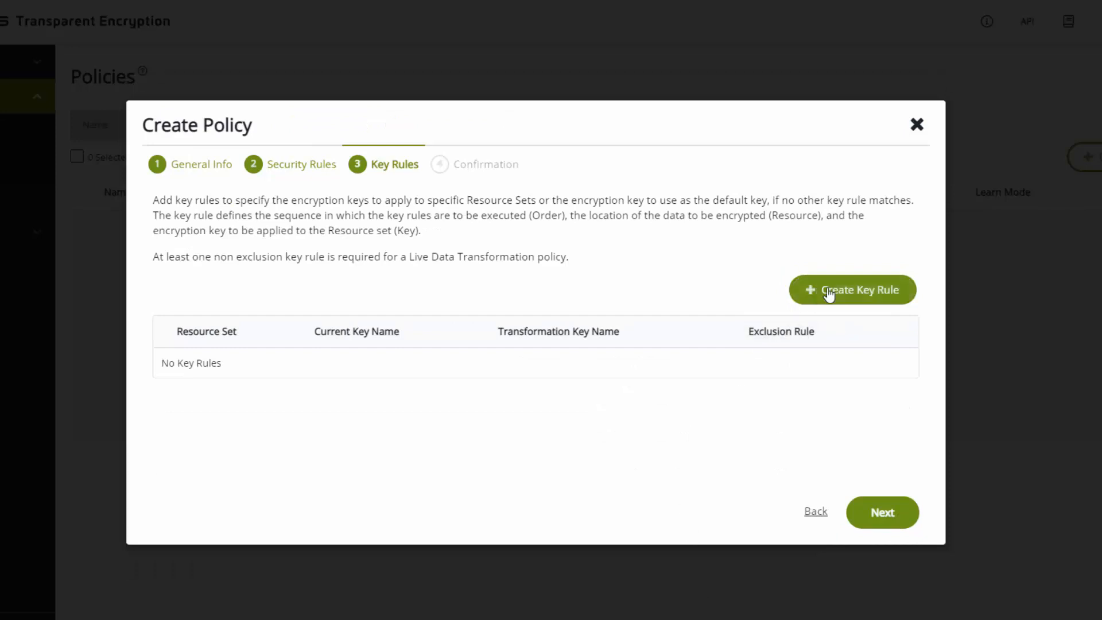
pyautogui.click(851, 289)
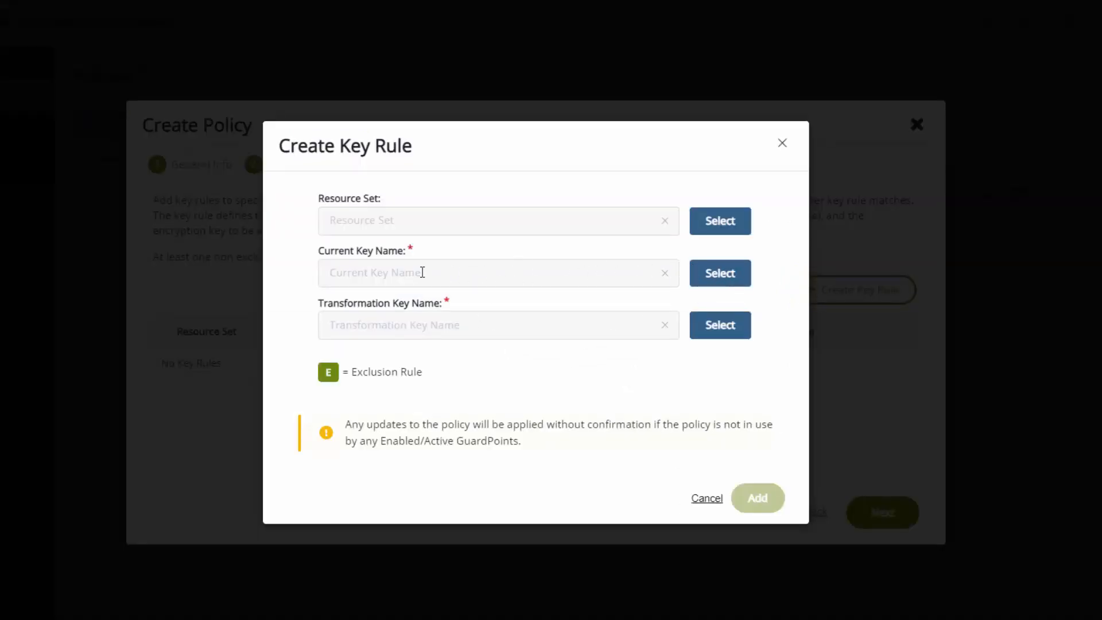
pyautogui.click(719, 272)
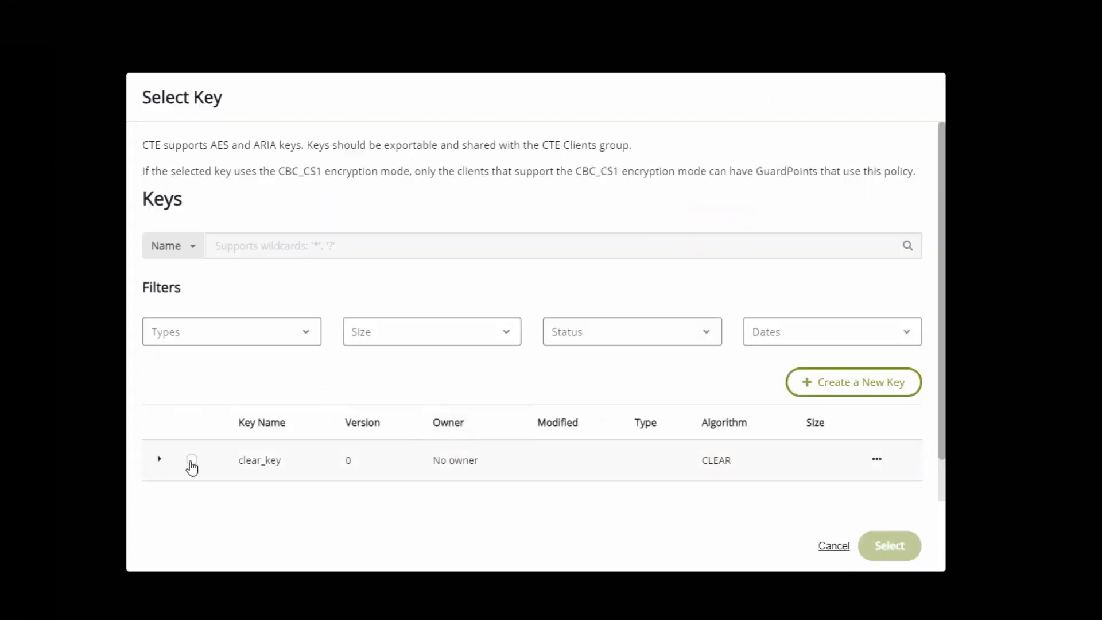
pyautogui.click(192, 460)
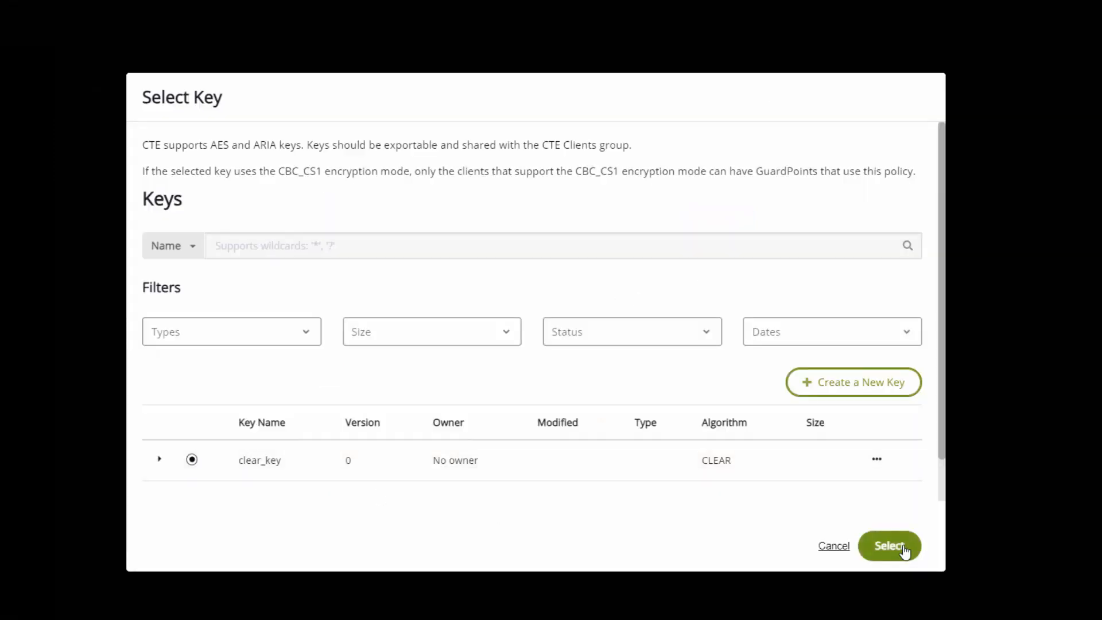
pyautogui.click(889, 545)
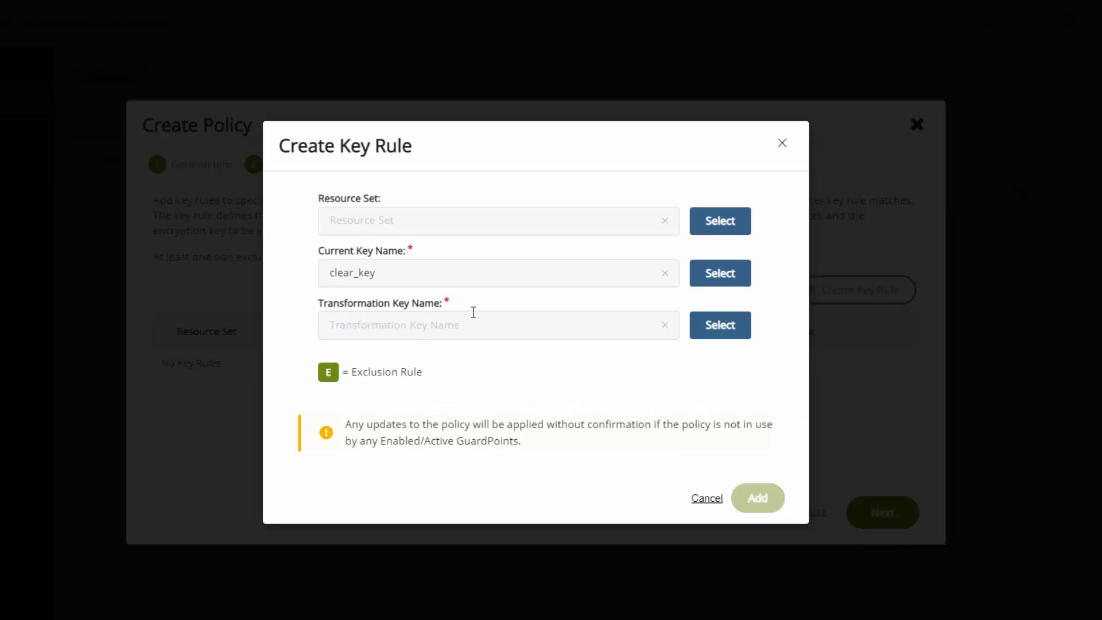
pyautogui.moveTo(717, 370)
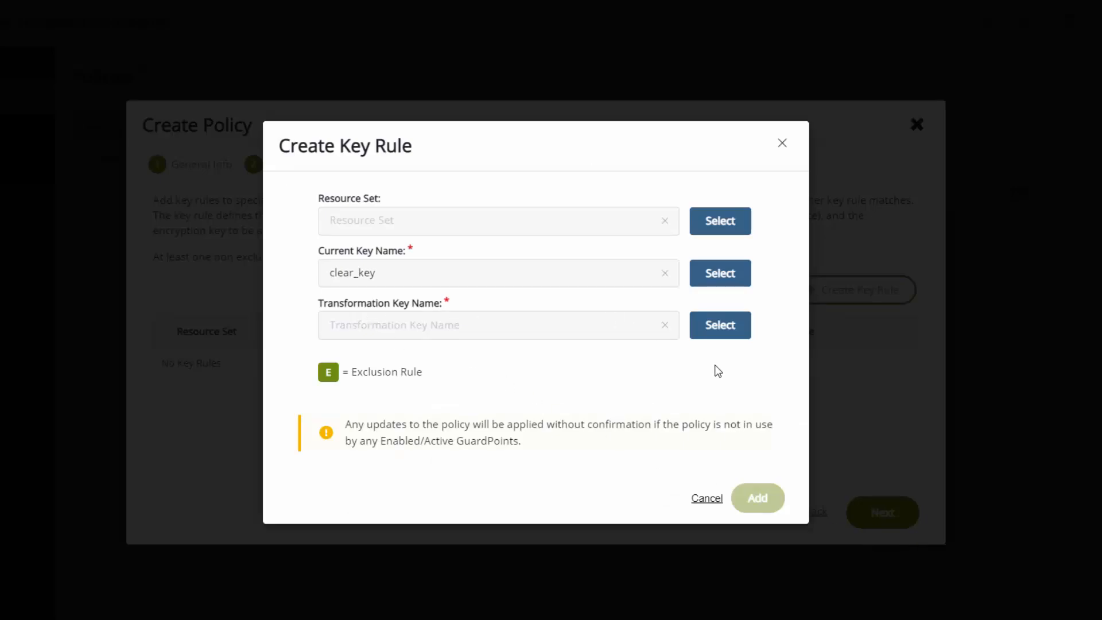
pyautogui.moveTo(635, 385)
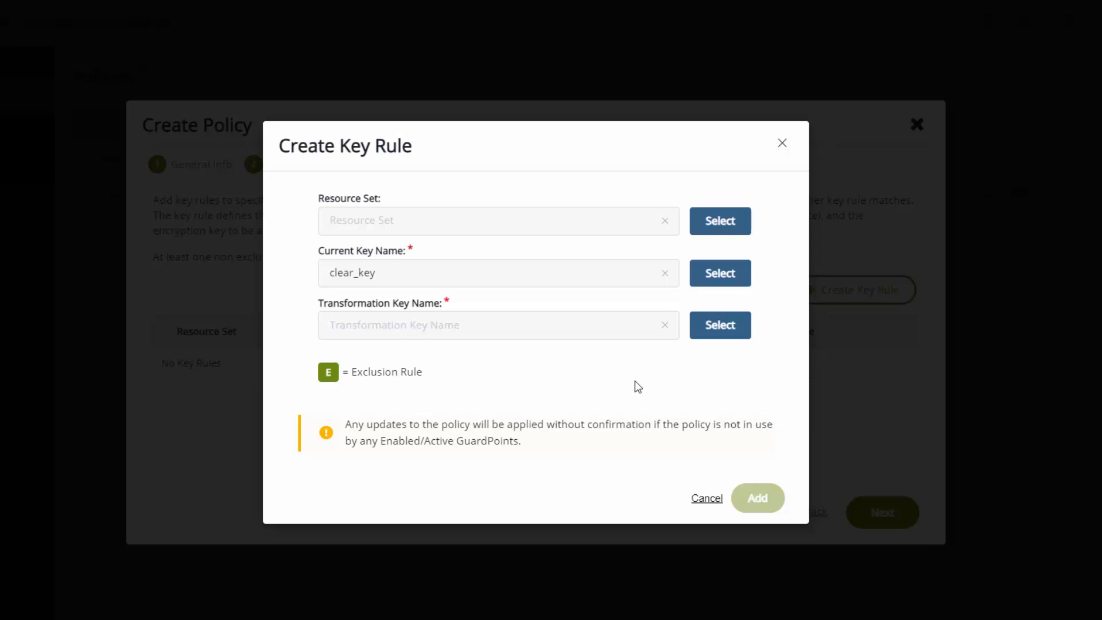
pyautogui.moveTo(708, 313)
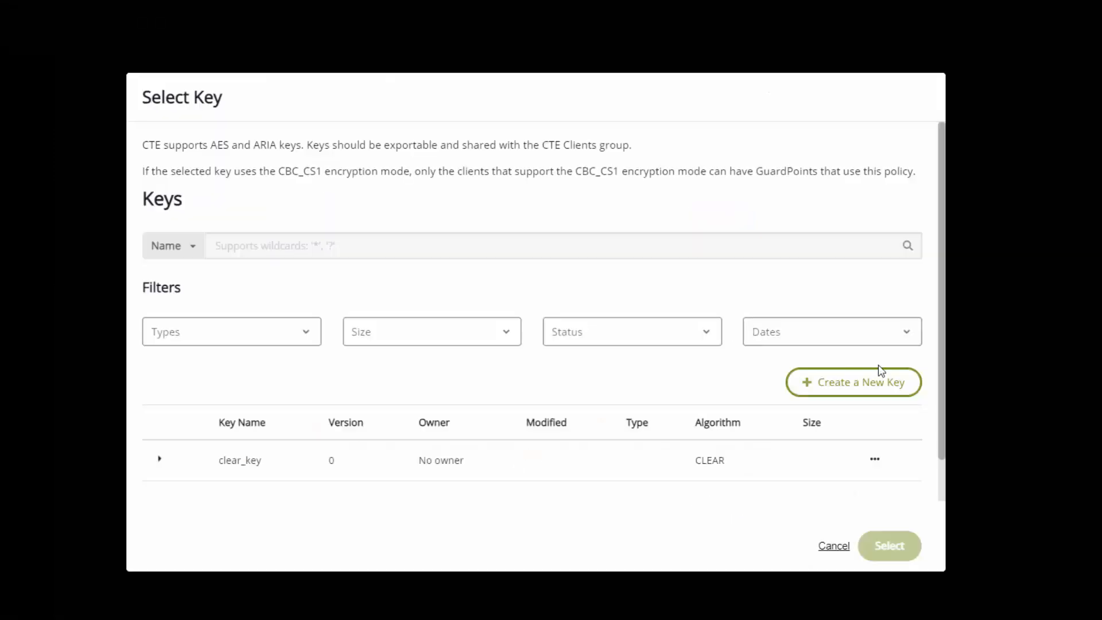
# Step: Create key db2_key as the transformation key and add the clear_key-to-db2_key rule
pyautogui.click(852, 382)
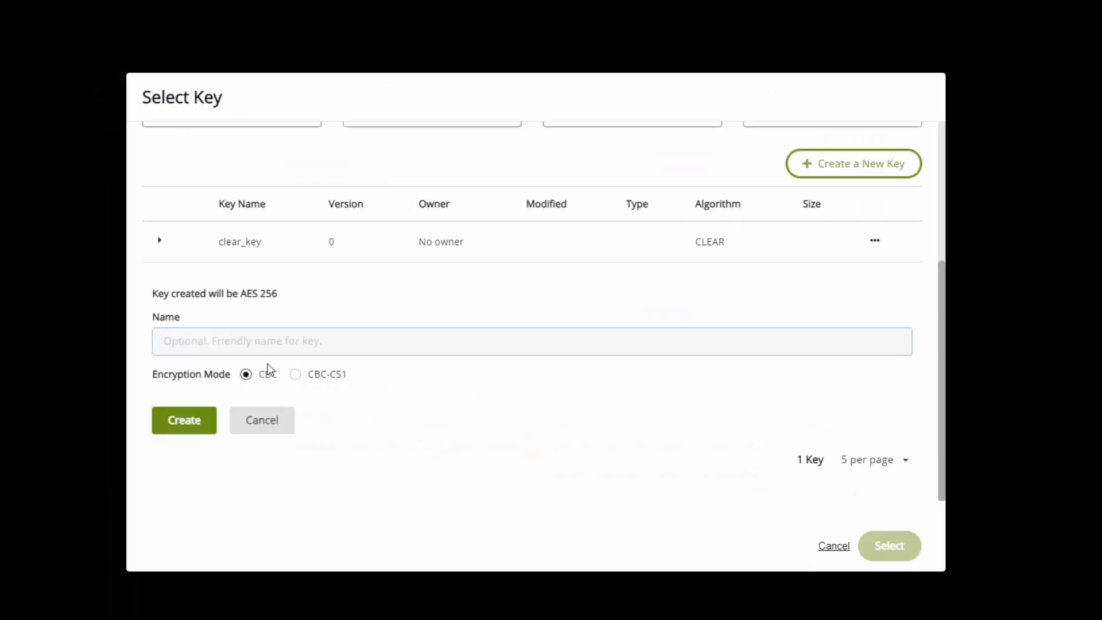
pyautogui.write('d')
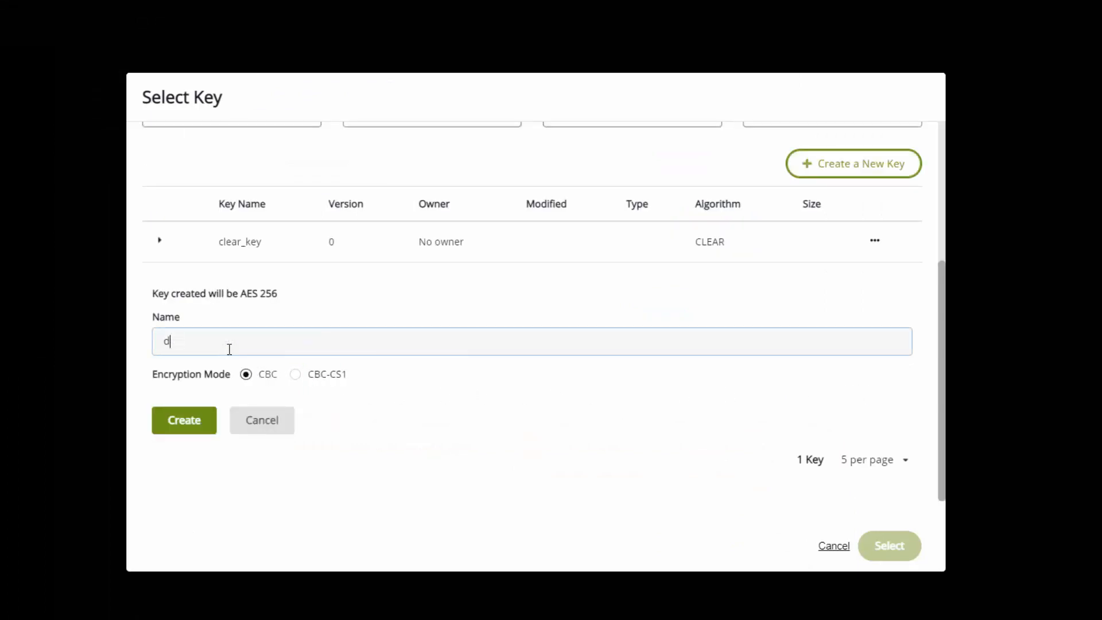
pyautogui.write('b2_key')
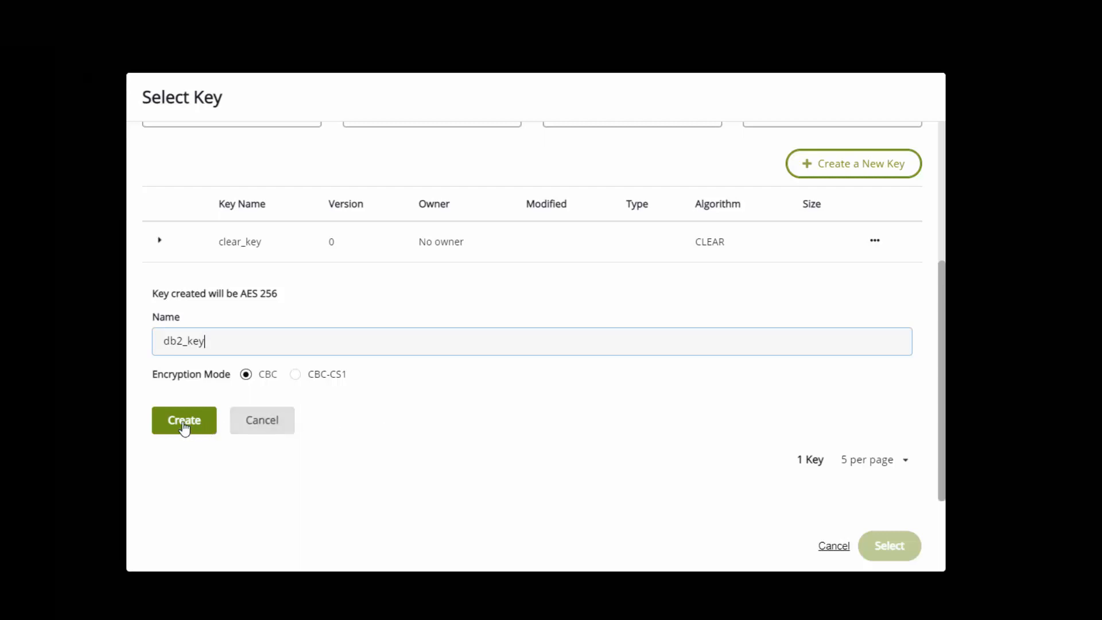
pyautogui.click(184, 419)
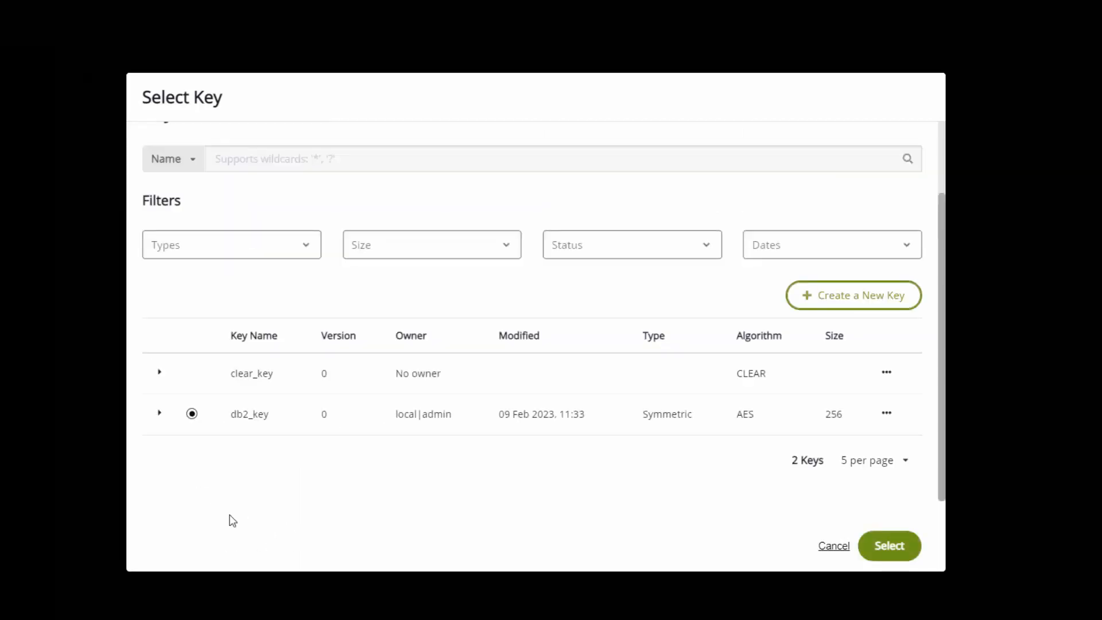
pyautogui.click(889, 545)
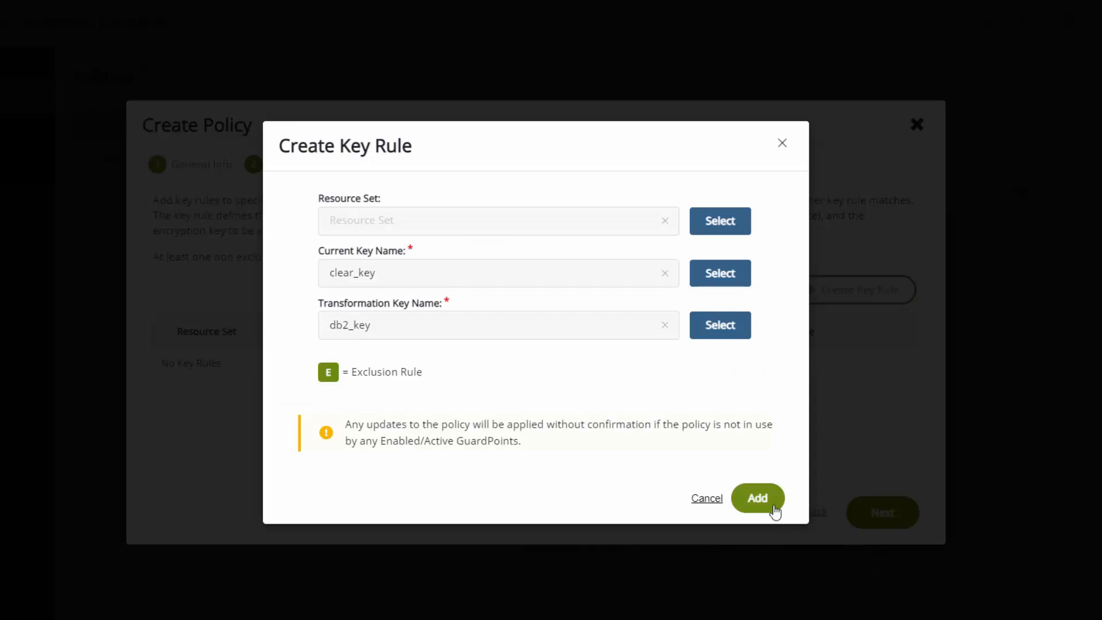
pyautogui.click(757, 497)
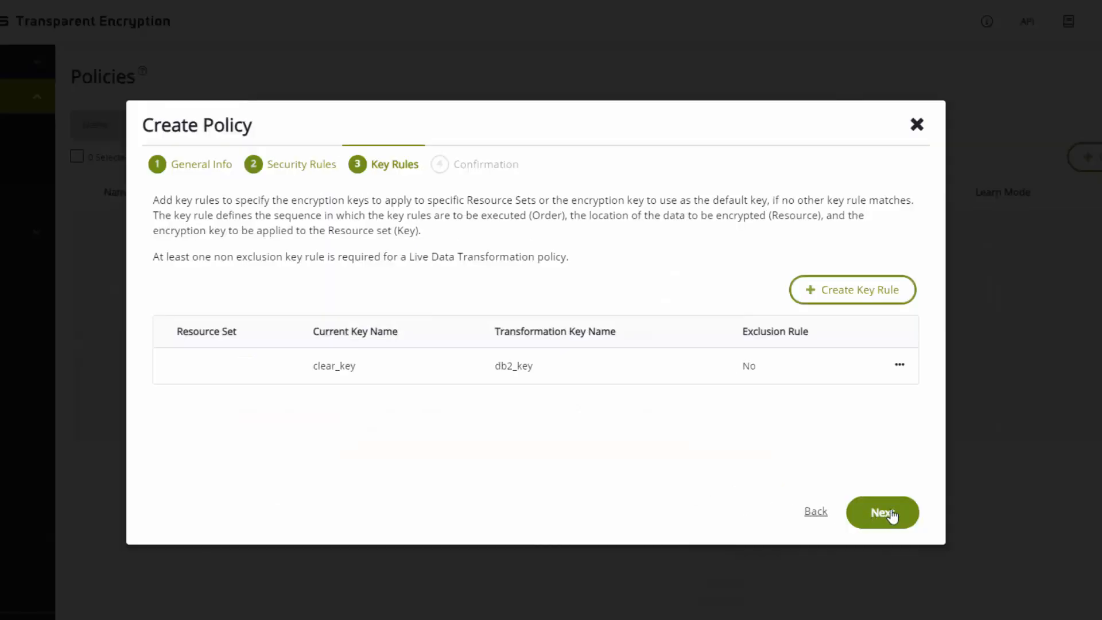
# Step: Advance to the Confirmation summary showing general info, four security rules and the key rule
pyautogui.click(882, 511)
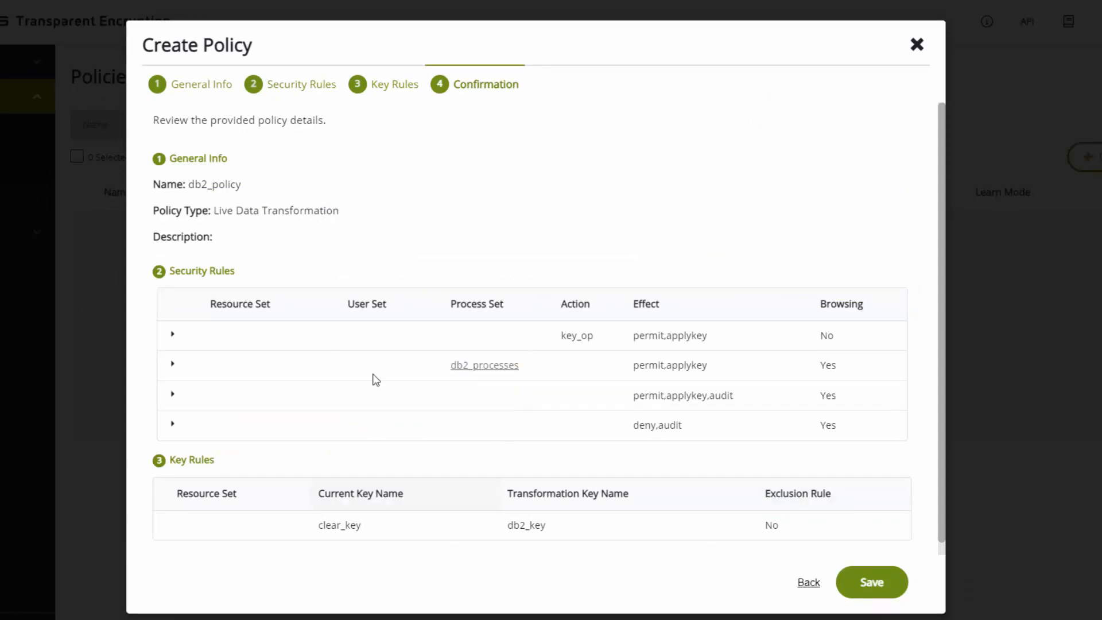
pyautogui.moveTo(245, 201)
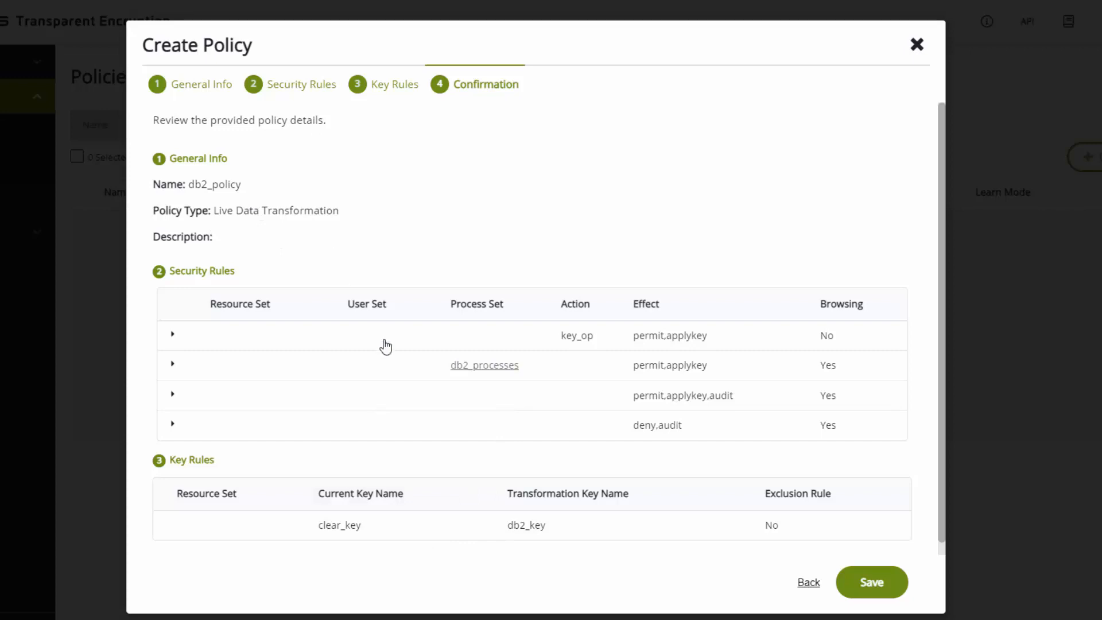
pyautogui.moveTo(384, 439)
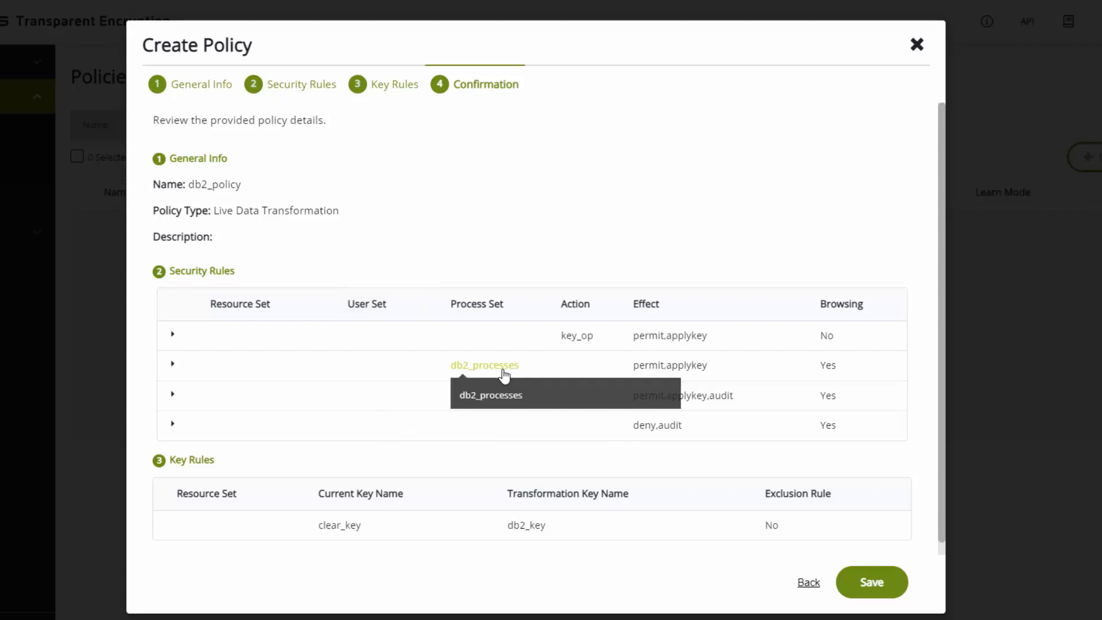
pyautogui.moveTo(483, 406)
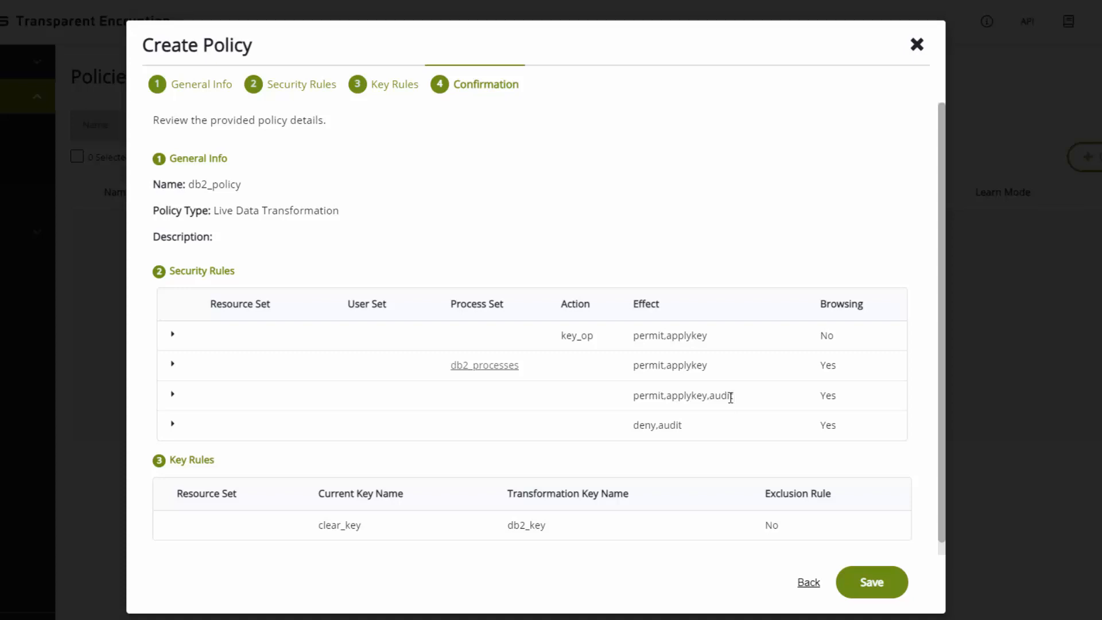
pyautogui.moveTo(692, 439)
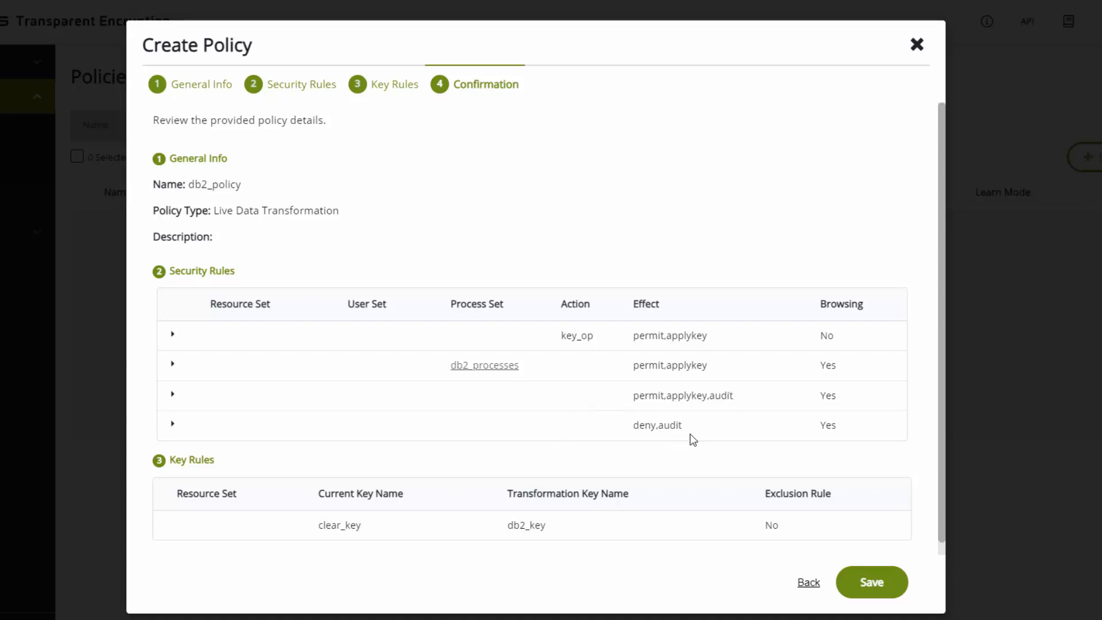
pyautogui.moveTo(679, 322)
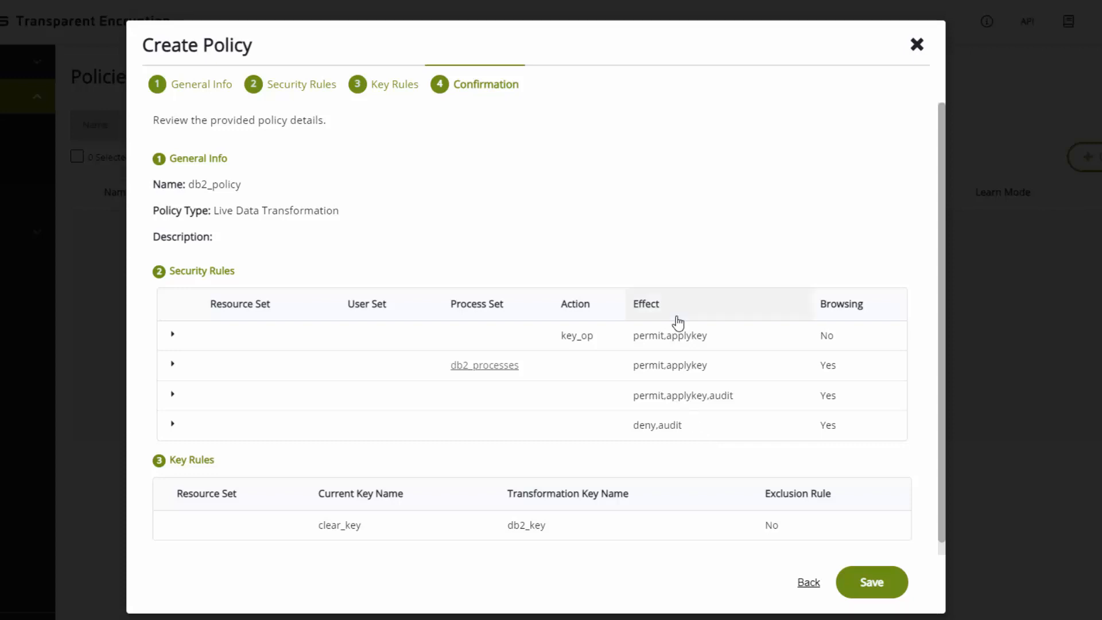
pyautogui.moveTo(474, 382)
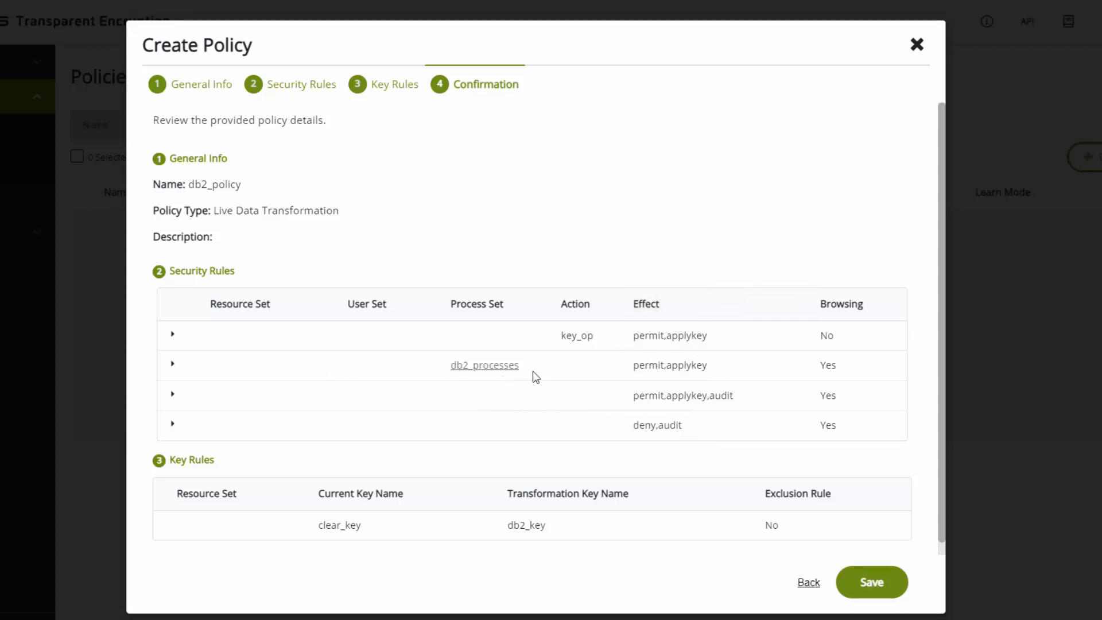
pyautogui.moveTo(729, 370)
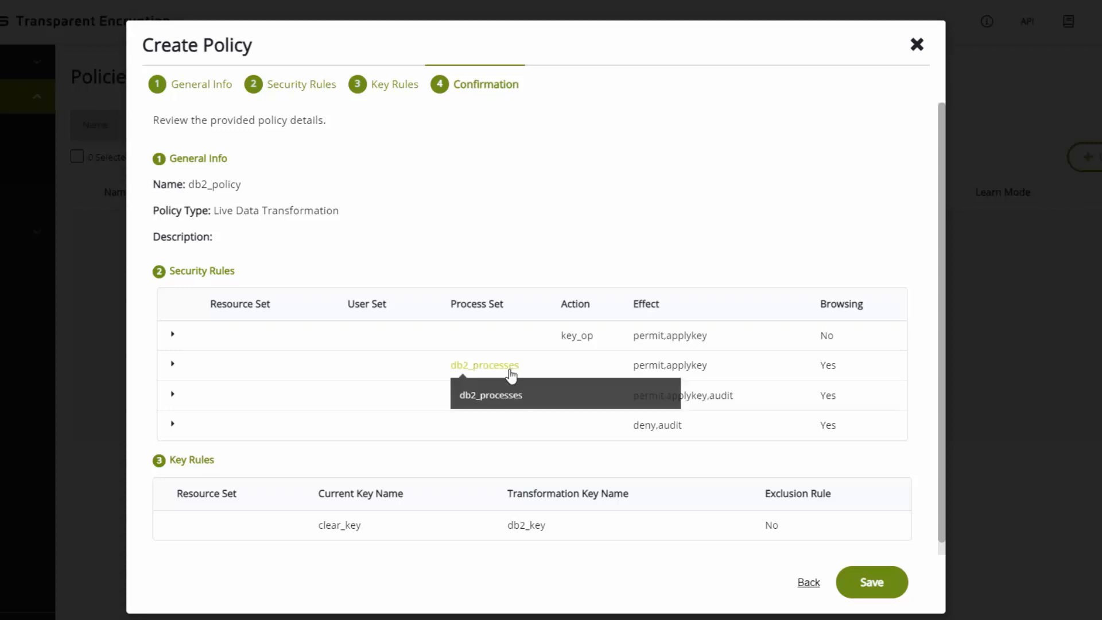
pyautogui.moveTo(480, 407)
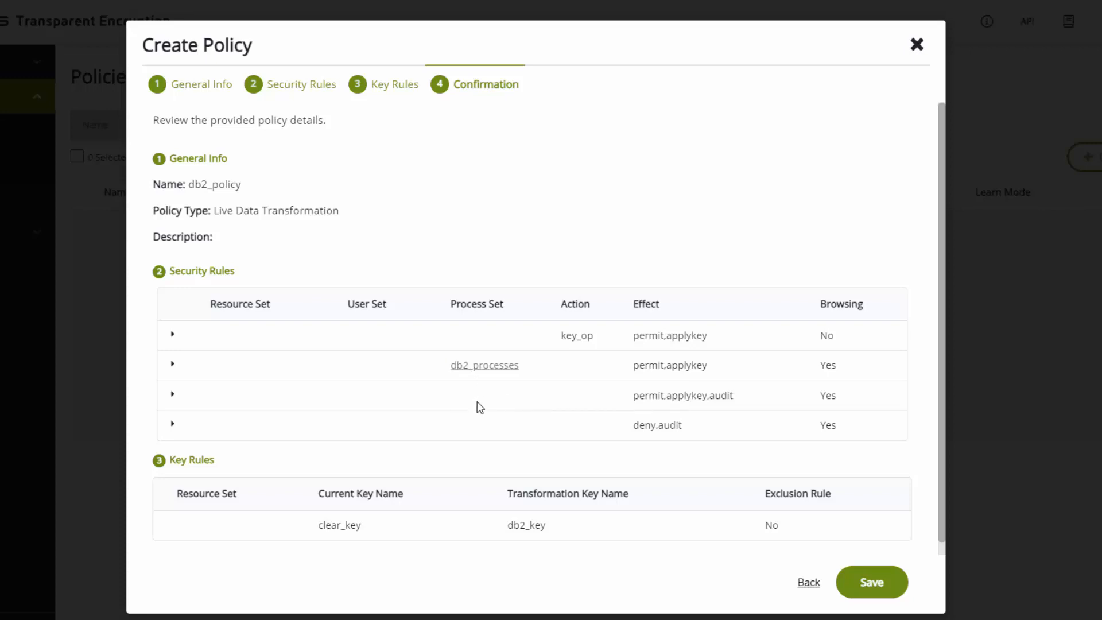
pyautogui.moveTo(752, 411)
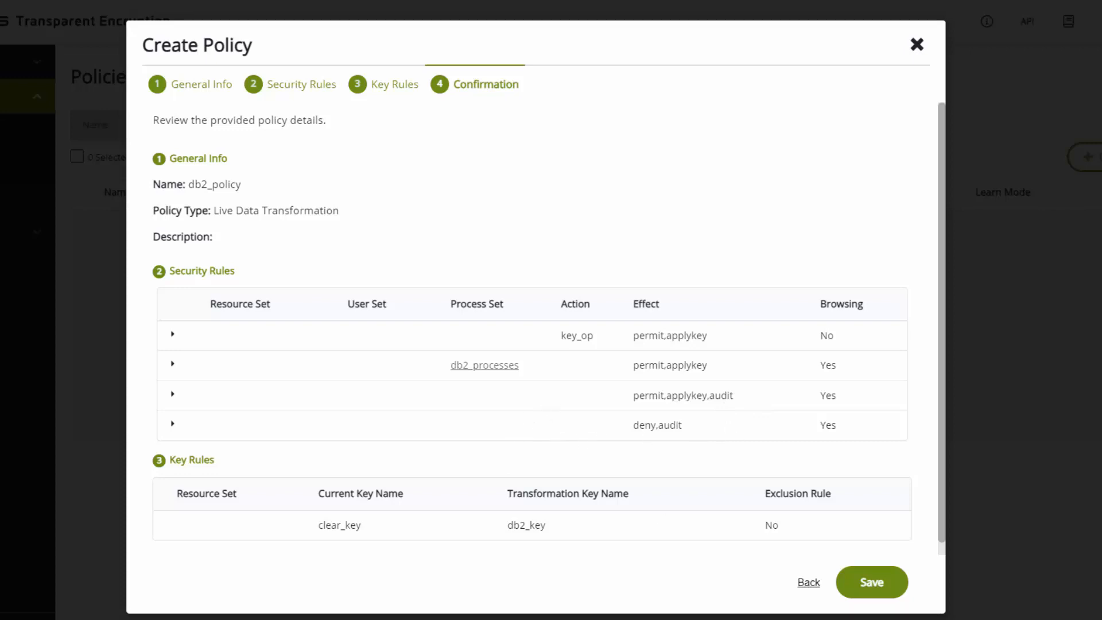
pyautogui.moveTo(339, 538)
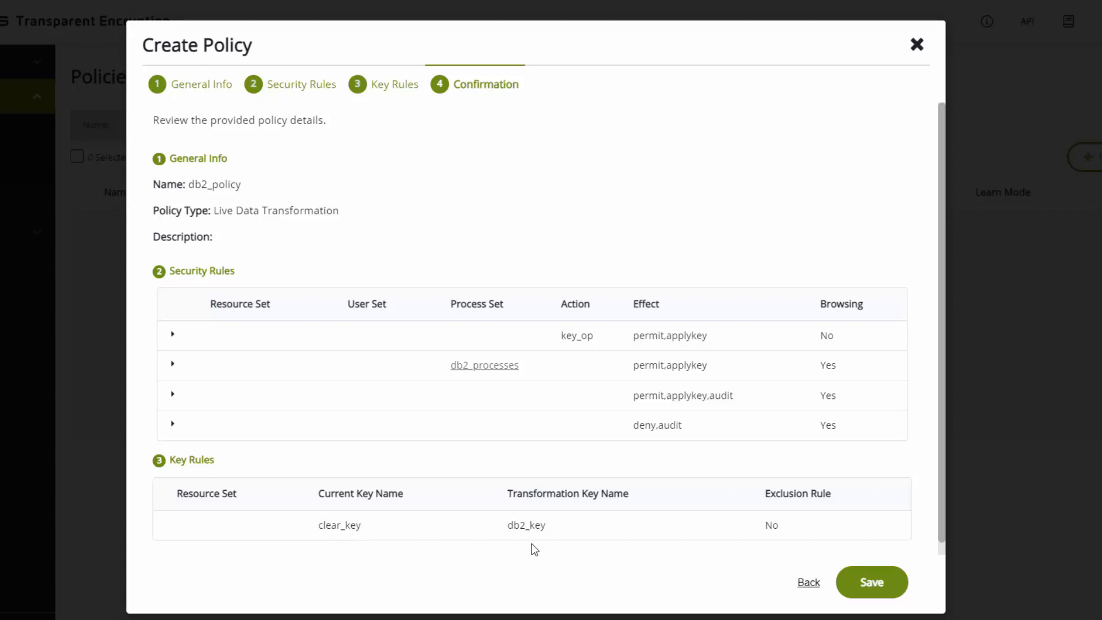
pyautogui.moveTo(528, 542)
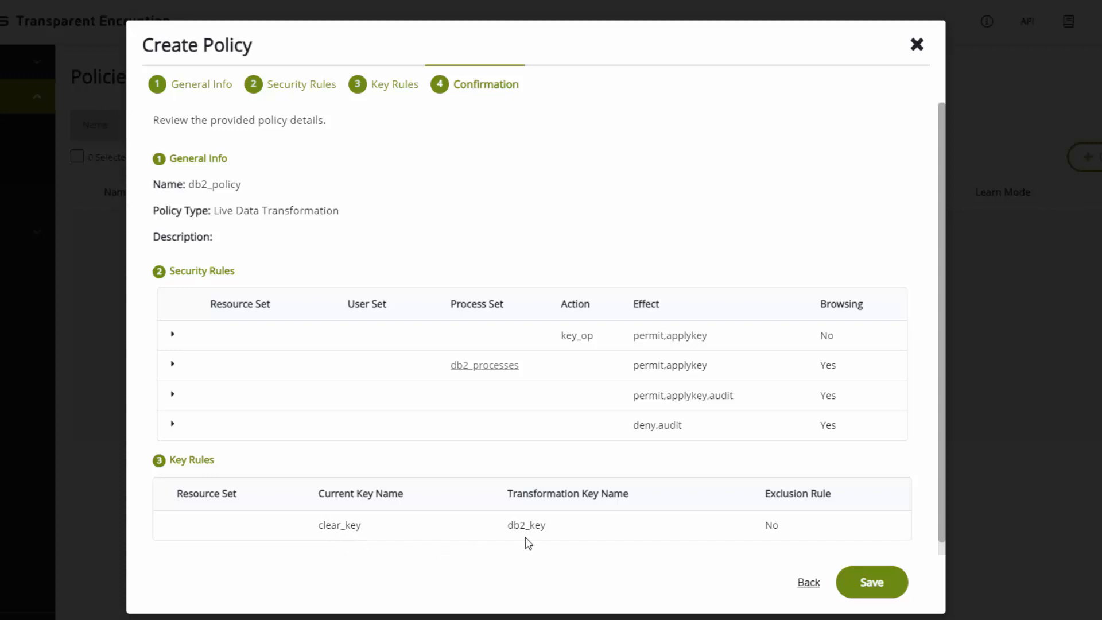
# Step: Save db2_policy, then open client linux-node-1.scoobylab.com, which has zero GuardPoints
pyautogui.click(870, 582)
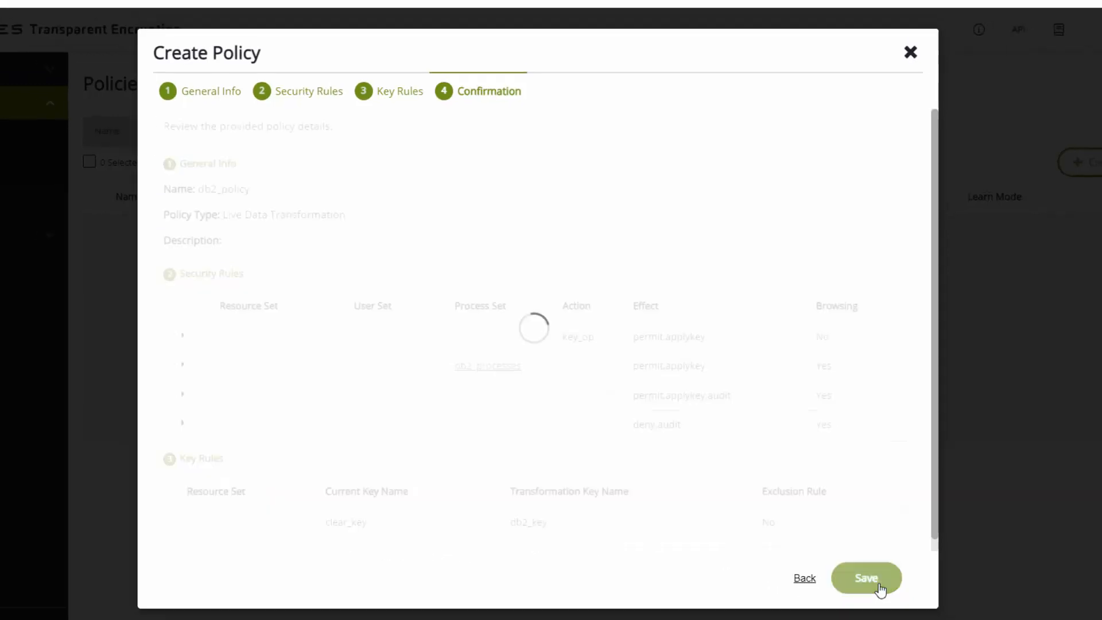
pyautogui.click(866, 577)
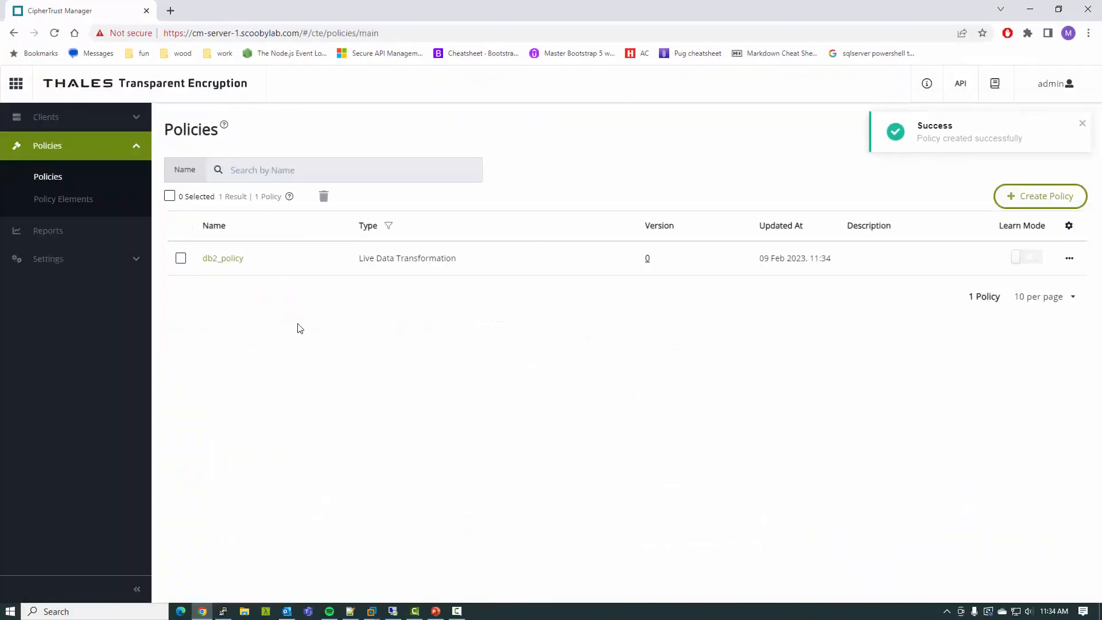
pyautogui.moveTo(358, 291)
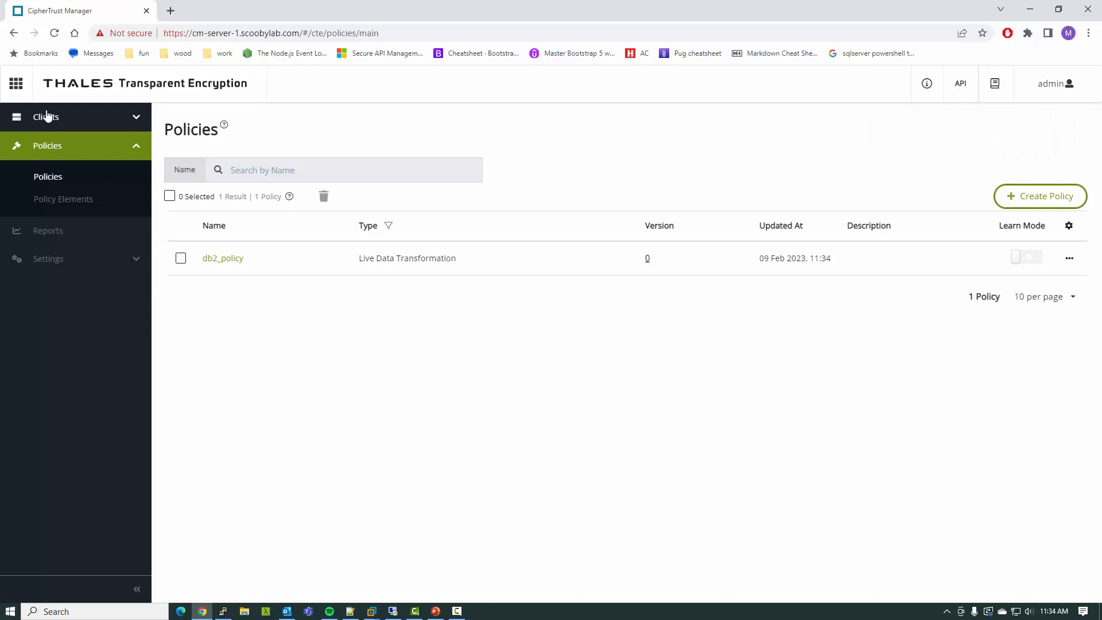
pyautogui.click(45, 117)
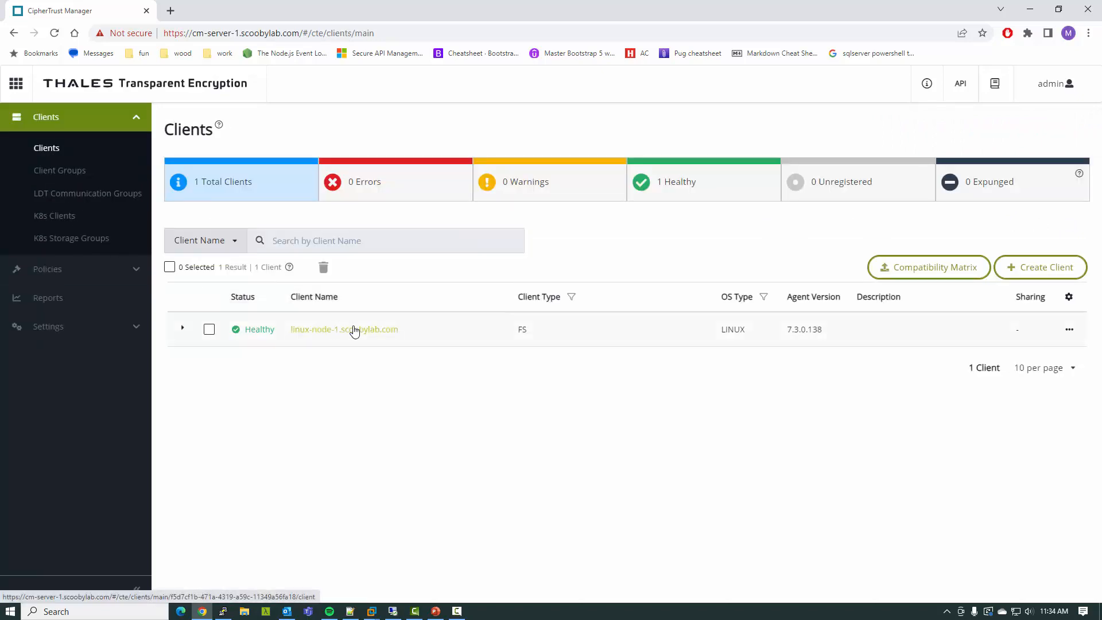
pyautogui.click(344, 328)
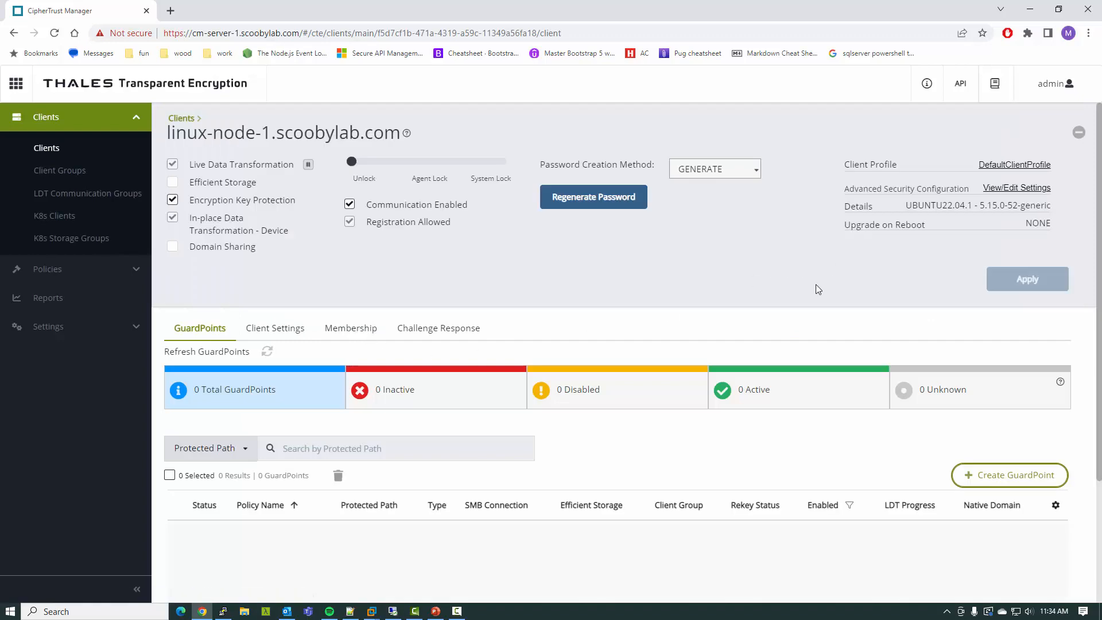
pyautogui.moveTo(614, 331)
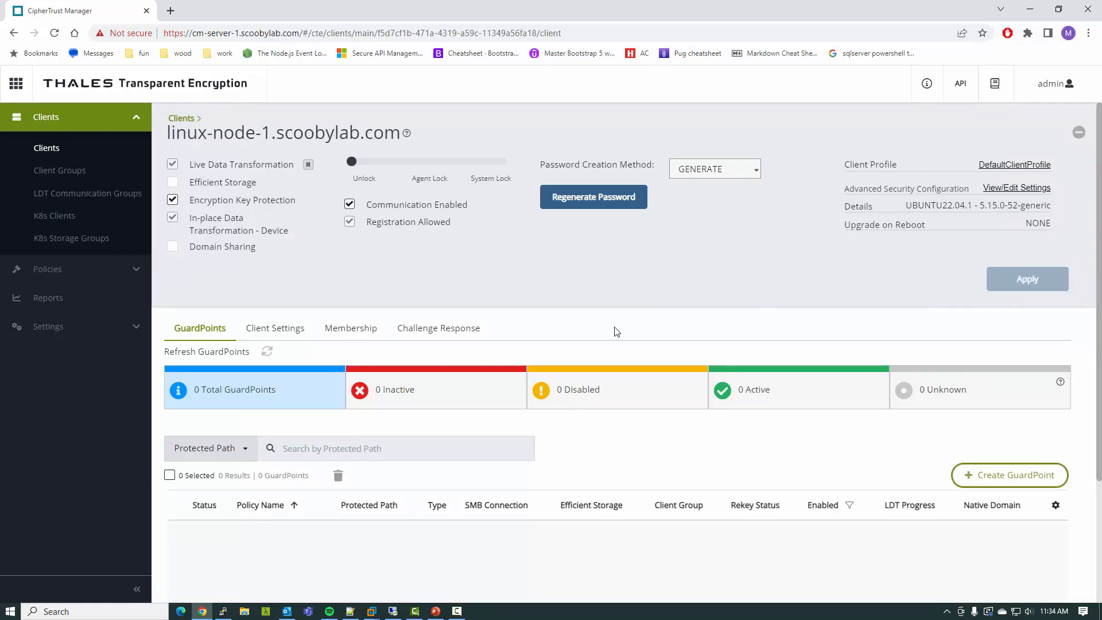
# Step: Go from linux-node-1's Client Profile link to the DefaultClientProfile settings page
pyautogui.click(1014, 164)
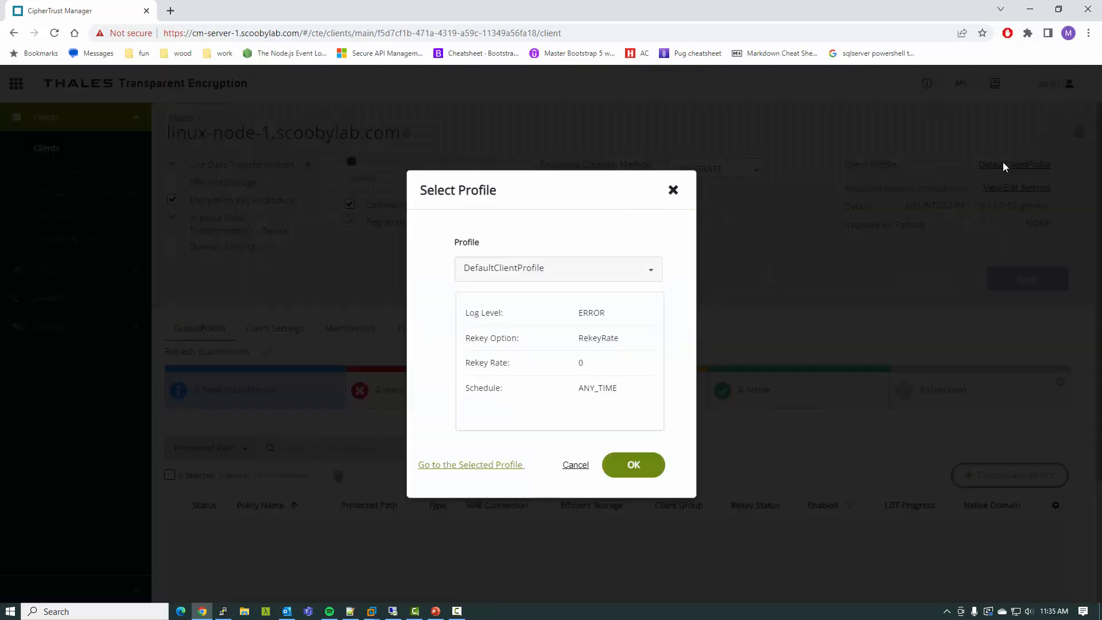
pyautogui.click(470, 464)
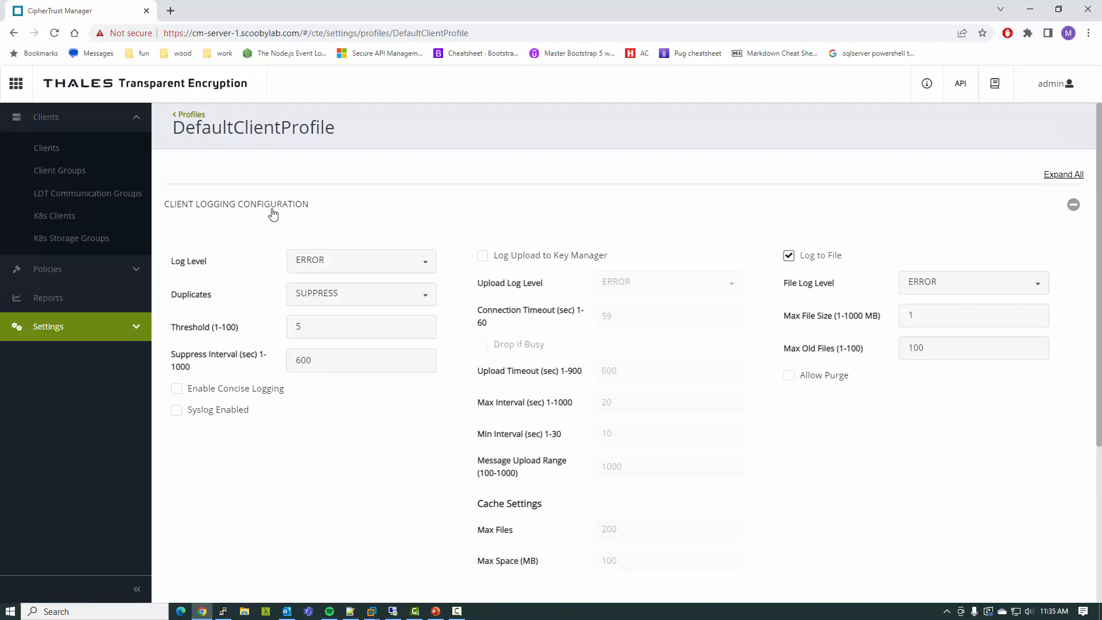
pyautogui.moveTo(207, 274)
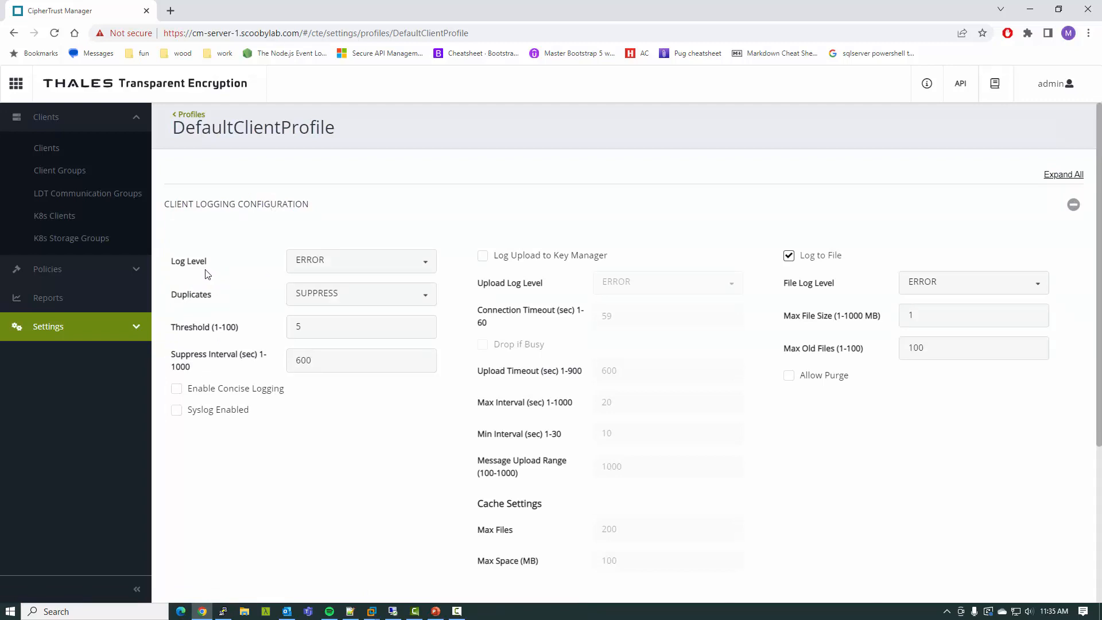
pyautogui.moveTo(350, 271)
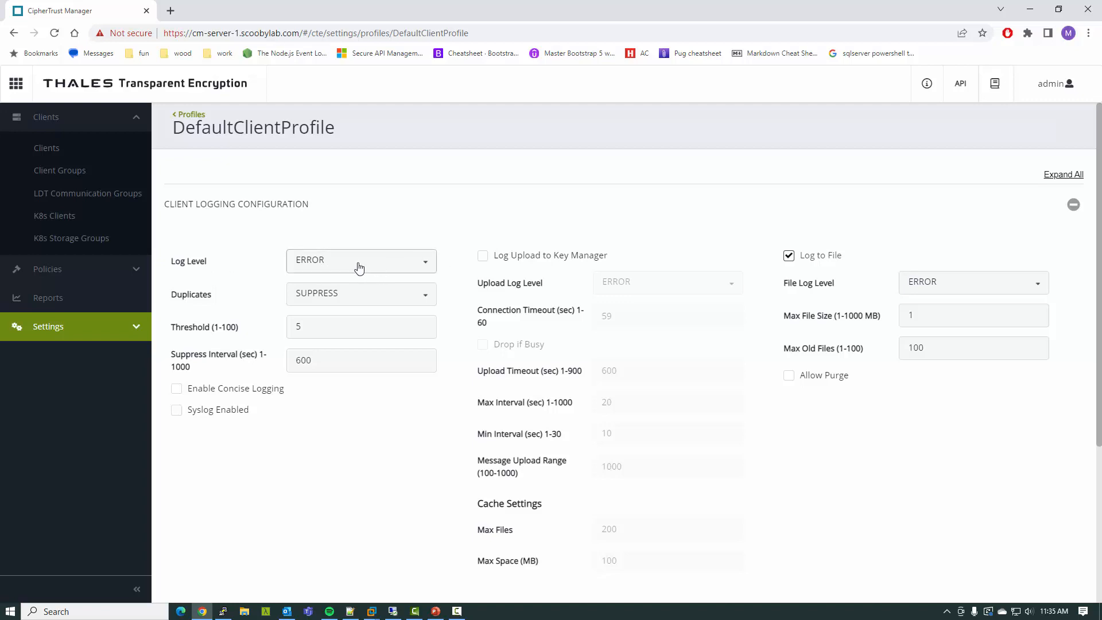
pyautogui.moveTo(323, 269)
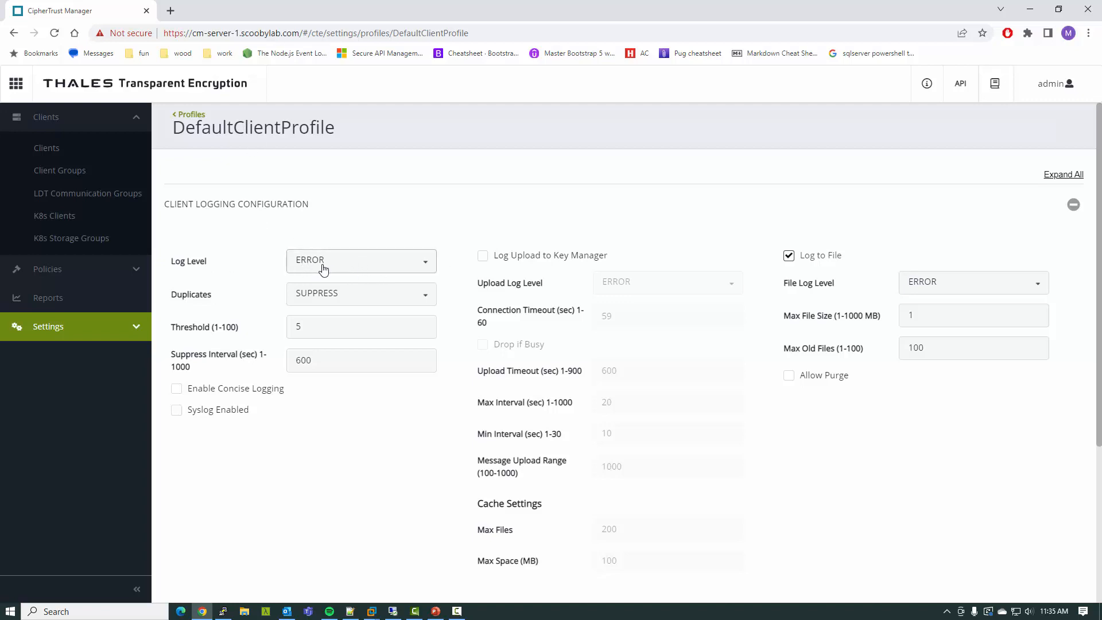
pyautogui.moveTo(309, 269)
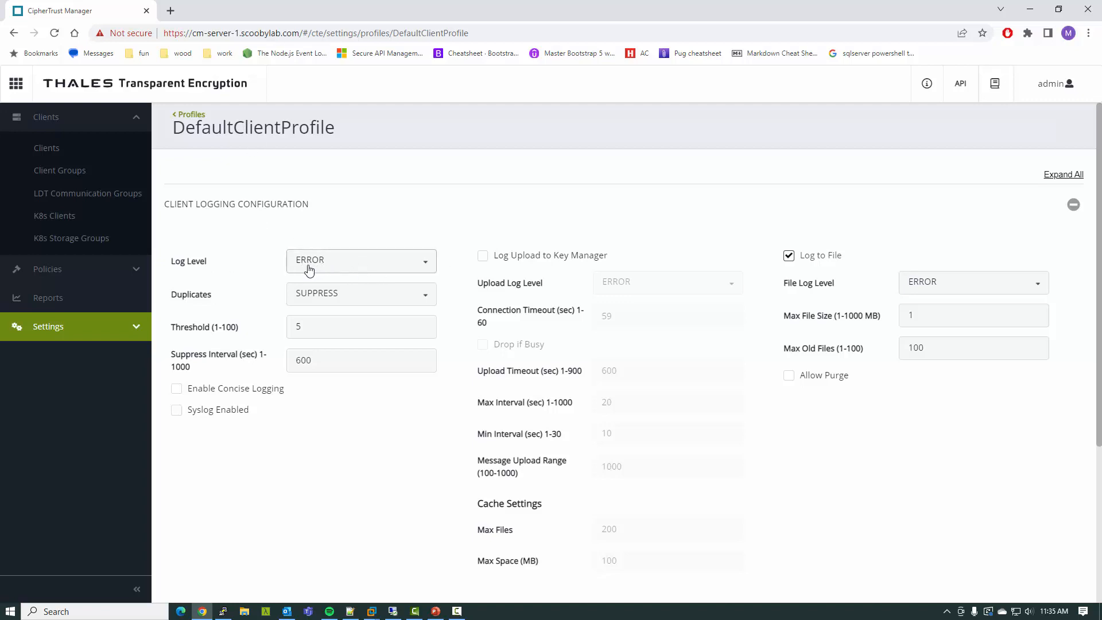
pyautogui.moveTo(325, 268)
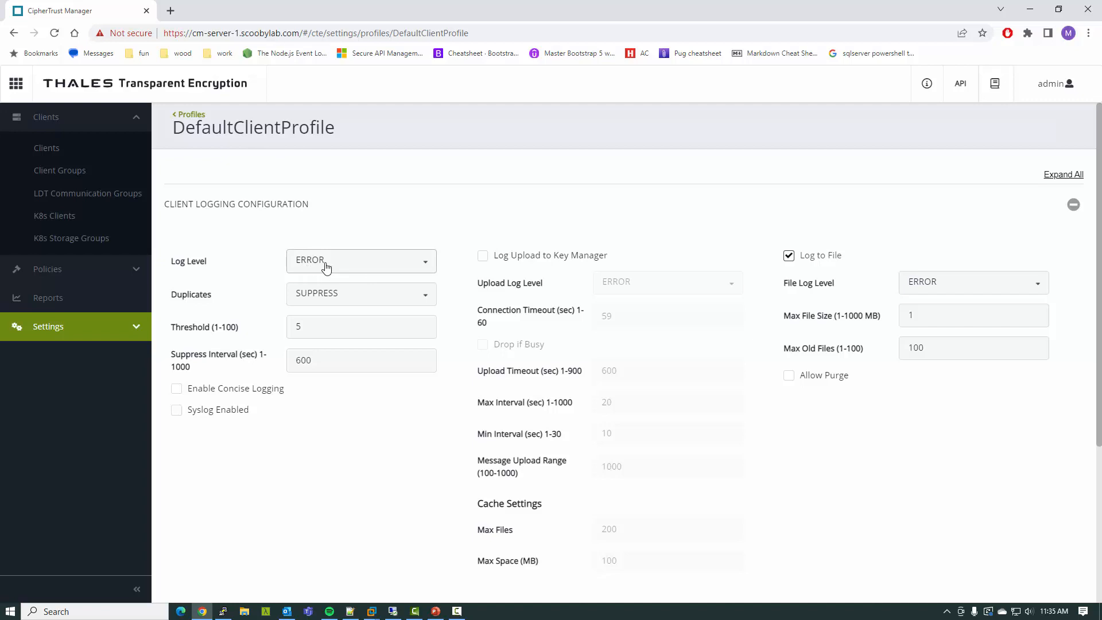
pyautogui.moveTo(321, 272)
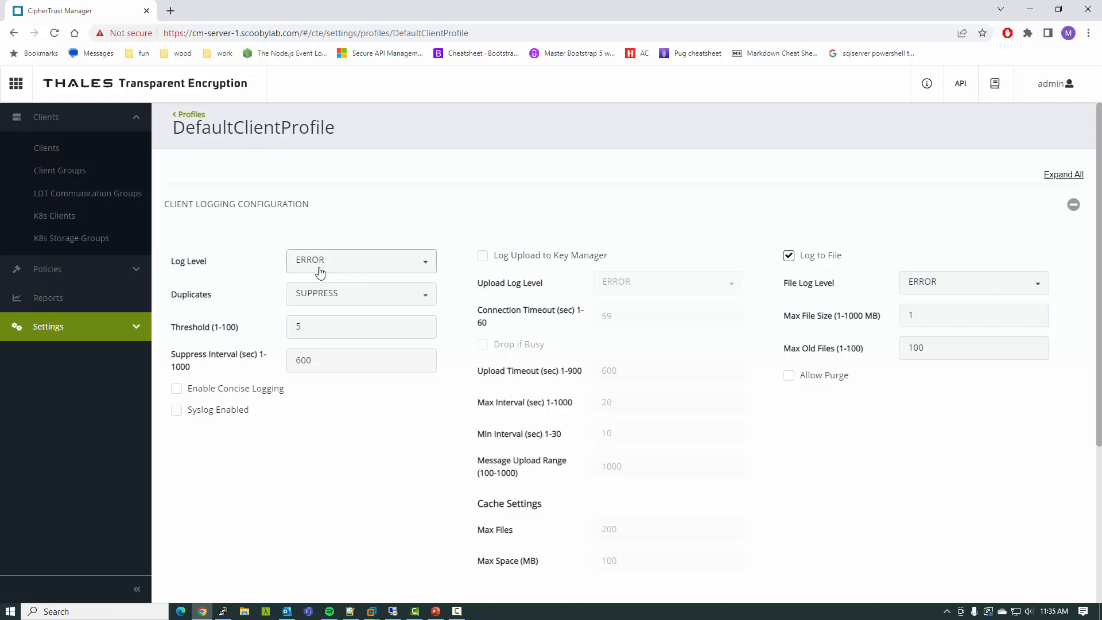
pyautogui.moveTo(322, 269)
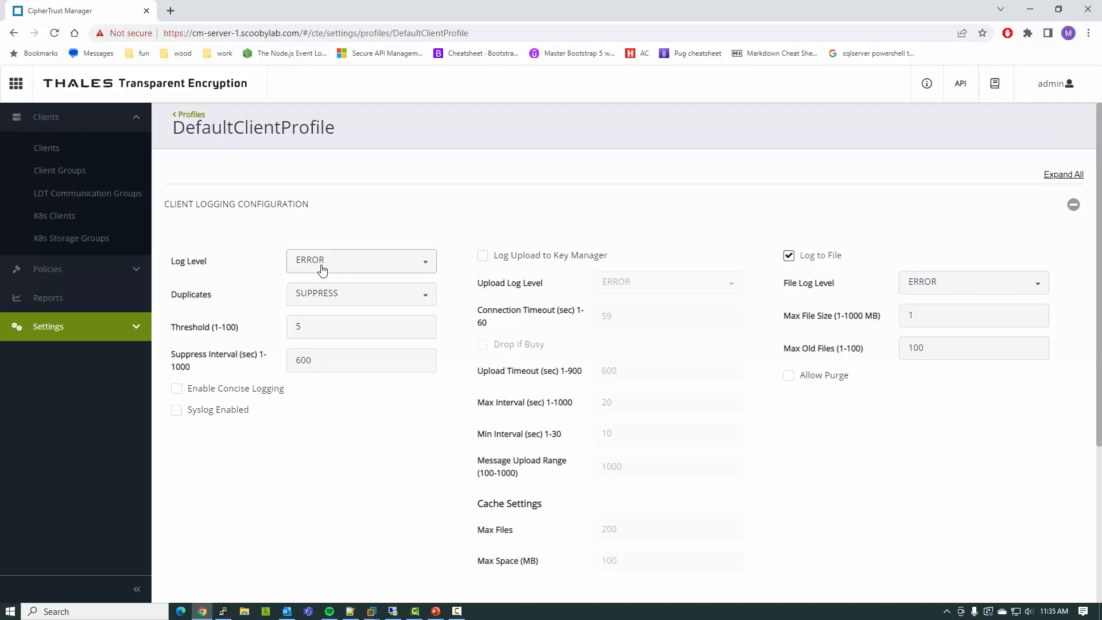
pyautogui.moveTo(304, 268)
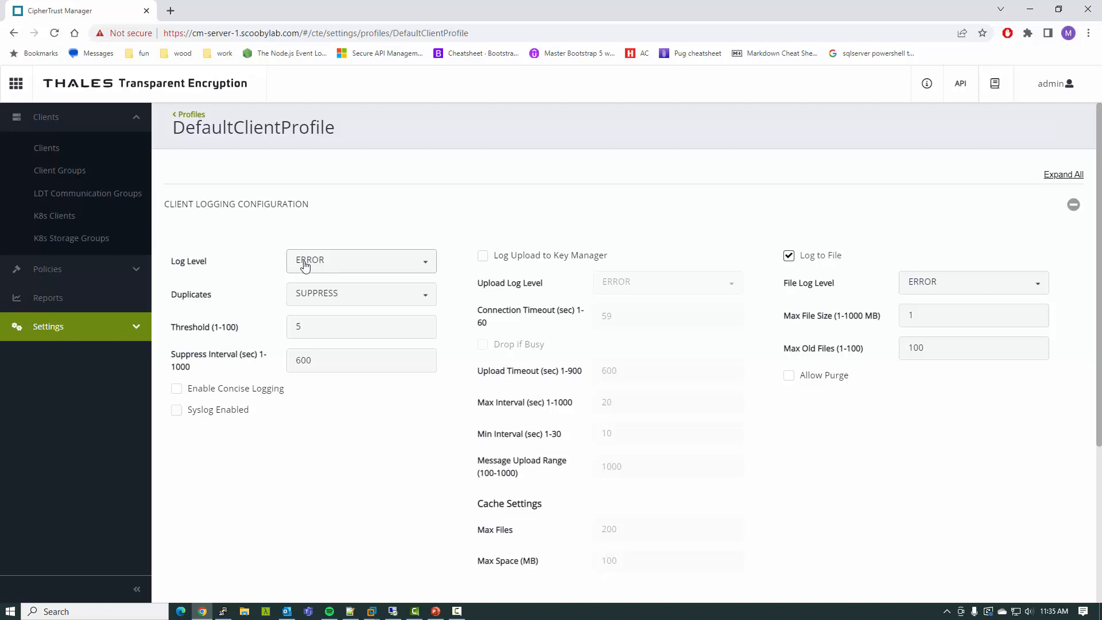
pyautogui.moveTo(335, 258)
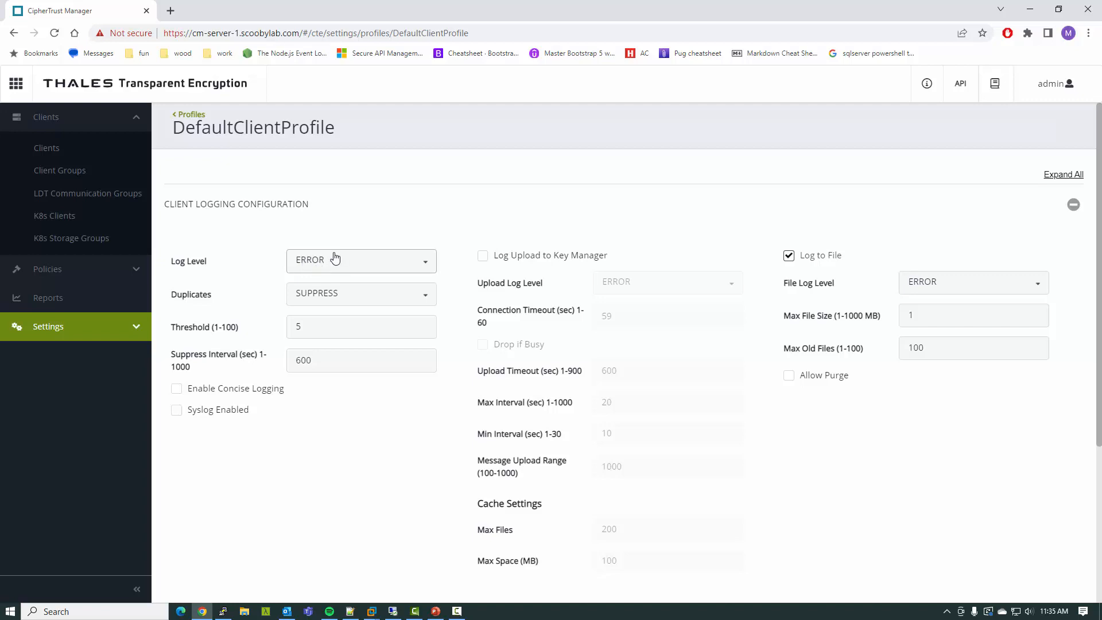
pyautogui.moveTo(327, 262)
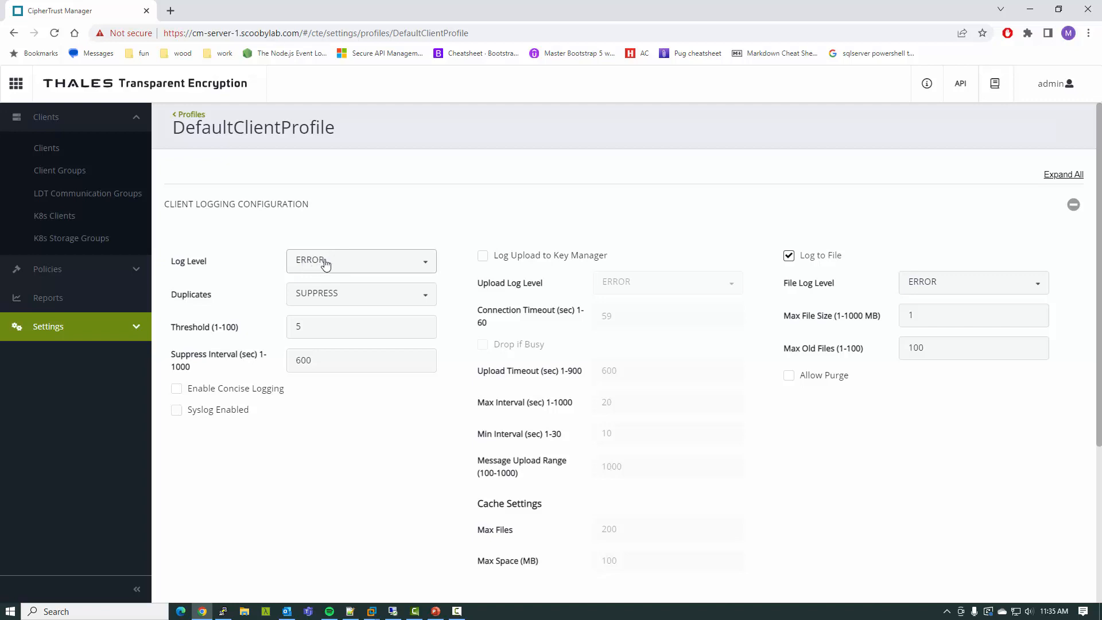
# Step: Set the DefaultClientProfile client Log Level to INFO instead of ERROR
pyautogui.click(361, 261)
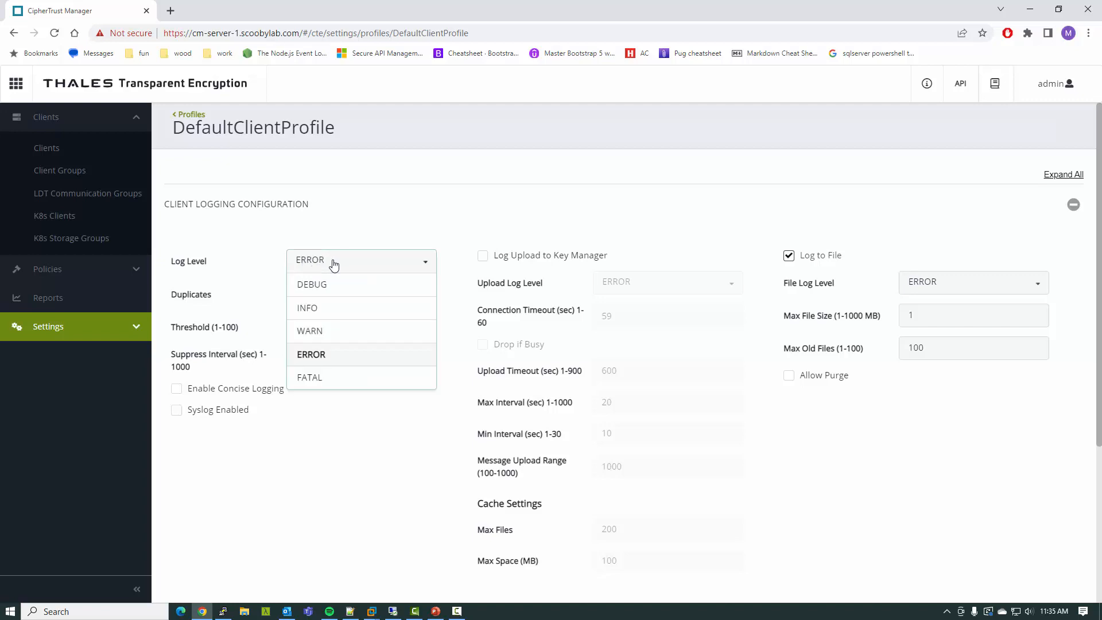
pyautogui.click(307, 307)
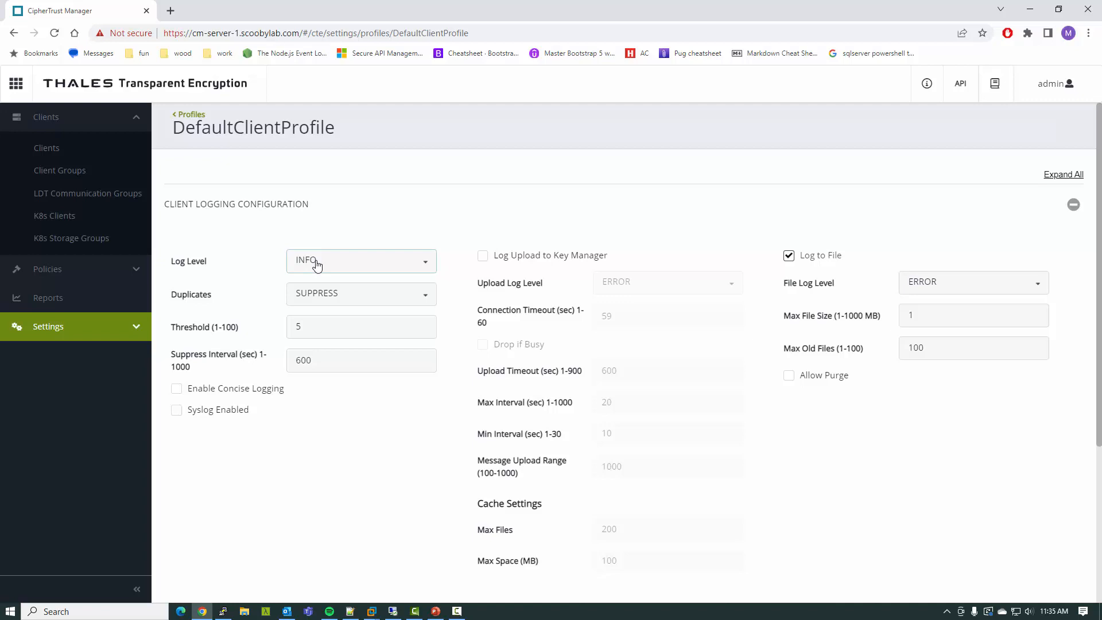
pyautogui.click(360, 261)
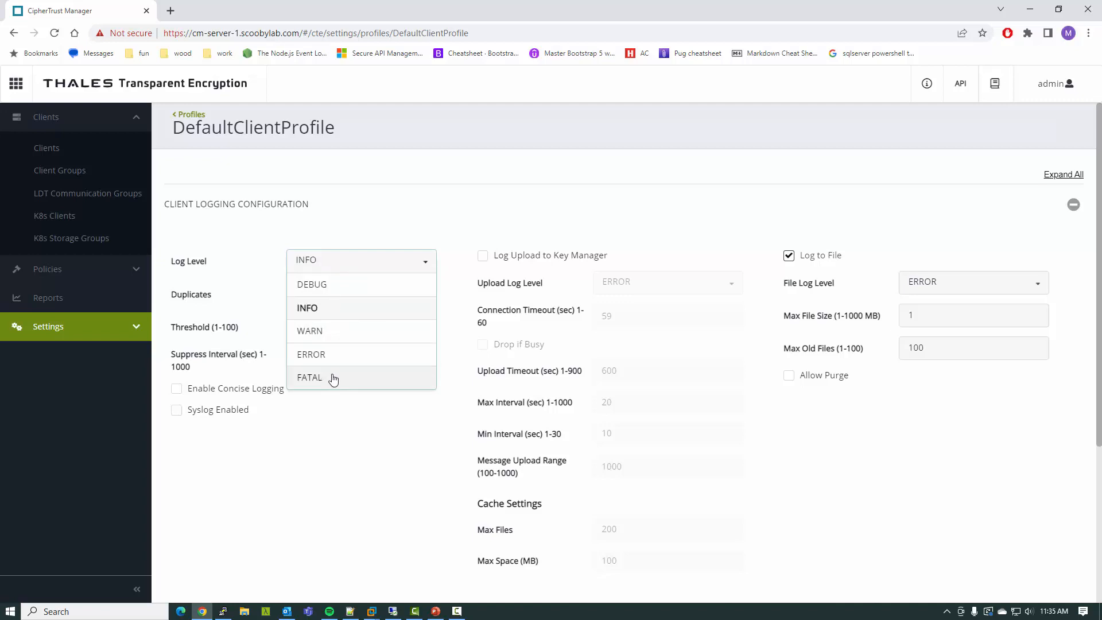
pyautogui.moveTo(344, 360)
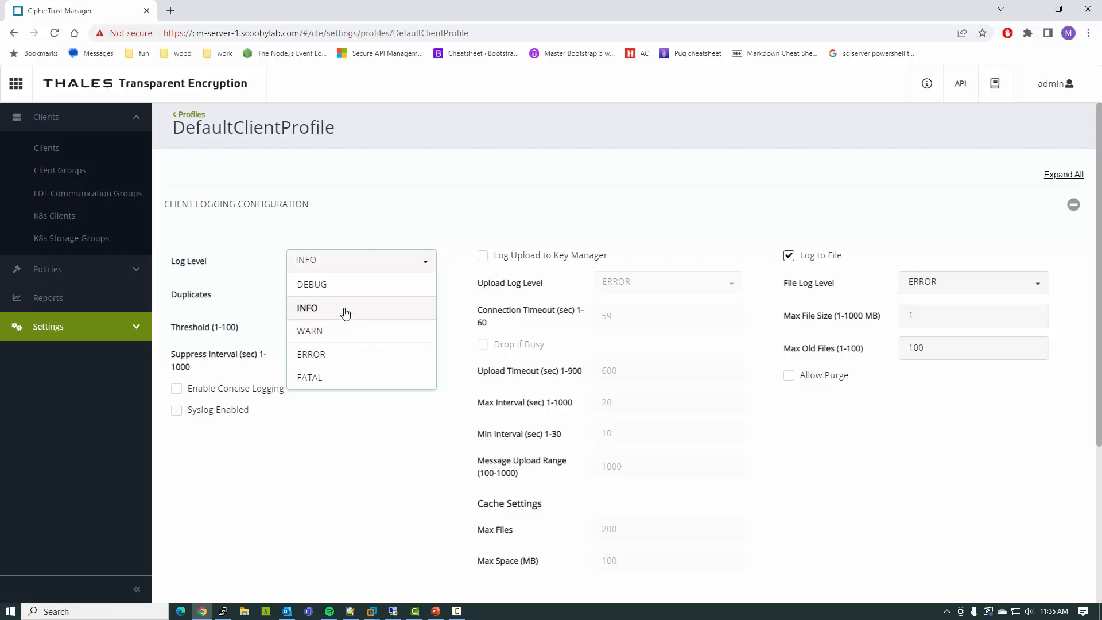
pyautogui.moveTo(353, 311)
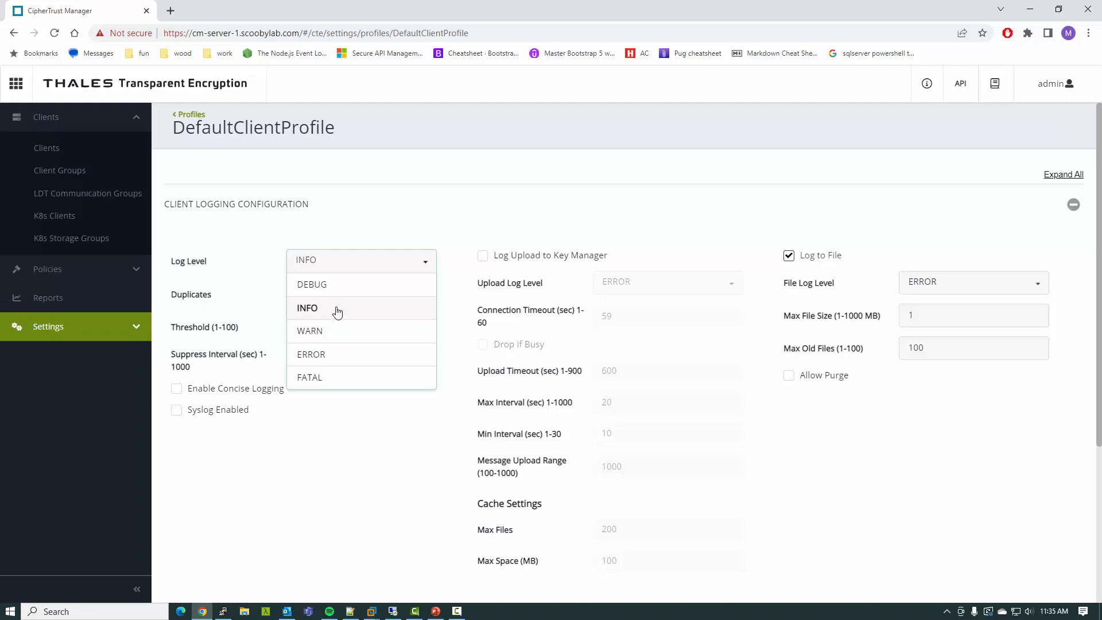
pyautogui.click(306, 308)
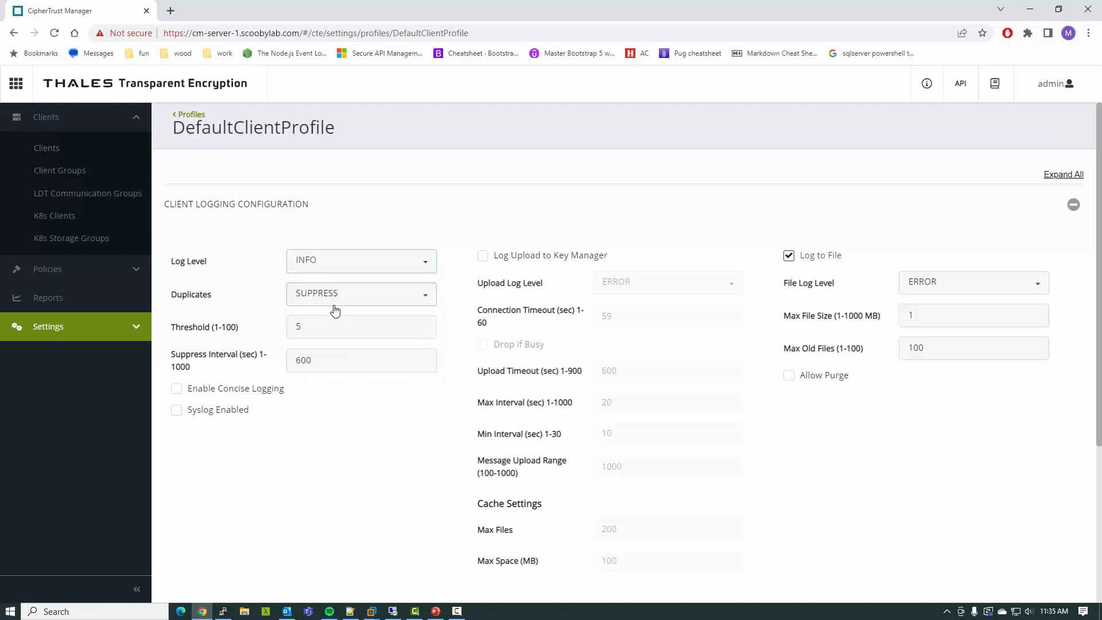
pyautogui.moveTo(317, 272)
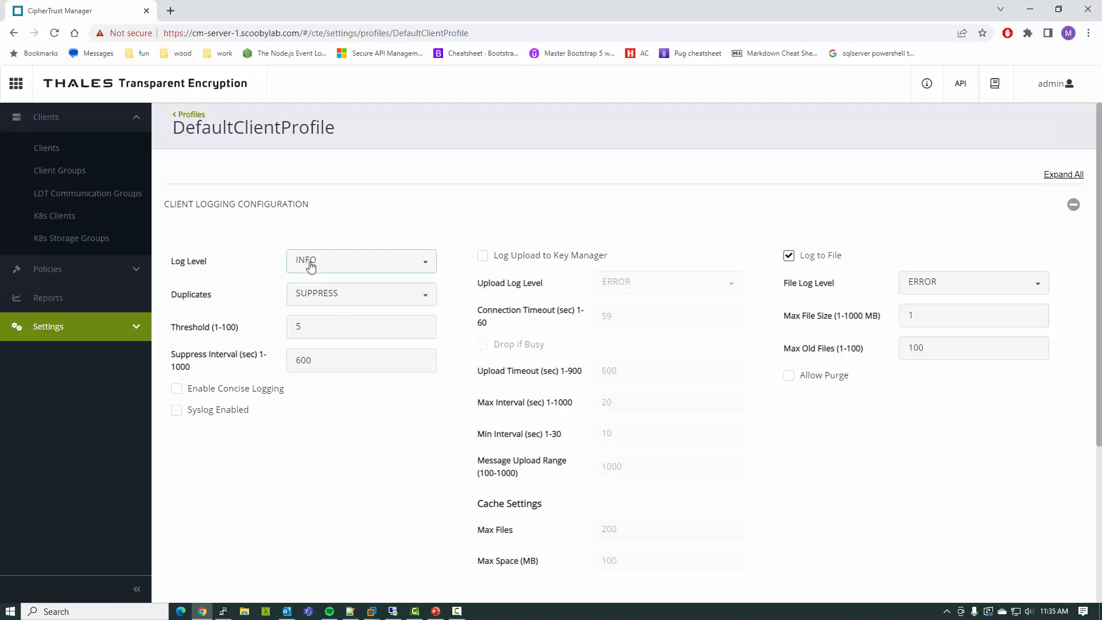
pyautogui.moveTo(351, 303)
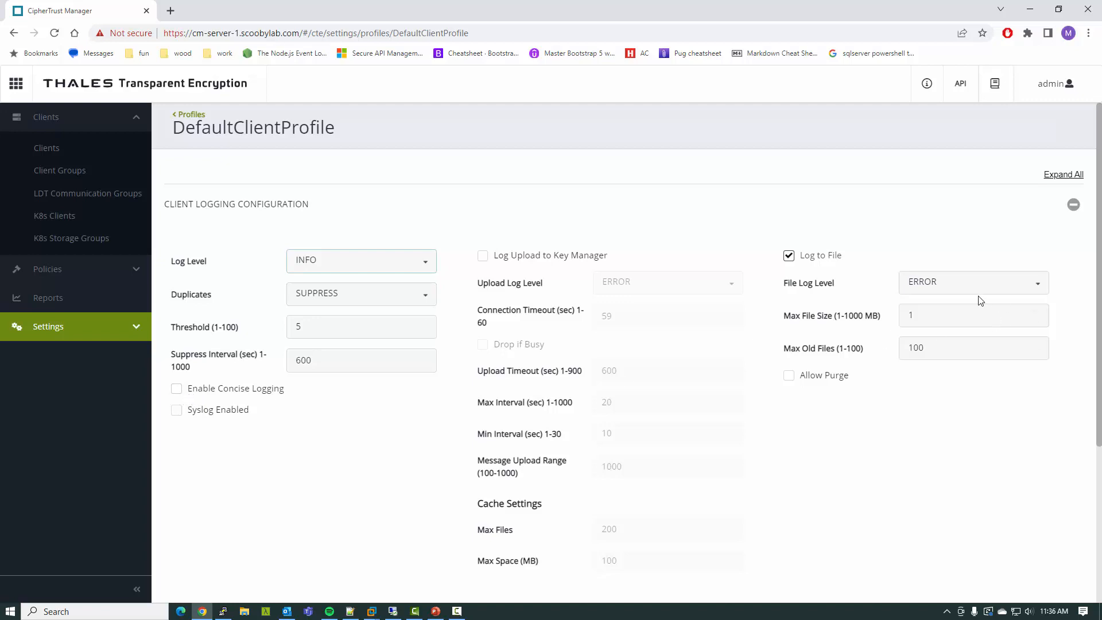
pyautogui.click(973, 281)
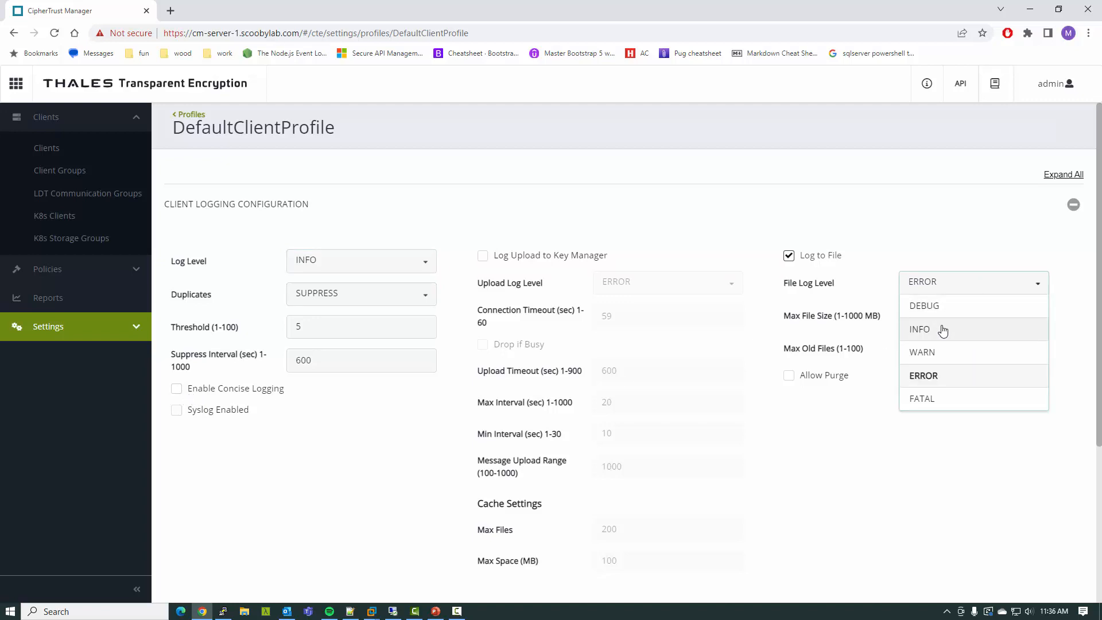
pyautogui.click(919, 328)
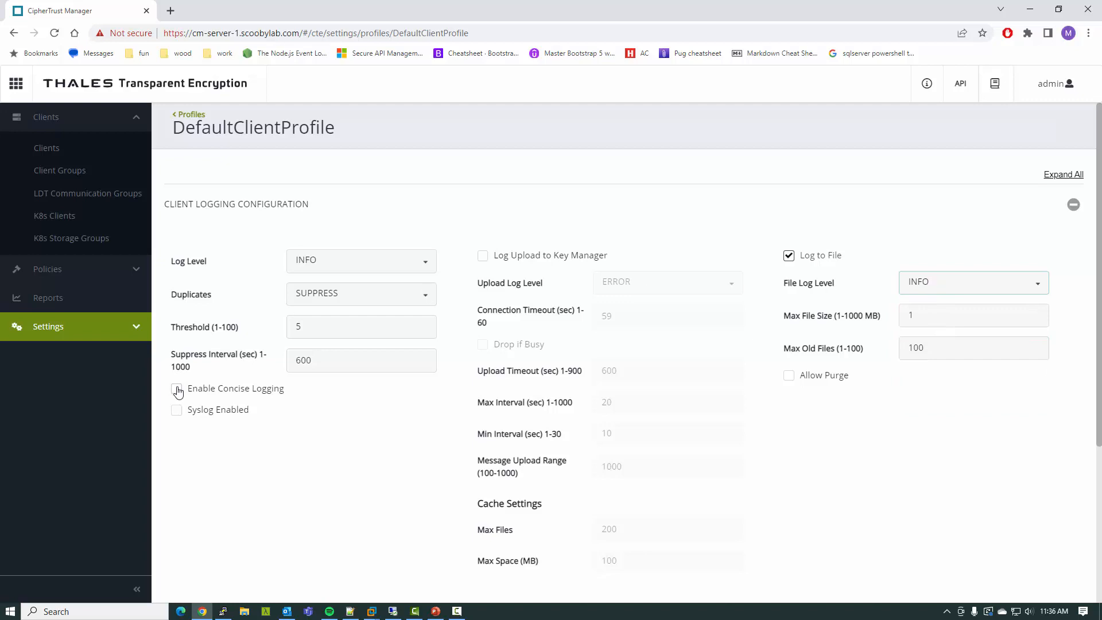
pyautogui.click(176, 387)
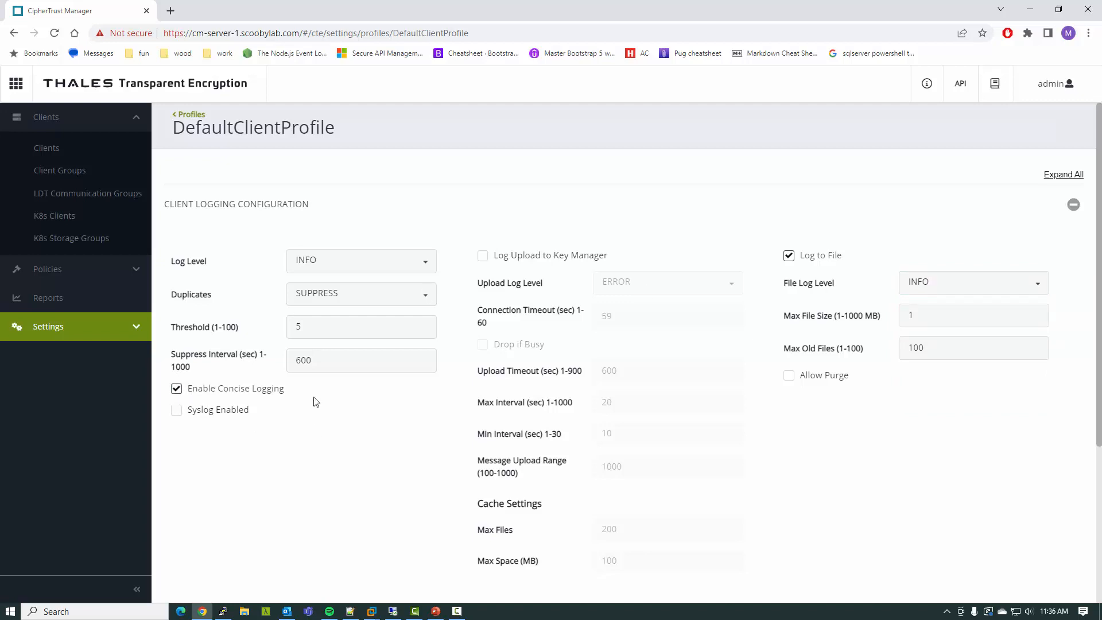
pyautogui.moveTo(301, 399)
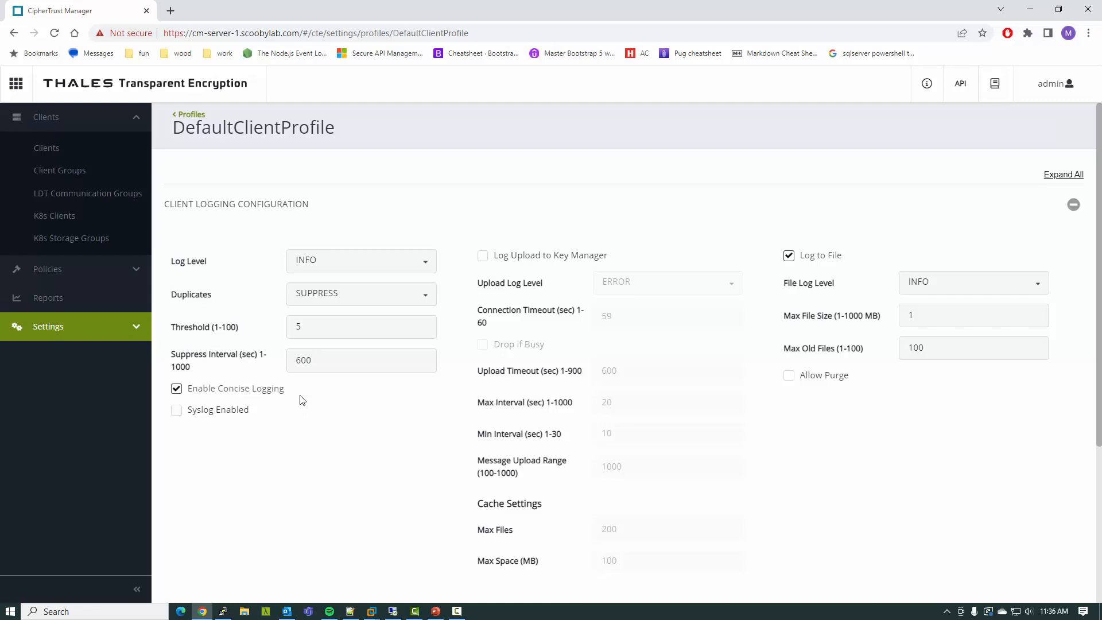
pyautogui.moveTo(345, 403)
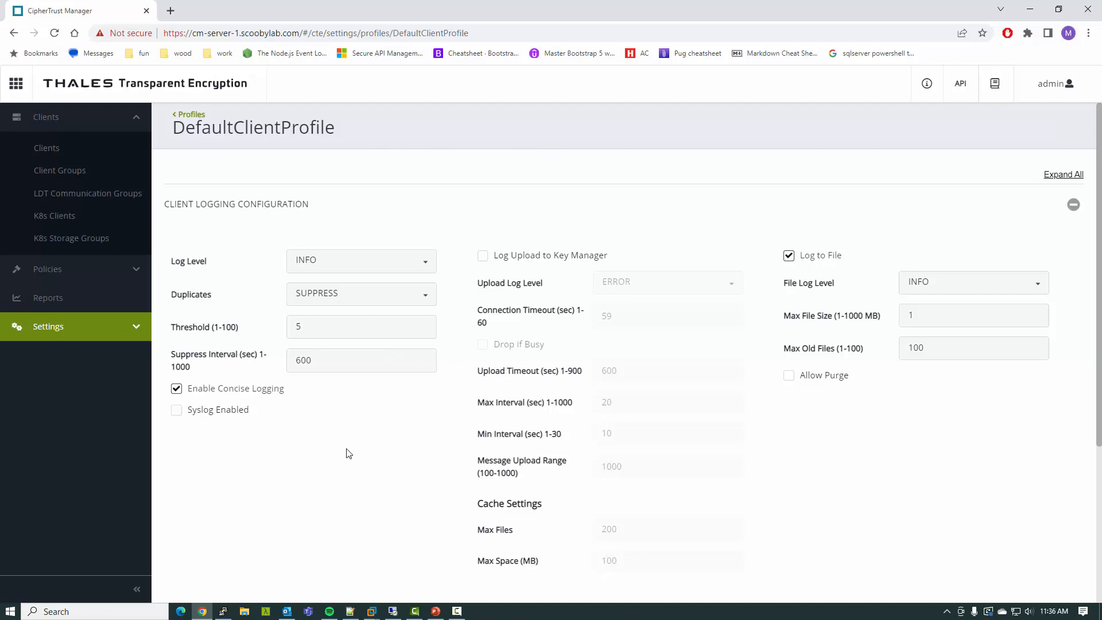
# Step: Update the DefaultClientProfile to save INFO log levels with concise logging
pyautogui.scroll(-3)
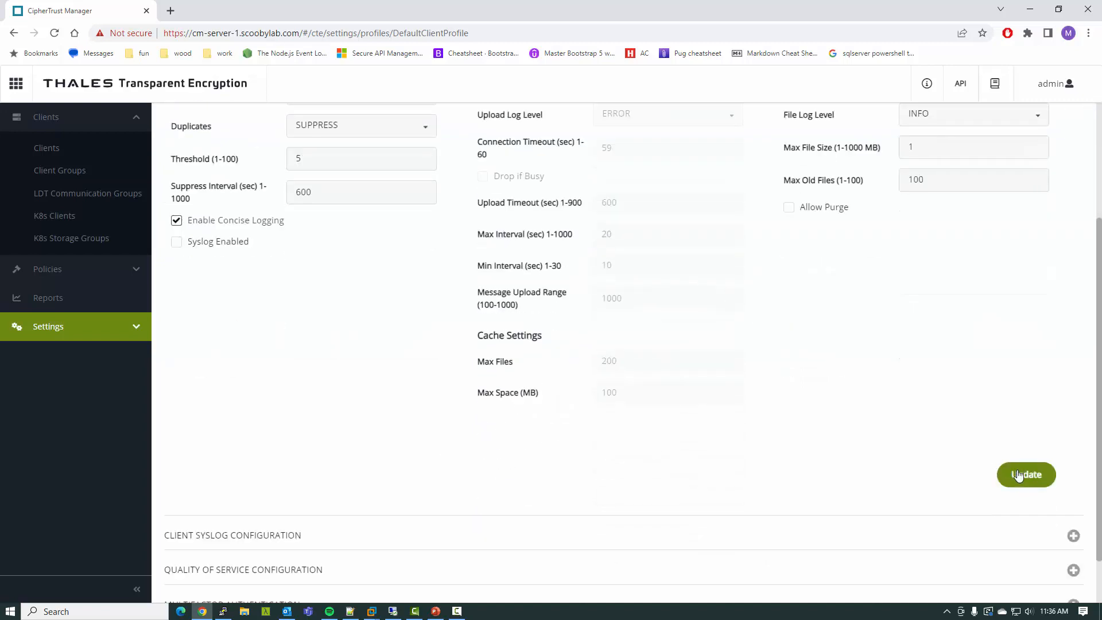
pyautogui.click(1025, 475)
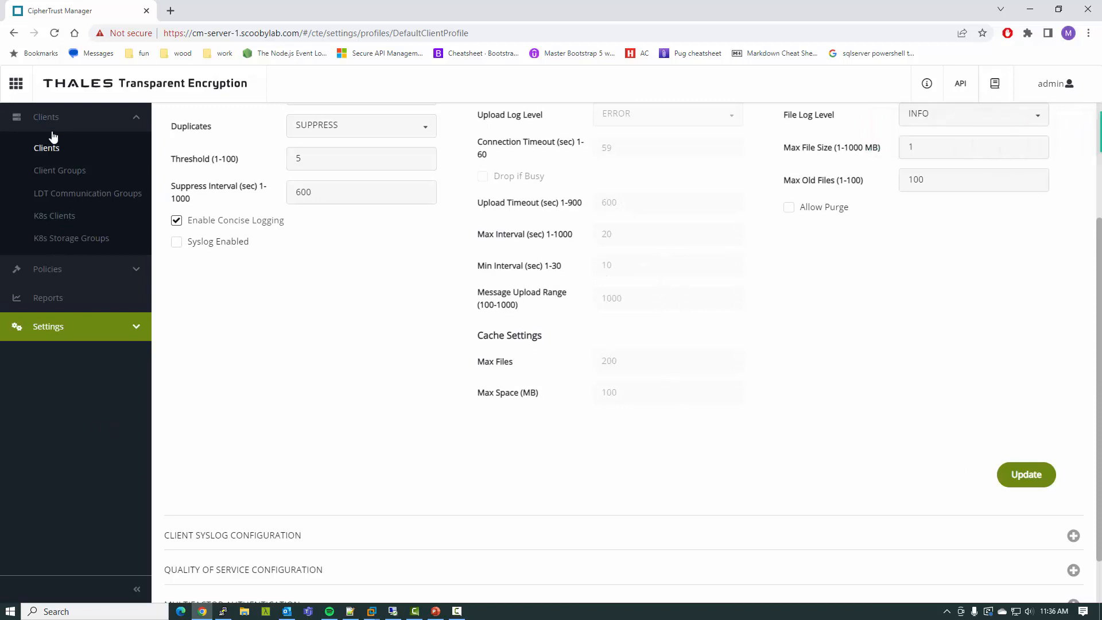
pyautogui.moveTo(228, 613)
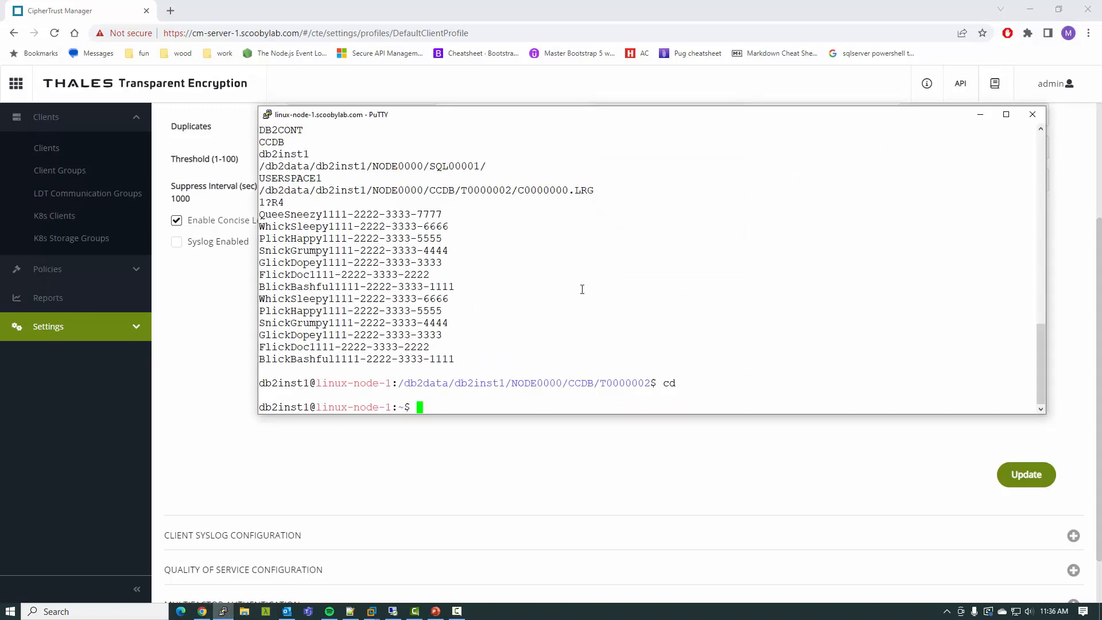
pyautogui.moveTo(438, 382)
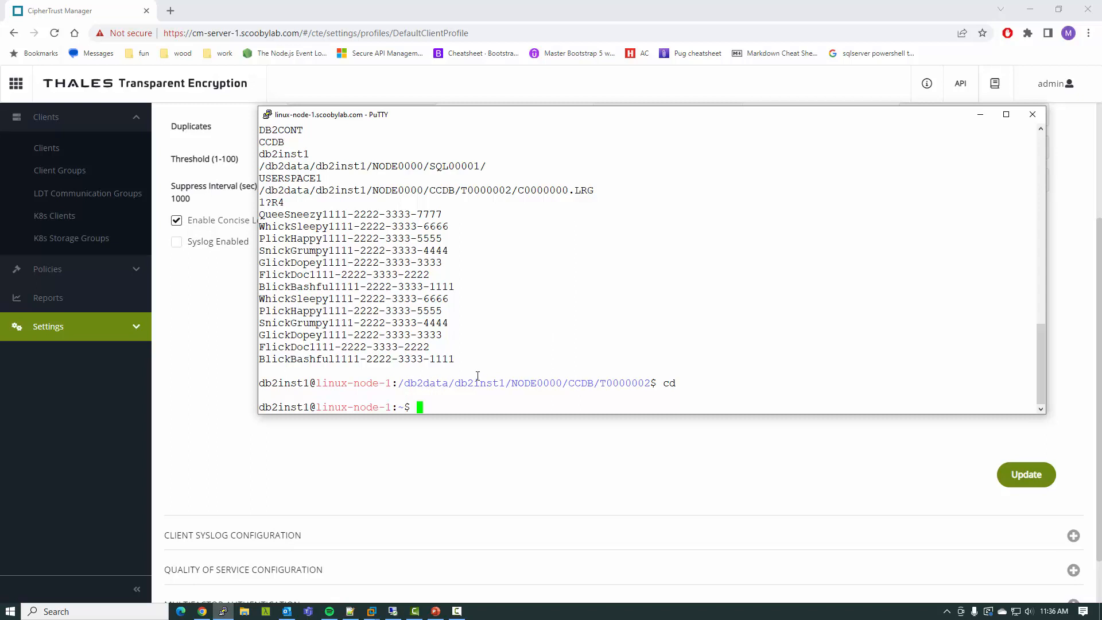
# Step: Start entering the db2start command at the db2inst1 prompt in PuTTY
pyautogui.write('d')
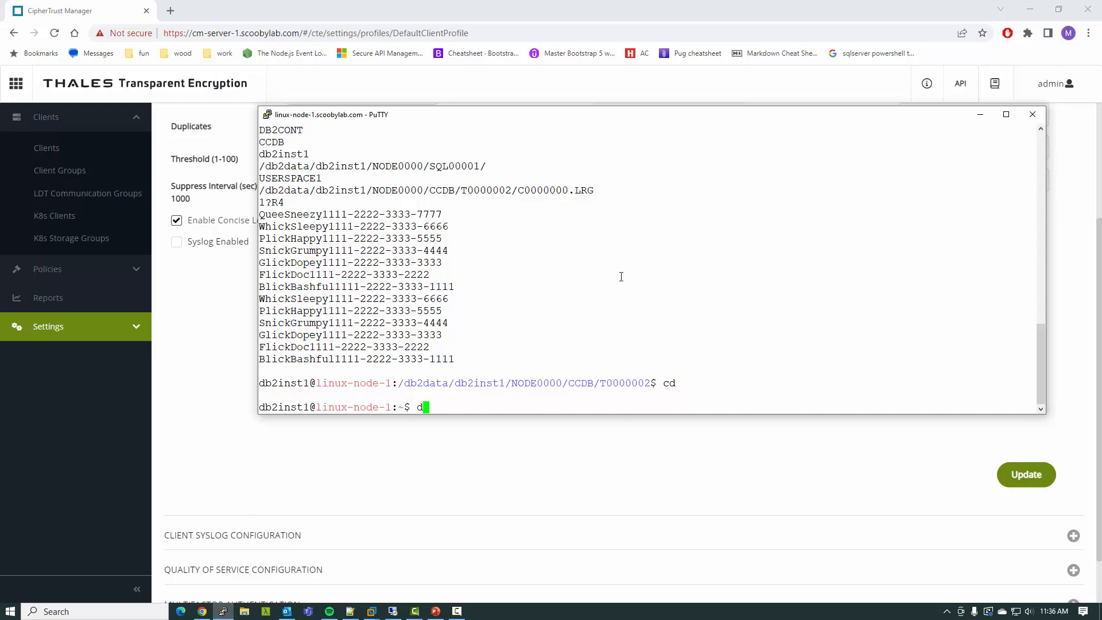
pyautogui.write('b2s')
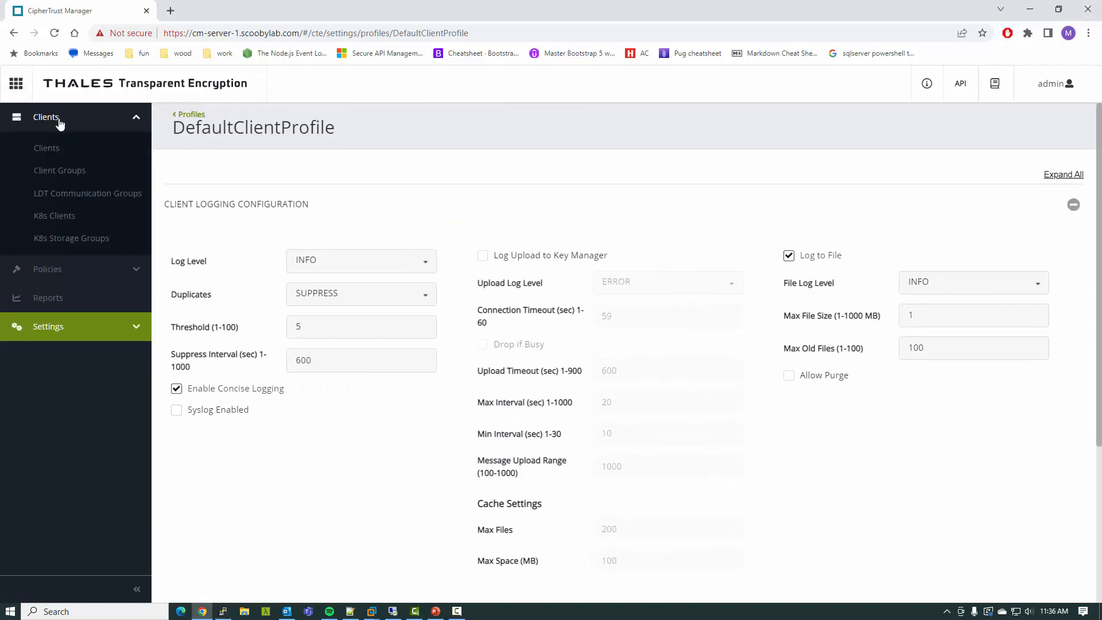
# Step: Start a GuardPoint for linux-node-1.scoobylab.com and select db2_policy
pyautogui.click(46, 147)
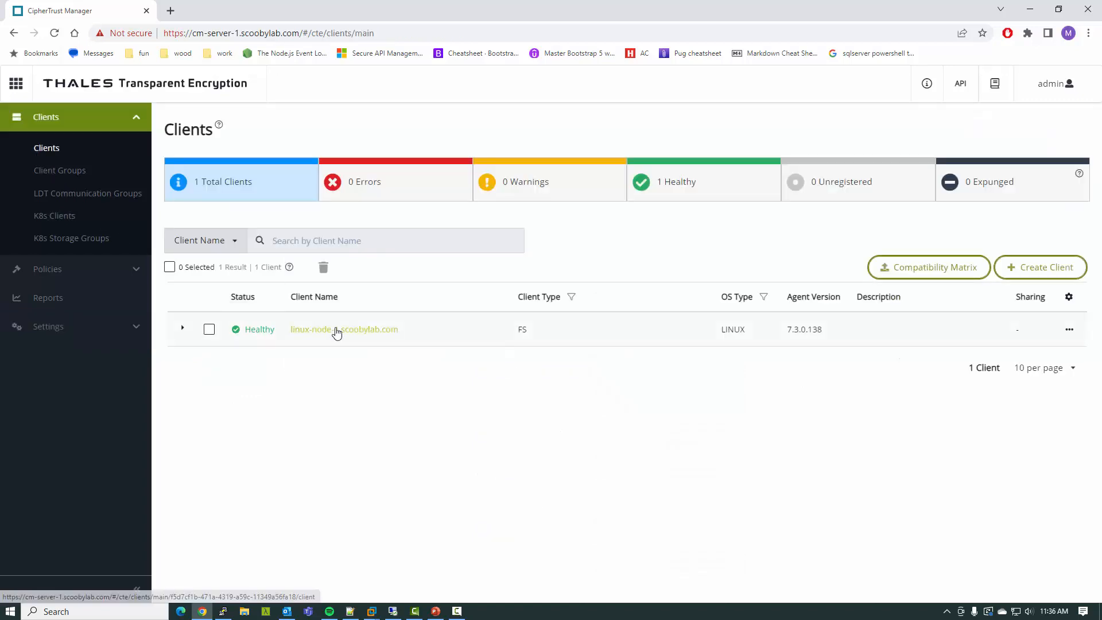
pyautogui.click(343, 328)
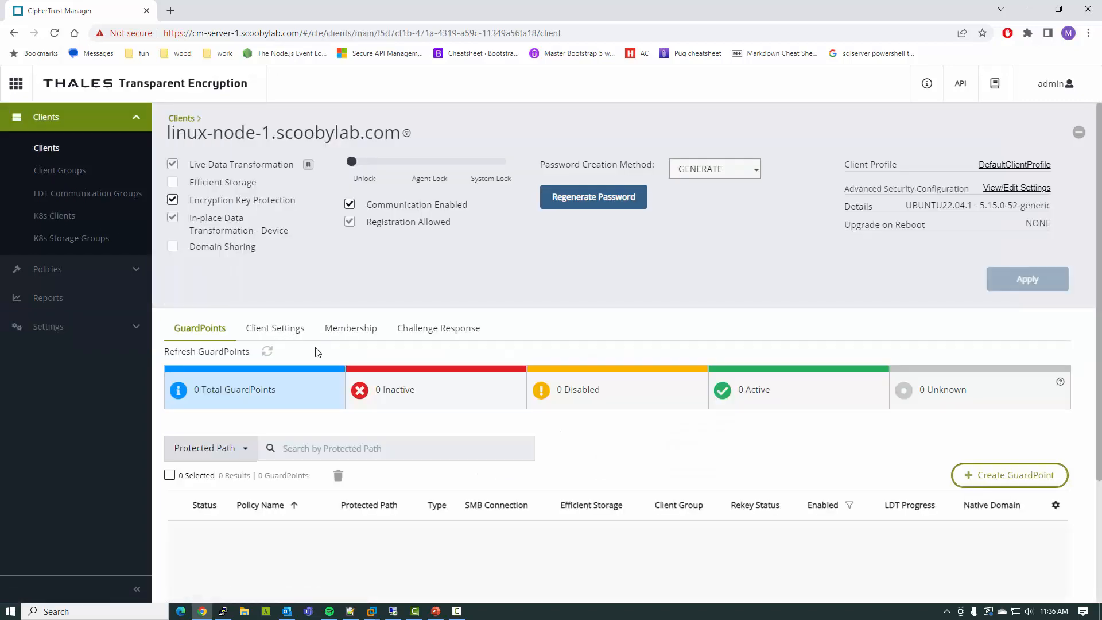
pyautogui.click(1008, 475)
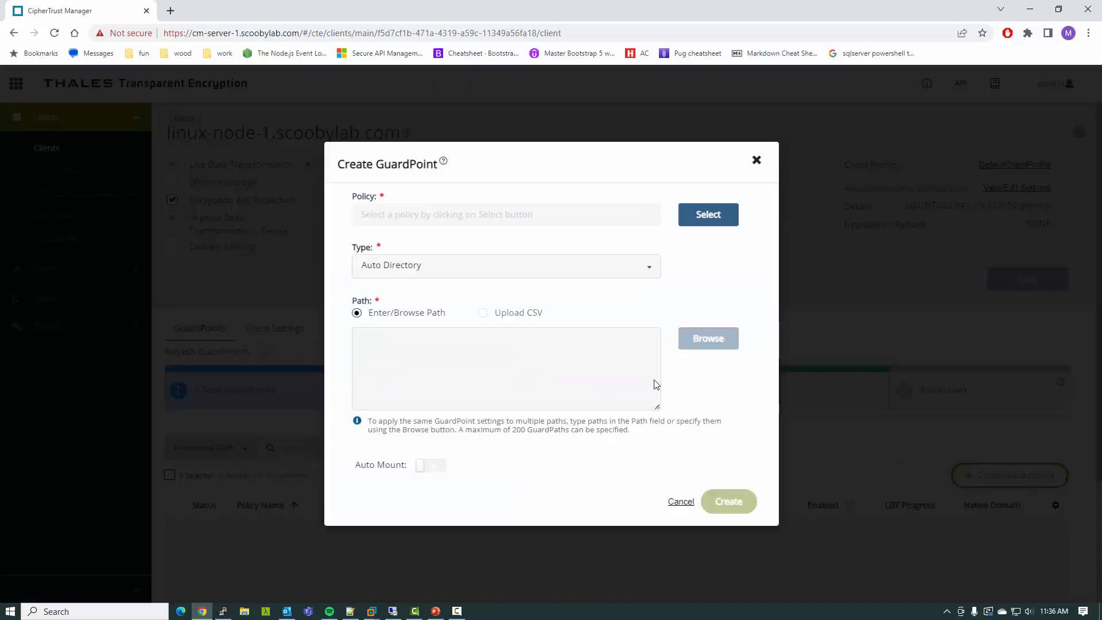
pyautogui.click(707, 214)
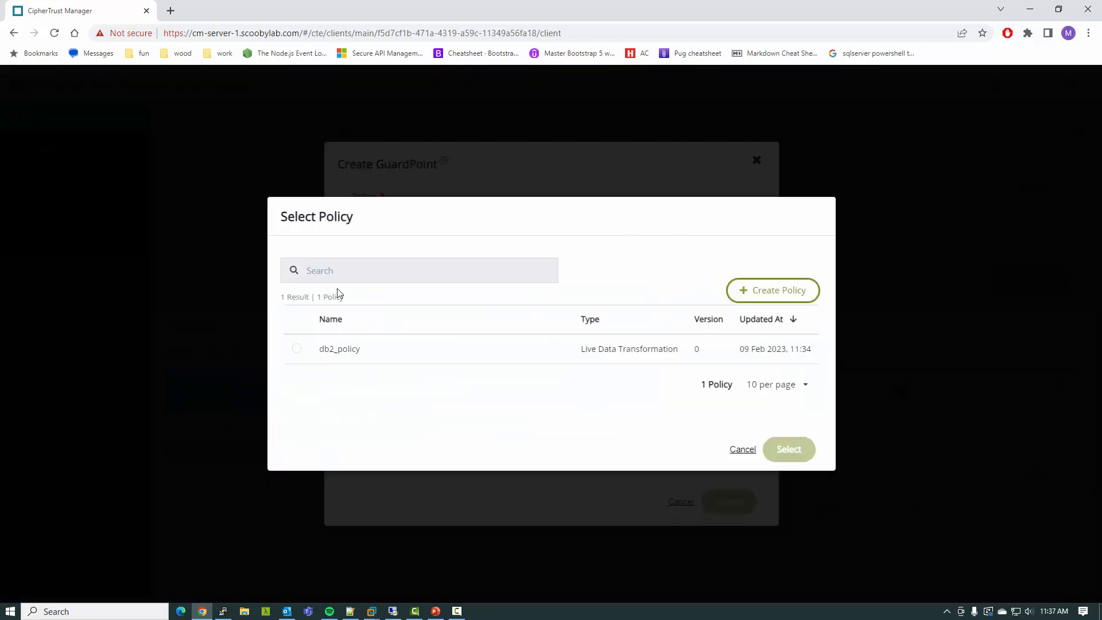
pyautogui.click(296, 348)
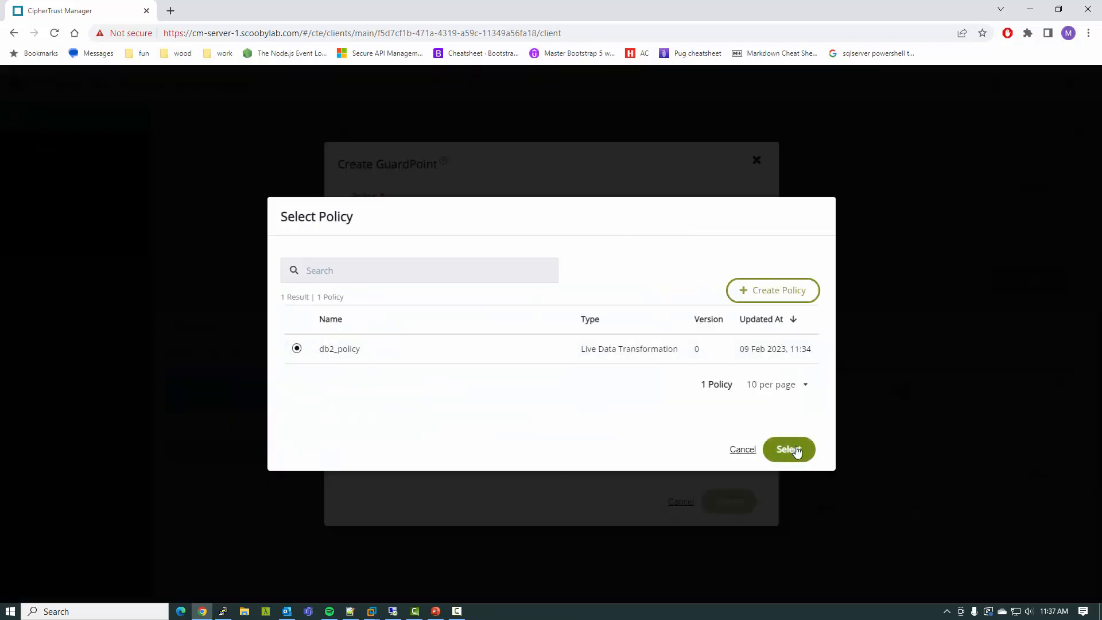
pyautogui.click(787, 448)
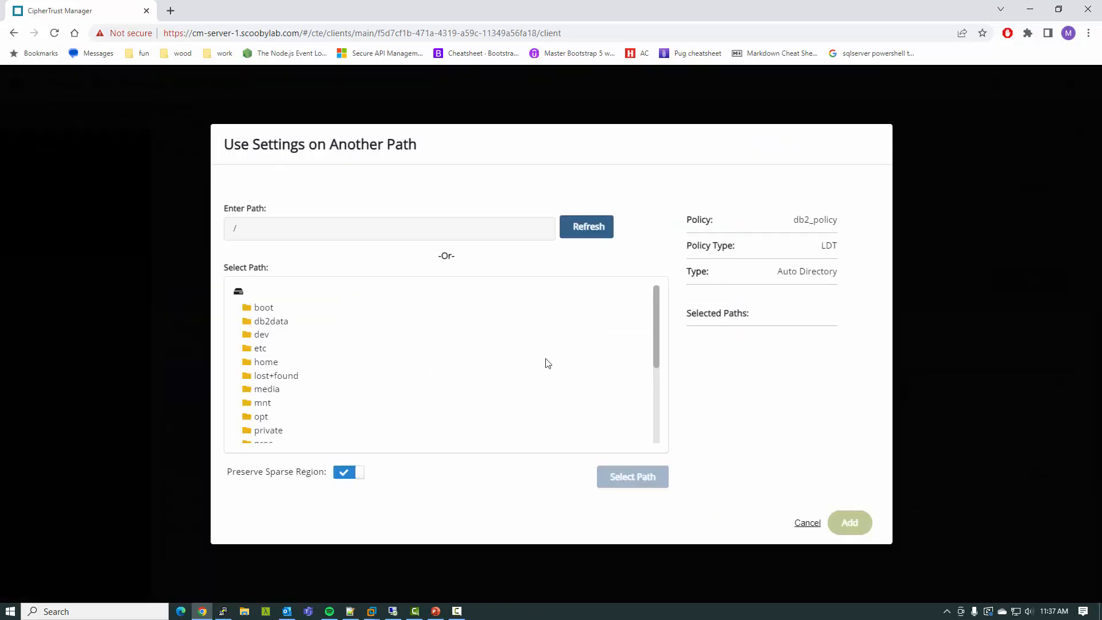
# Step: Set the GuardPoint path to /db2data and create it
pyautogui.click(271, 322)
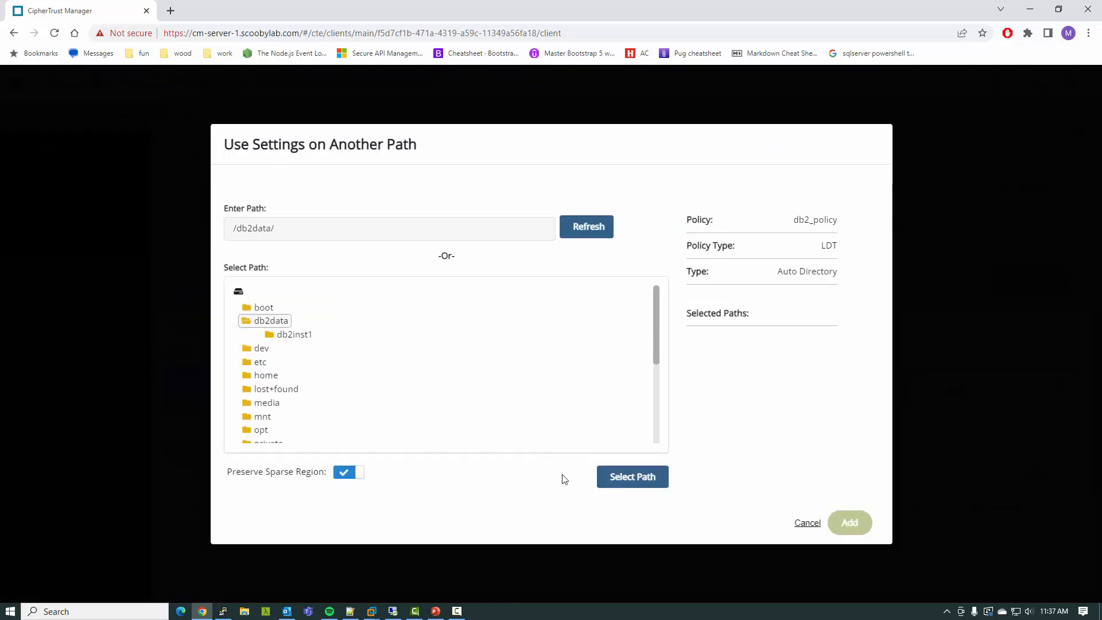
pyautogui.click(631, 476)
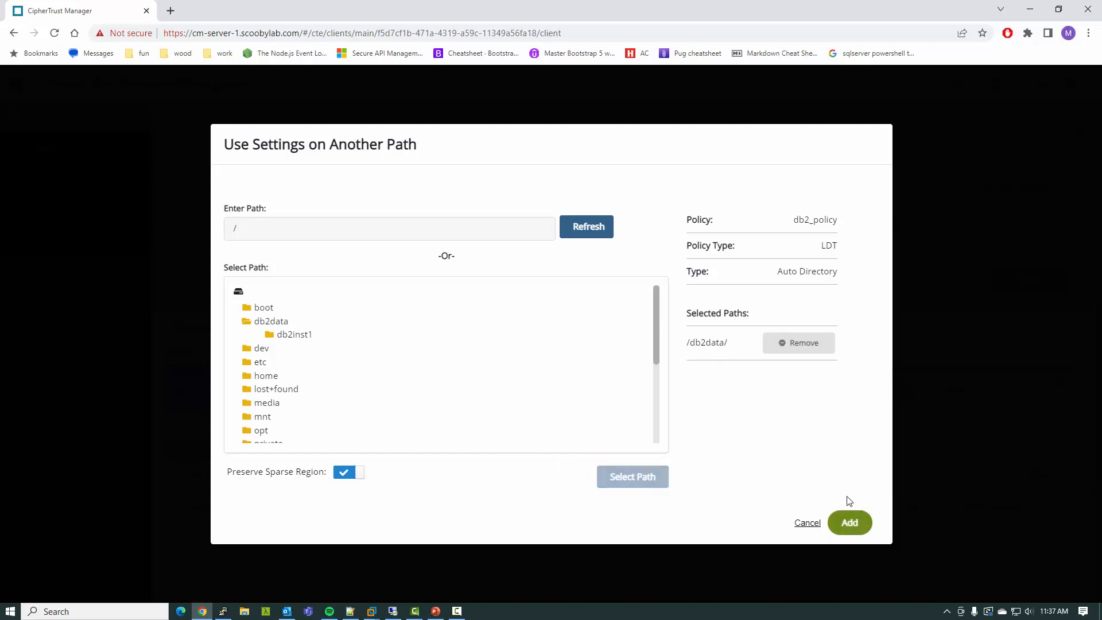
pyautogui.click(849, 522)
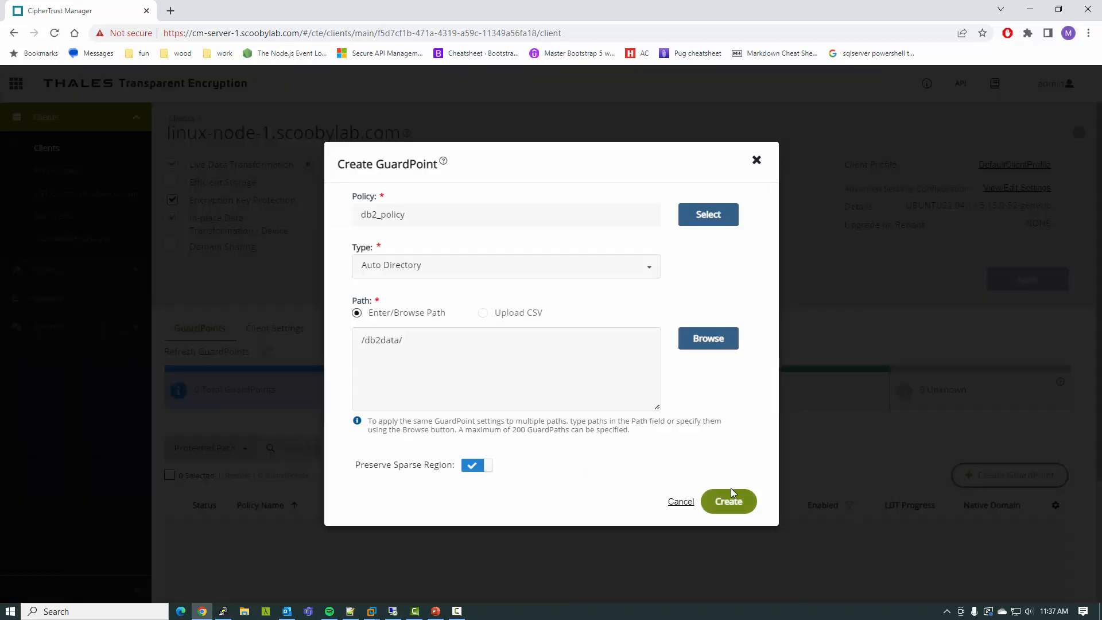
pyautogui.click(729, 501)
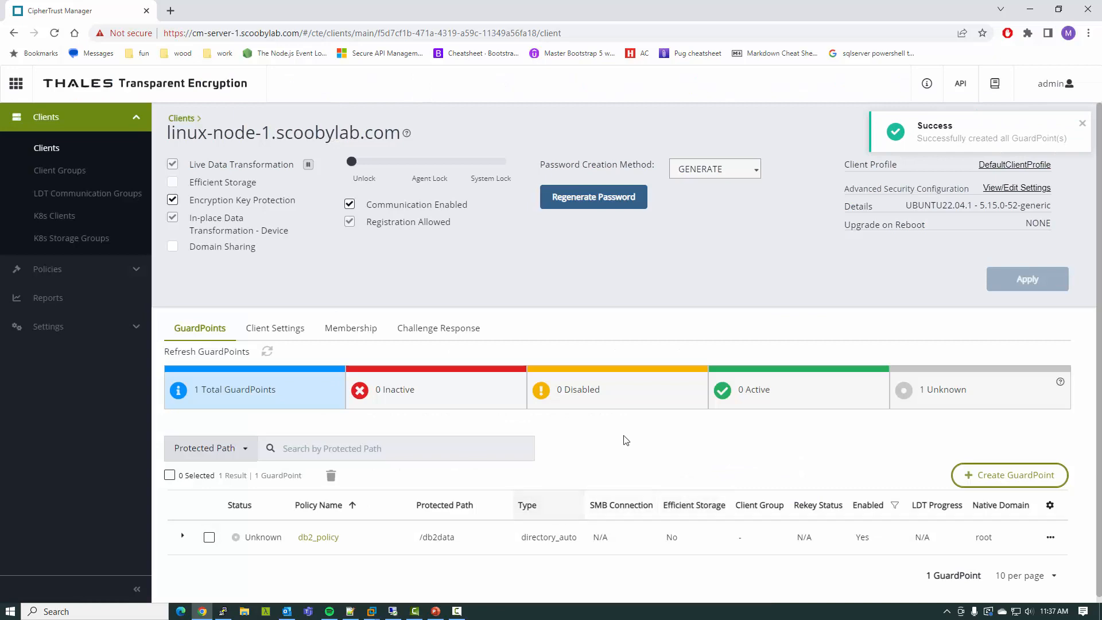
# Step: In PuTTY, return to the home directory and restart DB2 with db2start
pyautogui.click(266, 351)
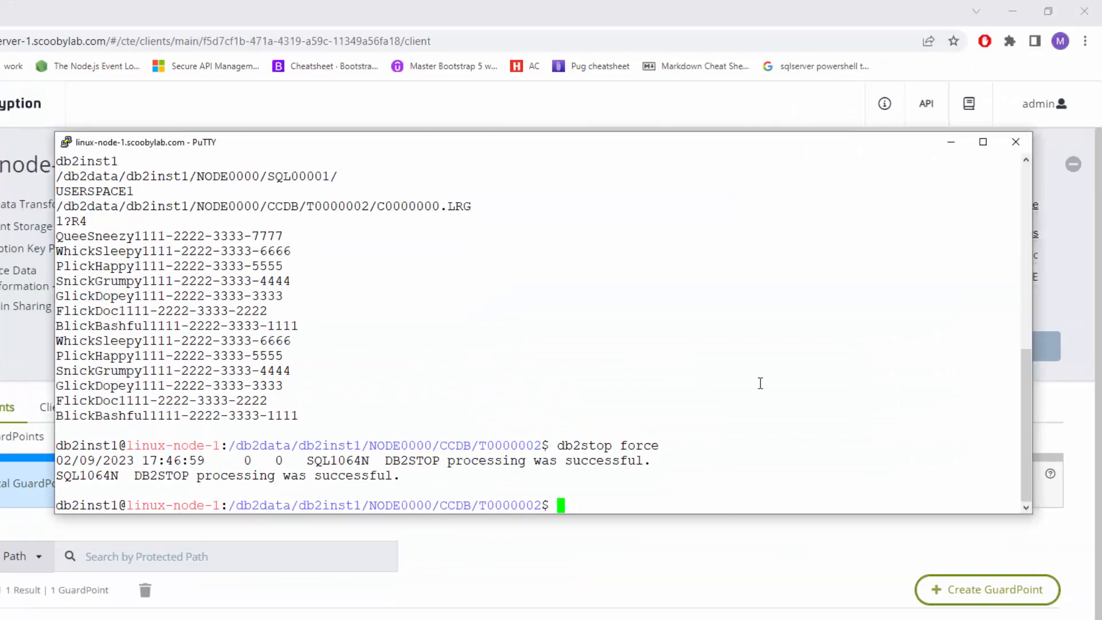
pyautogui.write('cd')
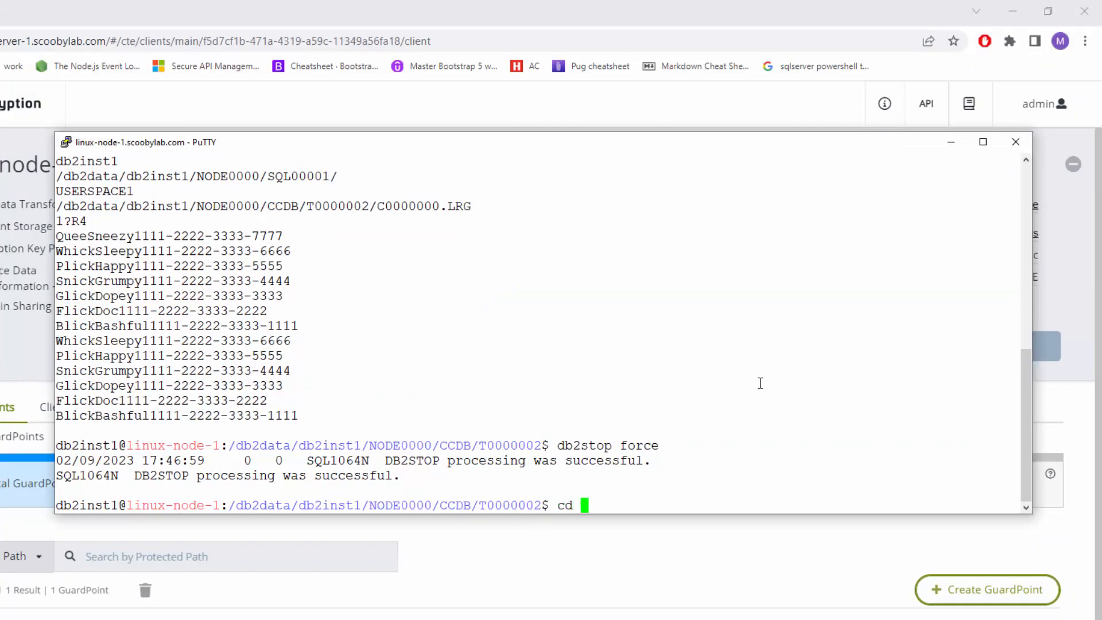
pyautogui.write('db2inst1@linux-node-1:~$ db2')
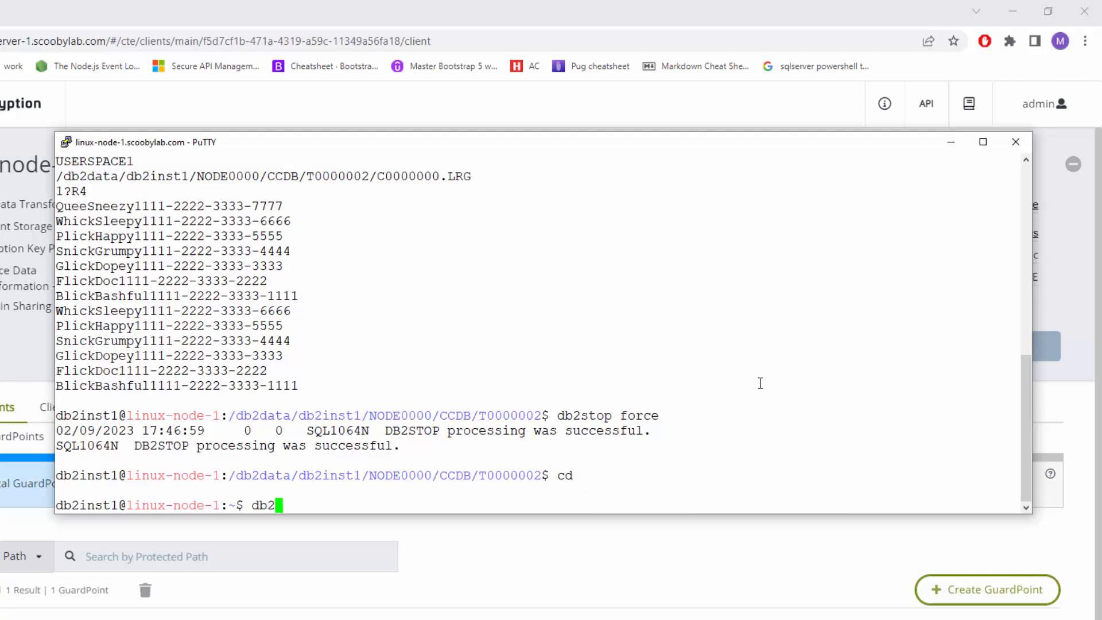
pyautogui.write('st')
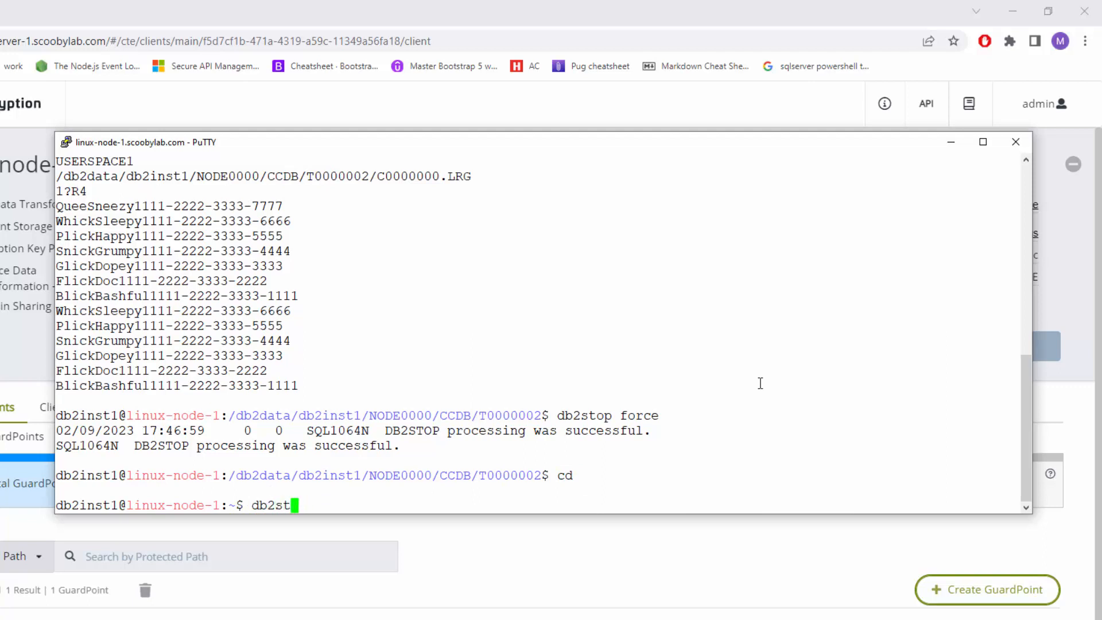
pyautogui.write('art')
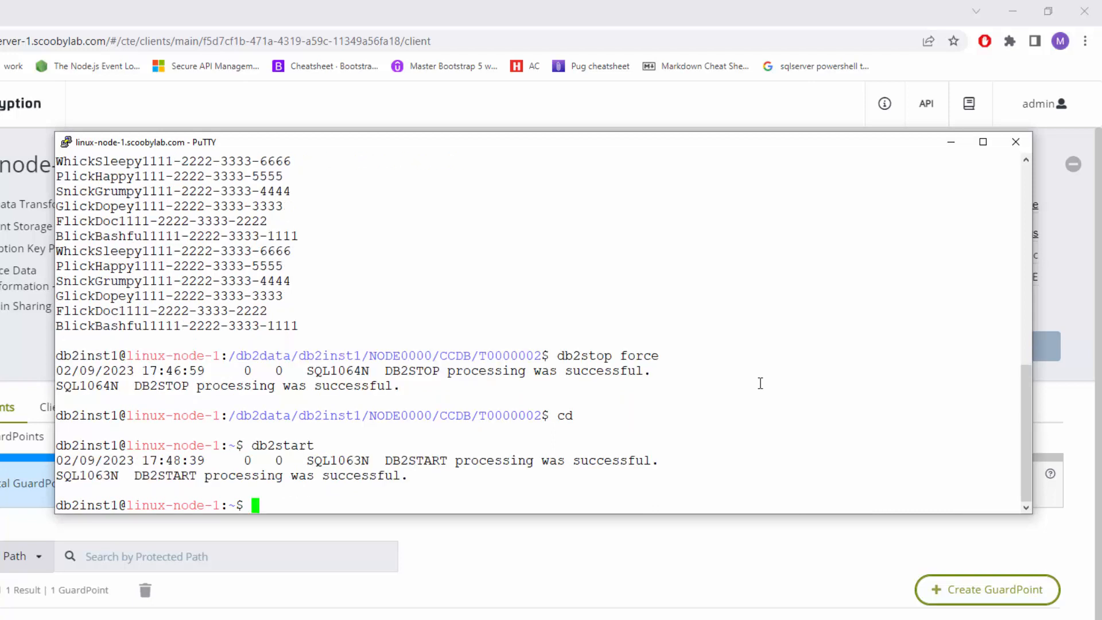
# Step: Connect to CCDB and query cc_data, returning seven records with readable card numbers
pyautogui.write('db2')
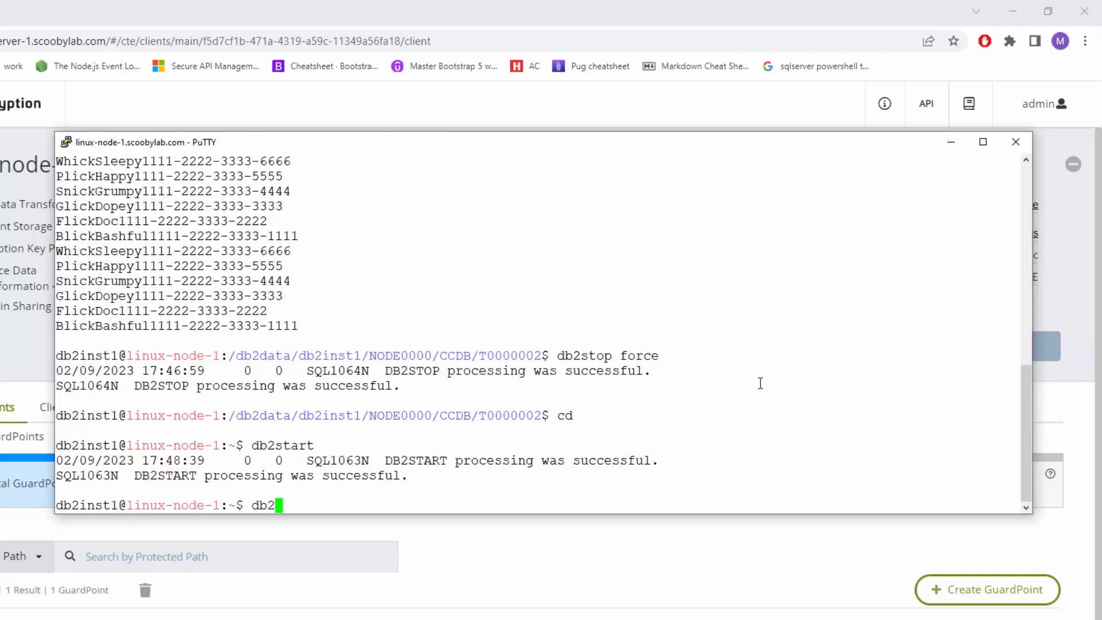
pyautogui.write('"')
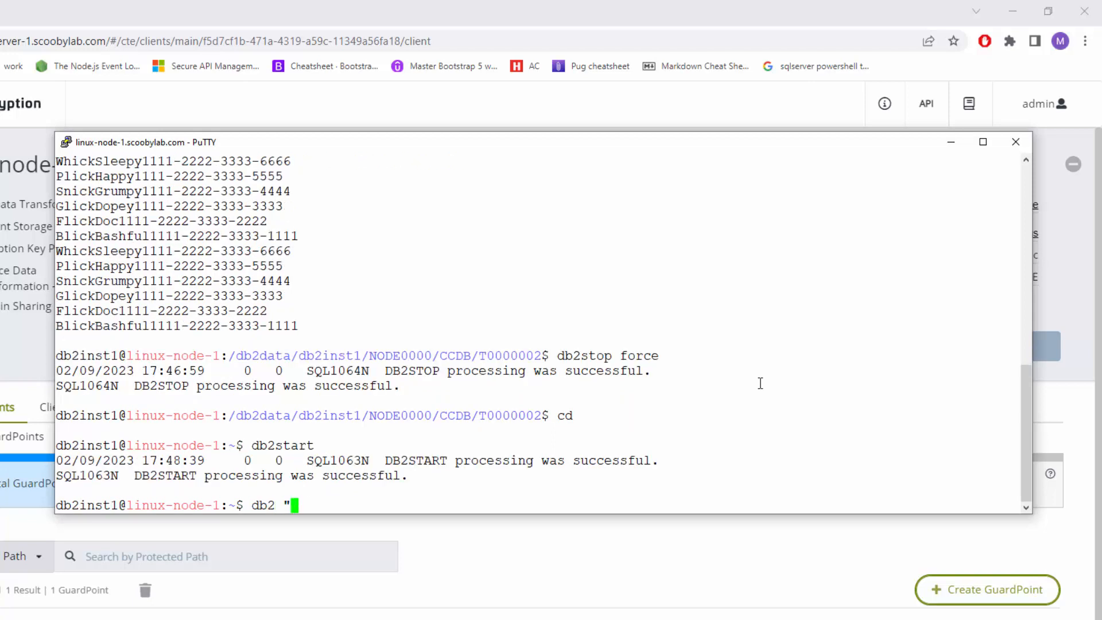
pyautogui.write('connect to')
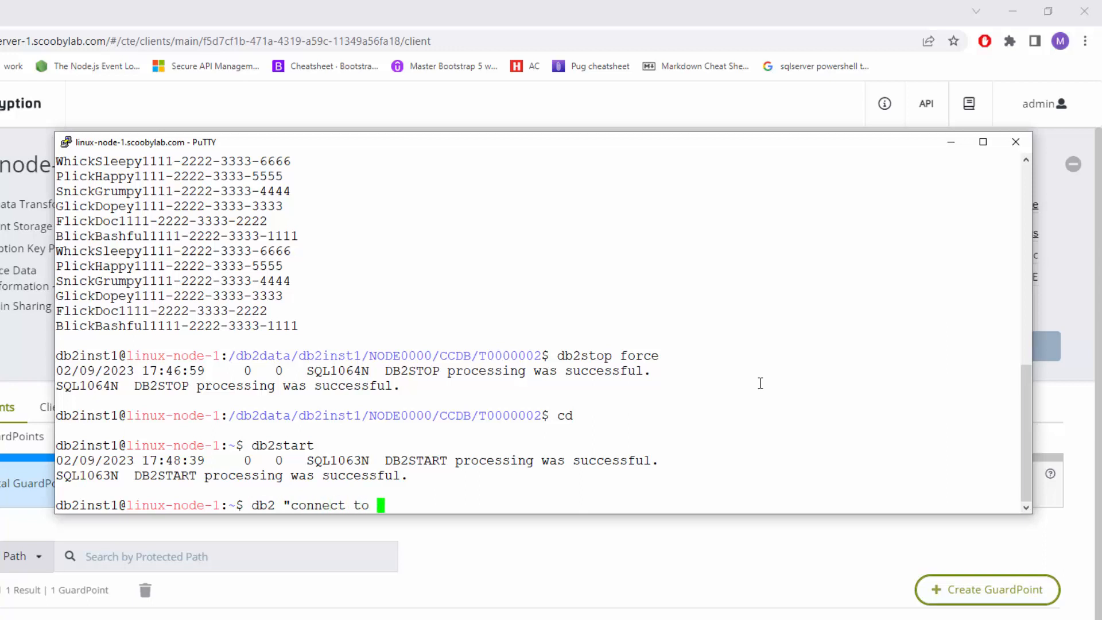
pyautogui.write('ccdb')
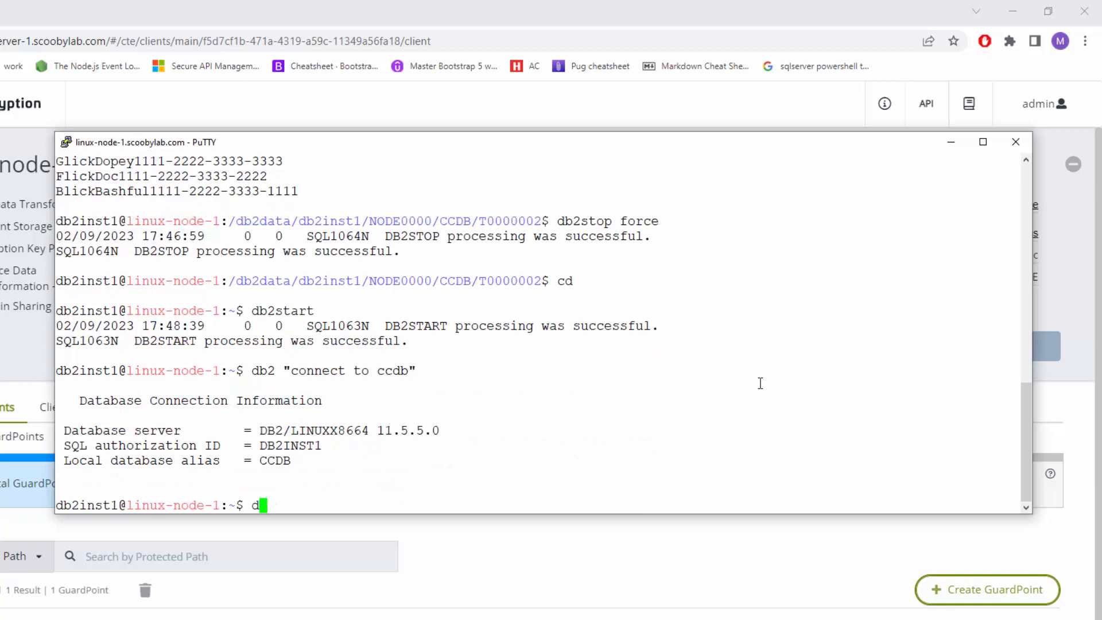
pyautogui.write('b2 "sel')
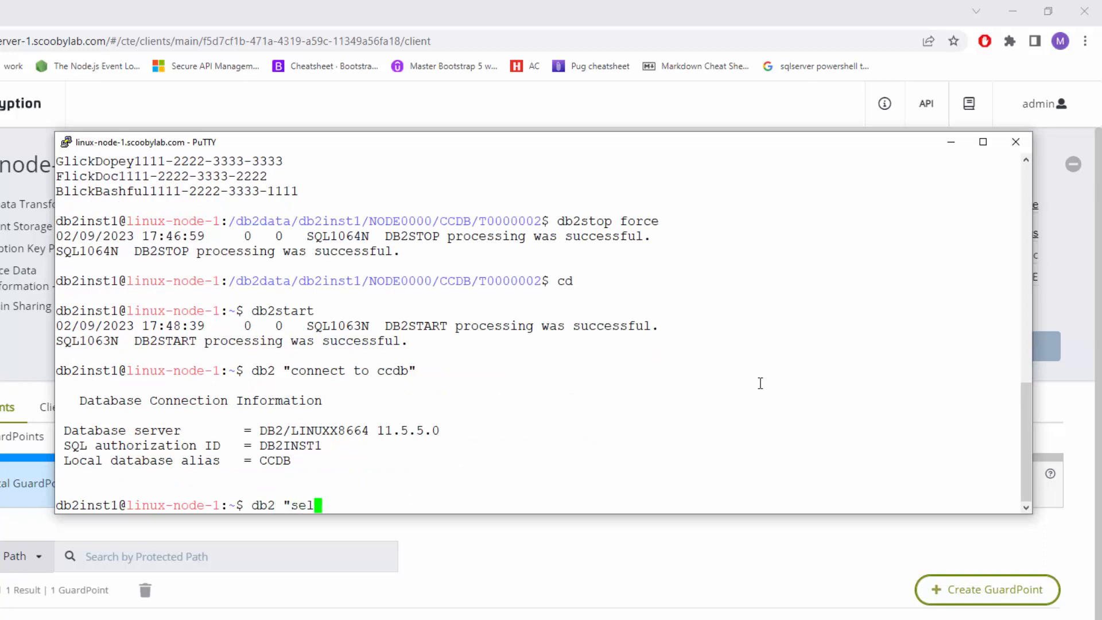
pyautogui.write('ect * from')
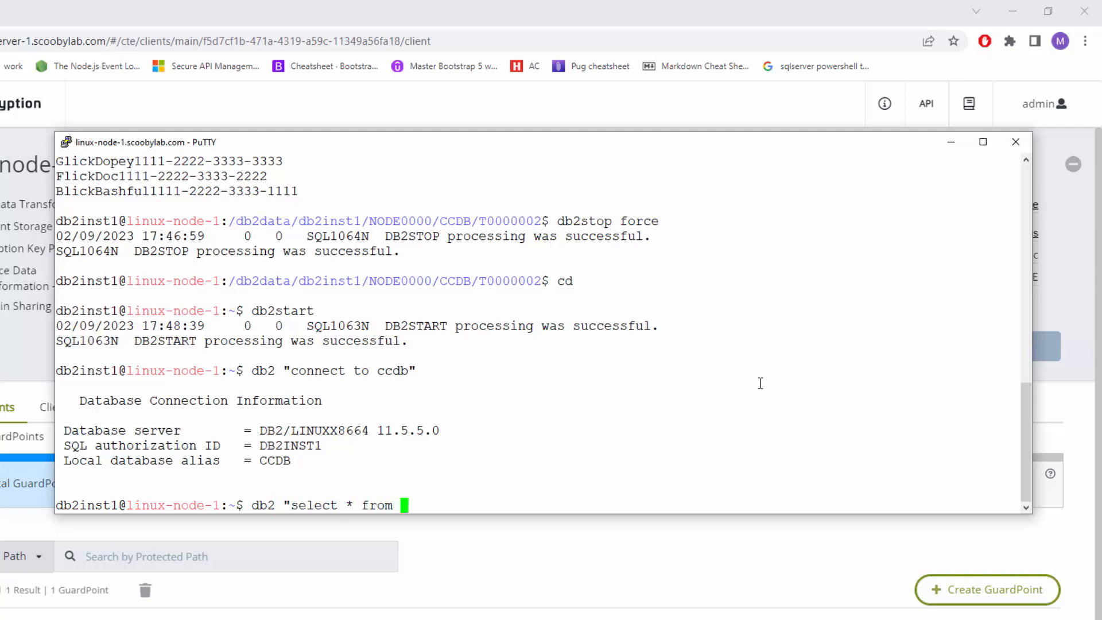
pyautogui.write('cc')
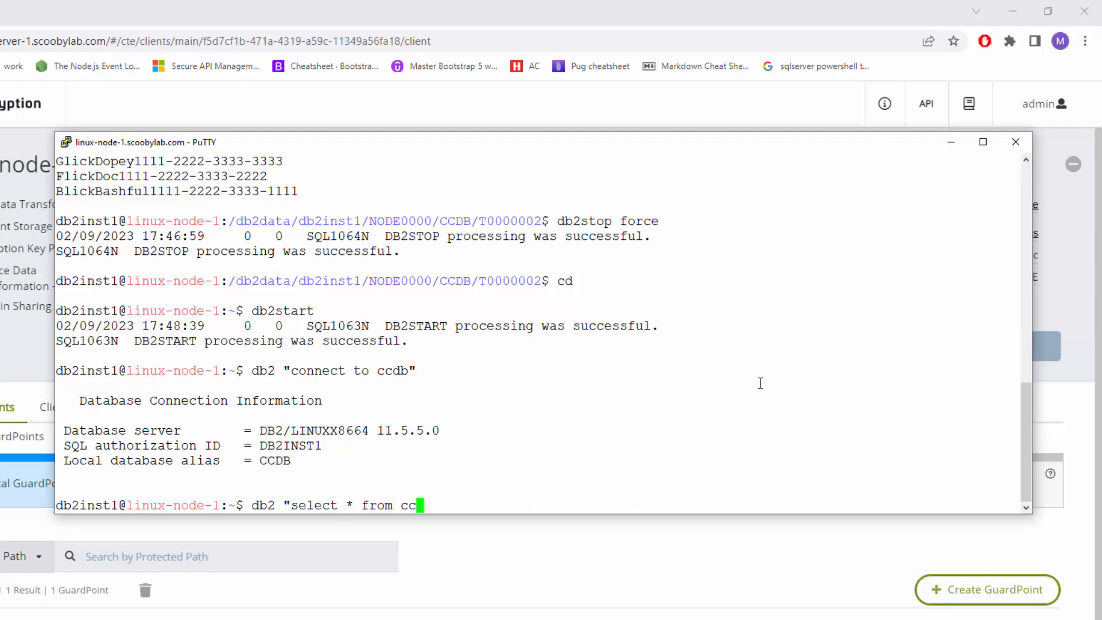
pyautogui.write('_data"')
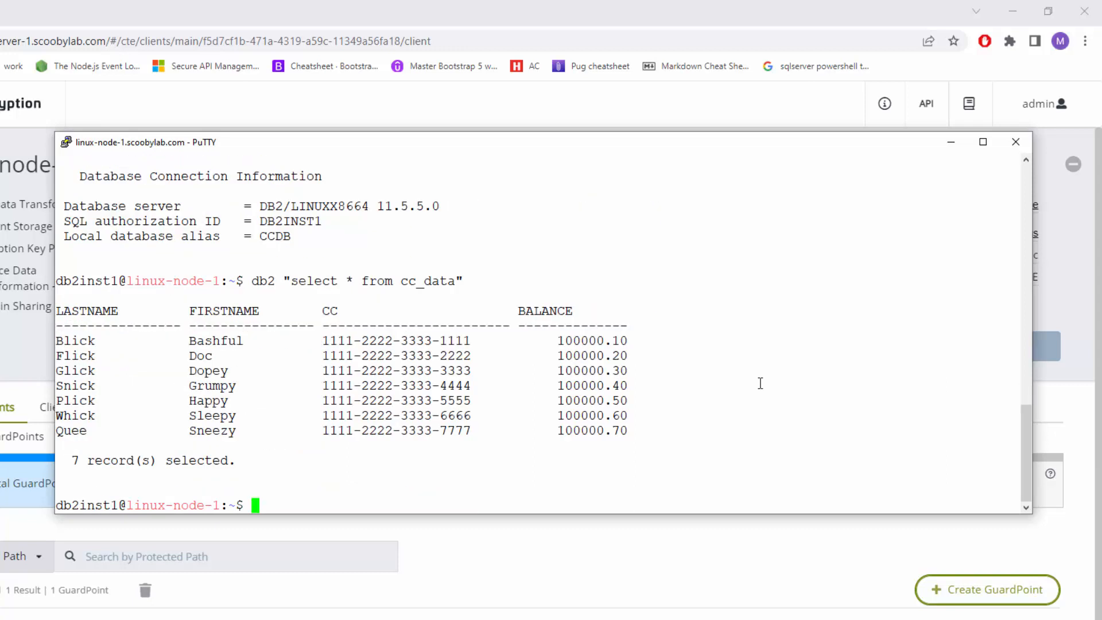
pyautogui.moveTo(414, 34)
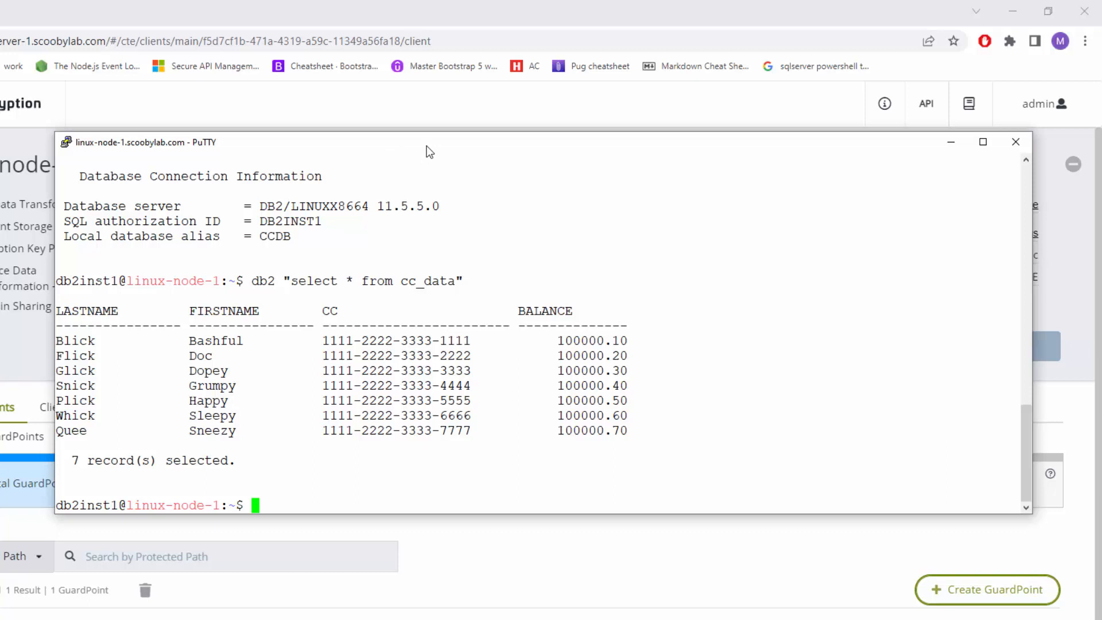
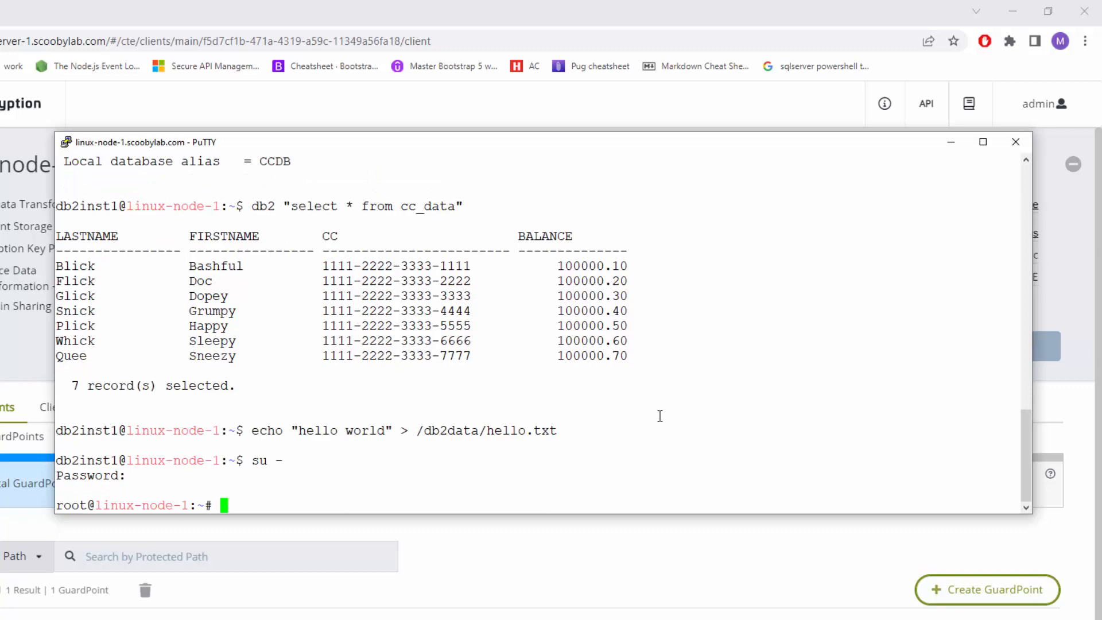
# Step: Change to /var/log/vormetric, list its log files, and type less vorvmd_root.log
pyautogui.write('cd')
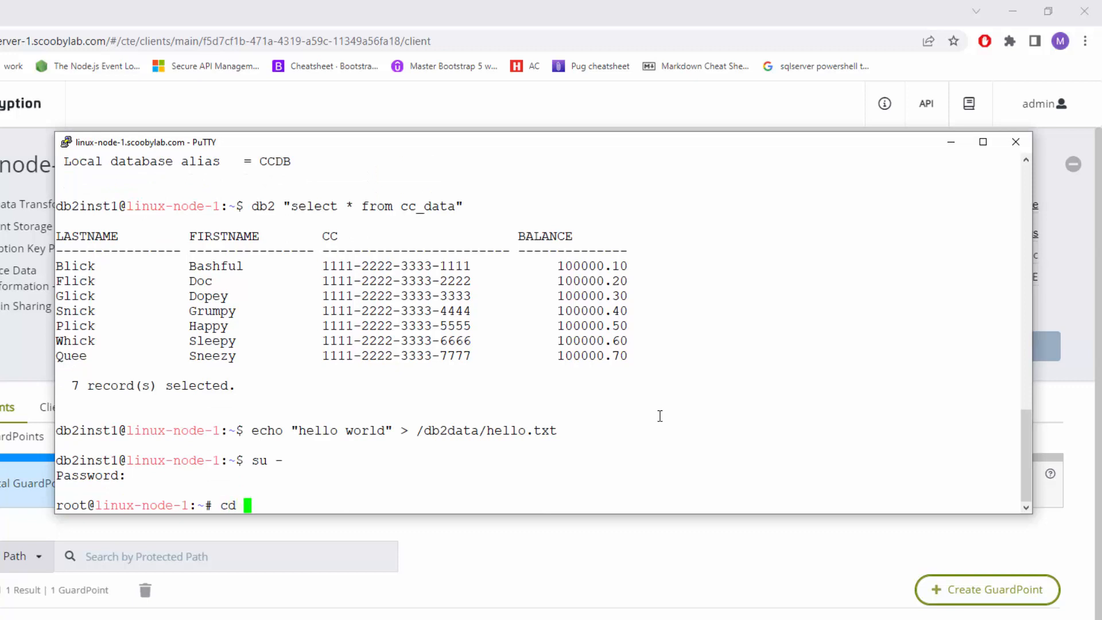
pyautogui.write('/var')
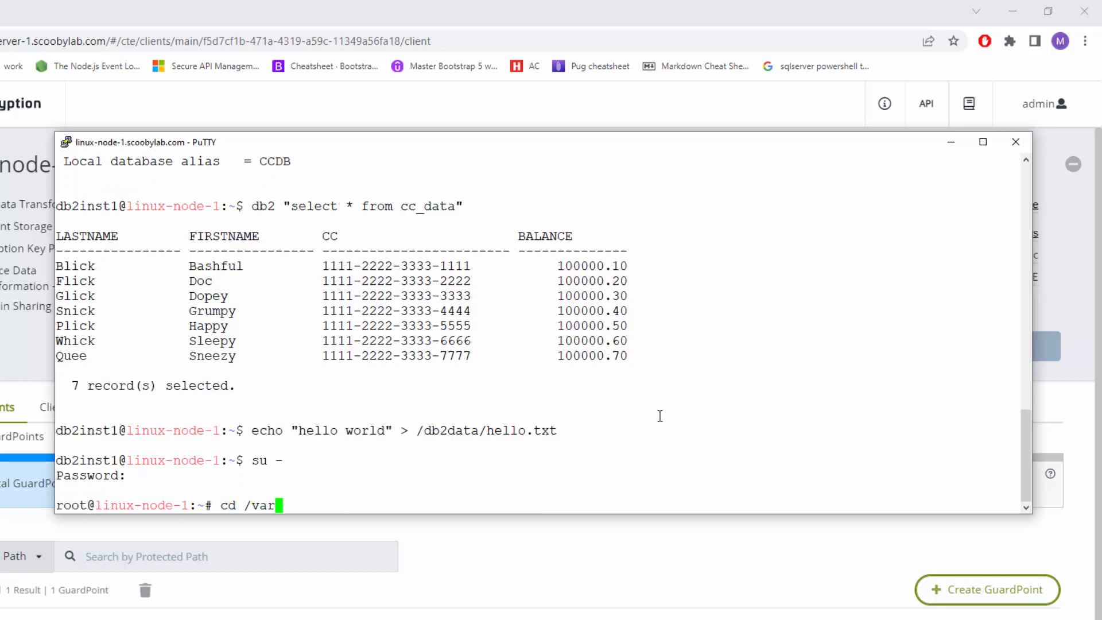
pyautogui.write('/log/')
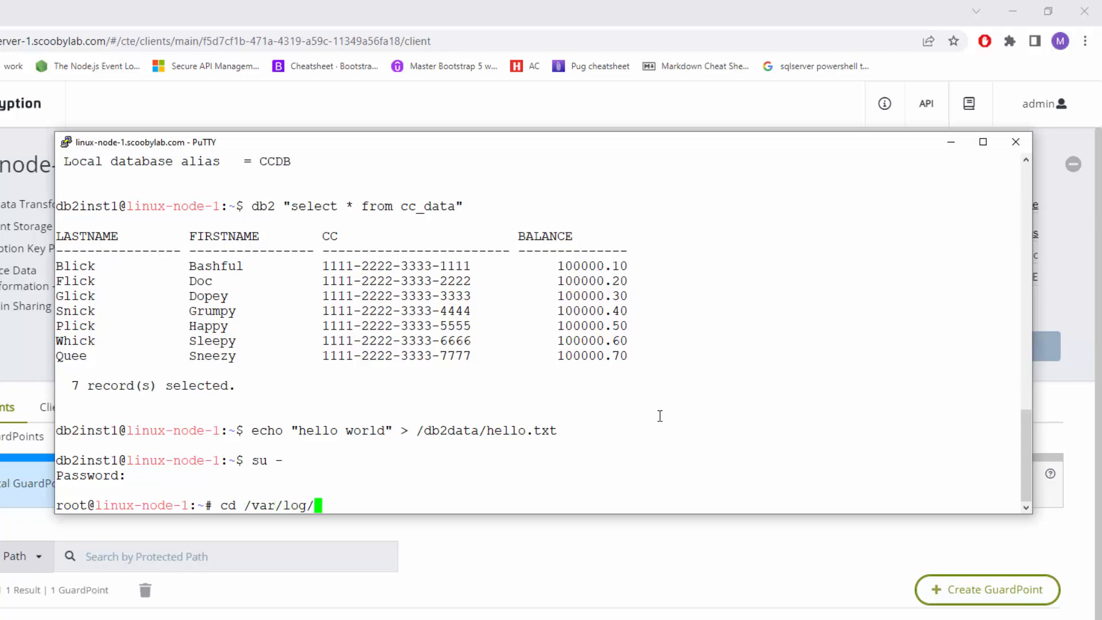
pyautogui.write('vormetric')
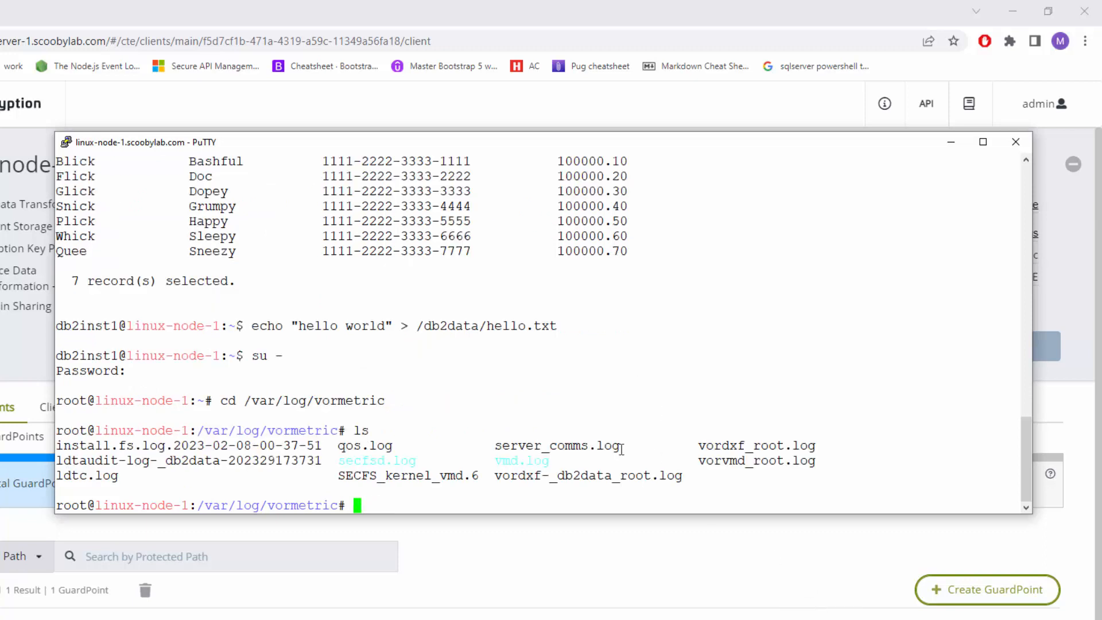
pyautogui.moveTo(702, 464)
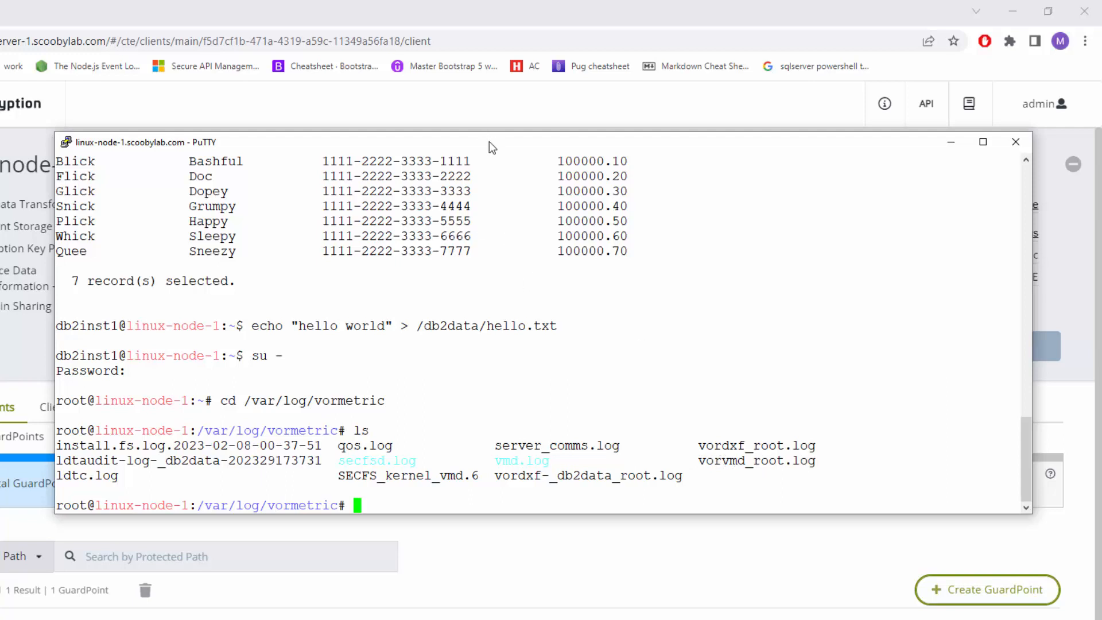
pyautogui.write('less vor')
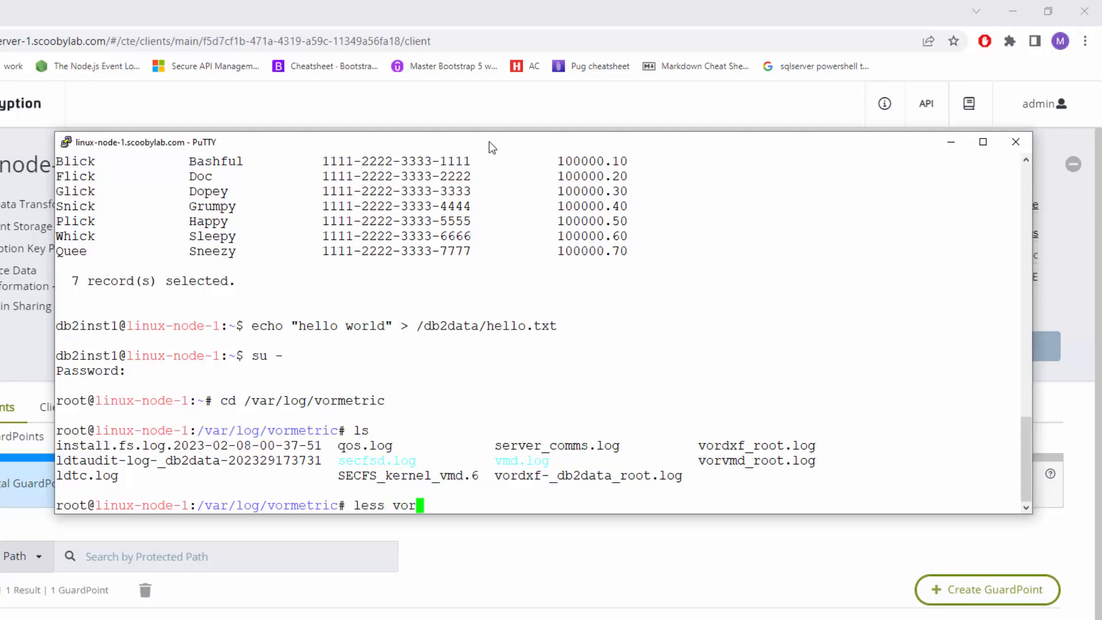
pyautogui.write('vmd_root.log')
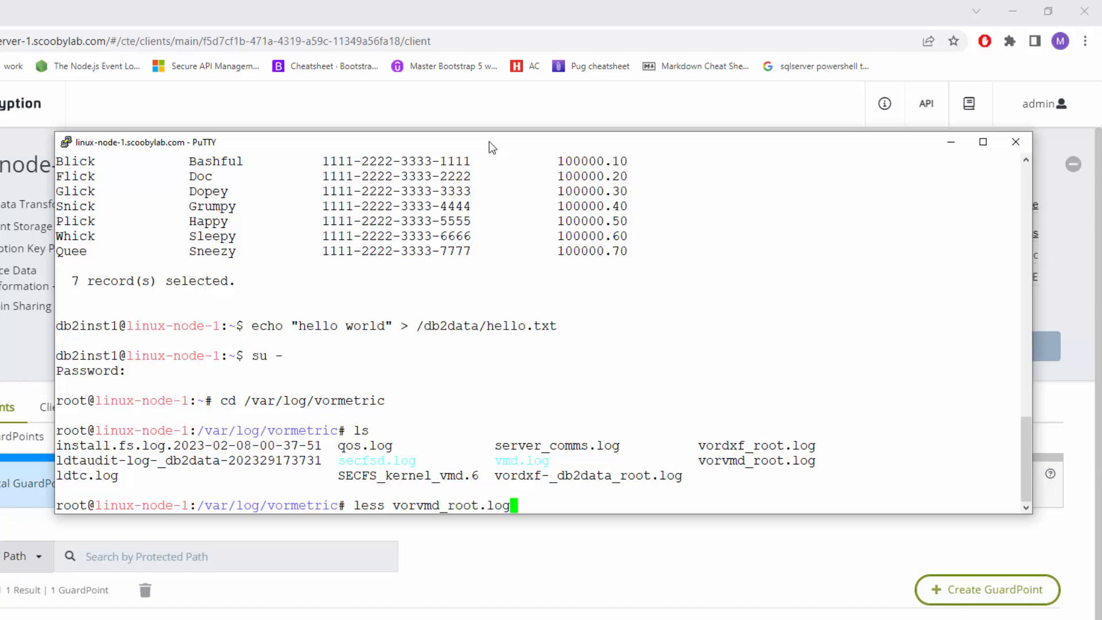
# Step: Read vorvmd_root.log to the end and highlight db2_policy and /bin/bash in the hello.txt audit entries
pyautogui.press('Return')
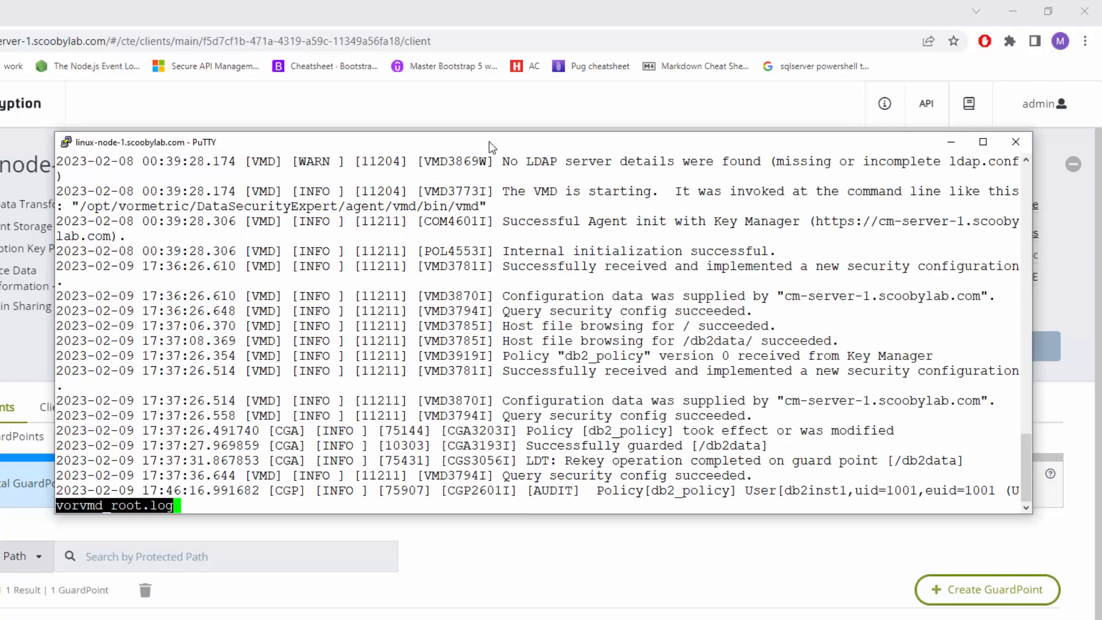
pyautogui.scroll(-3)
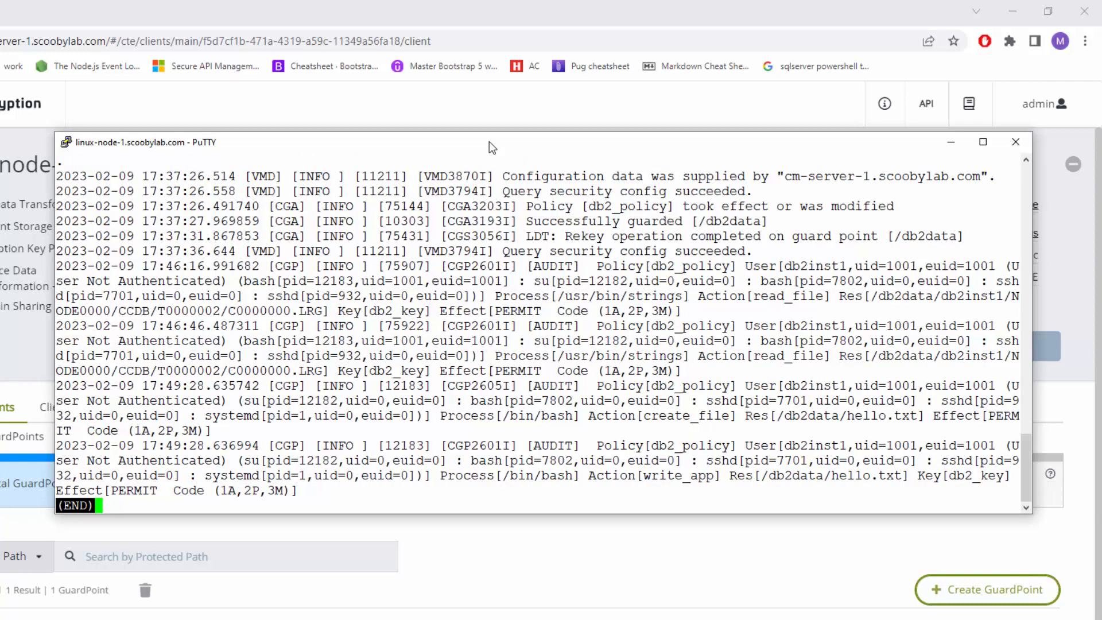
pyautogui.moveTo(842, 444)
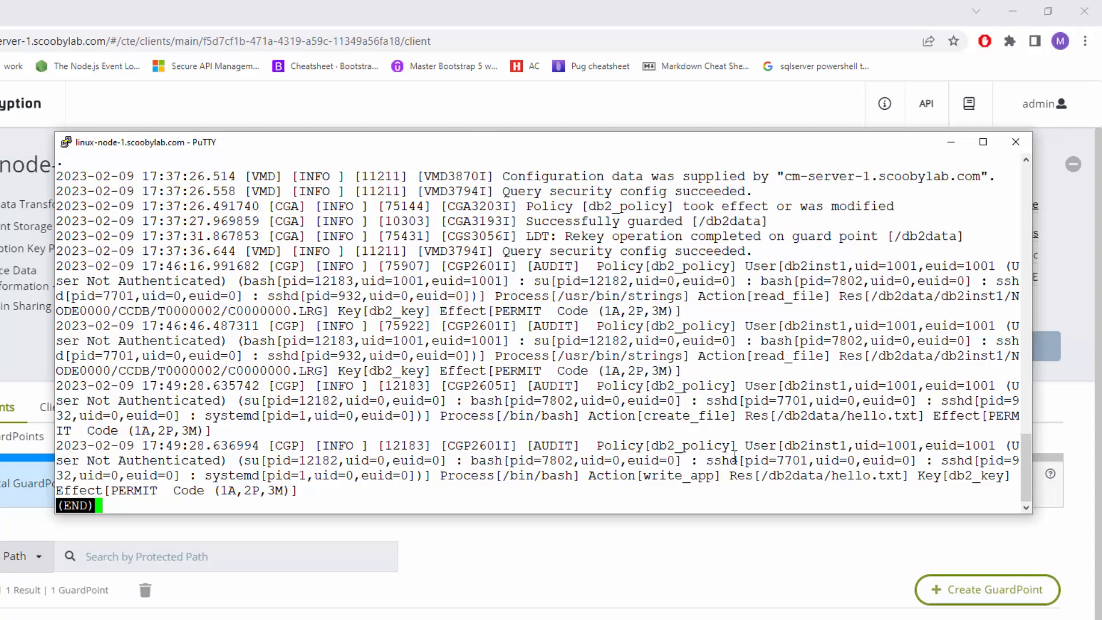
pyautogui.moveTo(782, 451)
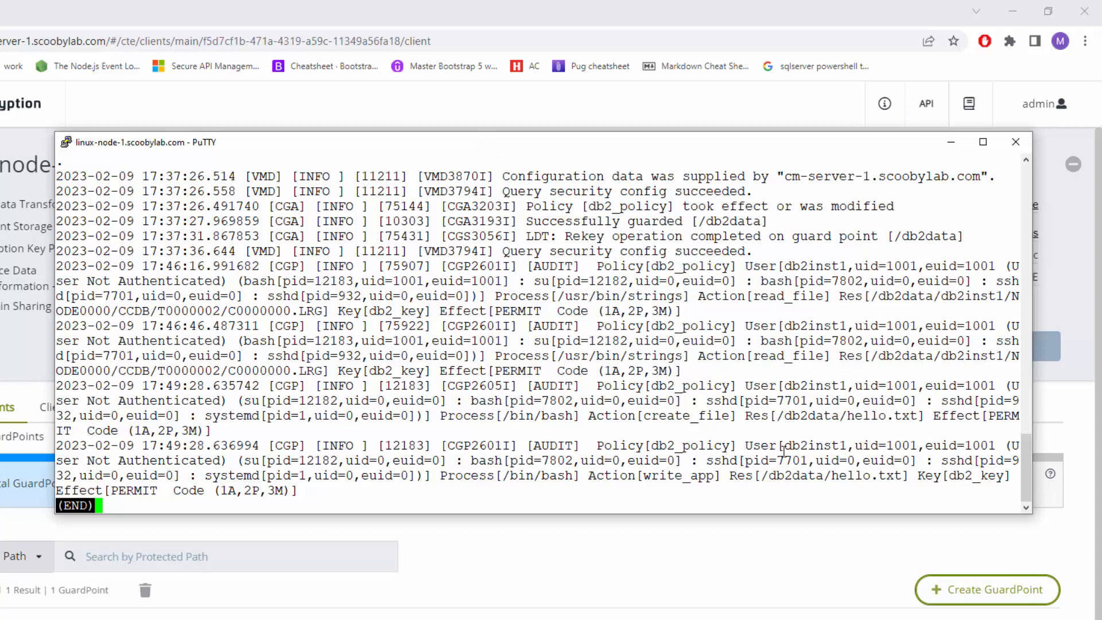
pyautogui.doubleClick(811, 444)
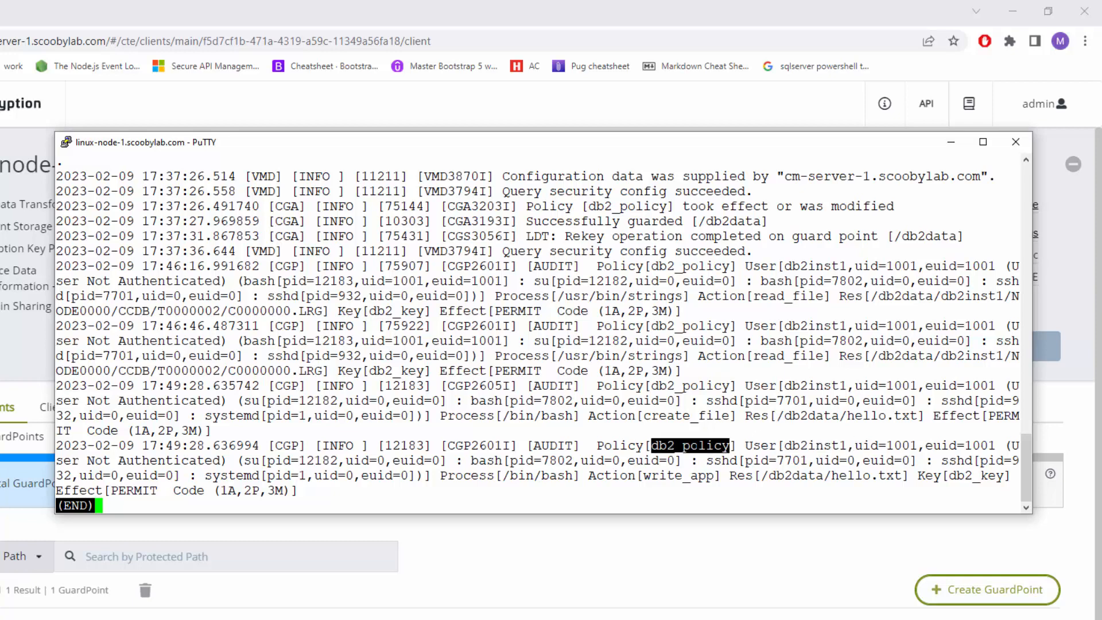
pyautogui.moveTo(748, 464)
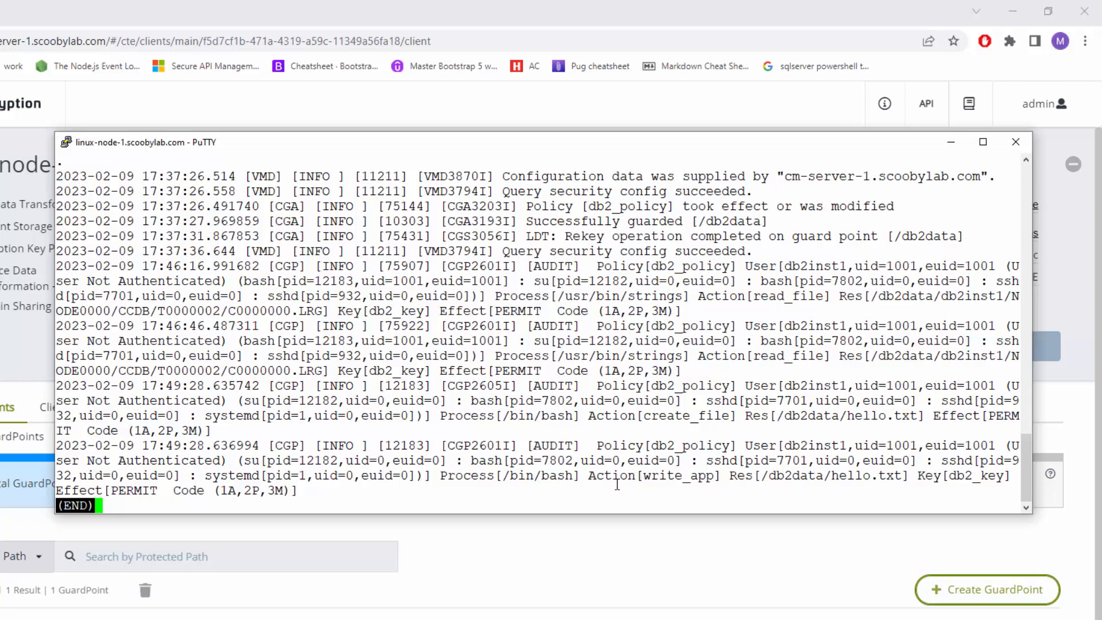
pyautogui.moveTo(400, 494)
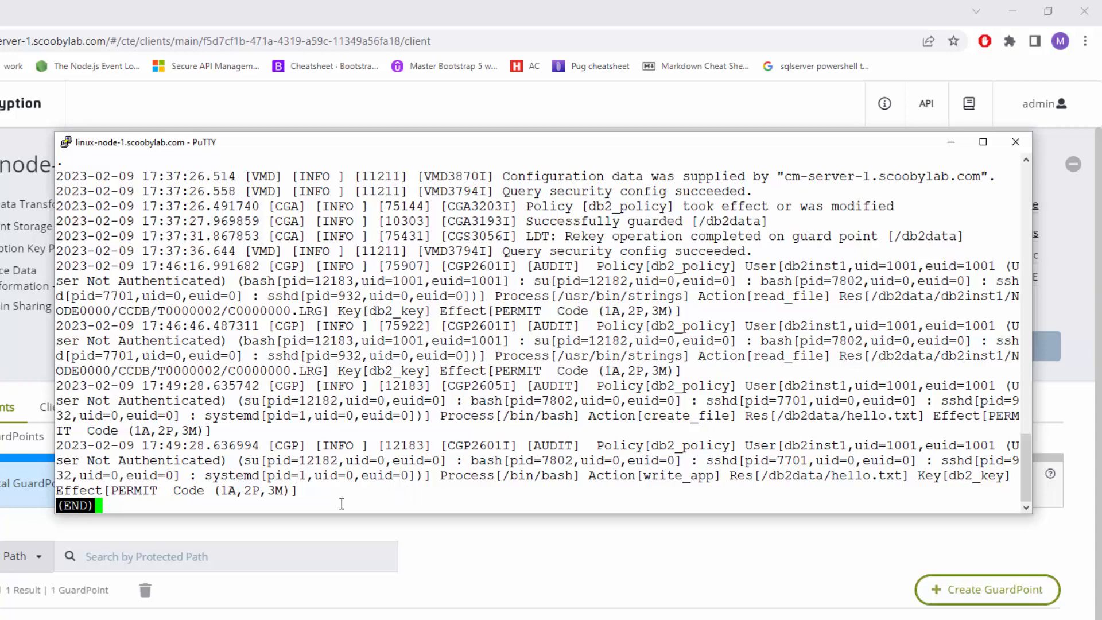
pyautogui.moveTo(379, 504)
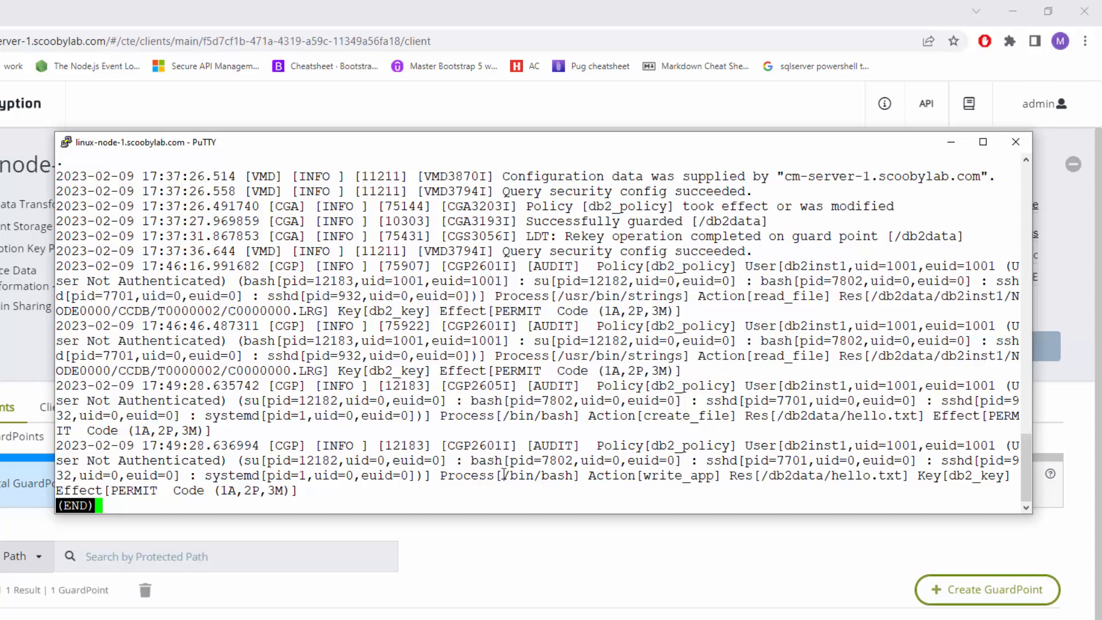
pyautogui.doubleClick(530, 475)
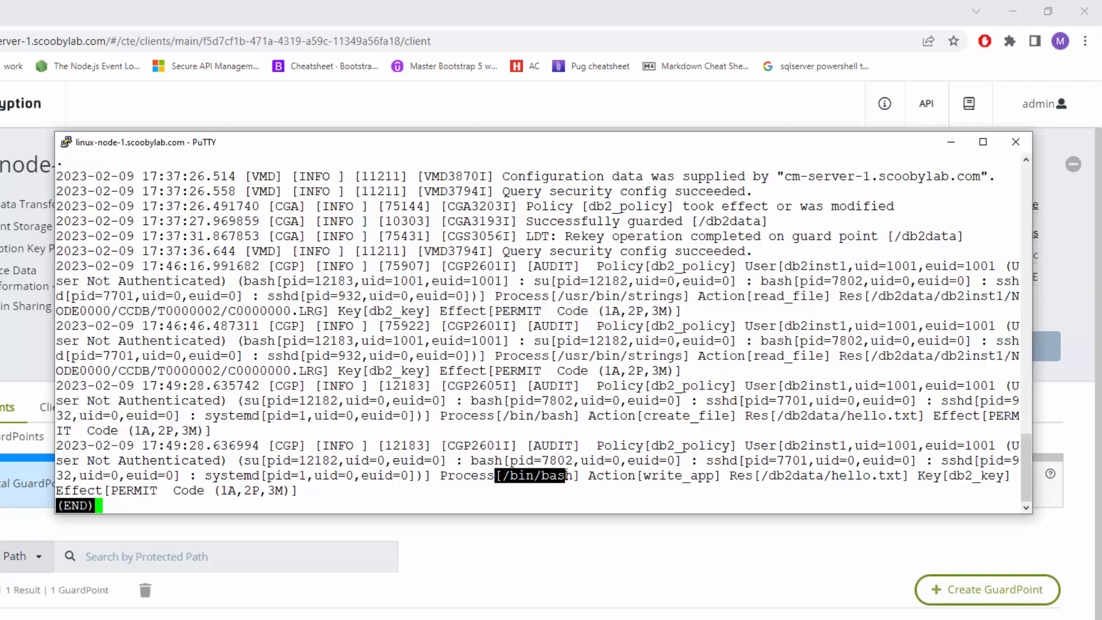